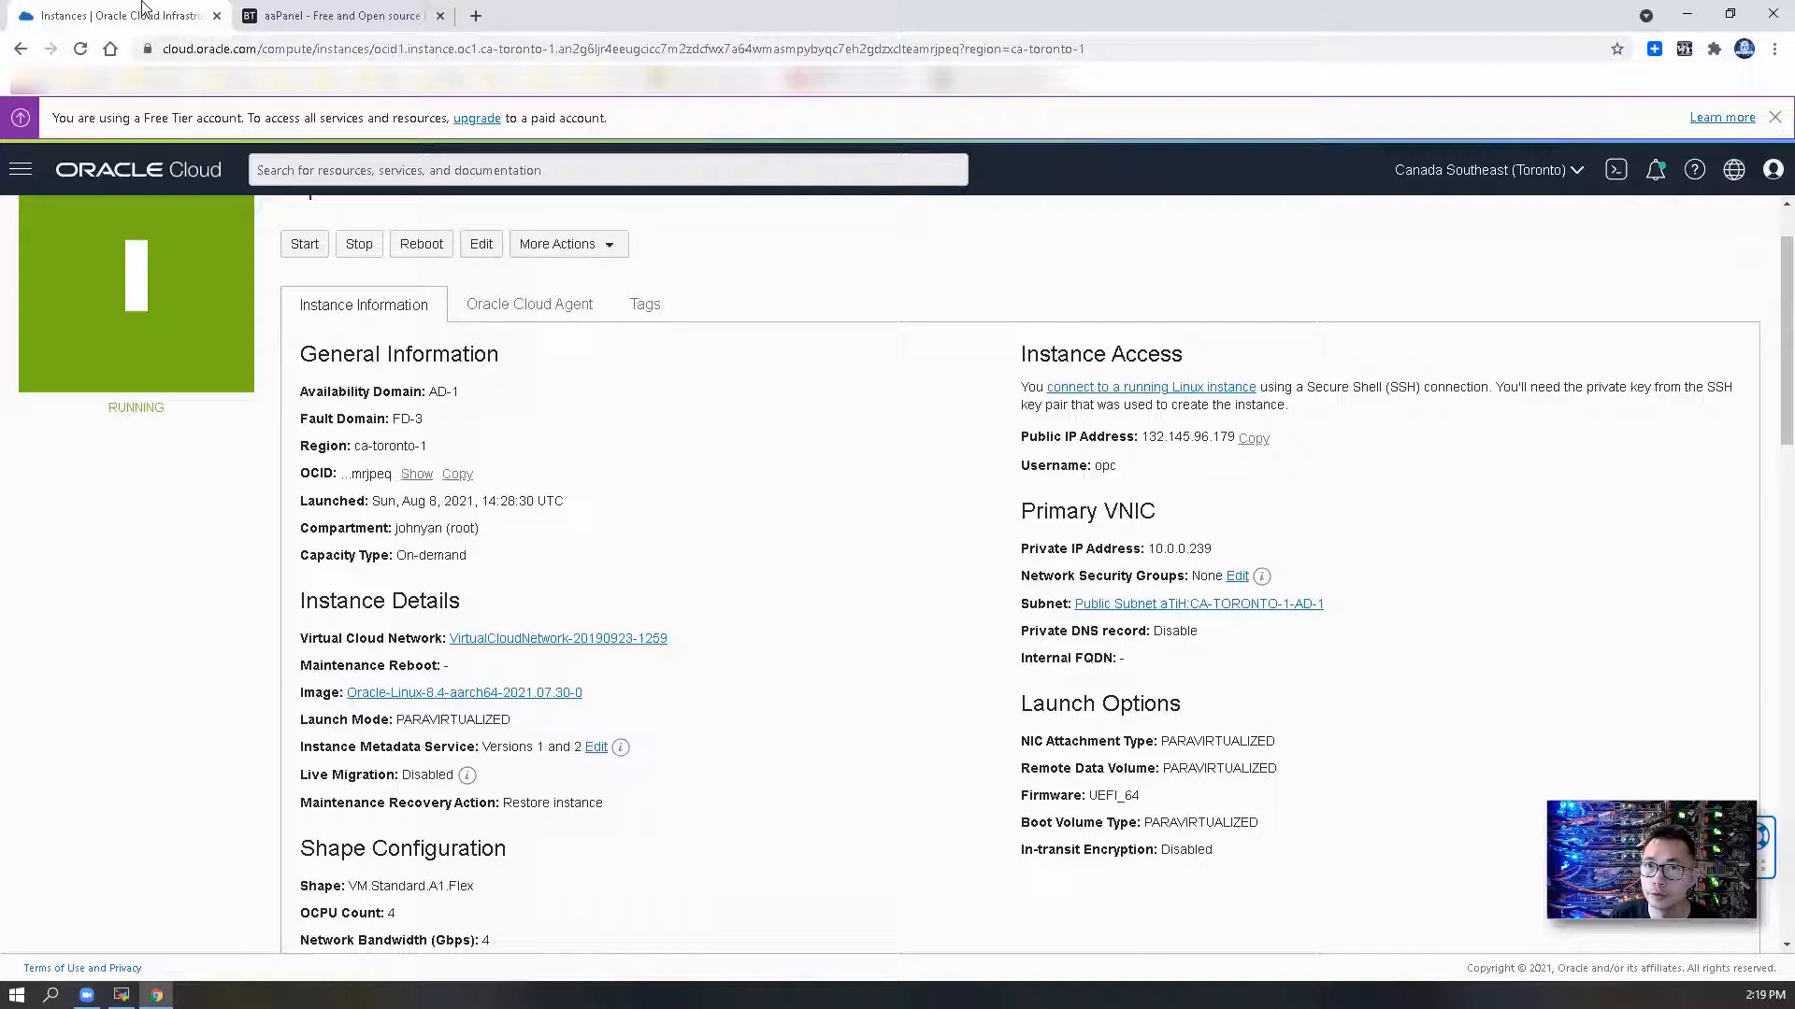
# - Review the instance's Shape Configuration, highlighting Memory and Local Disk, then move to the aaPanel site
pyautogui.scroll(-3)
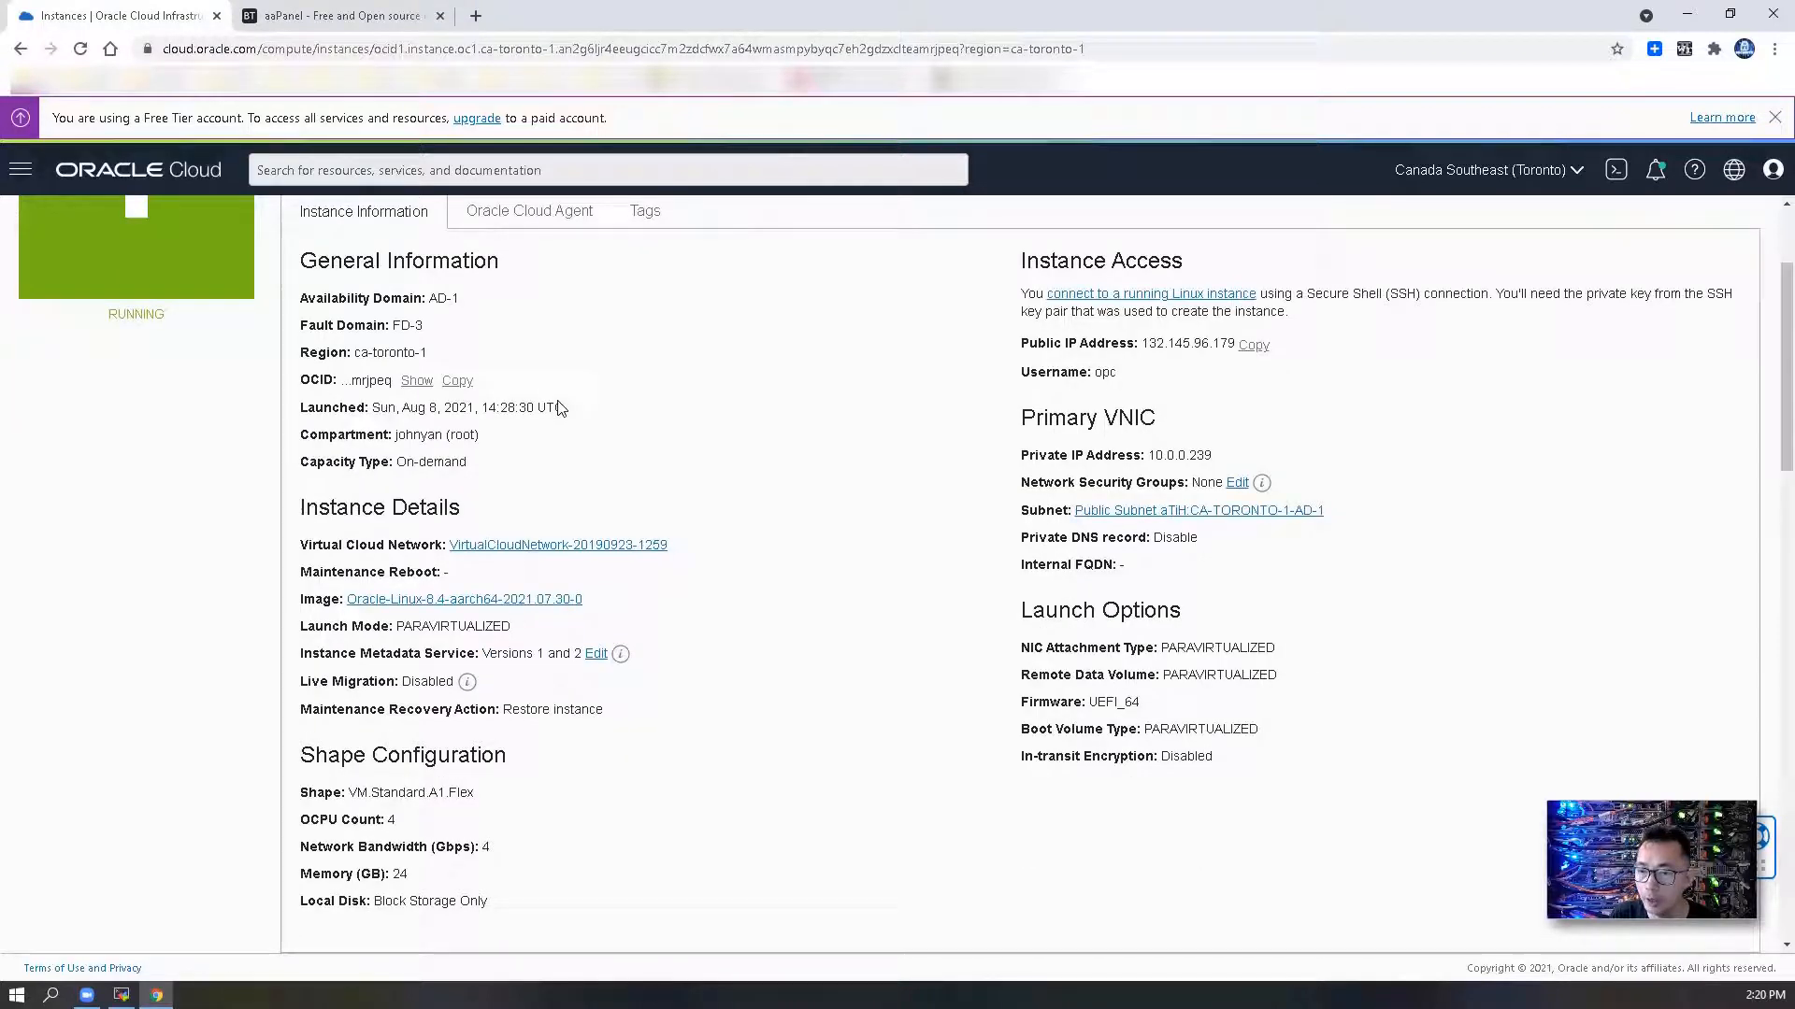
pyautogui.moveTo(593, 613)
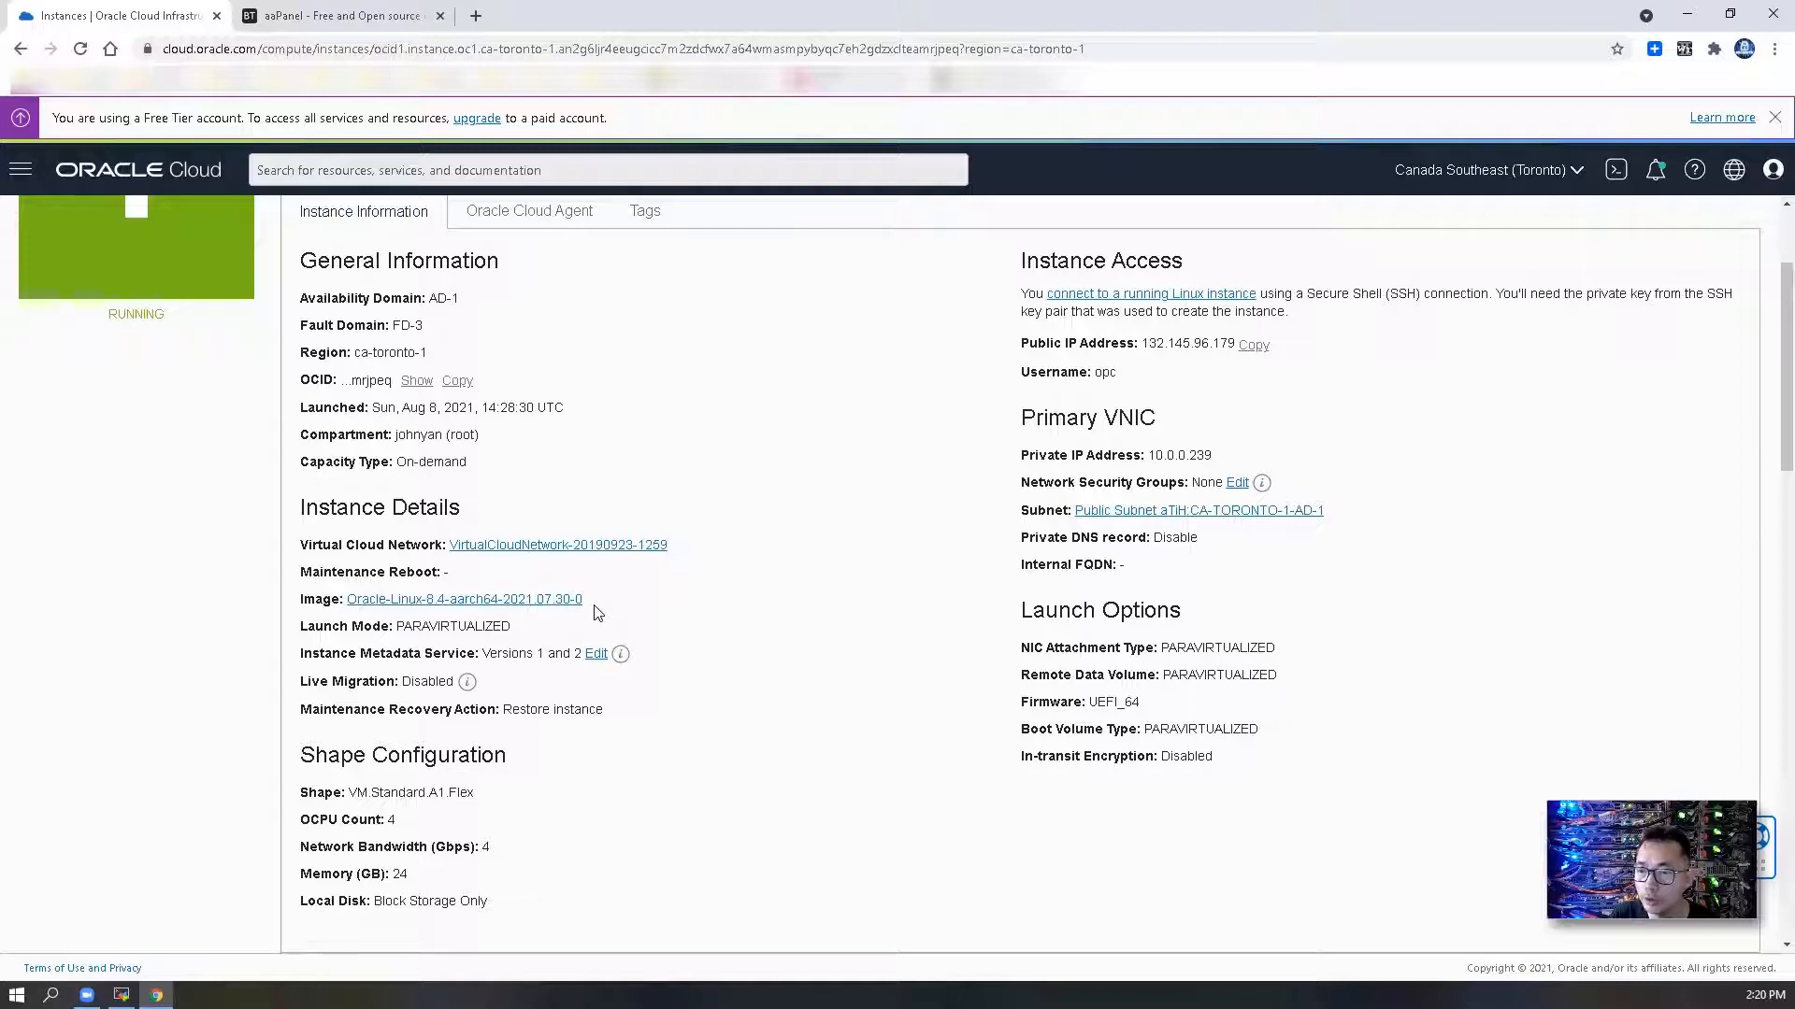
pyautogui.scroll(-3)
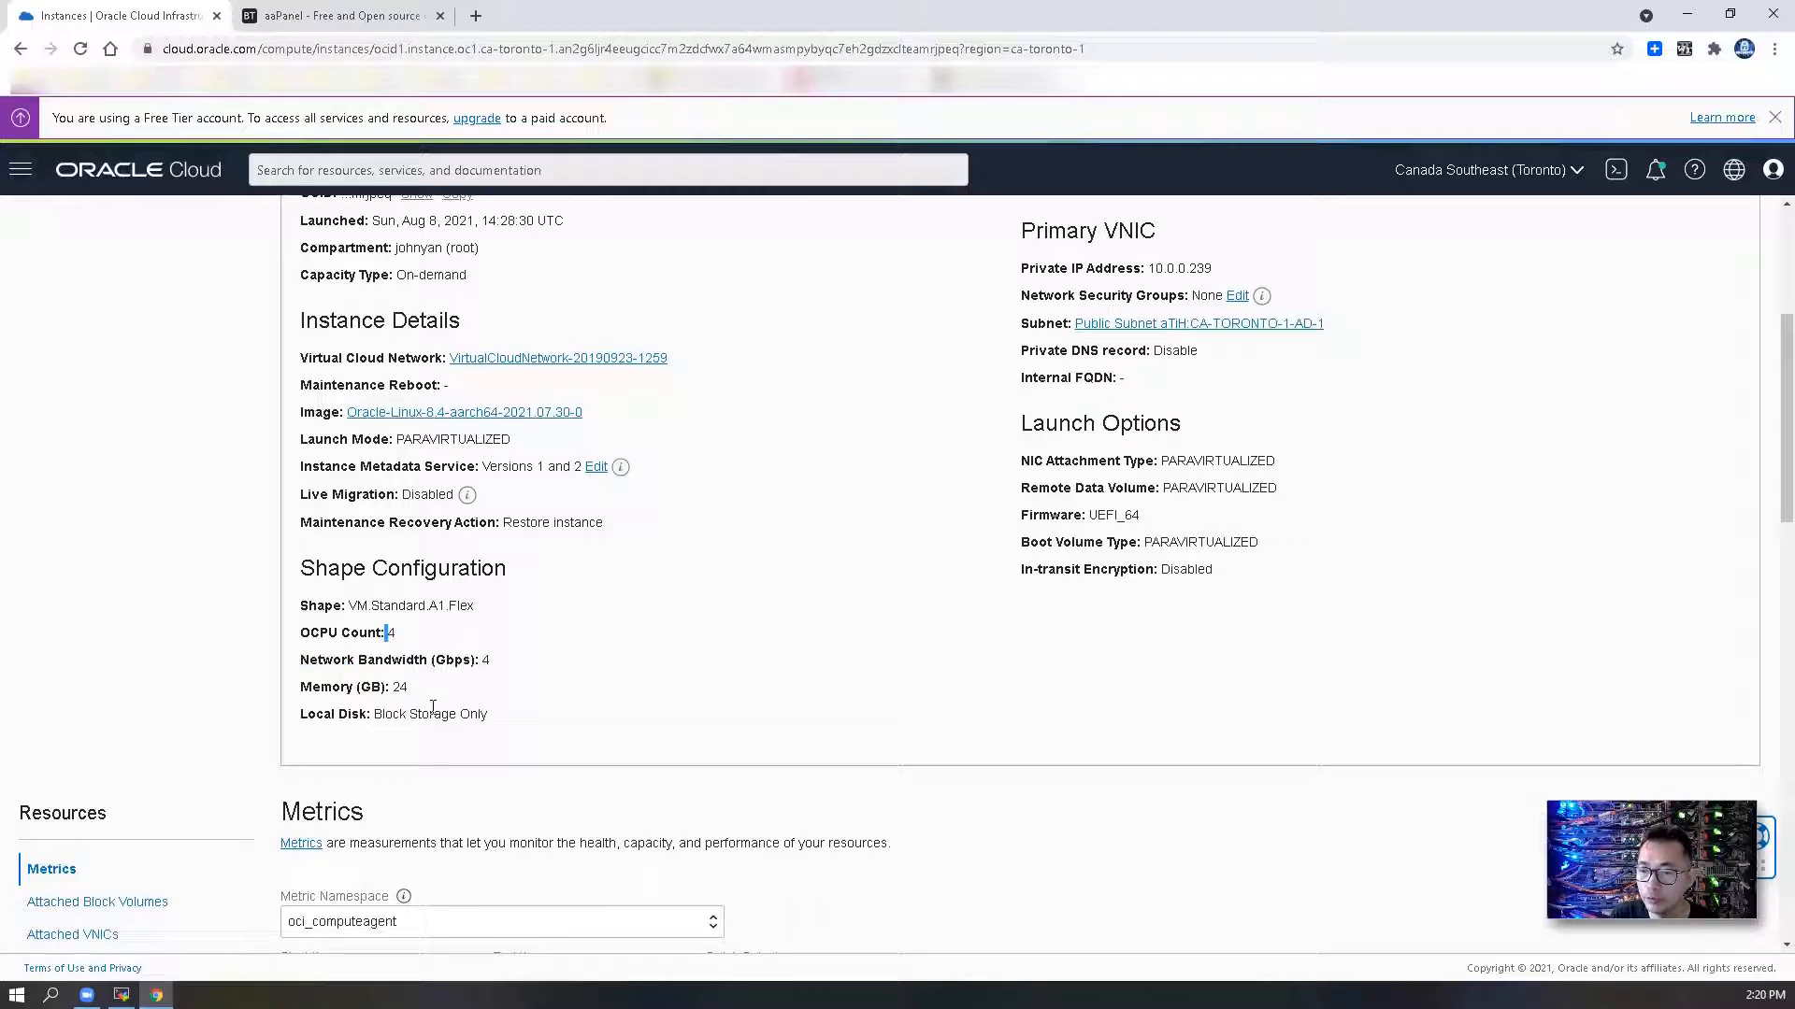
pyautogui.moveTo(396, 632); pyautogui.dragTo(432, 713)
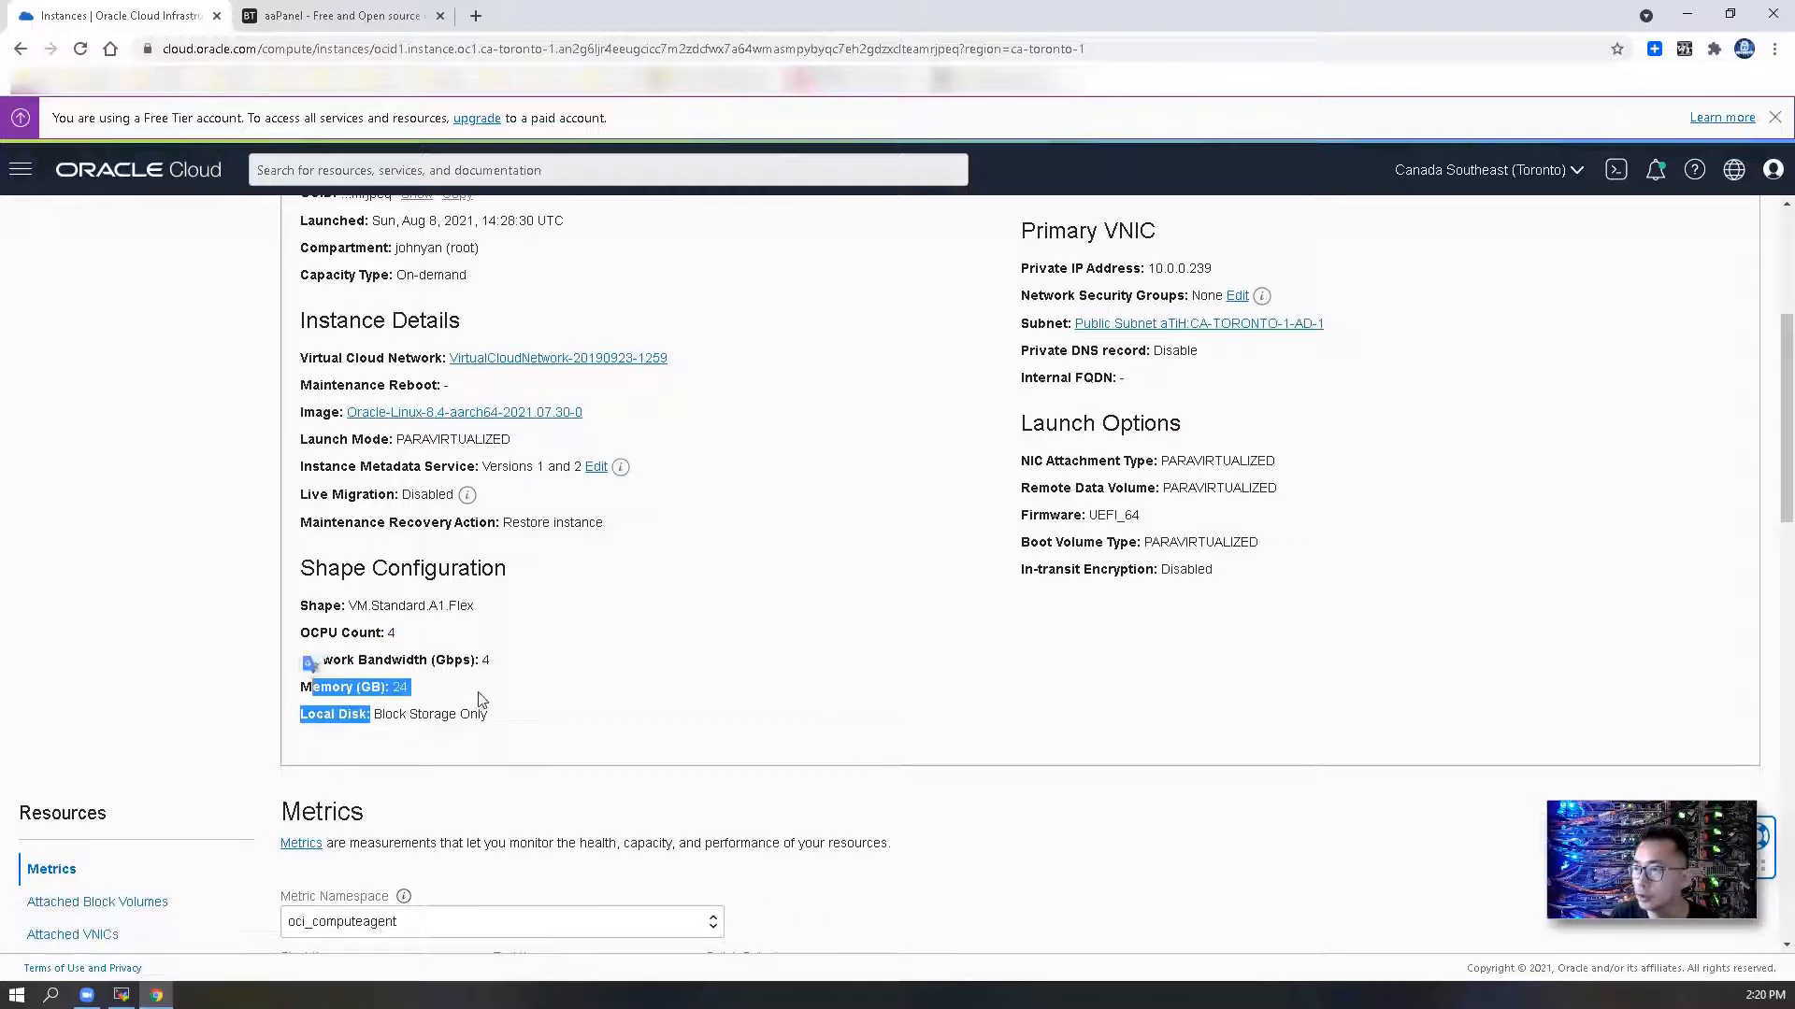
pyautogui.click(338, 17)
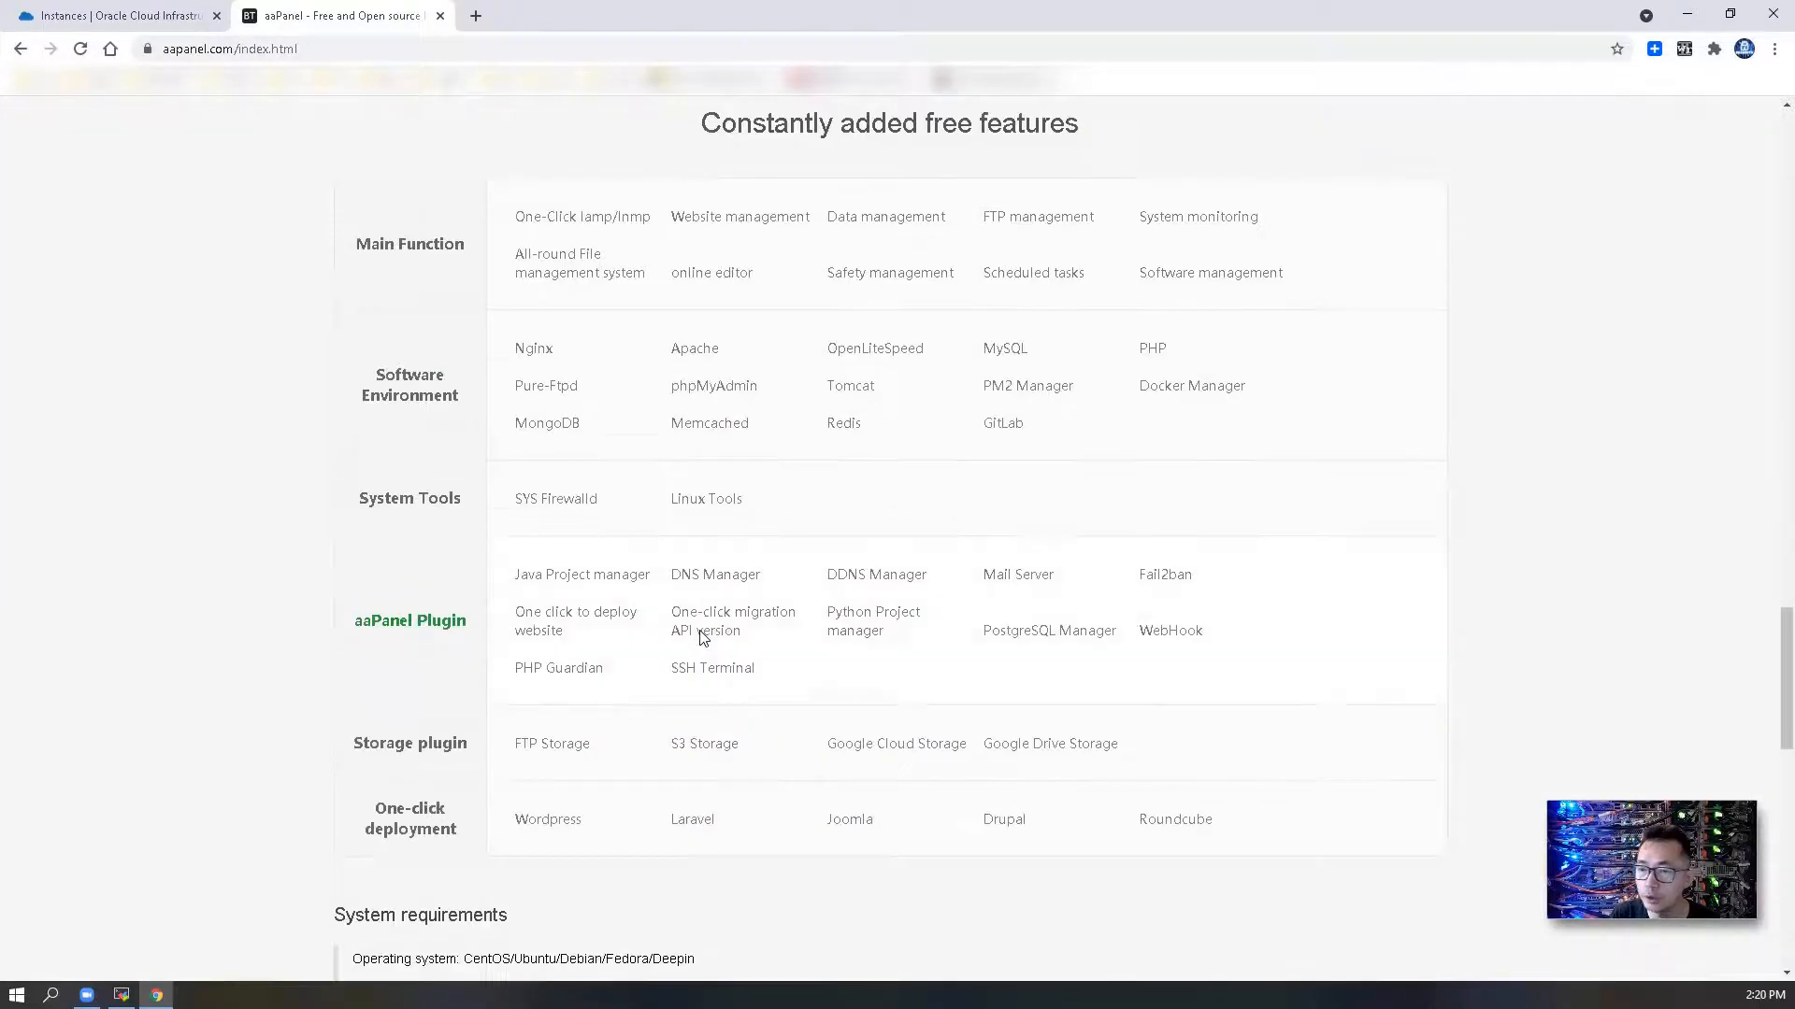
# - Reach the Installation section and select the CentOS install command line
pyautogui.scroll(-3)
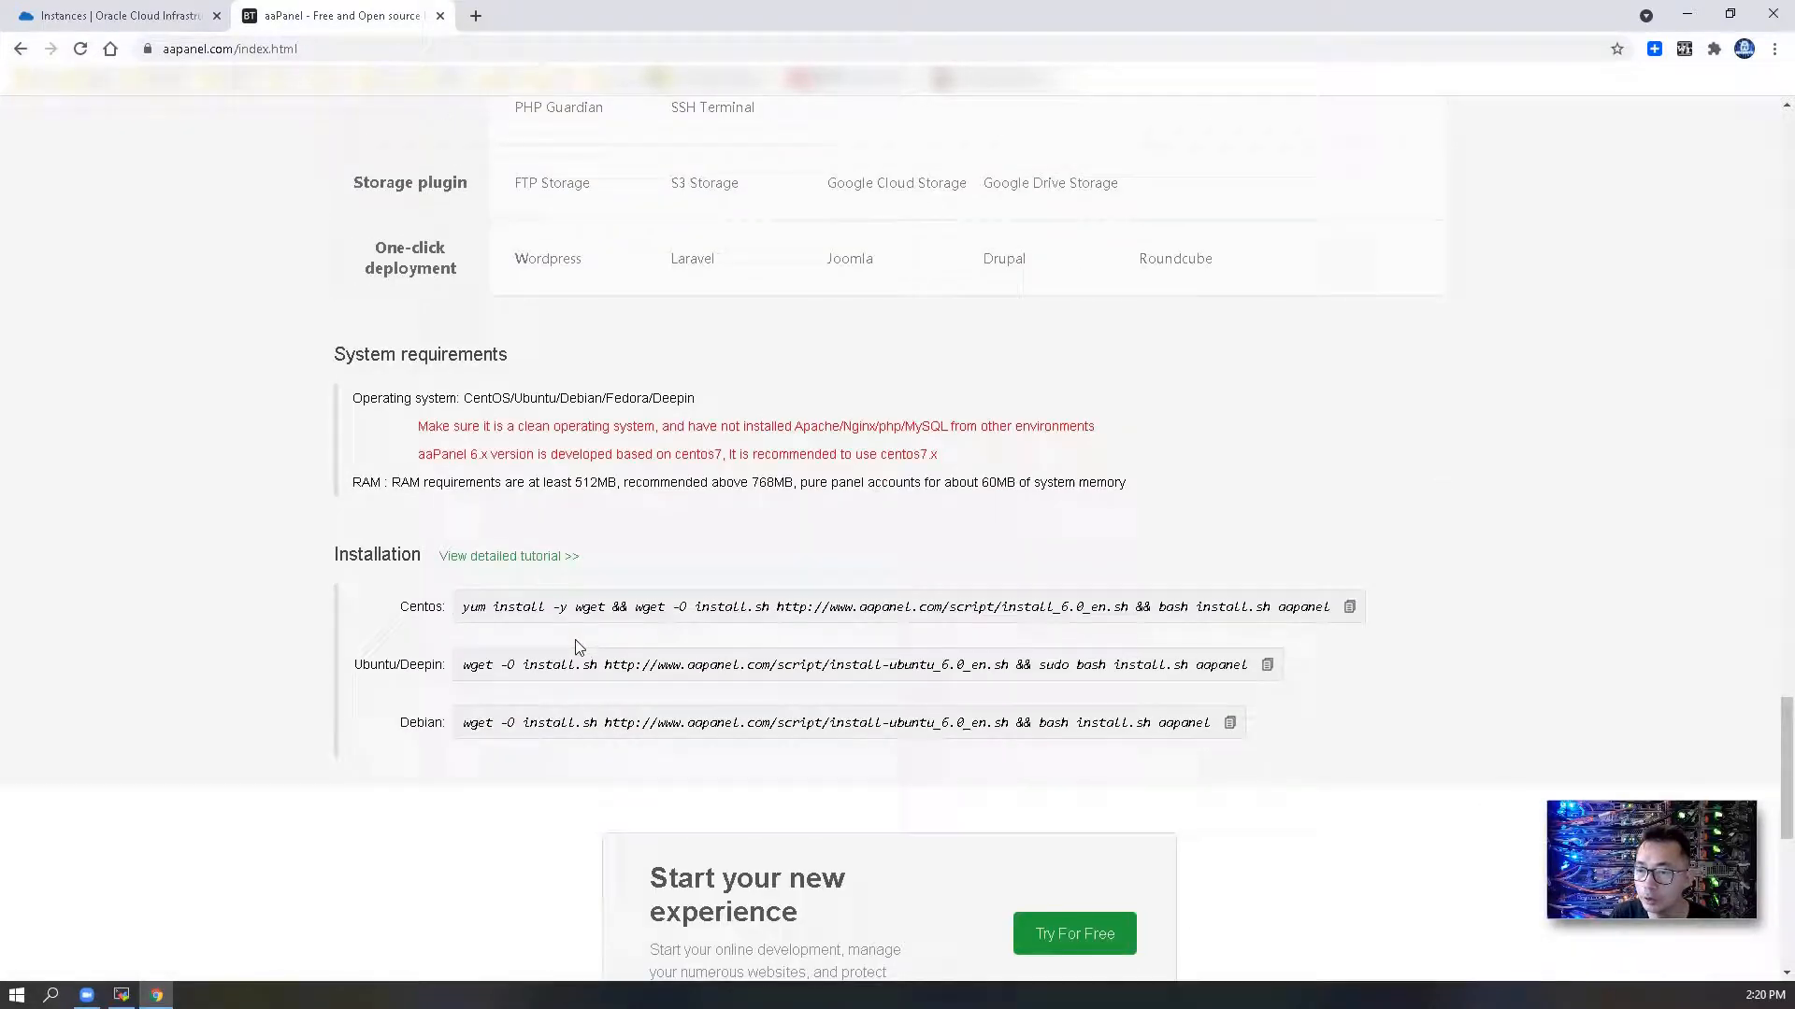
pyautogui.tripleClick(893, 606)
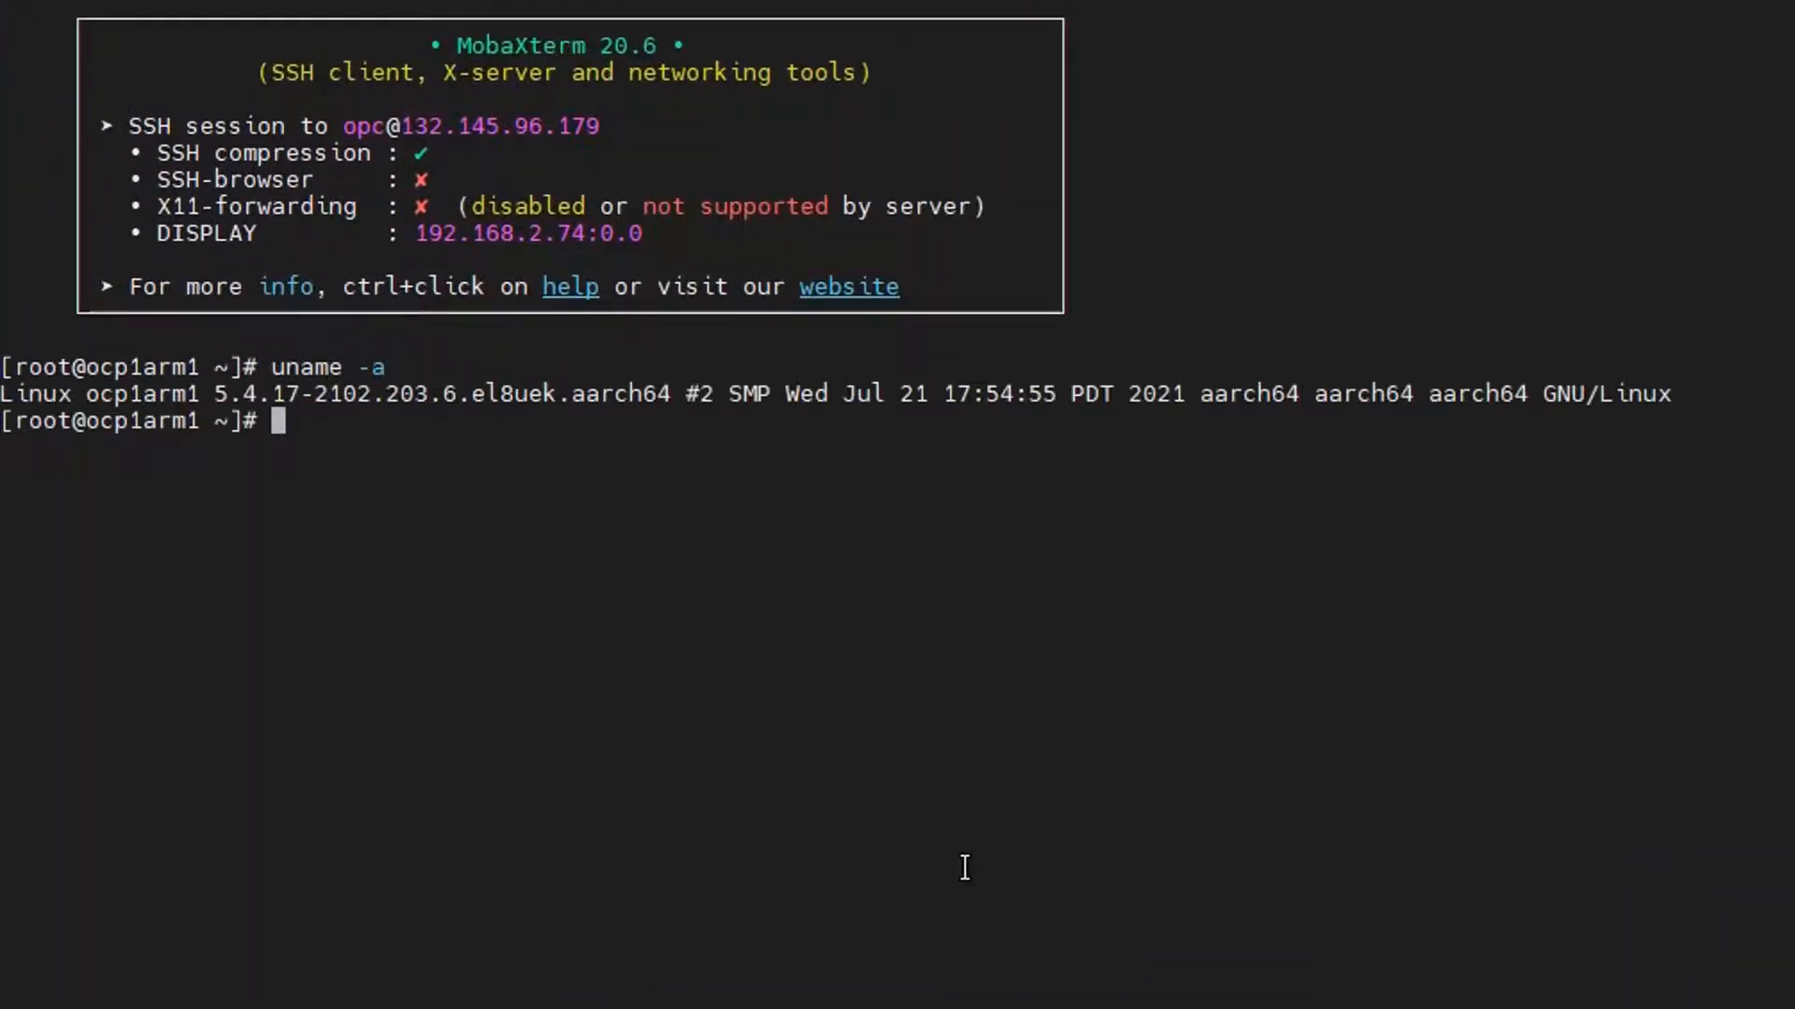
# - Run cat /etc/os-release and yum upgrade -y && yum update -y in the SSH session
pyautogui.doubleClick(1223, 394)
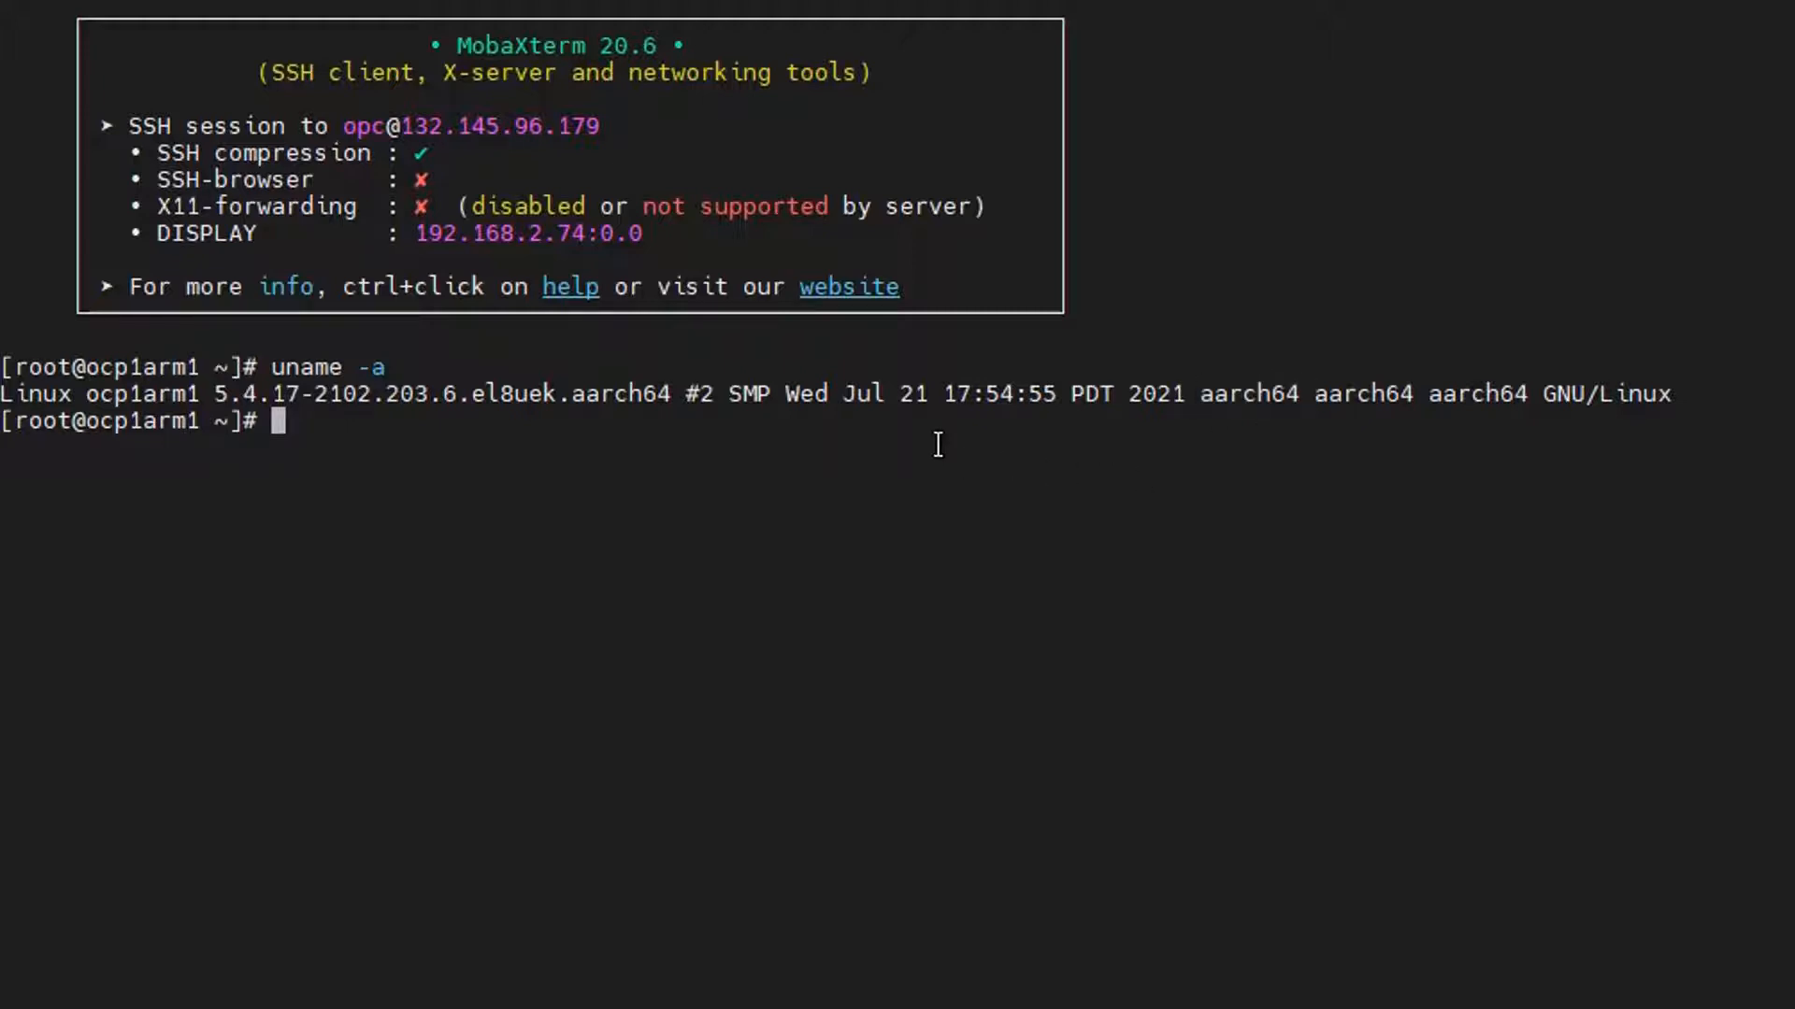
pyautogui.write('cat /etc/os-release')
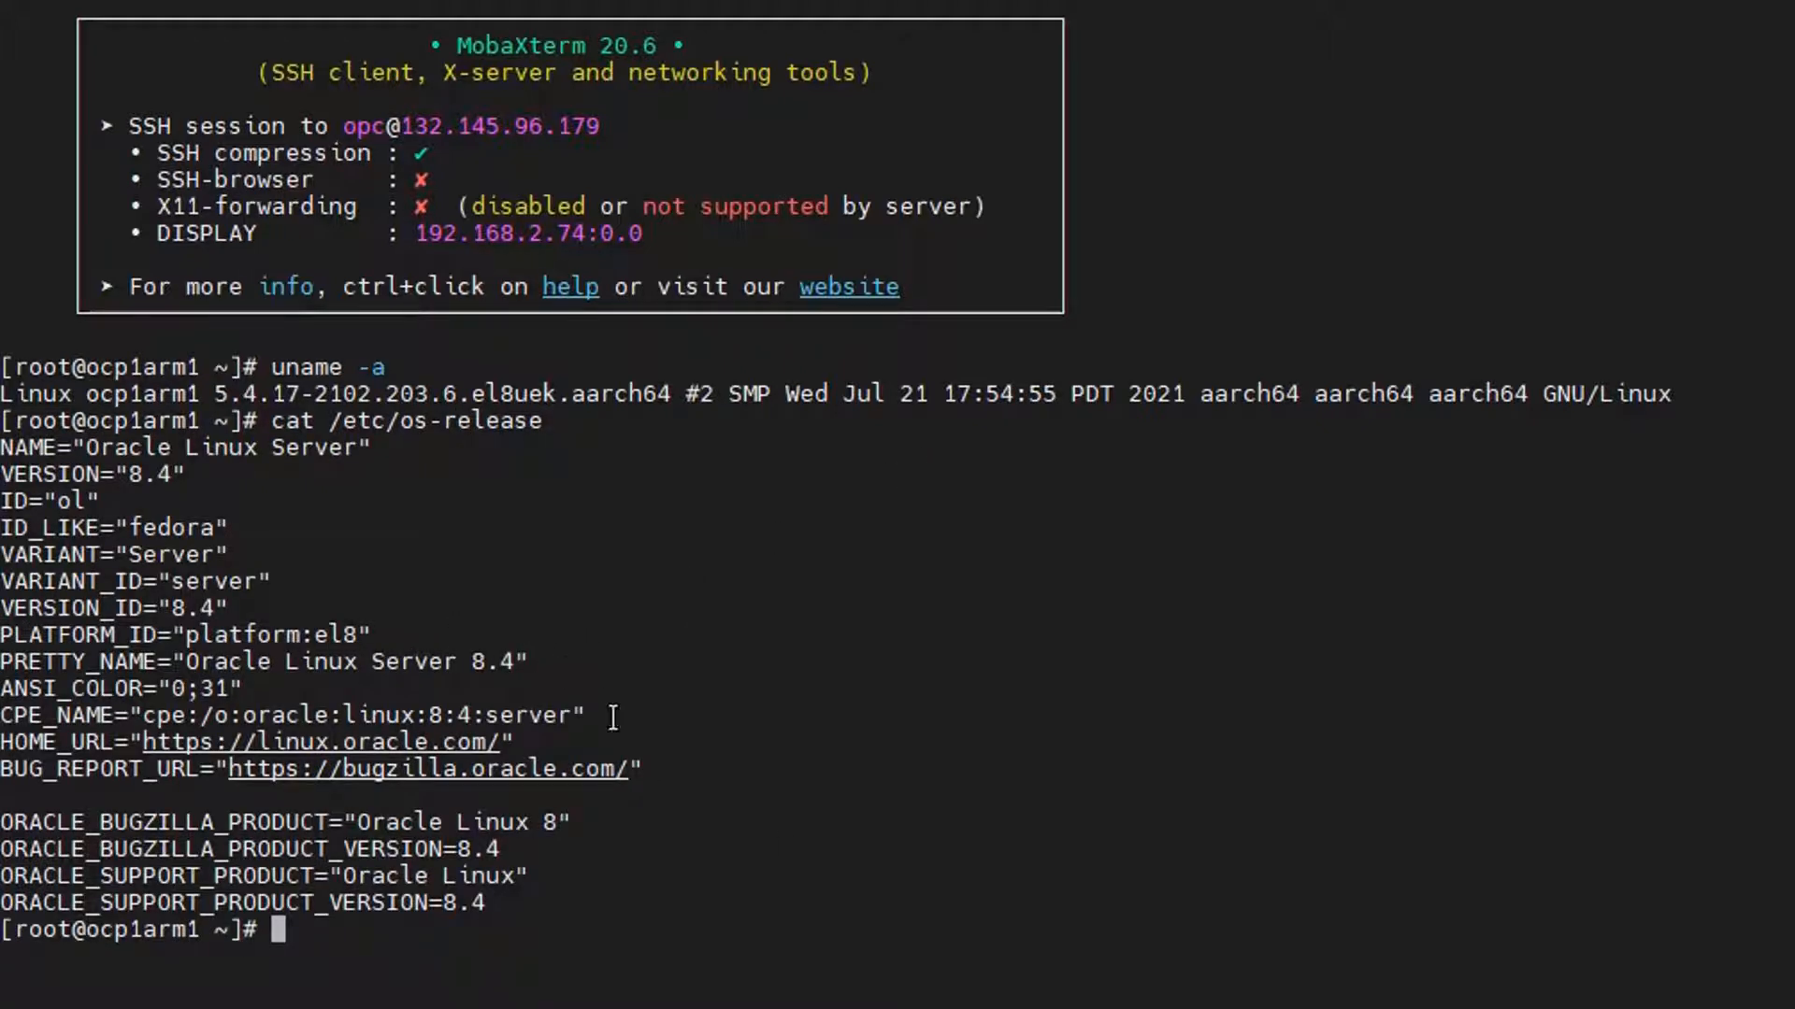
pyautogui.write('yum upgrade -y && yum update -y')
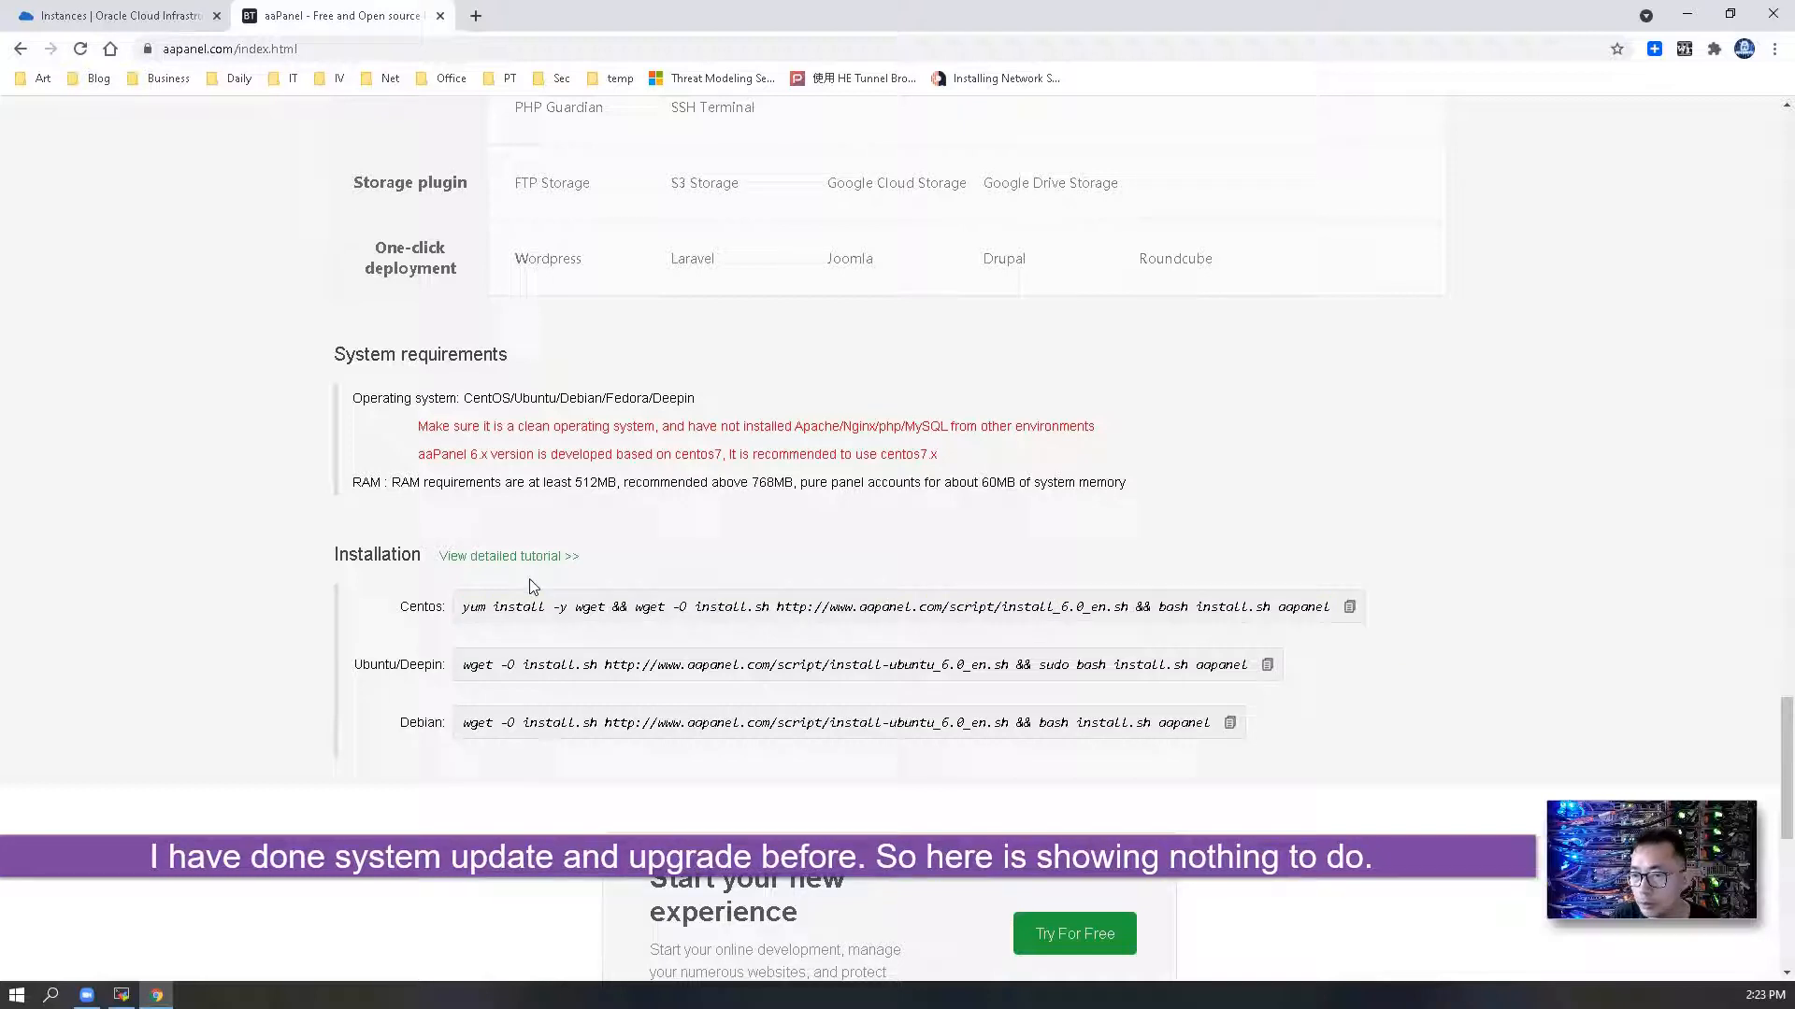
# - Copy aaPanel's CentOS installation command from the website
pyautogui.rightClick(894, 605)
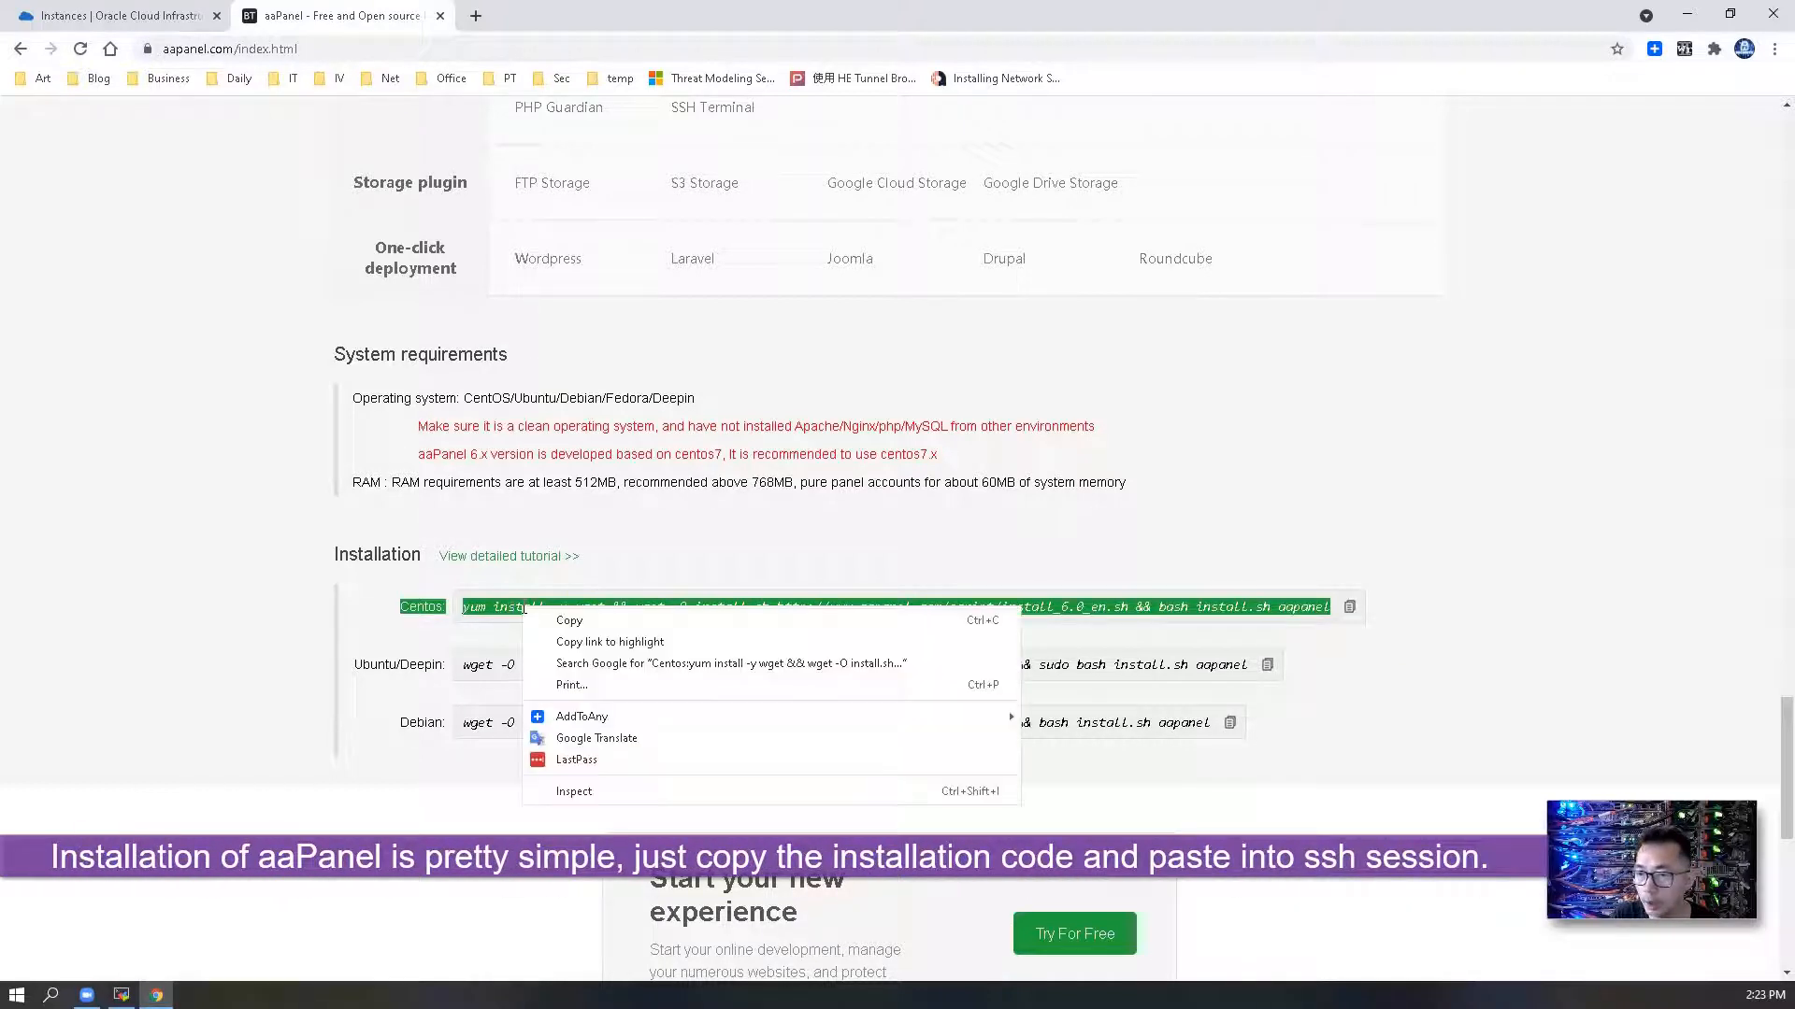
pyautogui.click(501, 632)
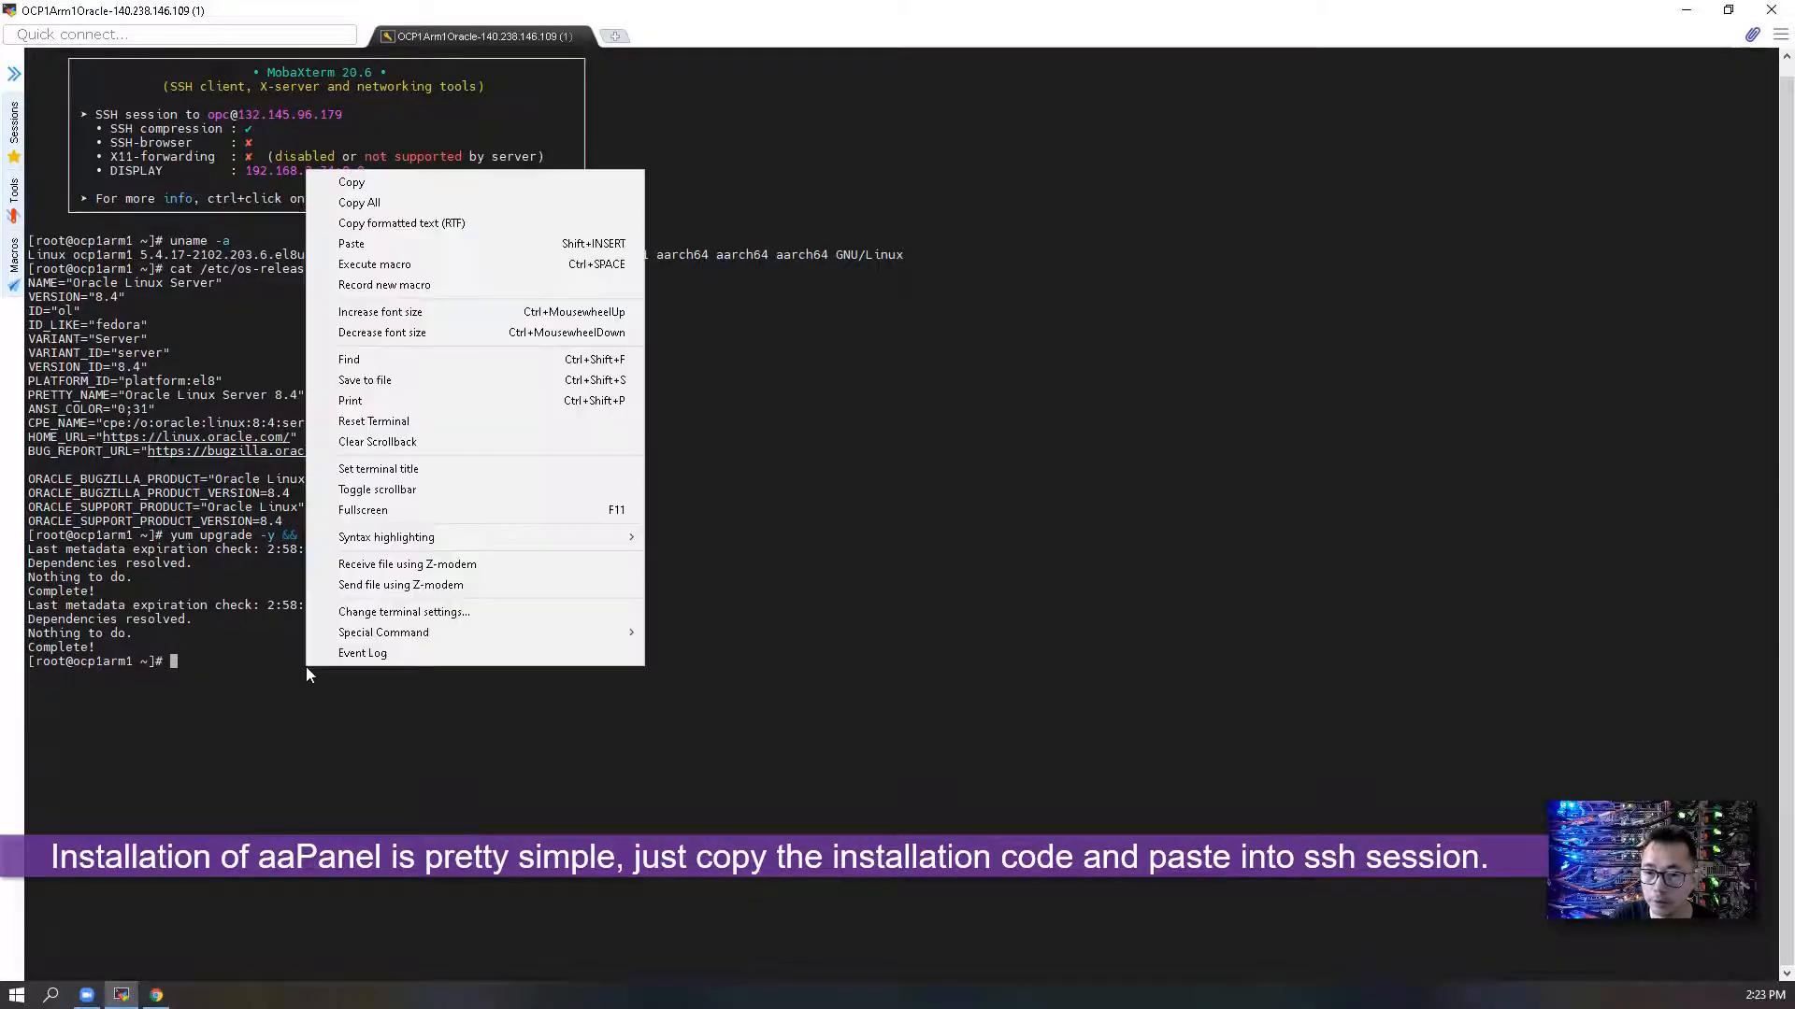
# - Run the pasted installer, answer y to install to /www, and highlight the ports to open
pyautogui.click(349, 243)
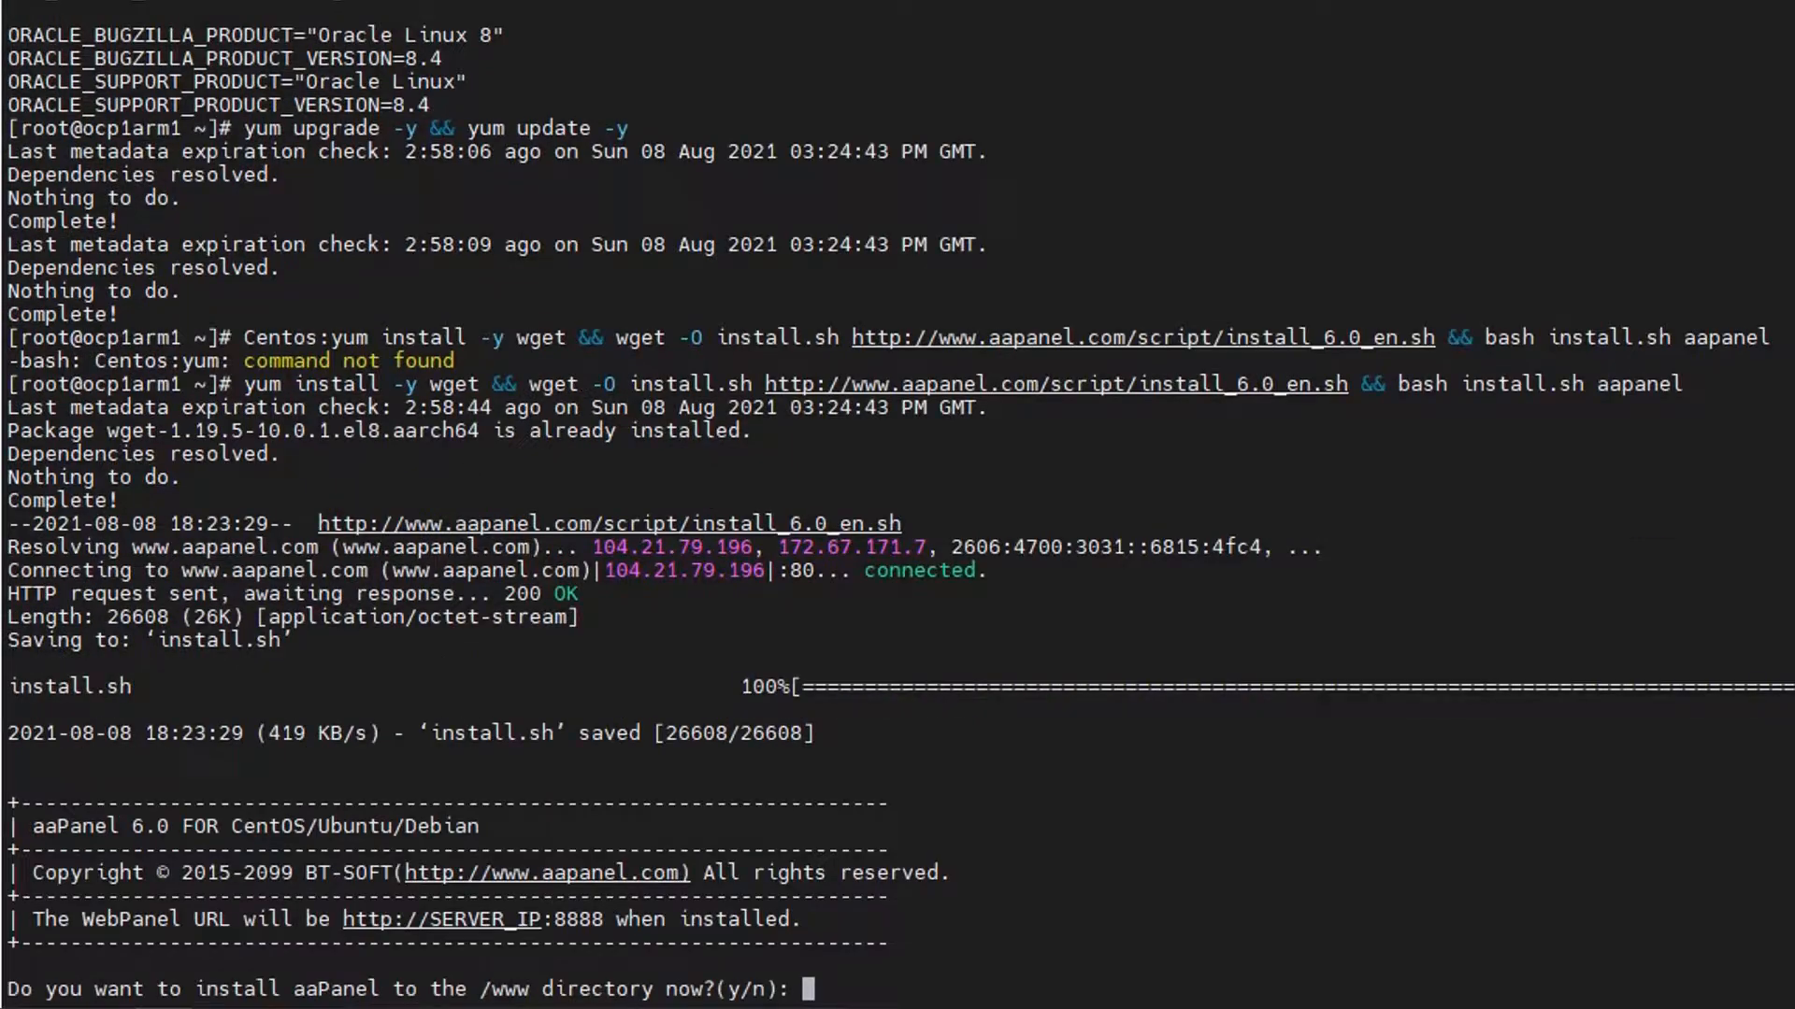
pyautogui.write('y')
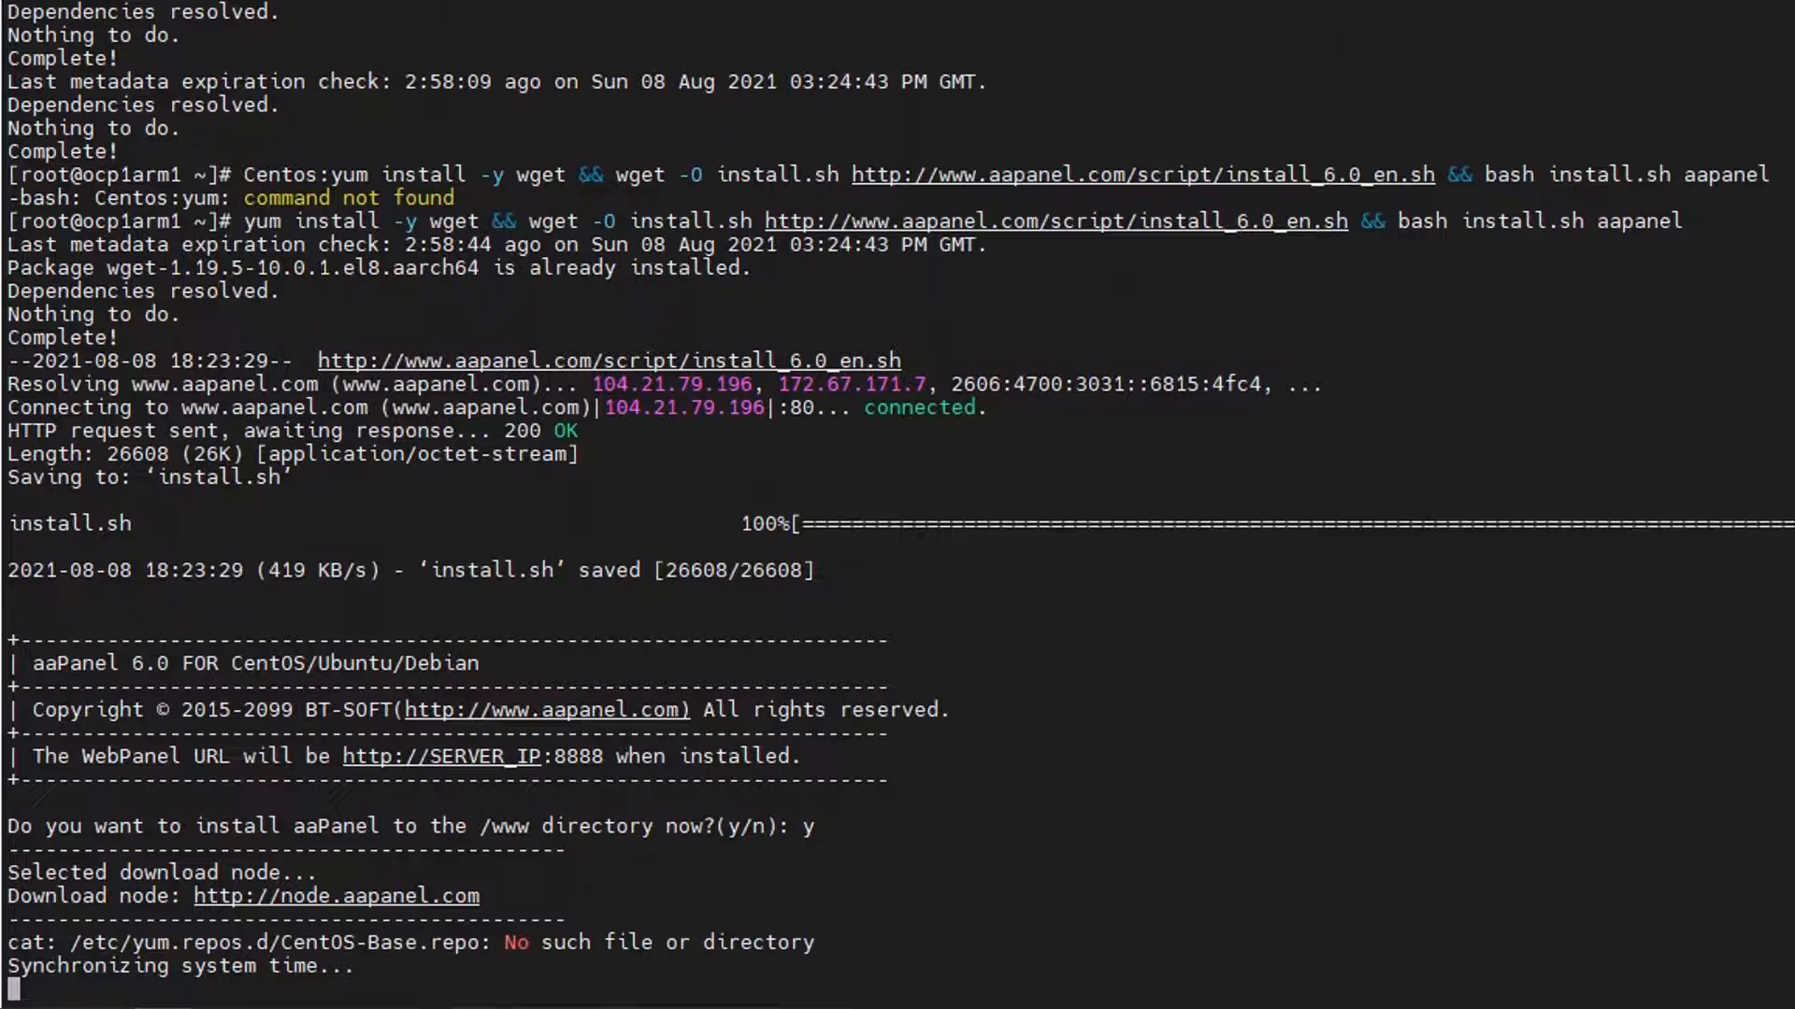
pyautogui.scroll(-3)
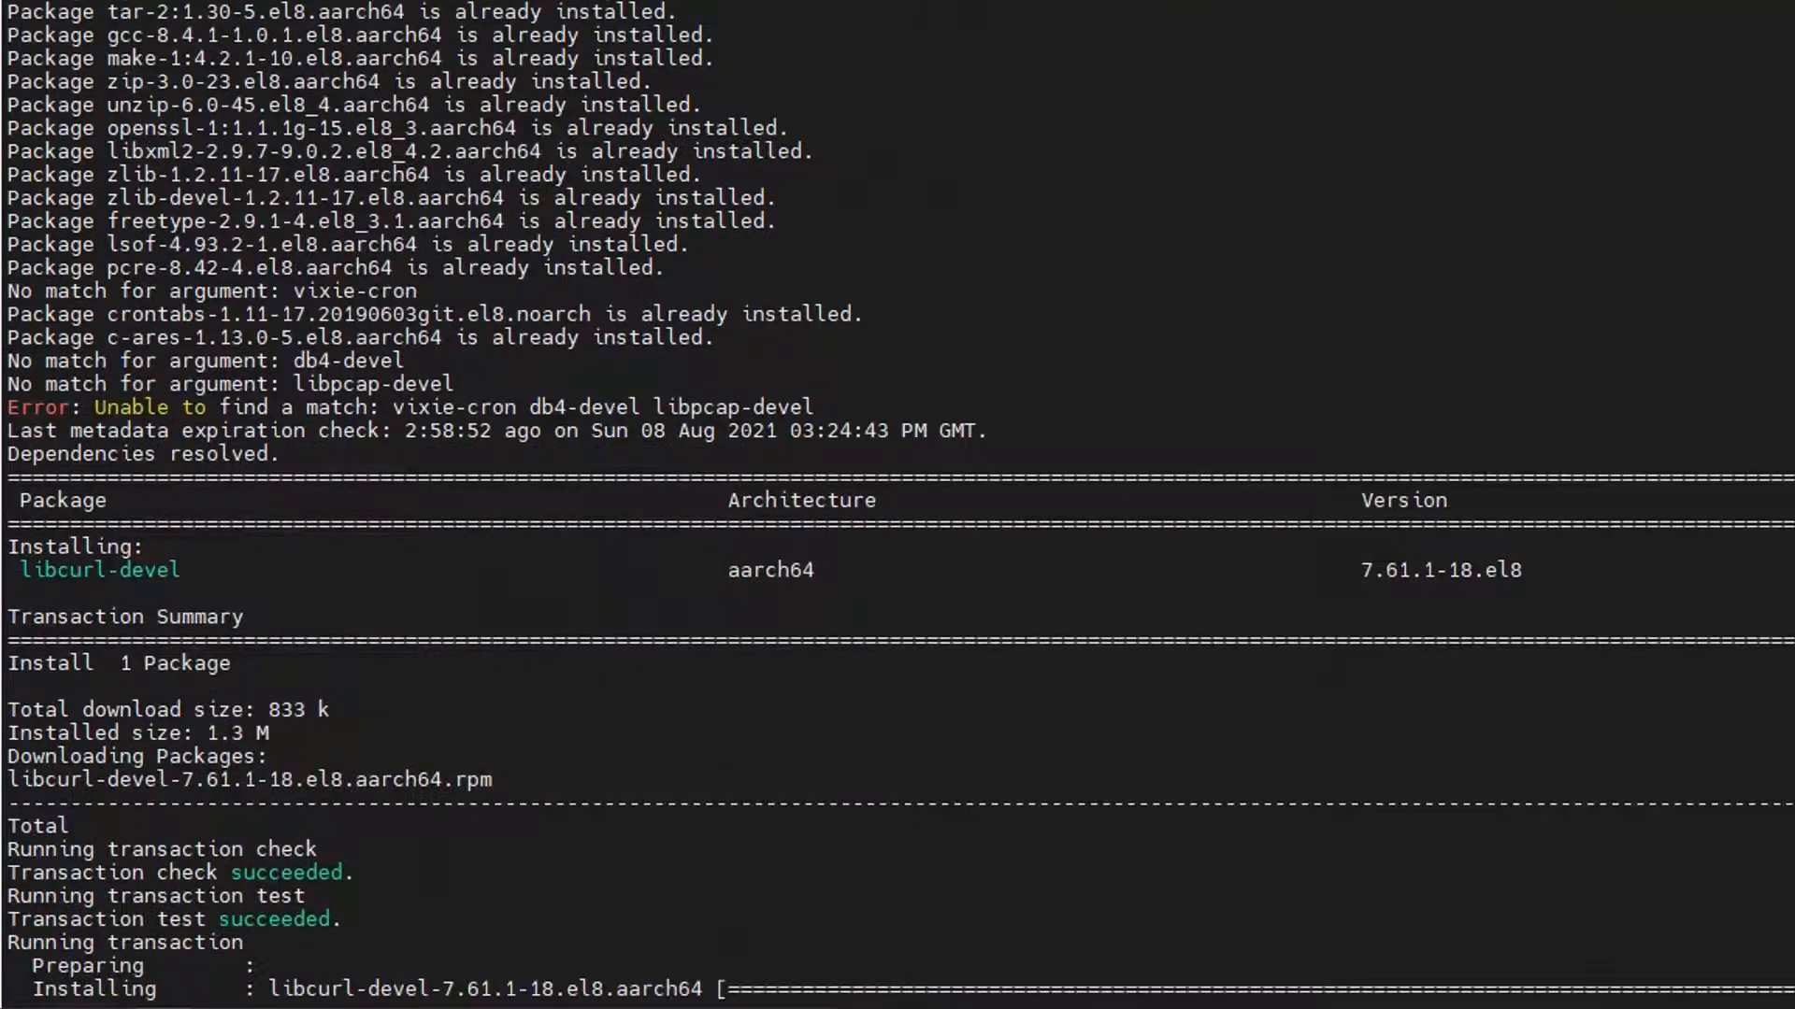
pyautogui.scroll(-3)
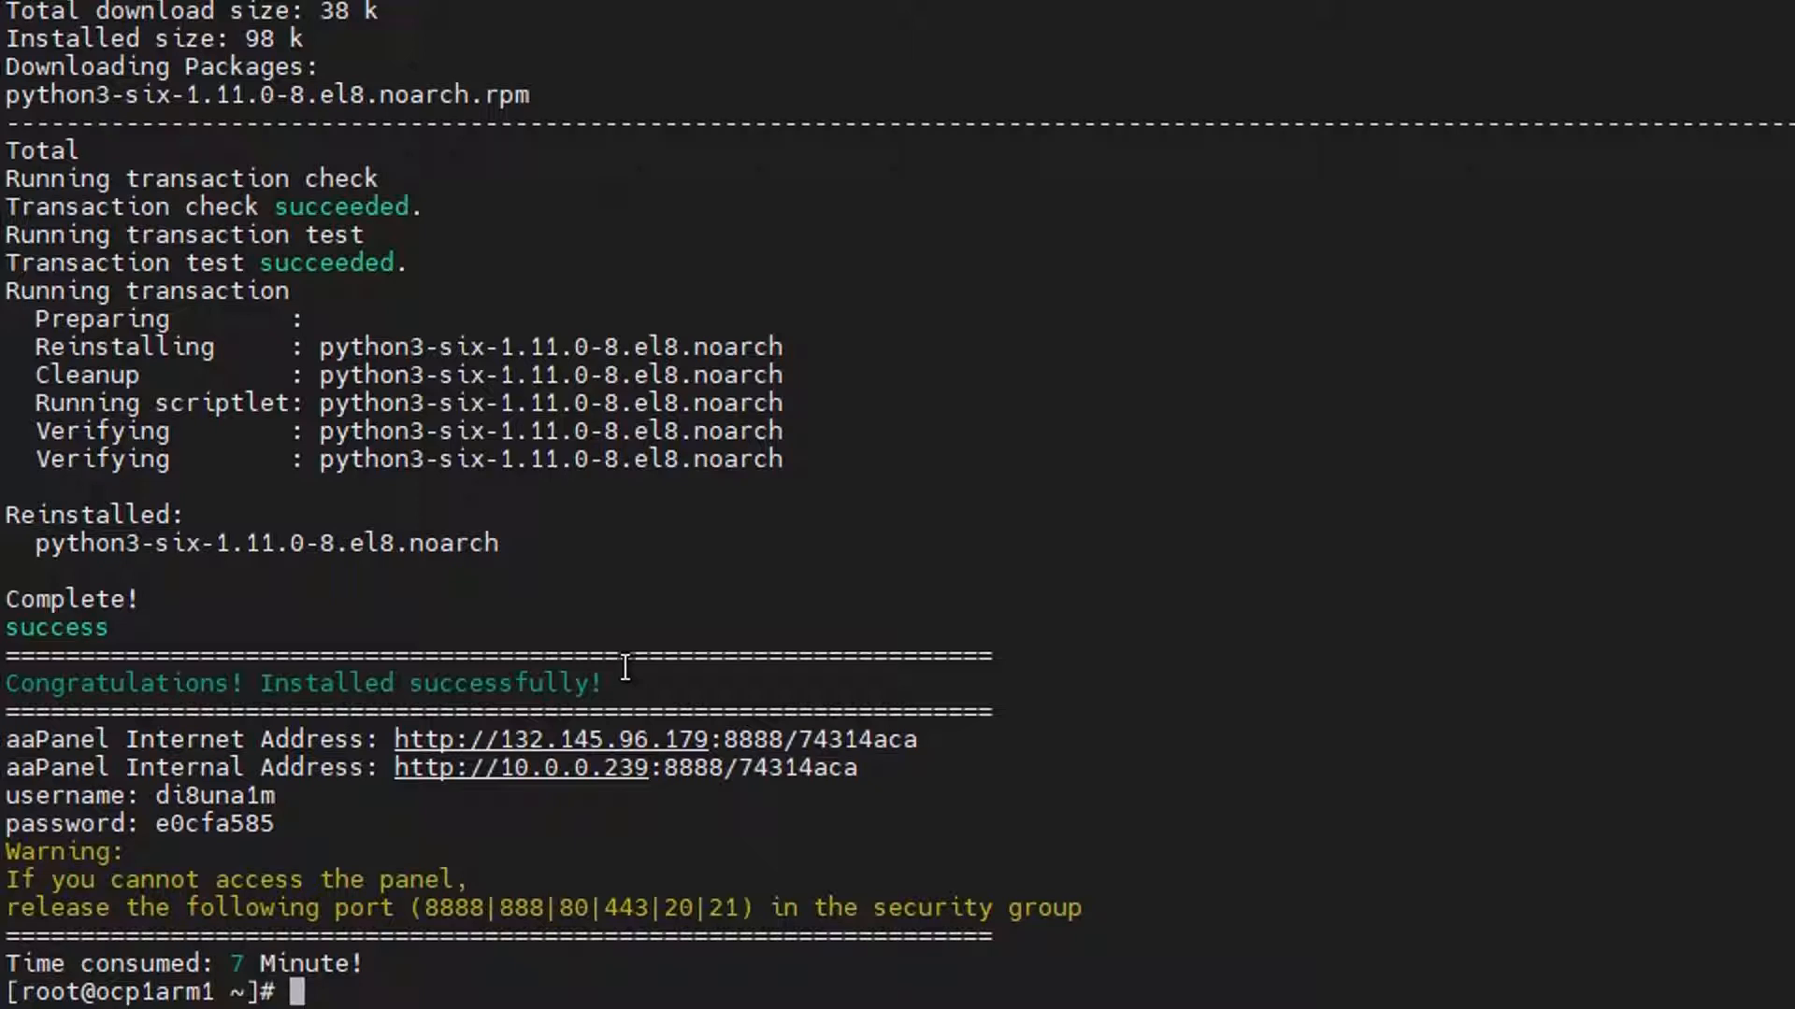
pyautogui.moveTo(398, 910)
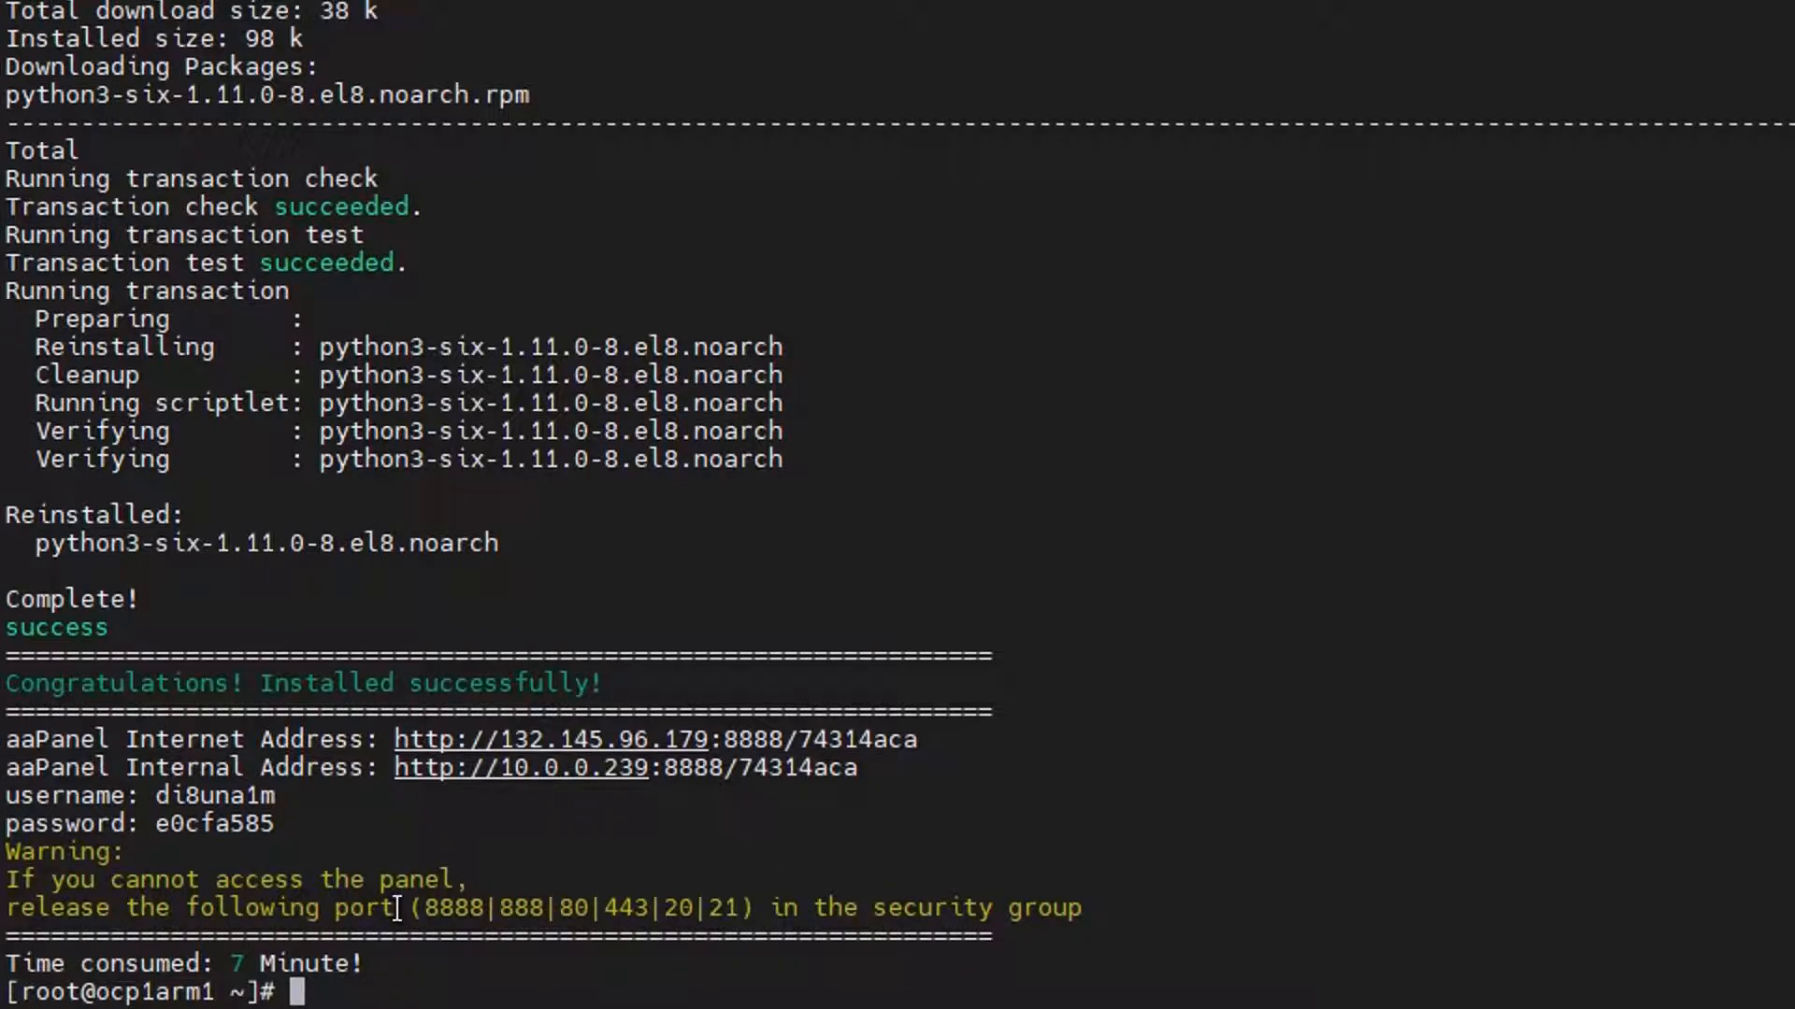
pyautogui.moveTo(411, 909); pyautogui.dragTo(755, 908)
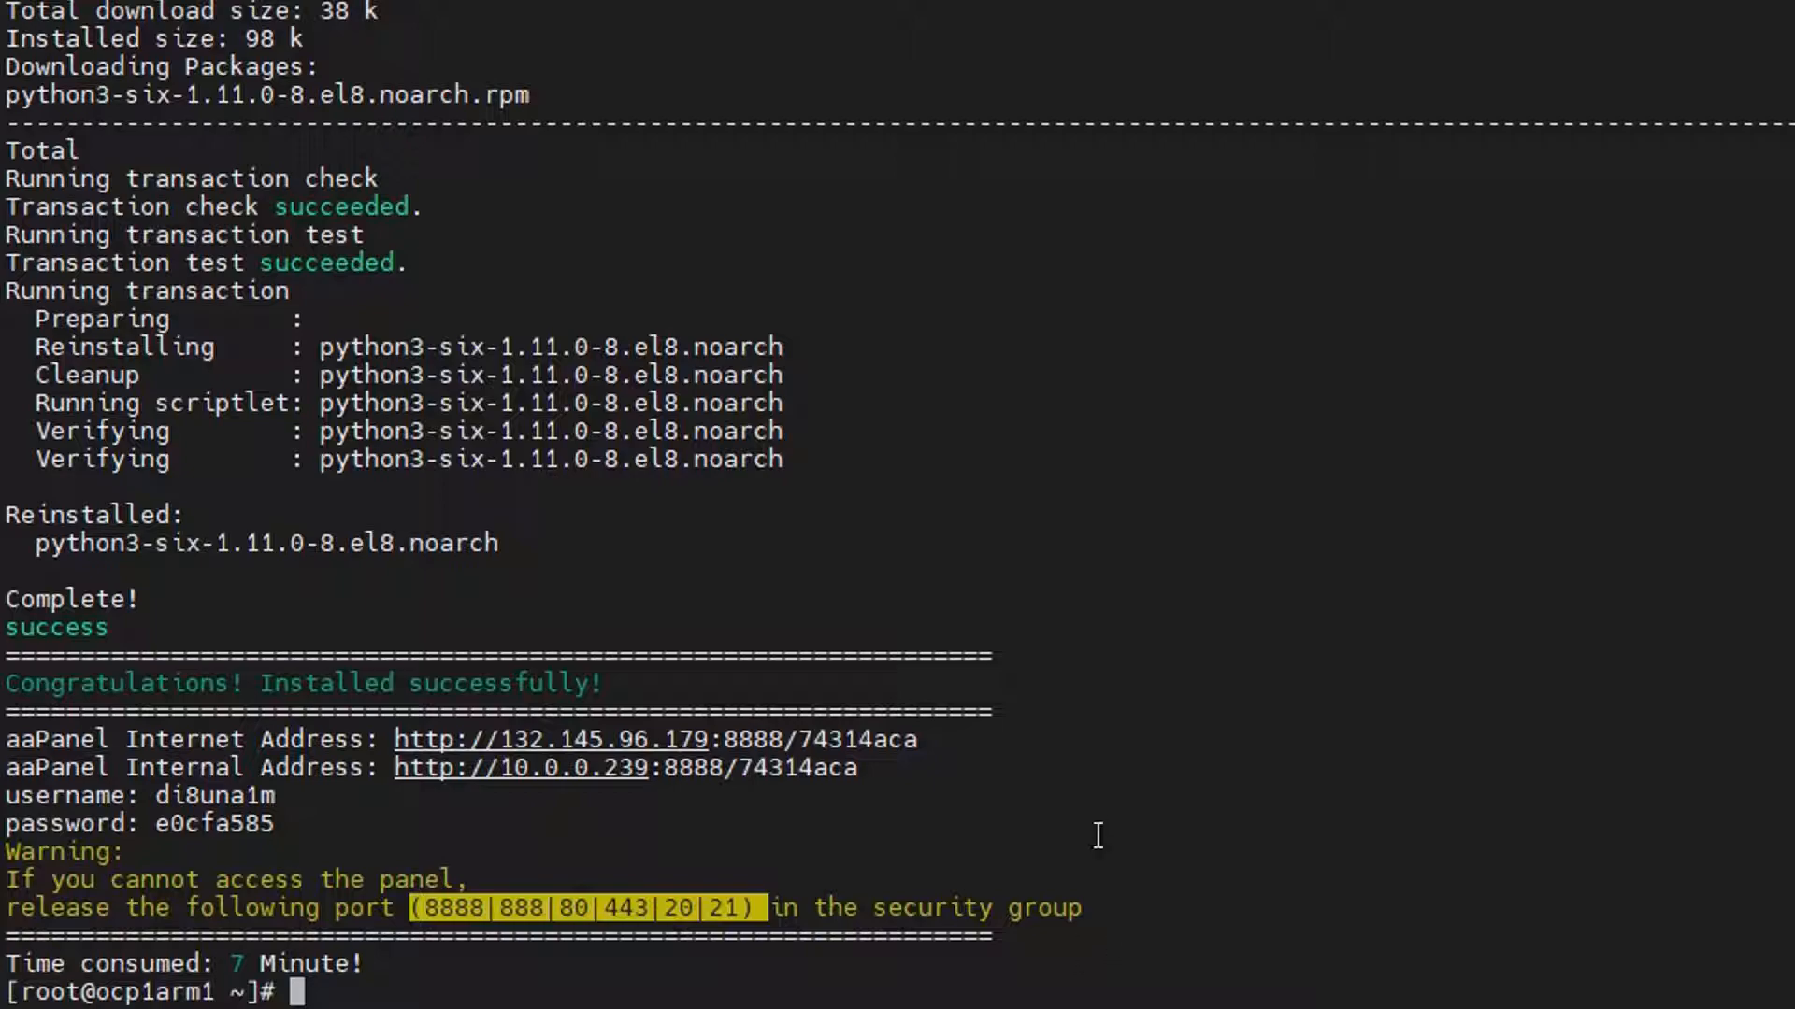
pyautogui.moveTo(750, 877)
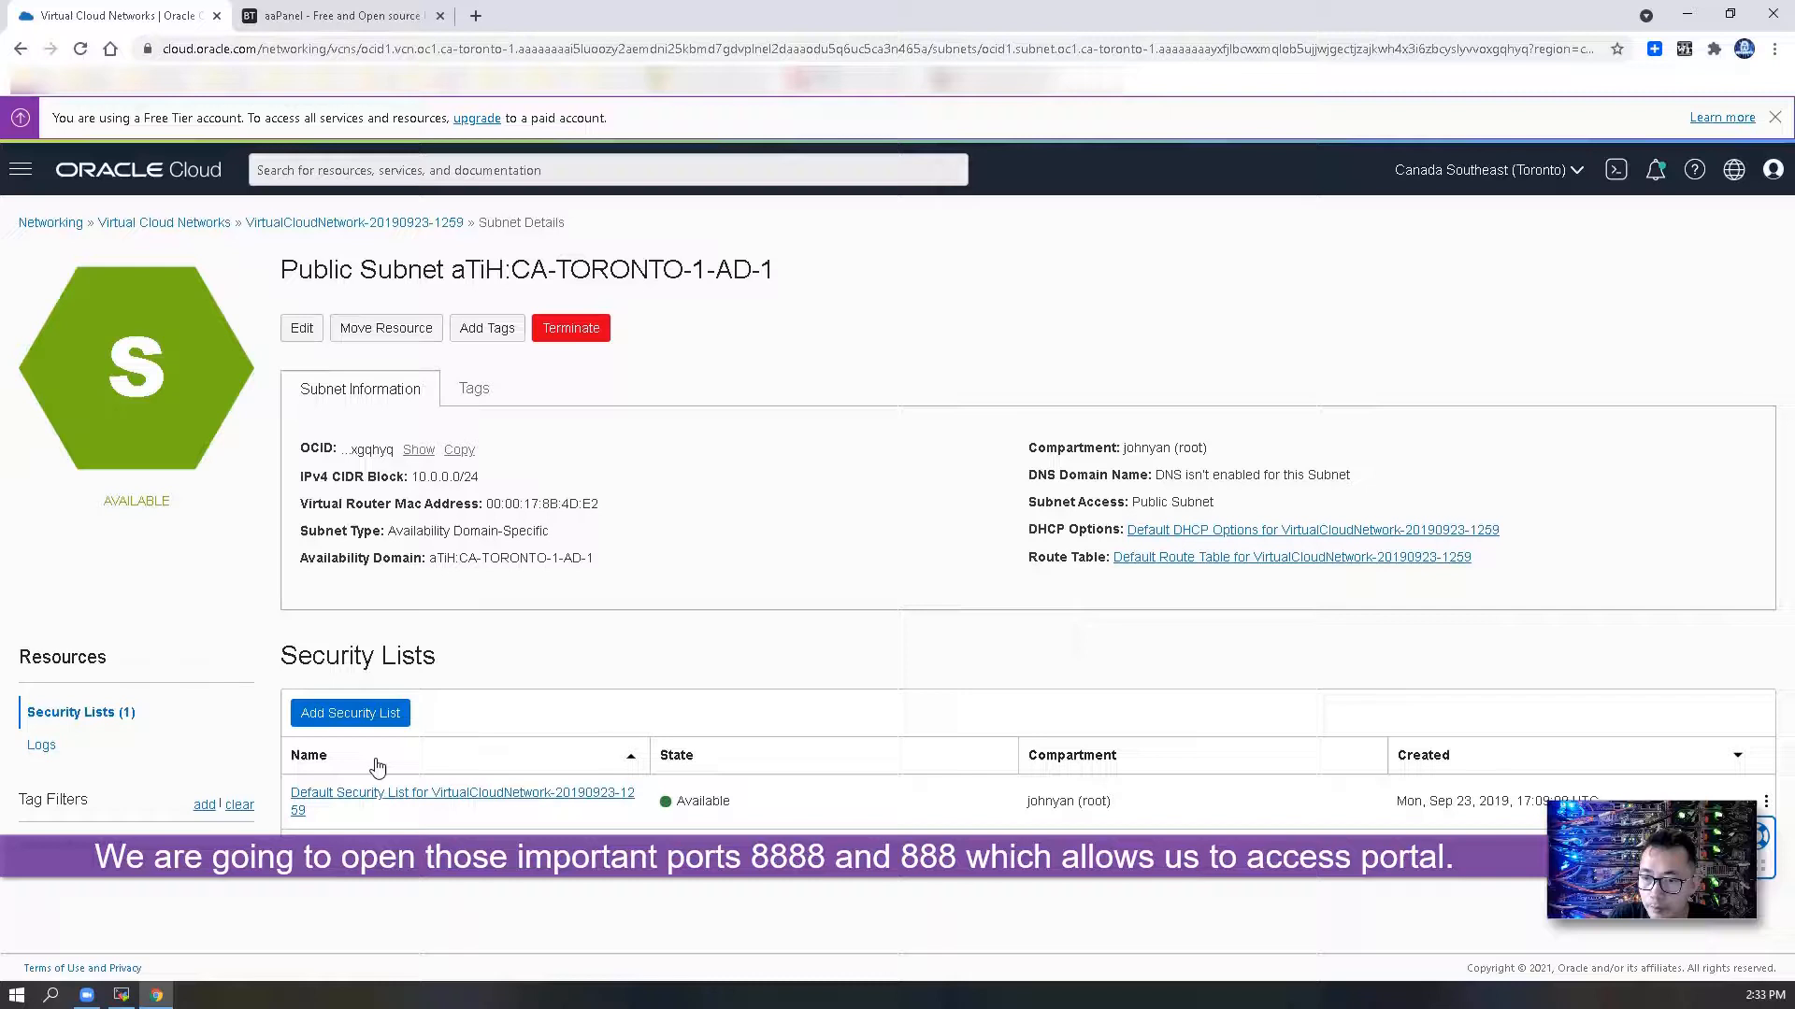
# - View the subnet's Default Security List ingress rules, then go back to the instance details
pyautogui.click(462, 793)
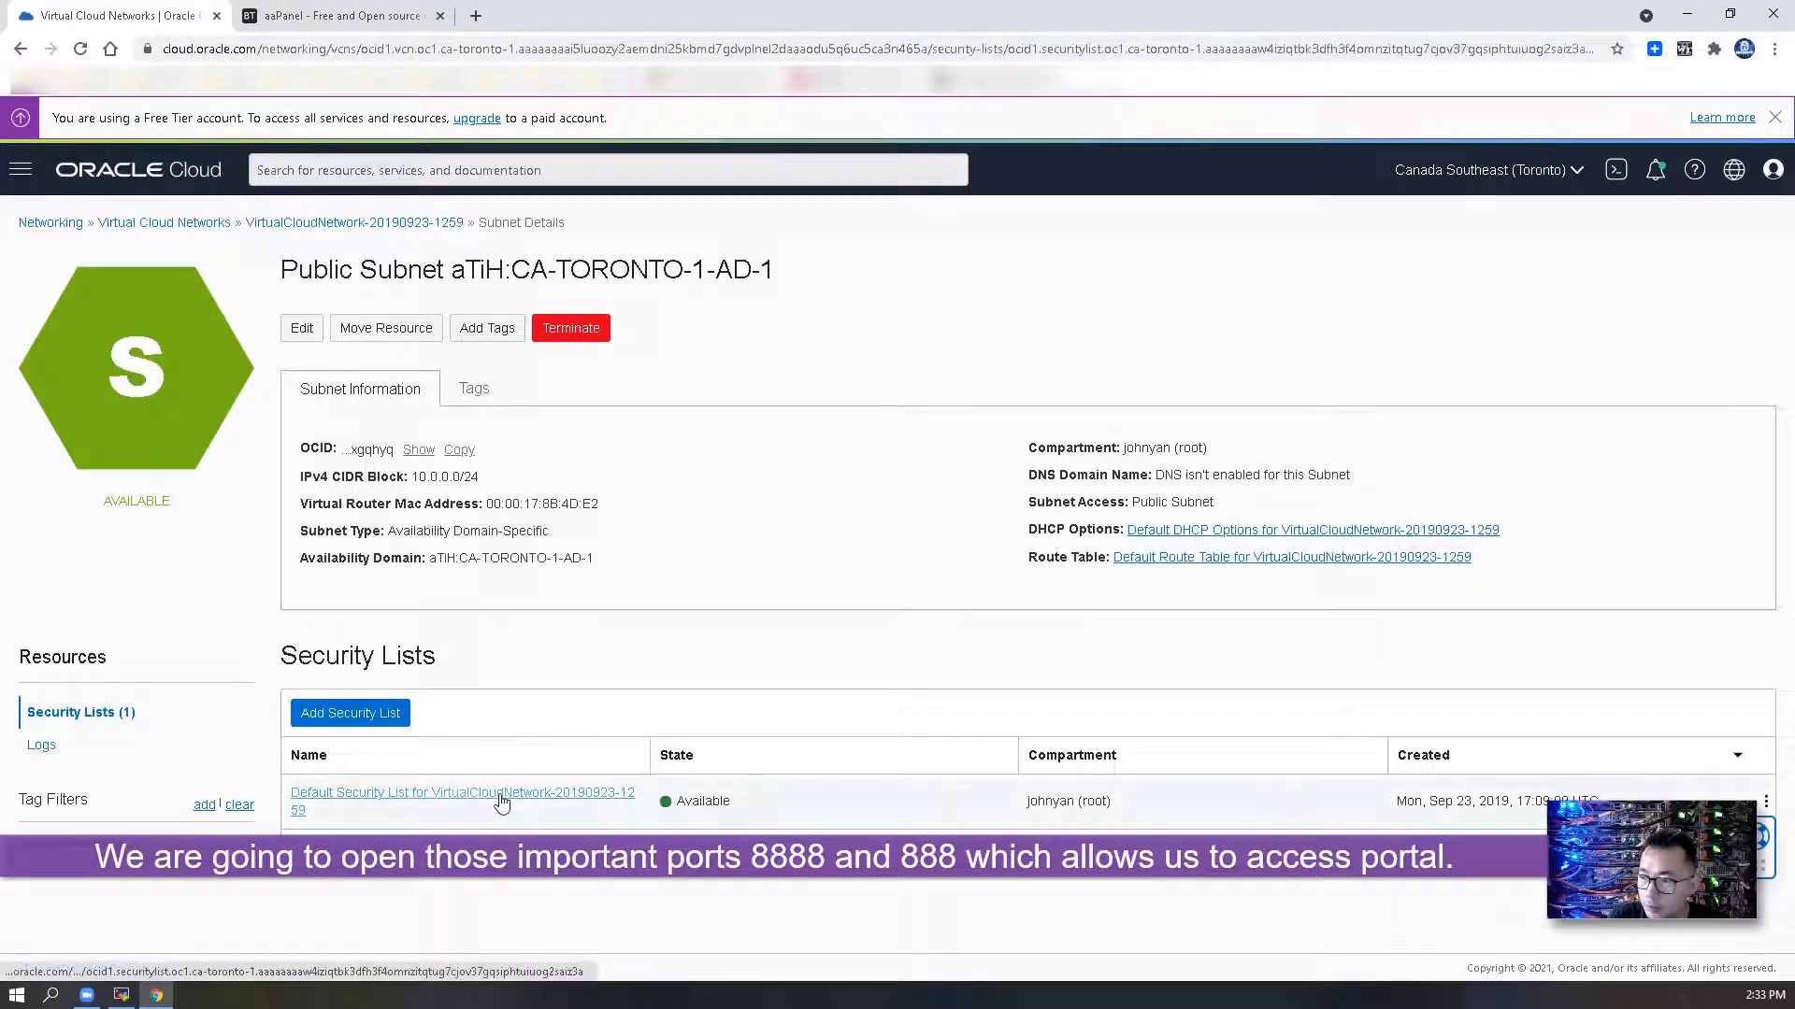
pyautogui.click(462, 802)
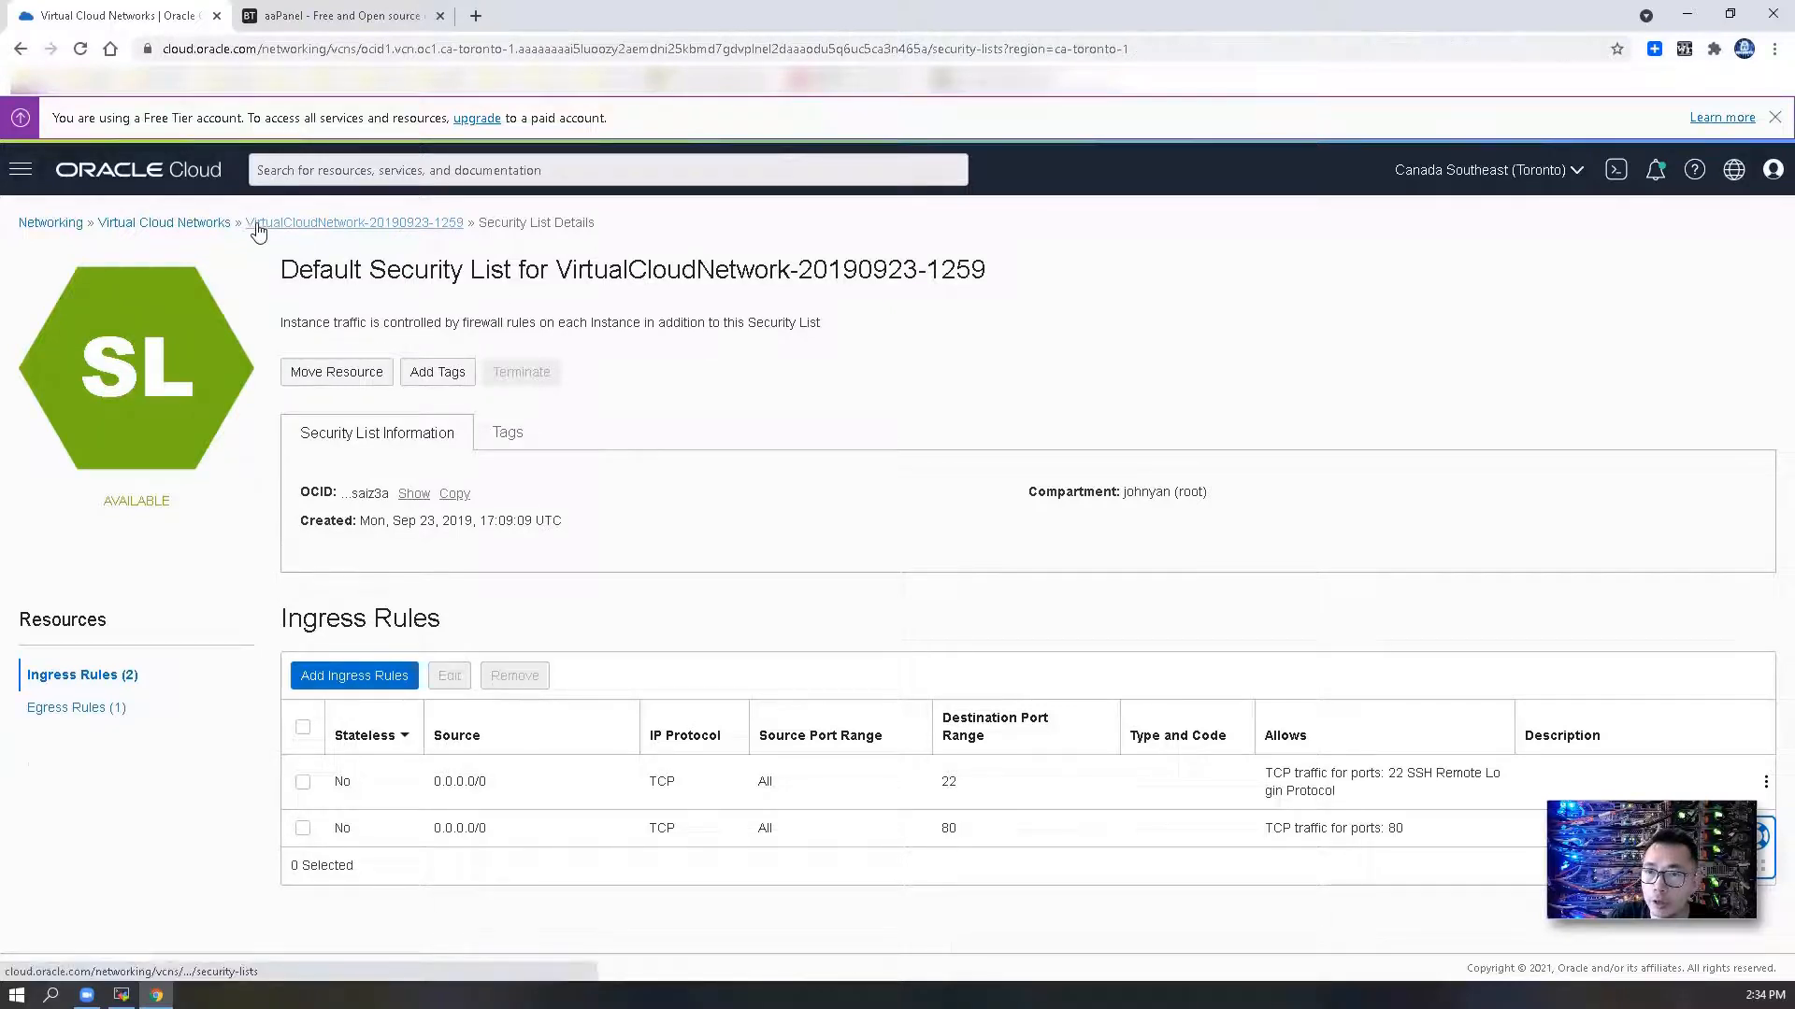
pyautogui.click(19, 48)
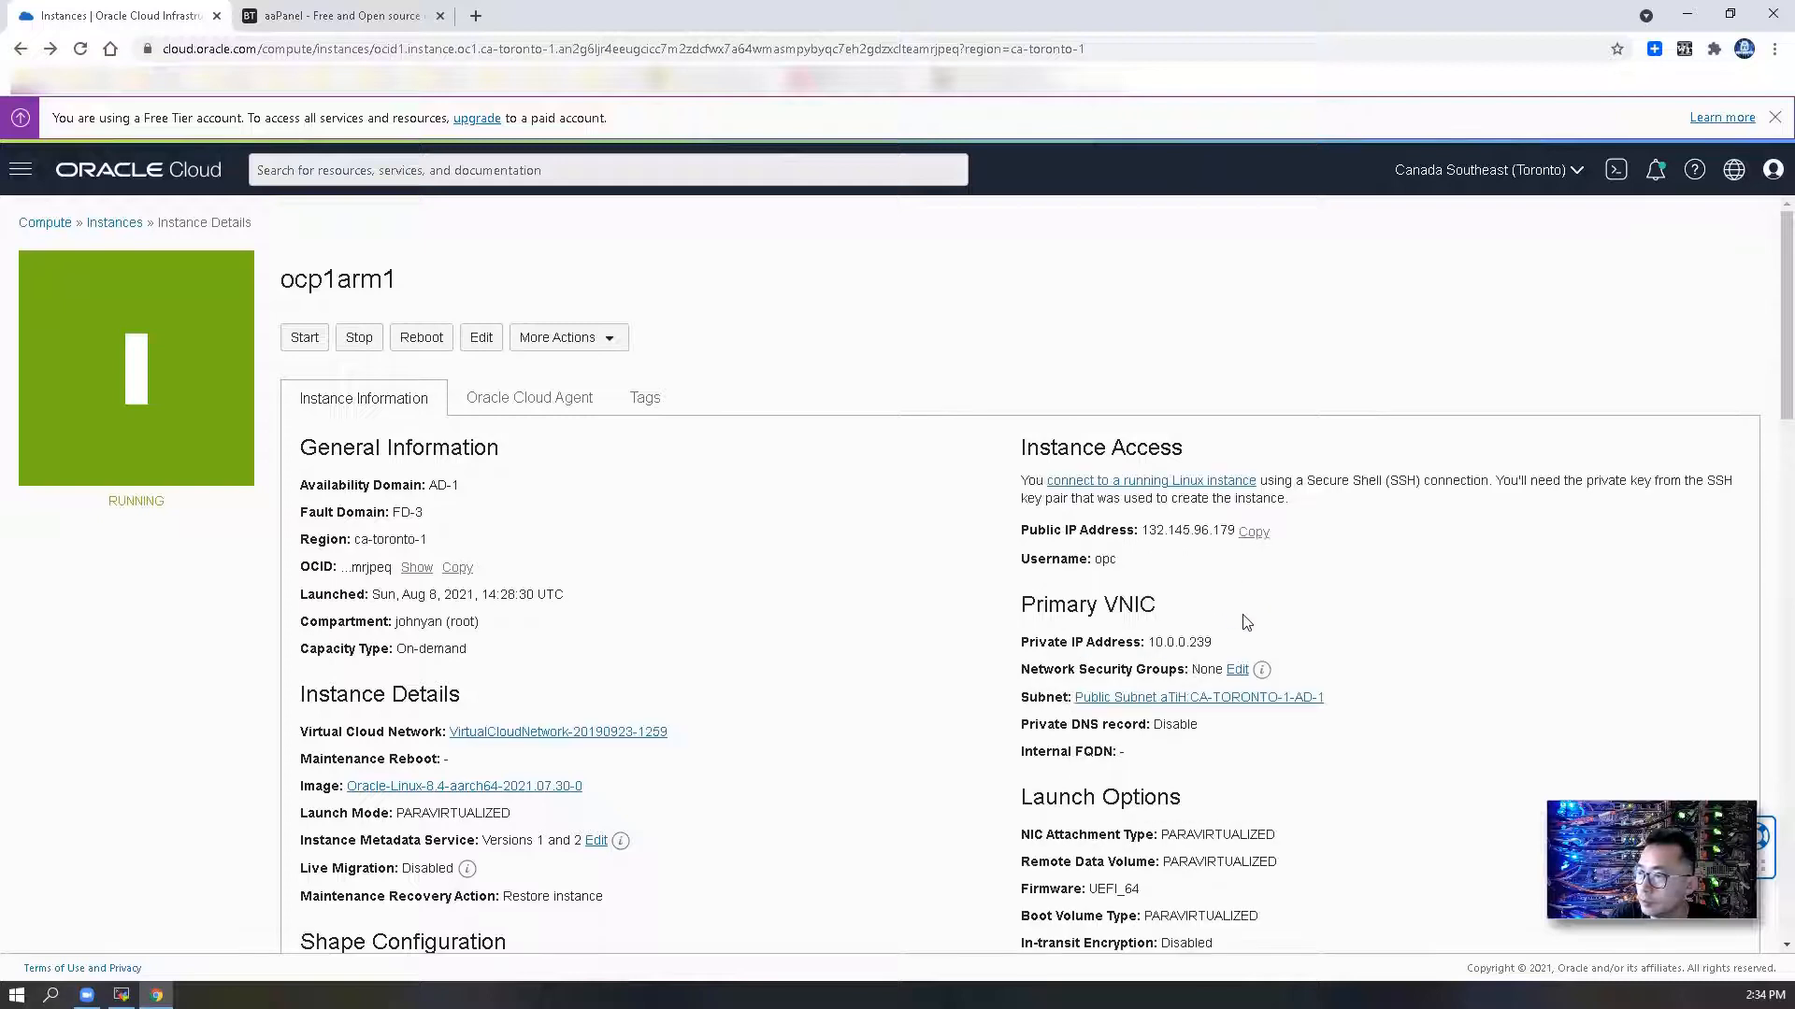
# - Attach network security group Linux-sg-1, view its rules, and start a new rule
pyautogui.click(1238, 669)
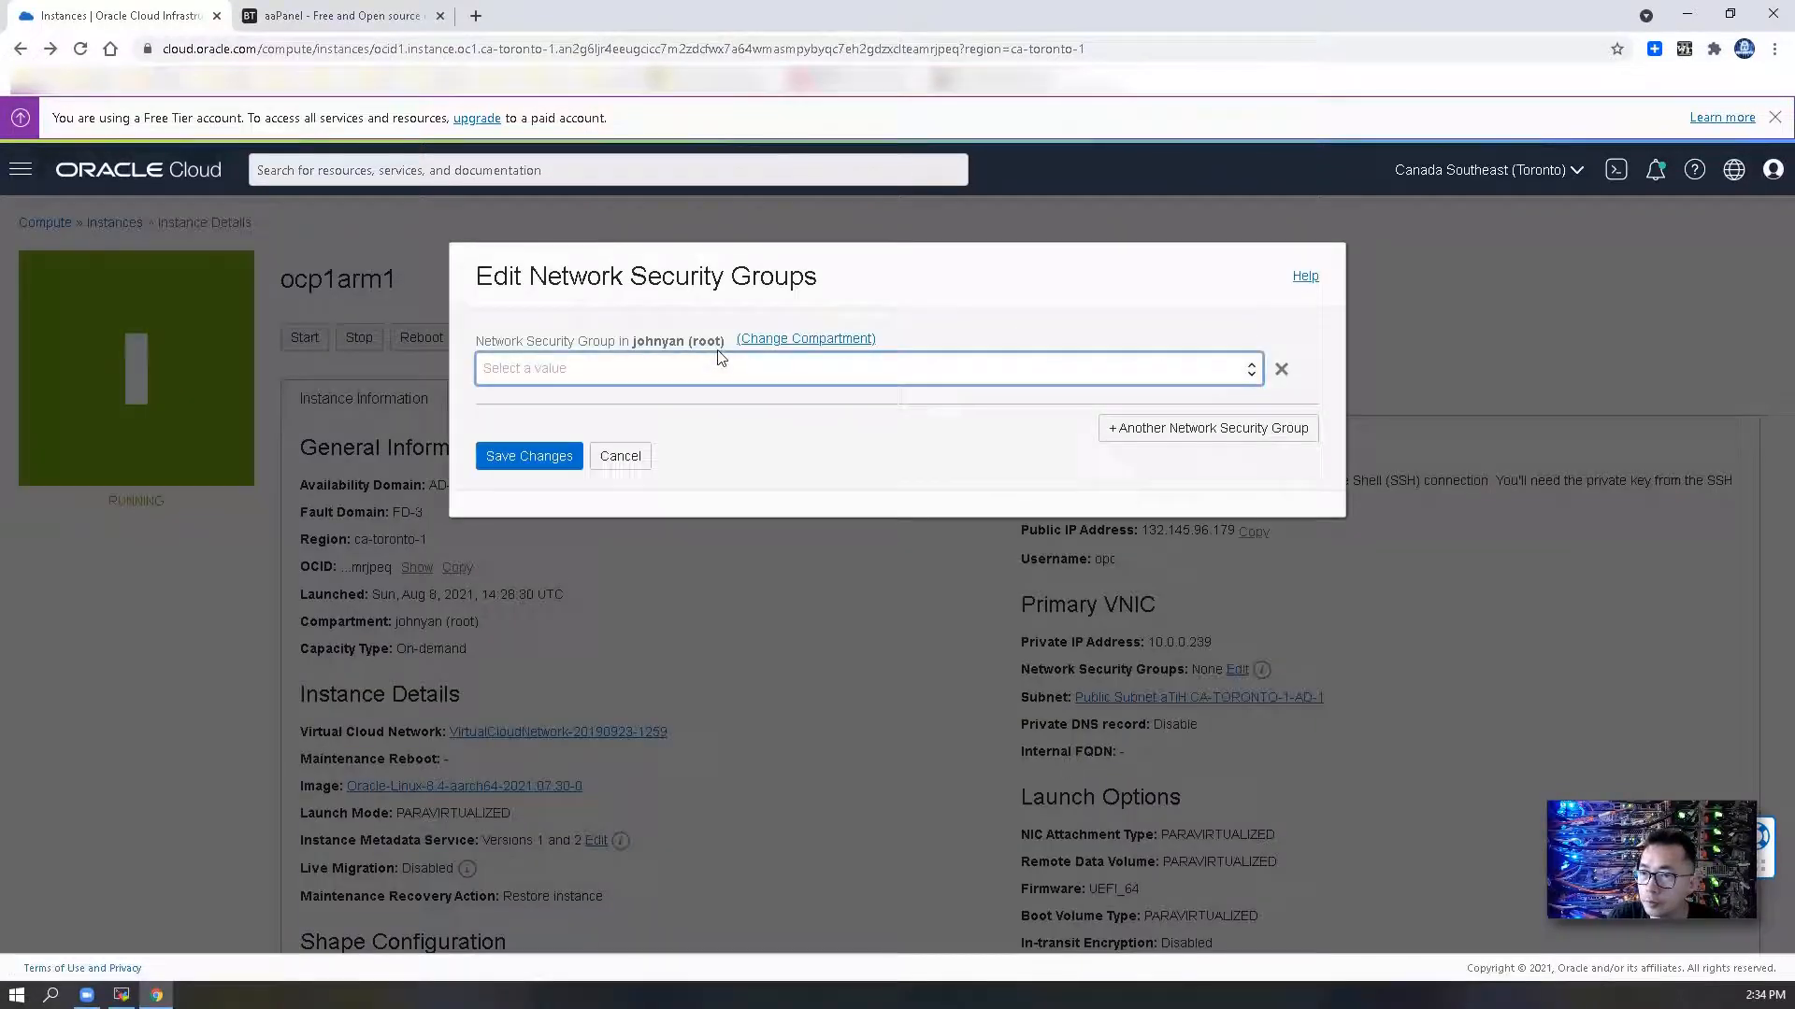
pyautogui.click(864, 368)
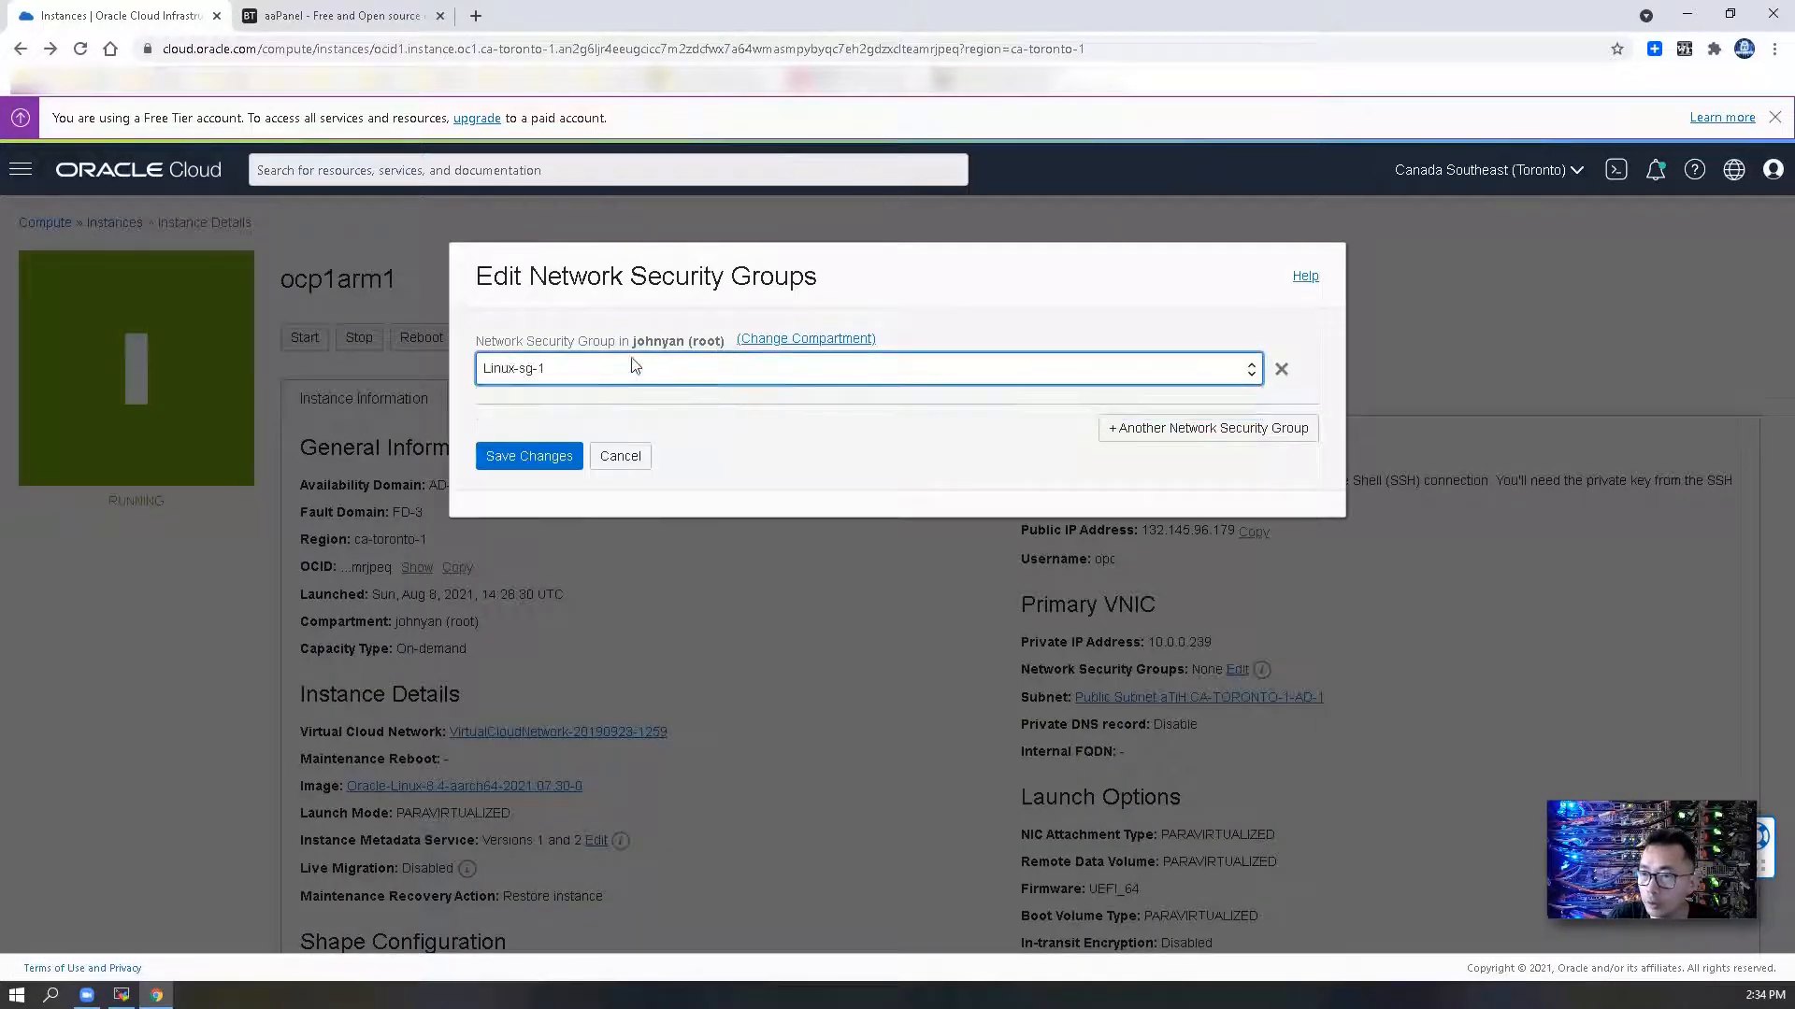
pyautogui.click(527, 456)
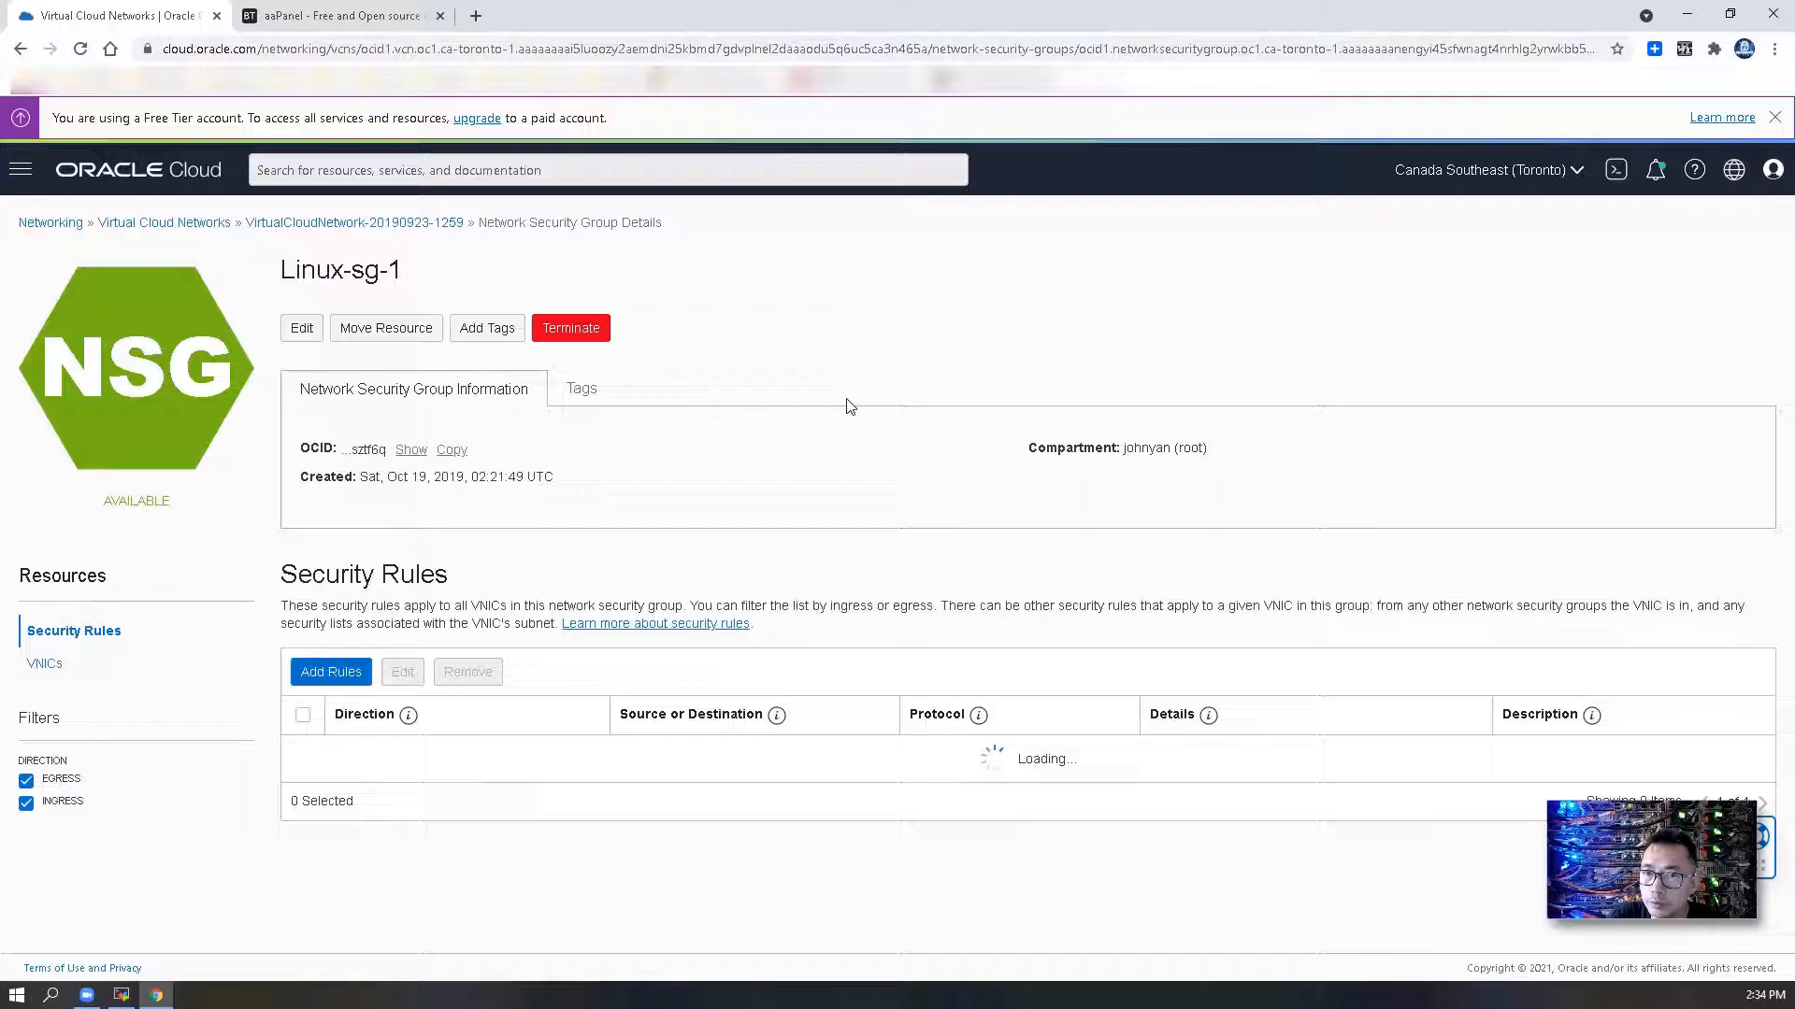
pyautogui.scroll(-3)
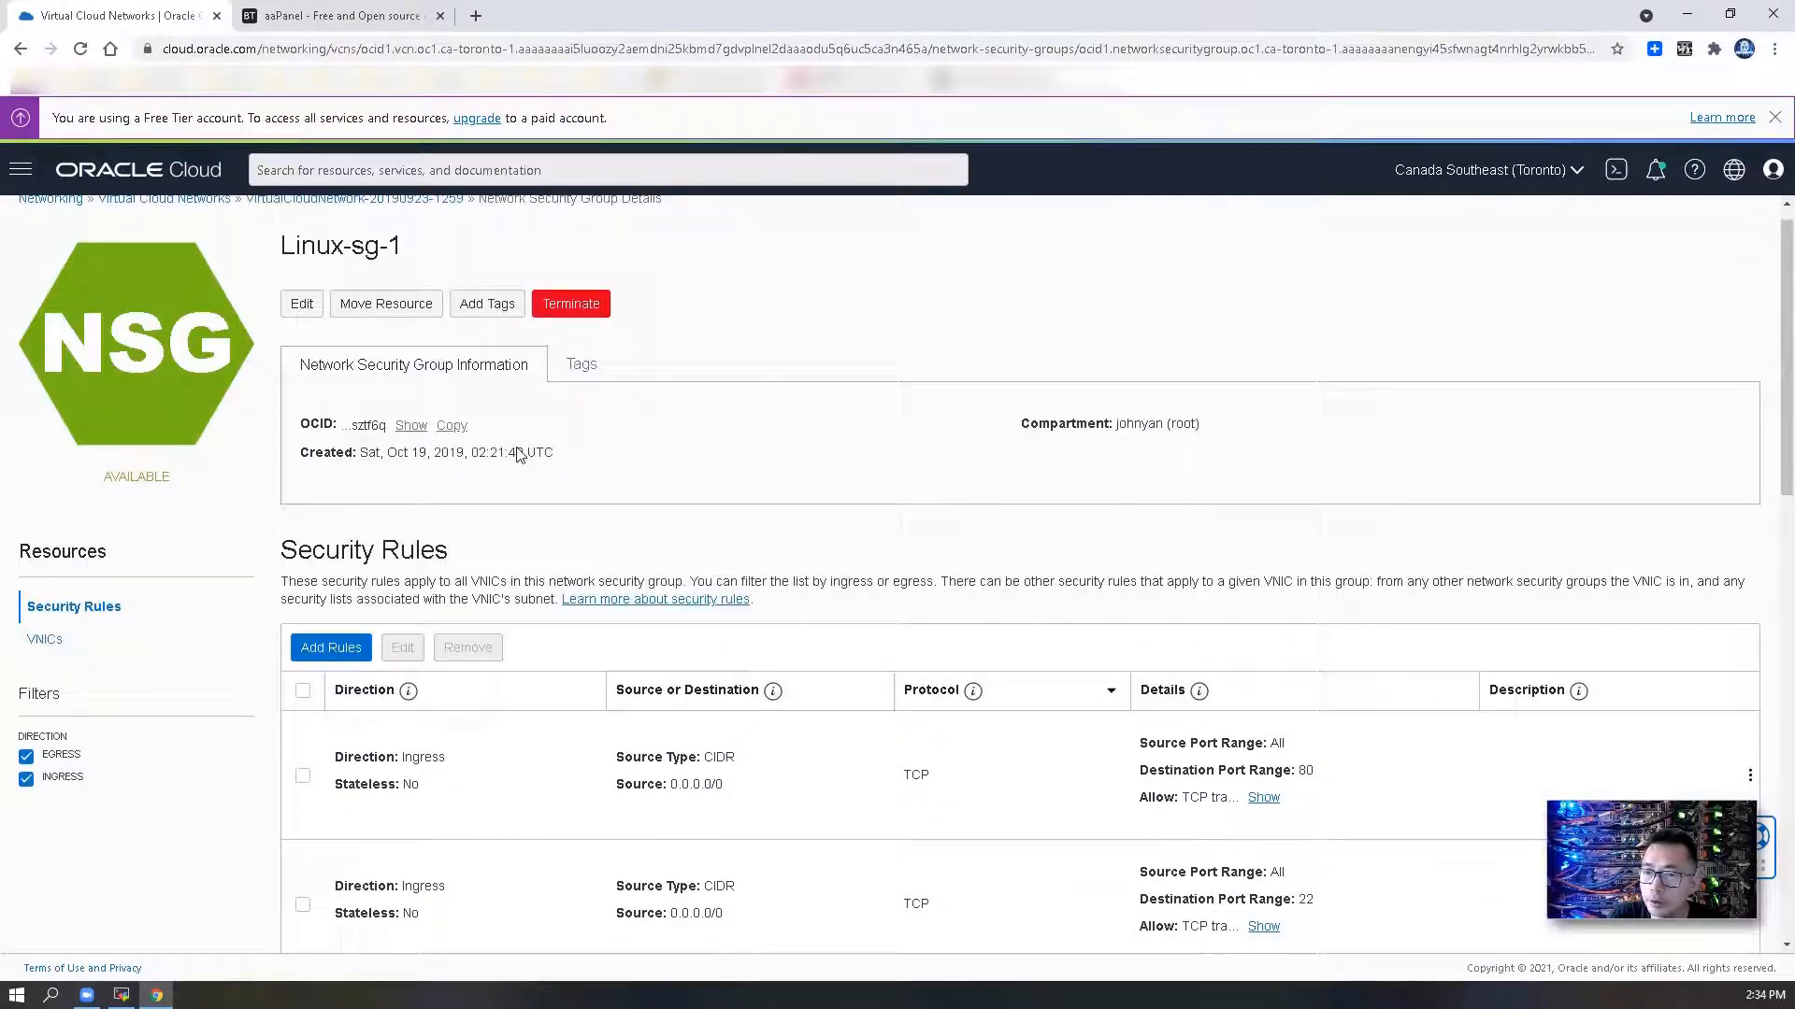
pyautogui.click(329, 647)
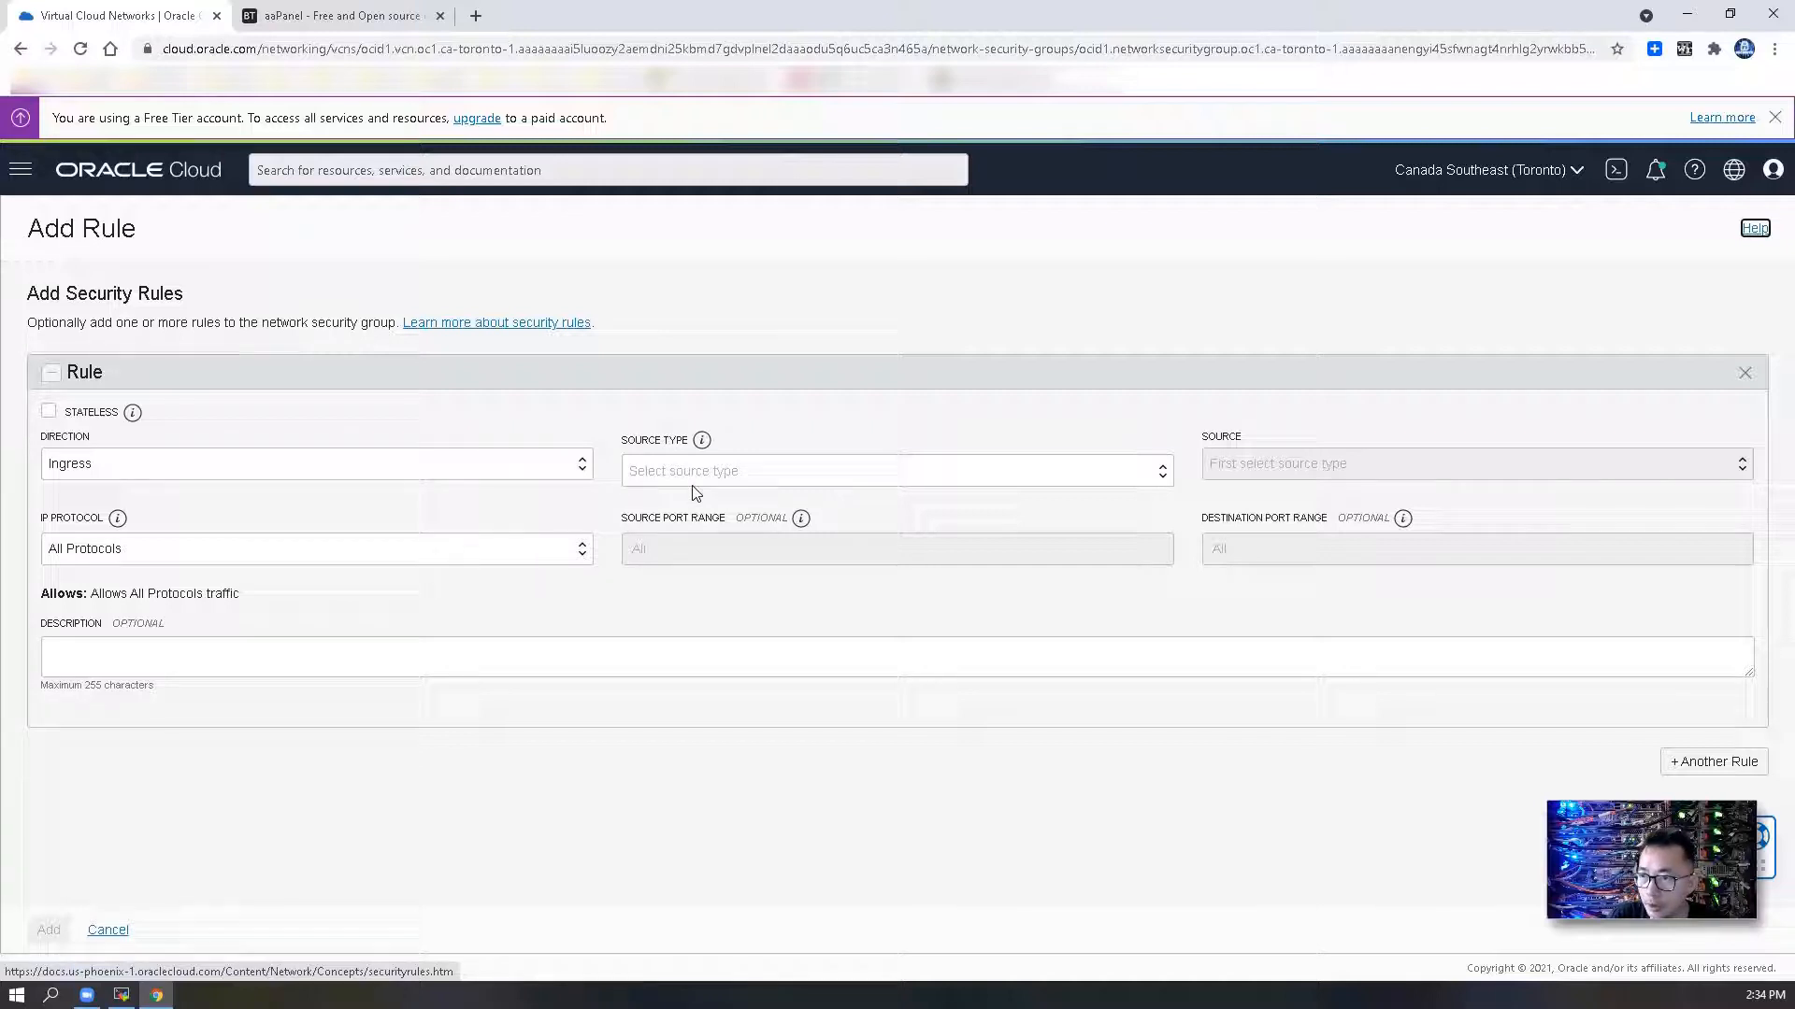
# - Save an ingress TCP rule for port 8888 from CIDR 0.0.0.0/0, then return to MobaXterm
pyautogui.click(895, 471)
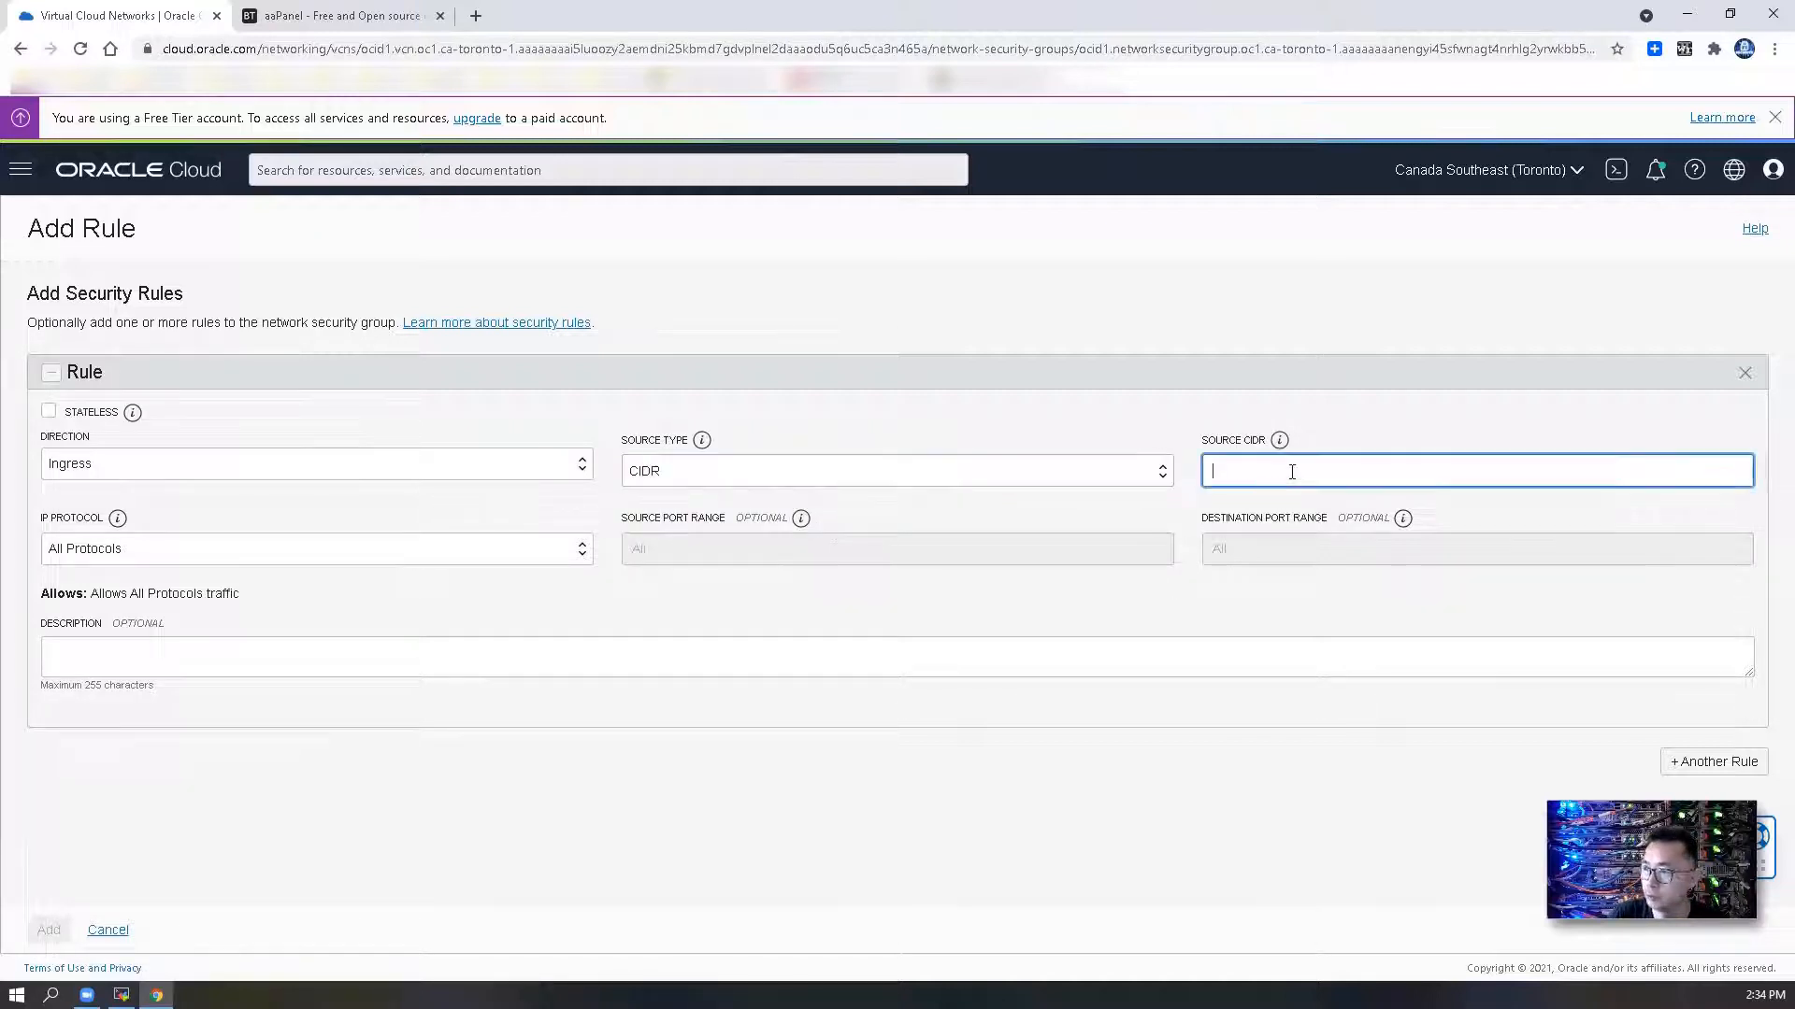
pyautogui.write('0.0.0.0/0')
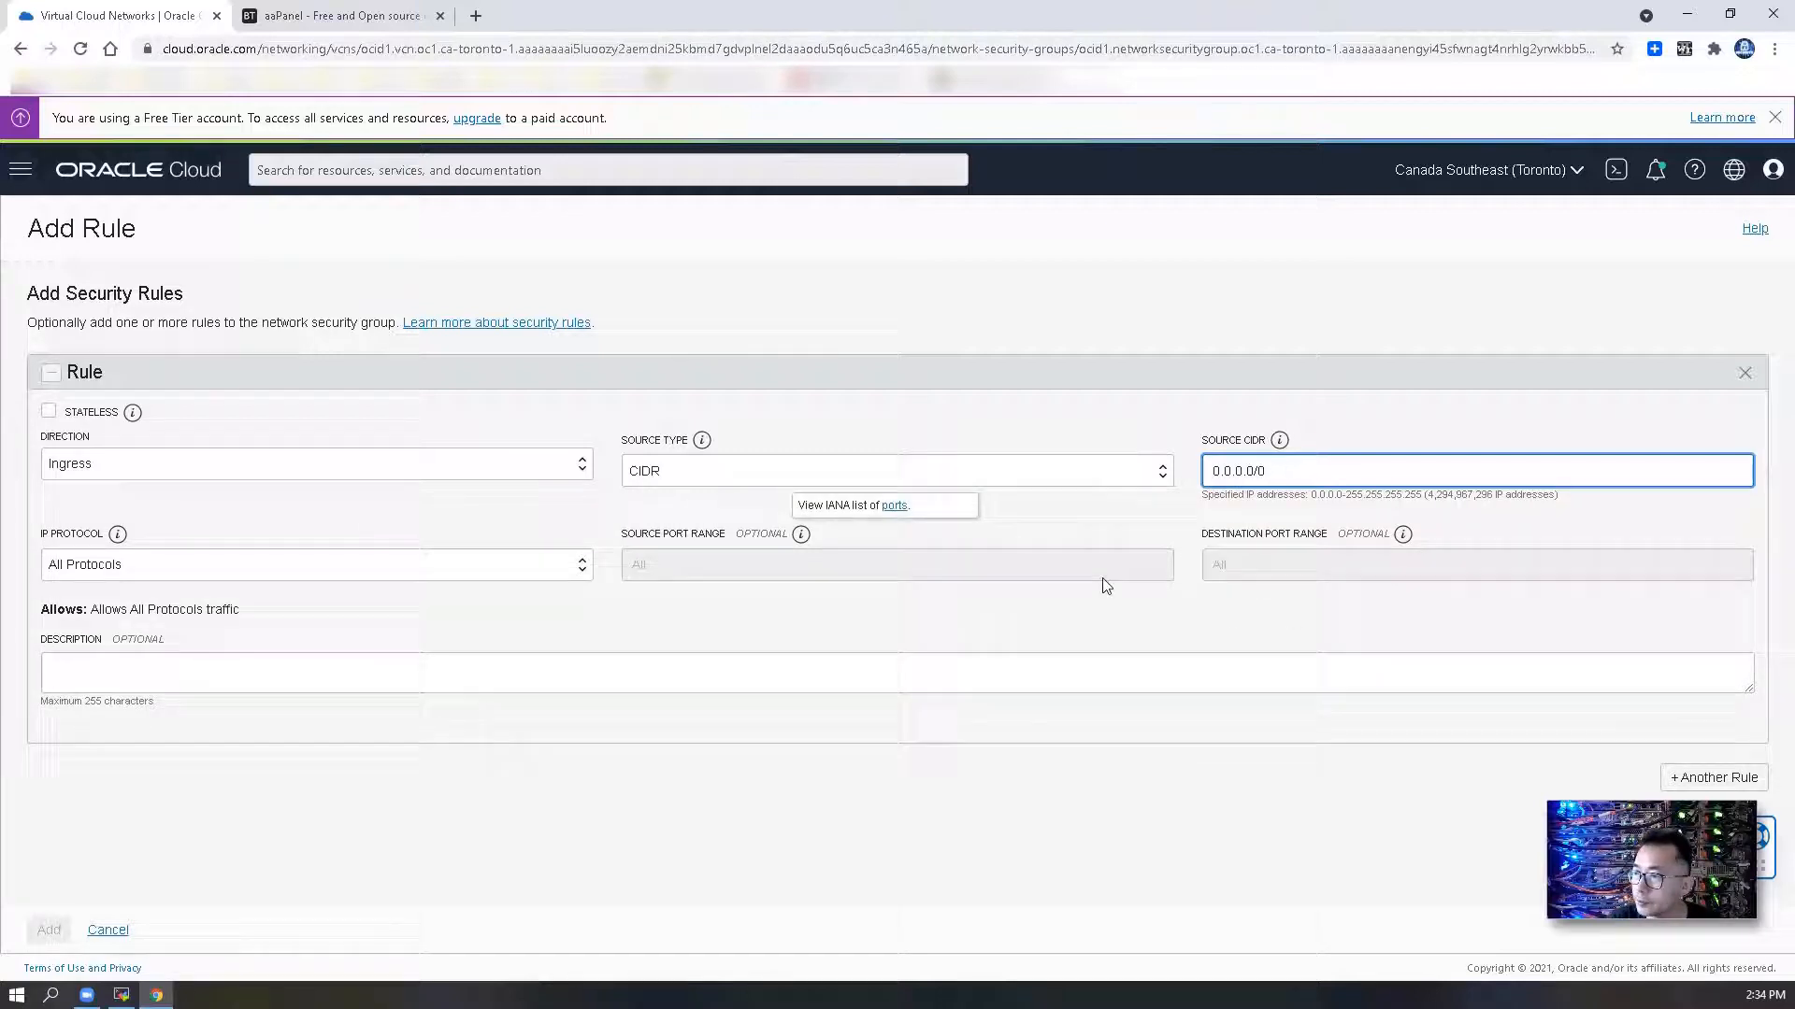
pyautogui.click(316, 565)
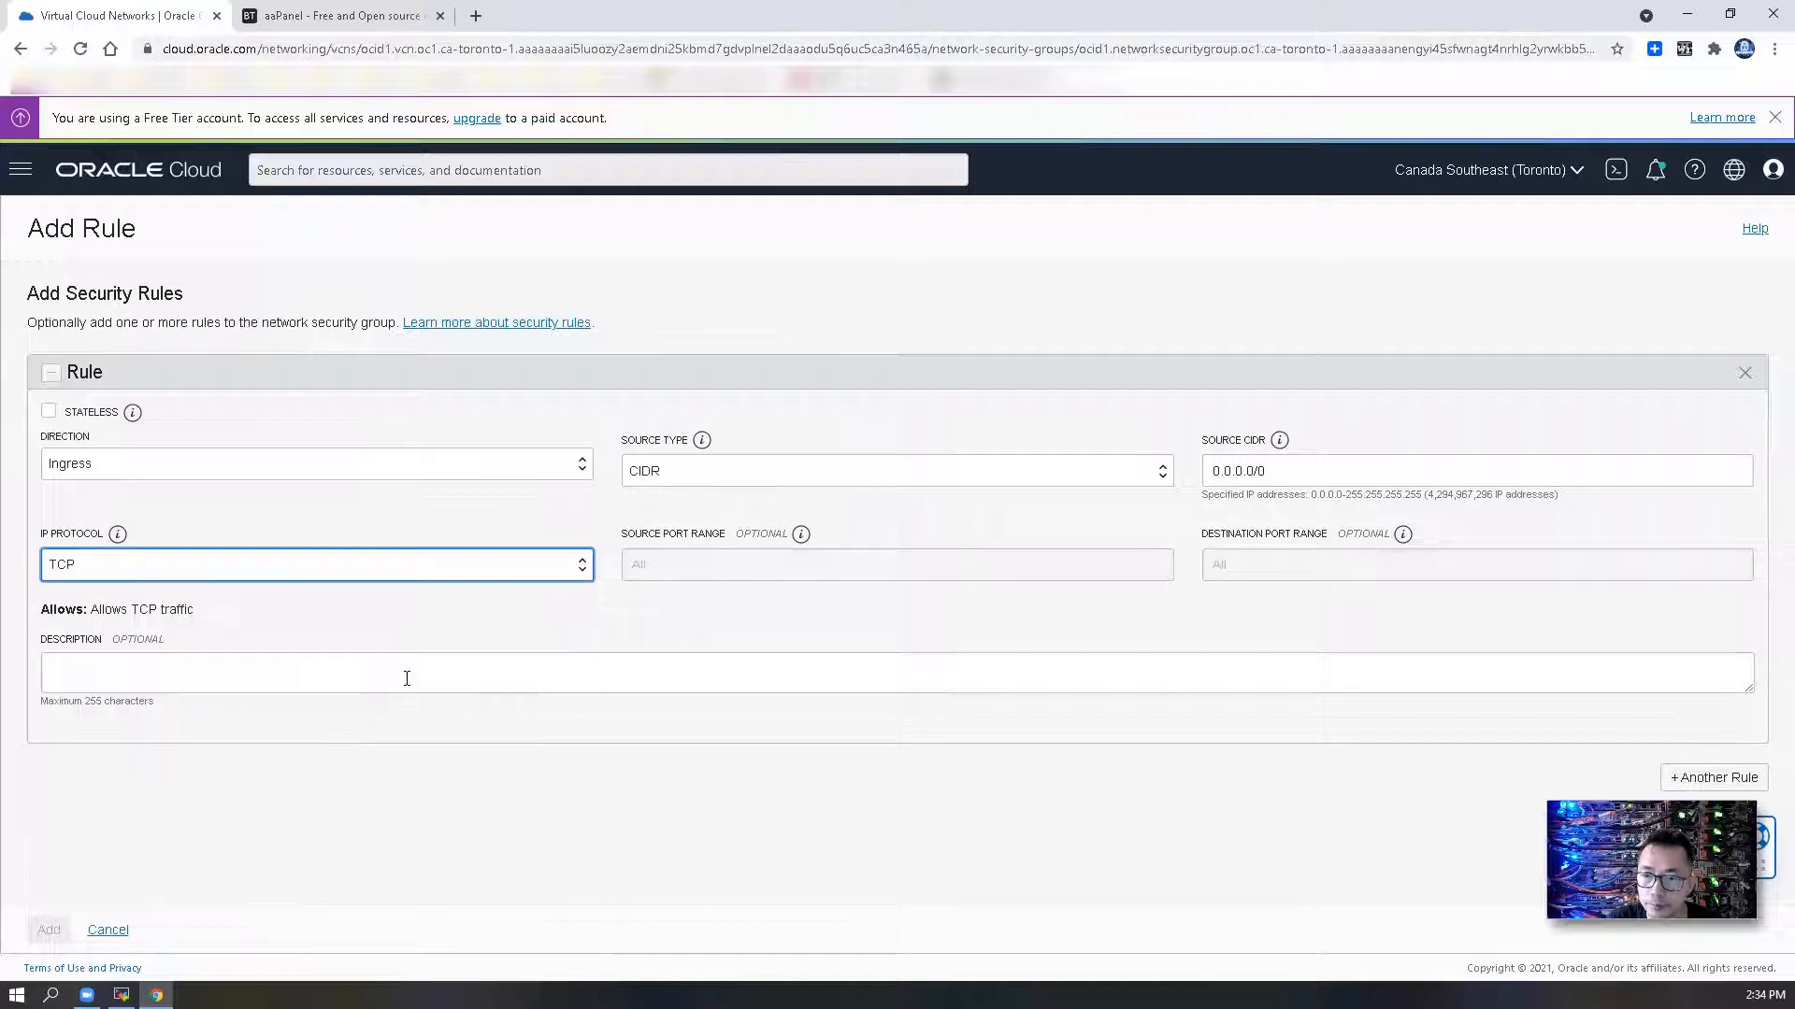
pyautogui.click(1477, 565)
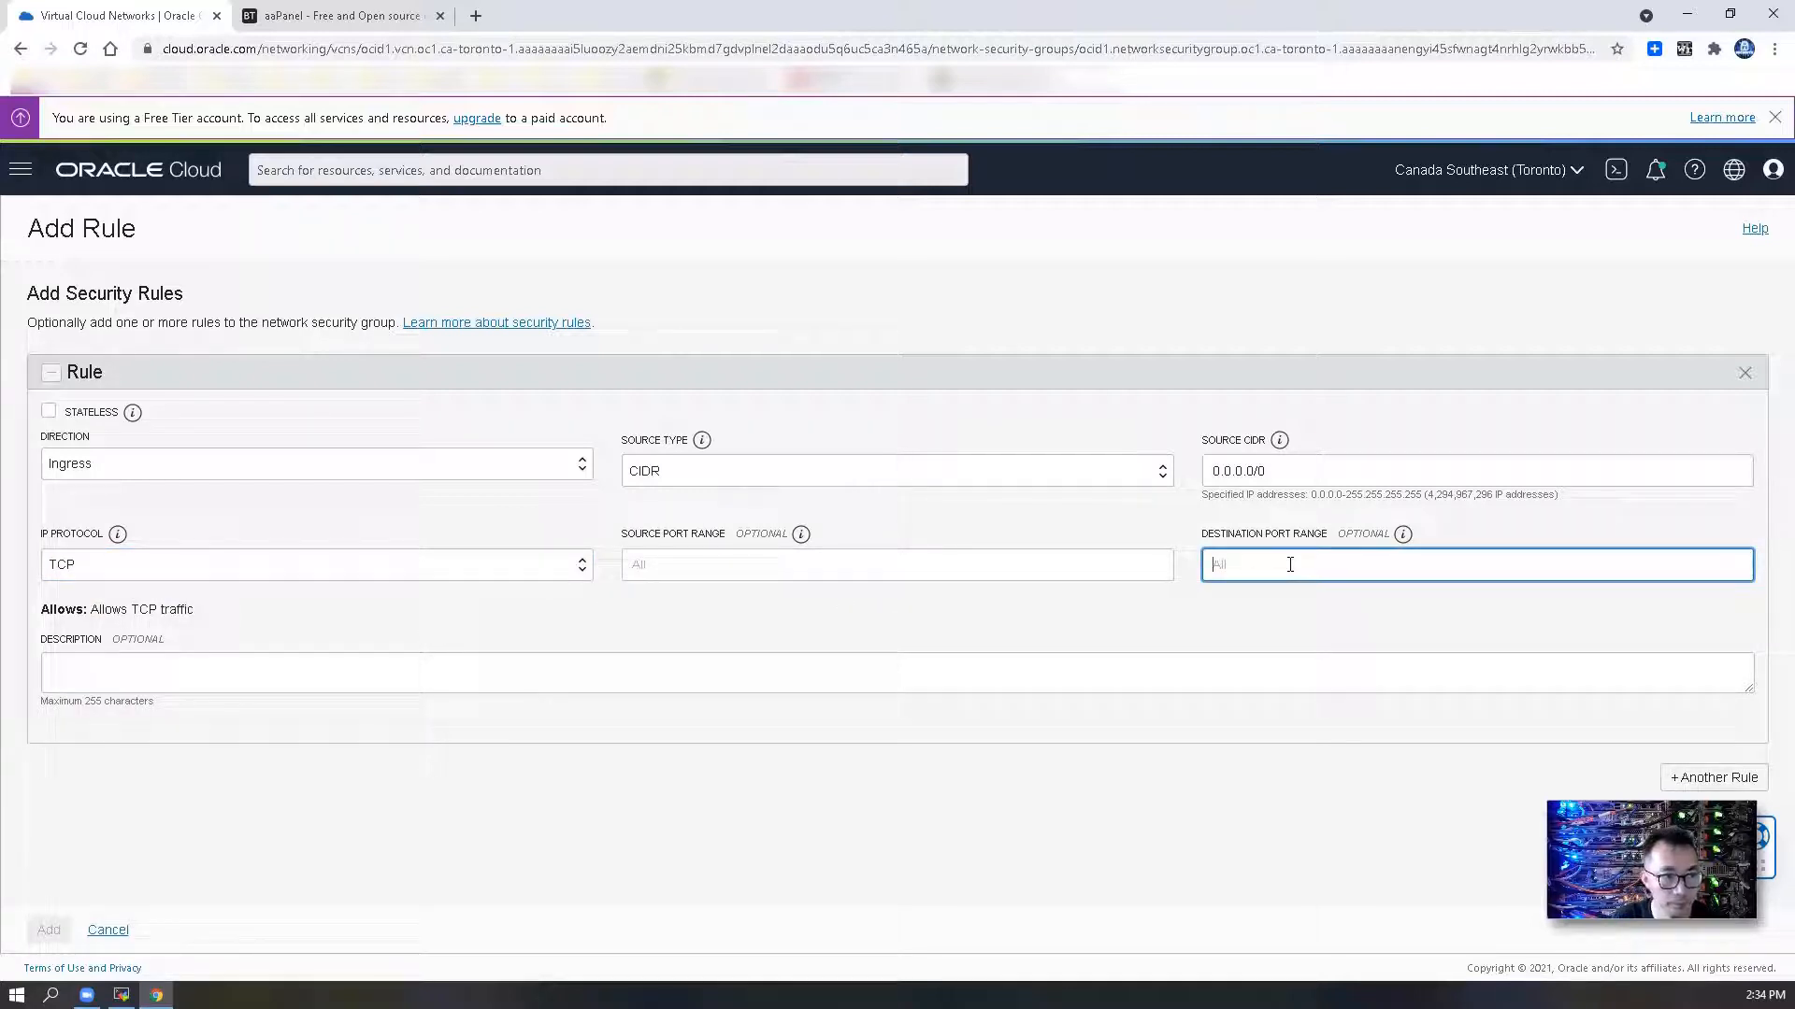
pyautogui.write('8888')
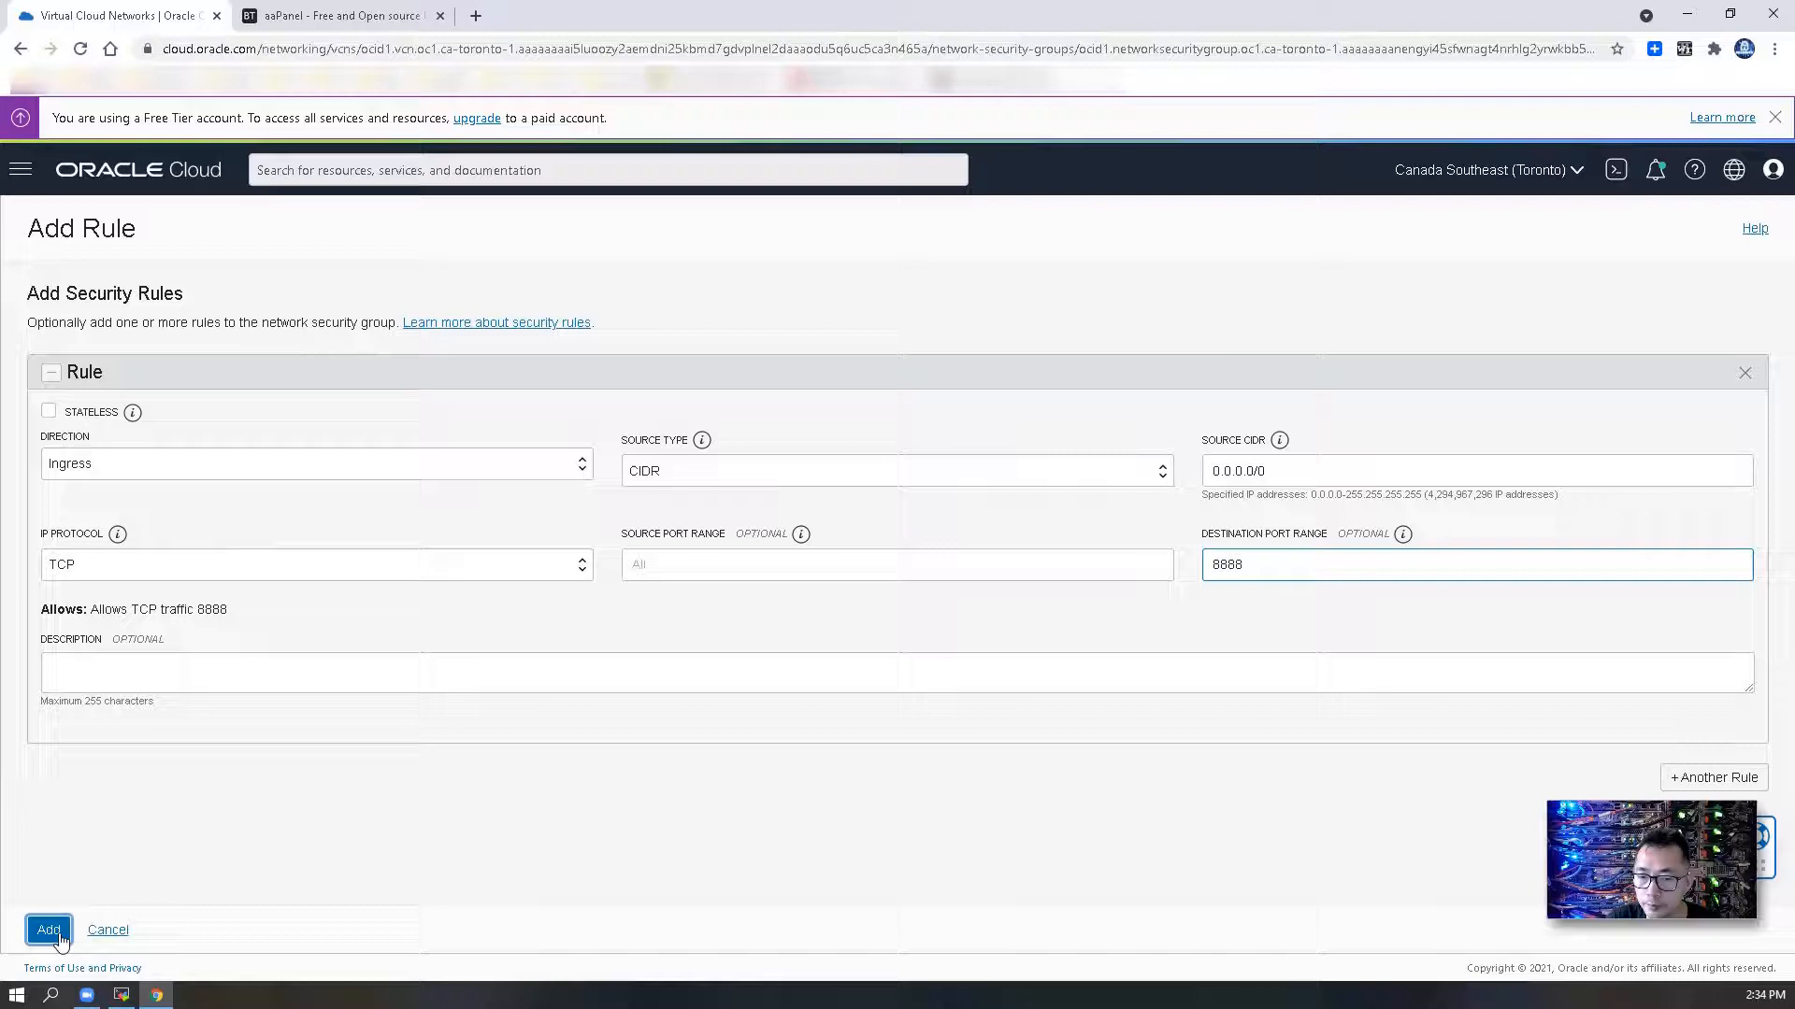
pyautogui.click(48, 929)
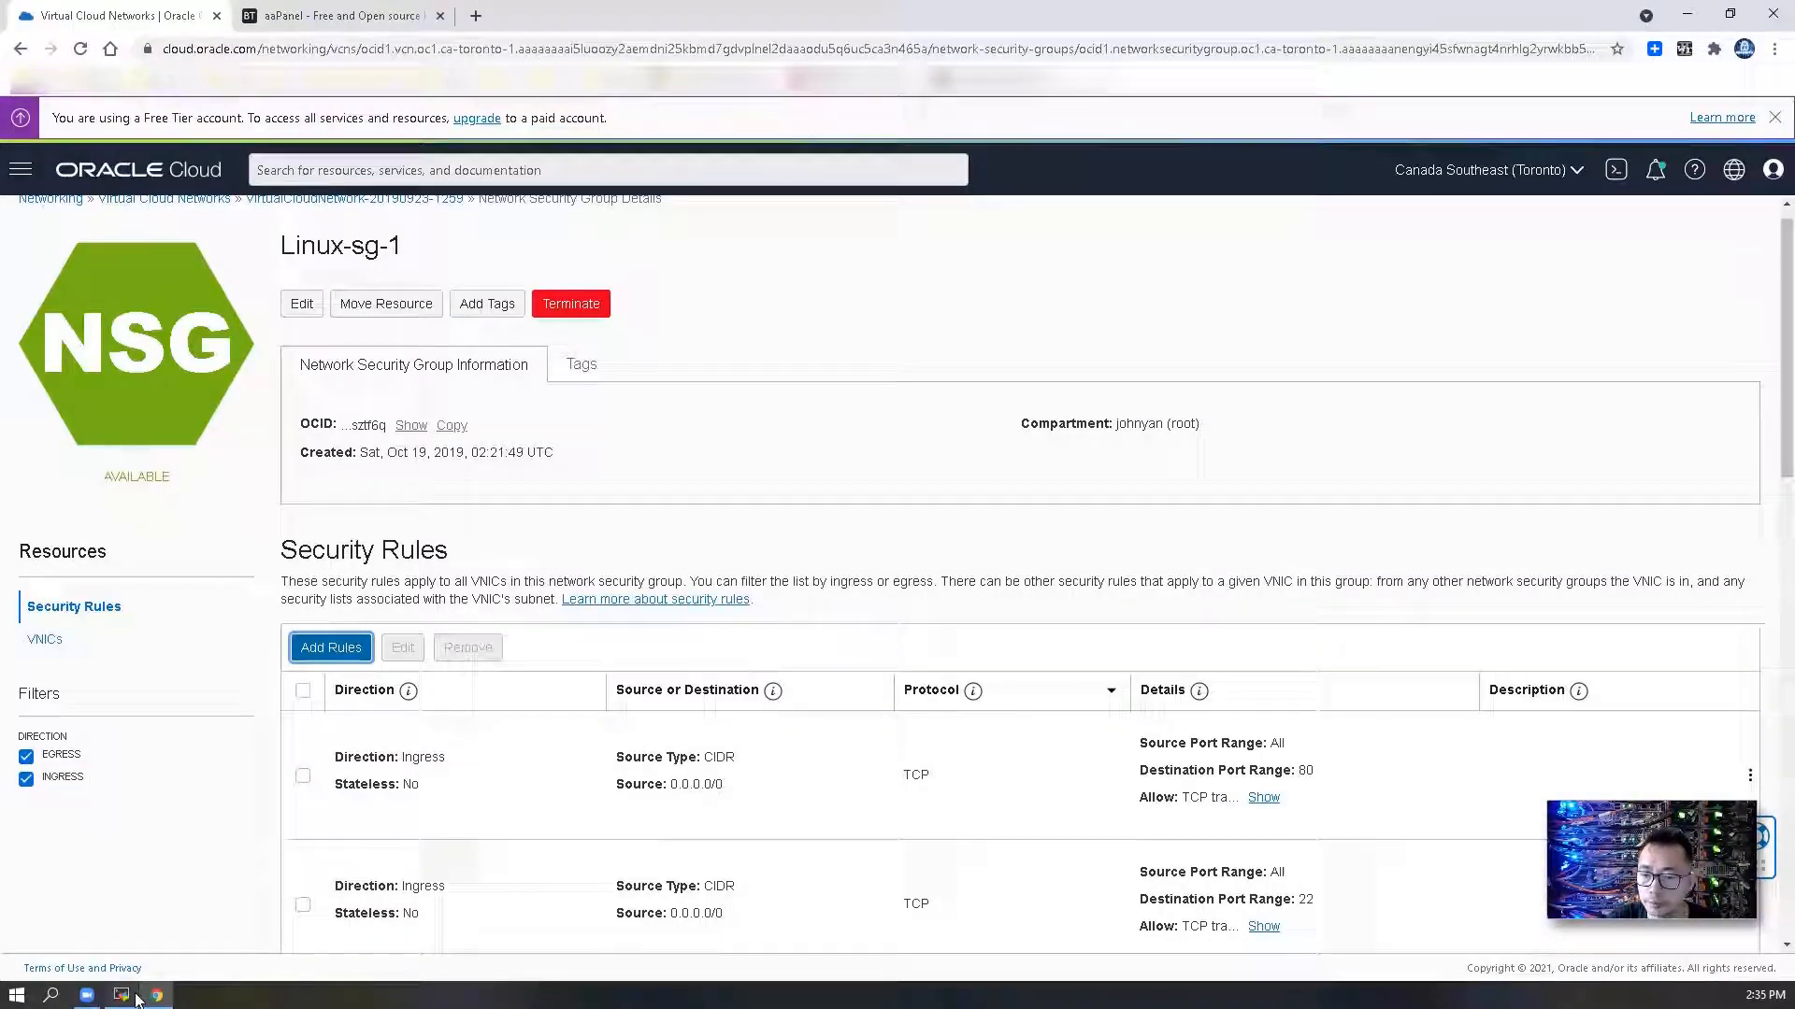
pyautogui.click(120, 994)
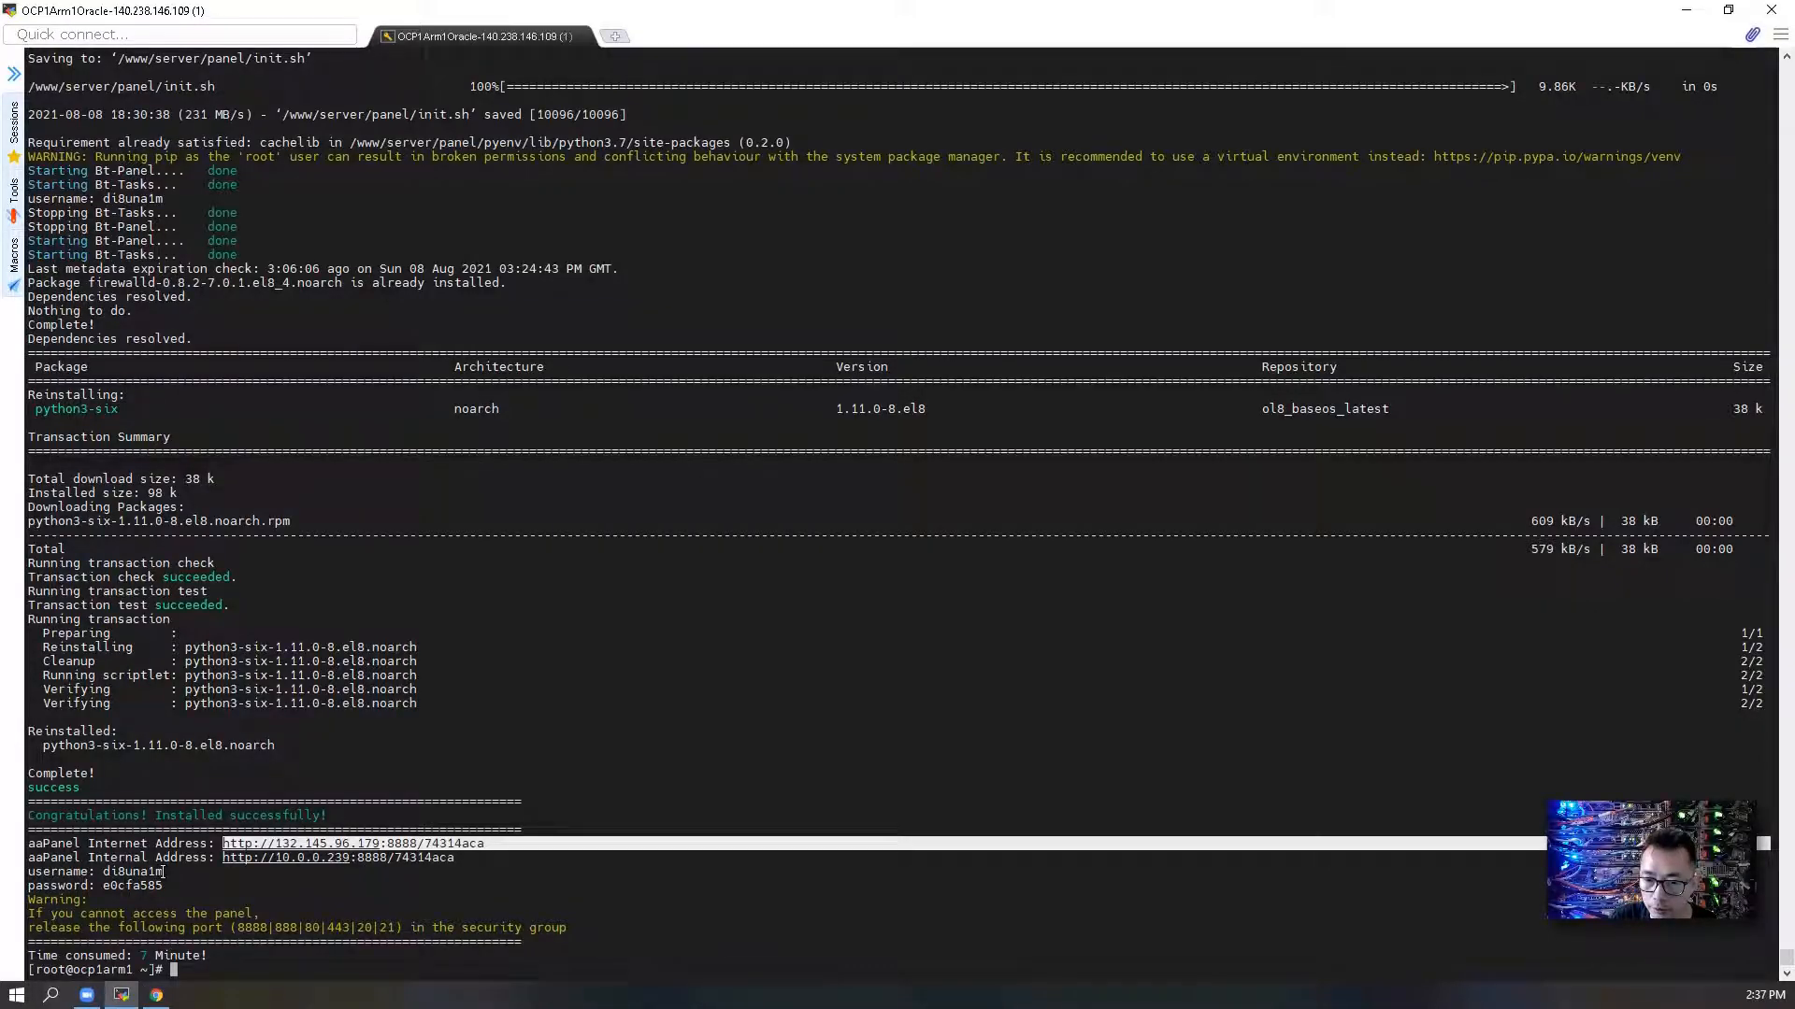
# - Copy the panel's internet address and login username from the install summary
pyautogui.doubleClick(131, 871)
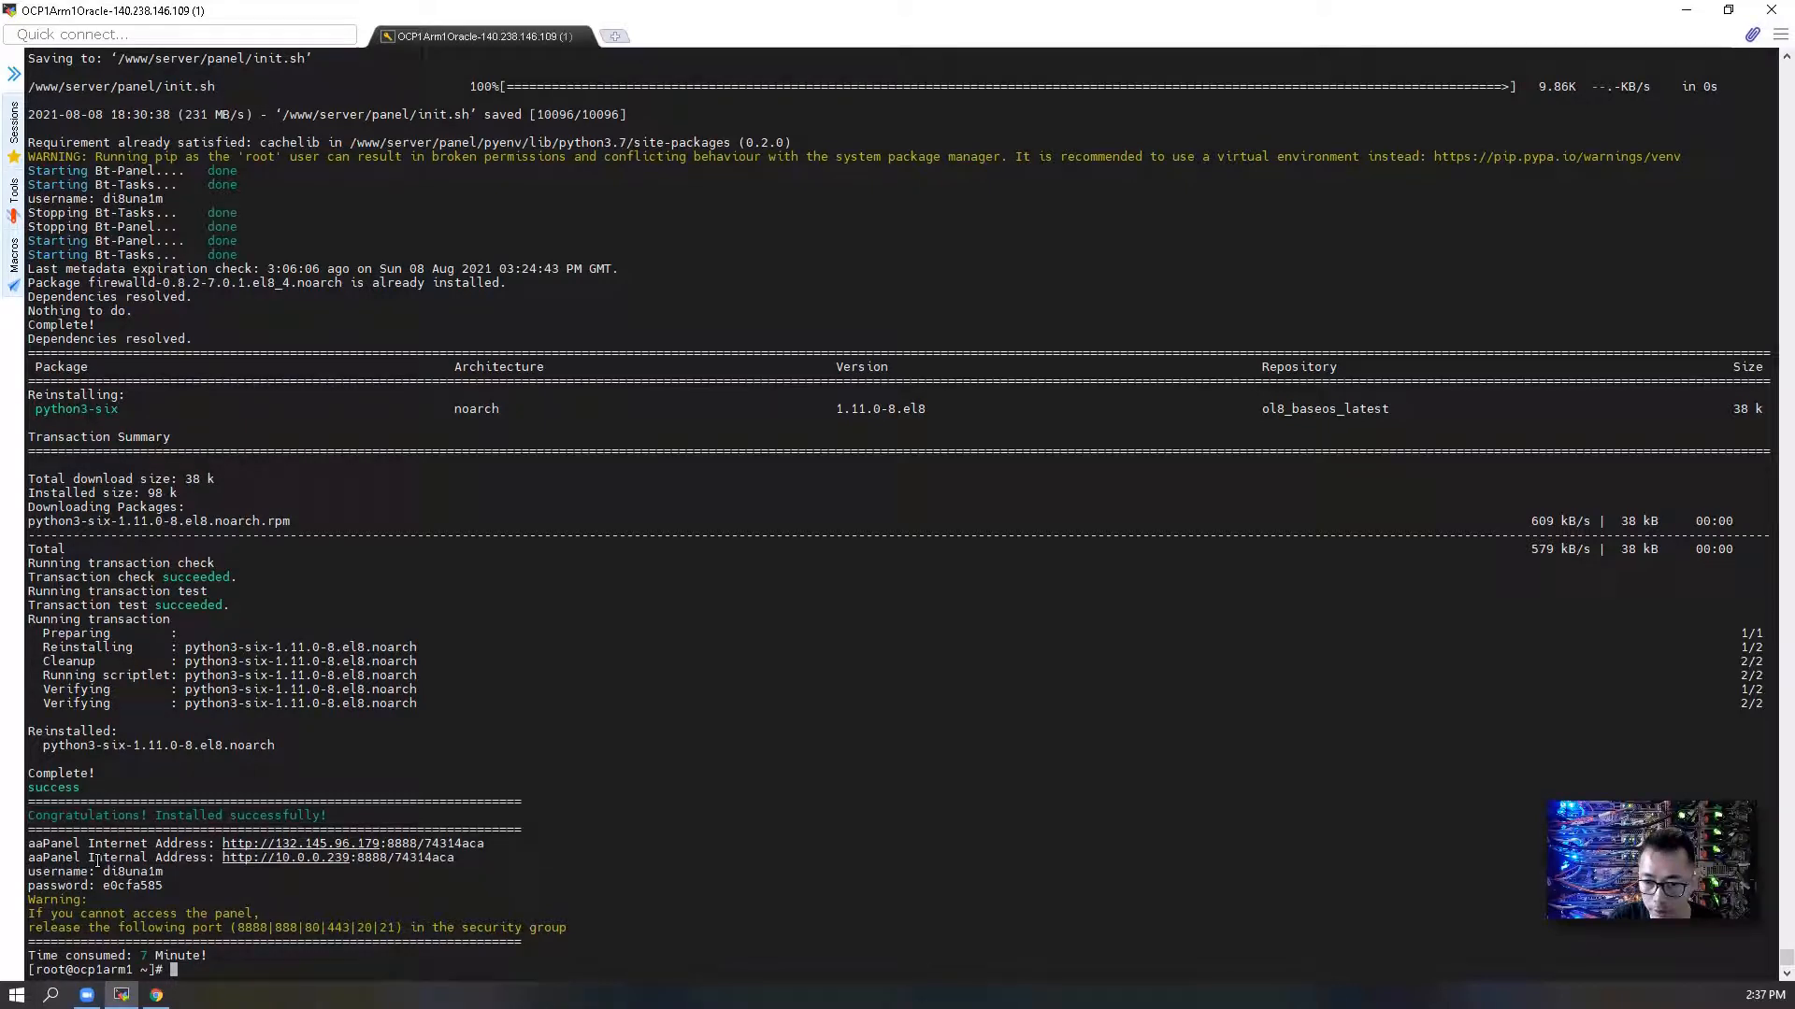
pyautogui.doubleClick(129, 871)
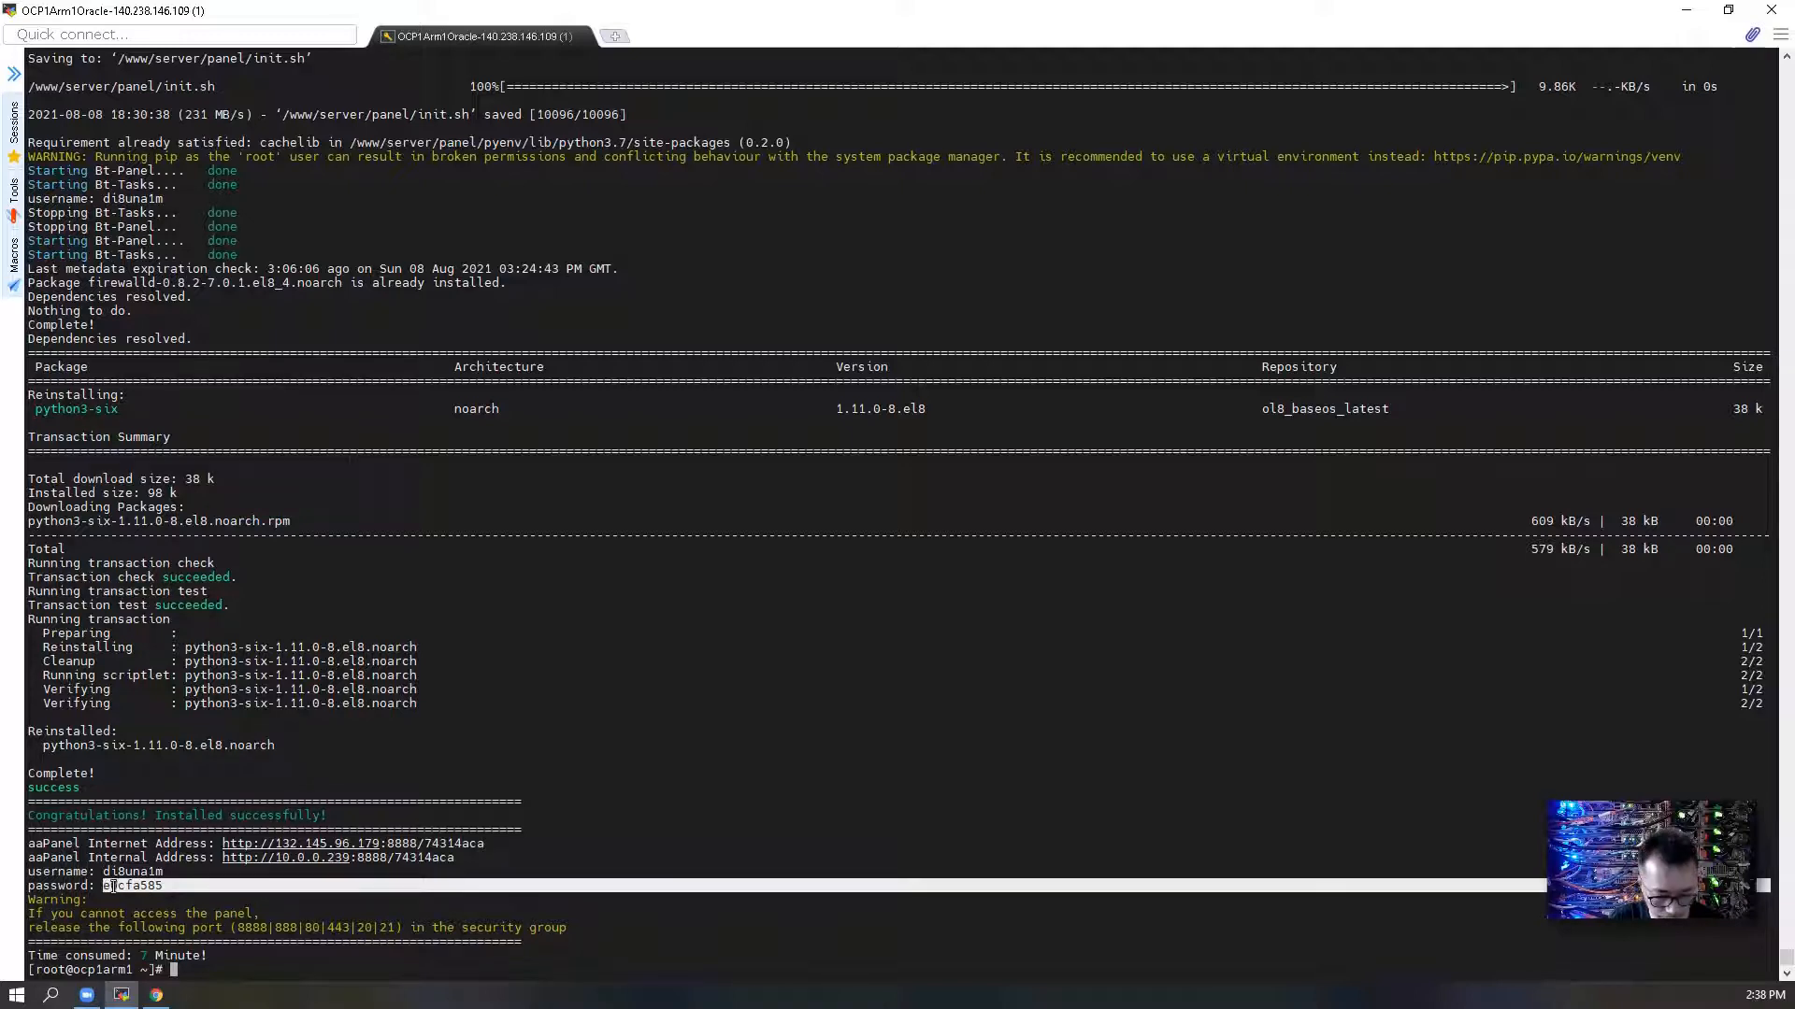
pyautogui.press('ctrl+c')
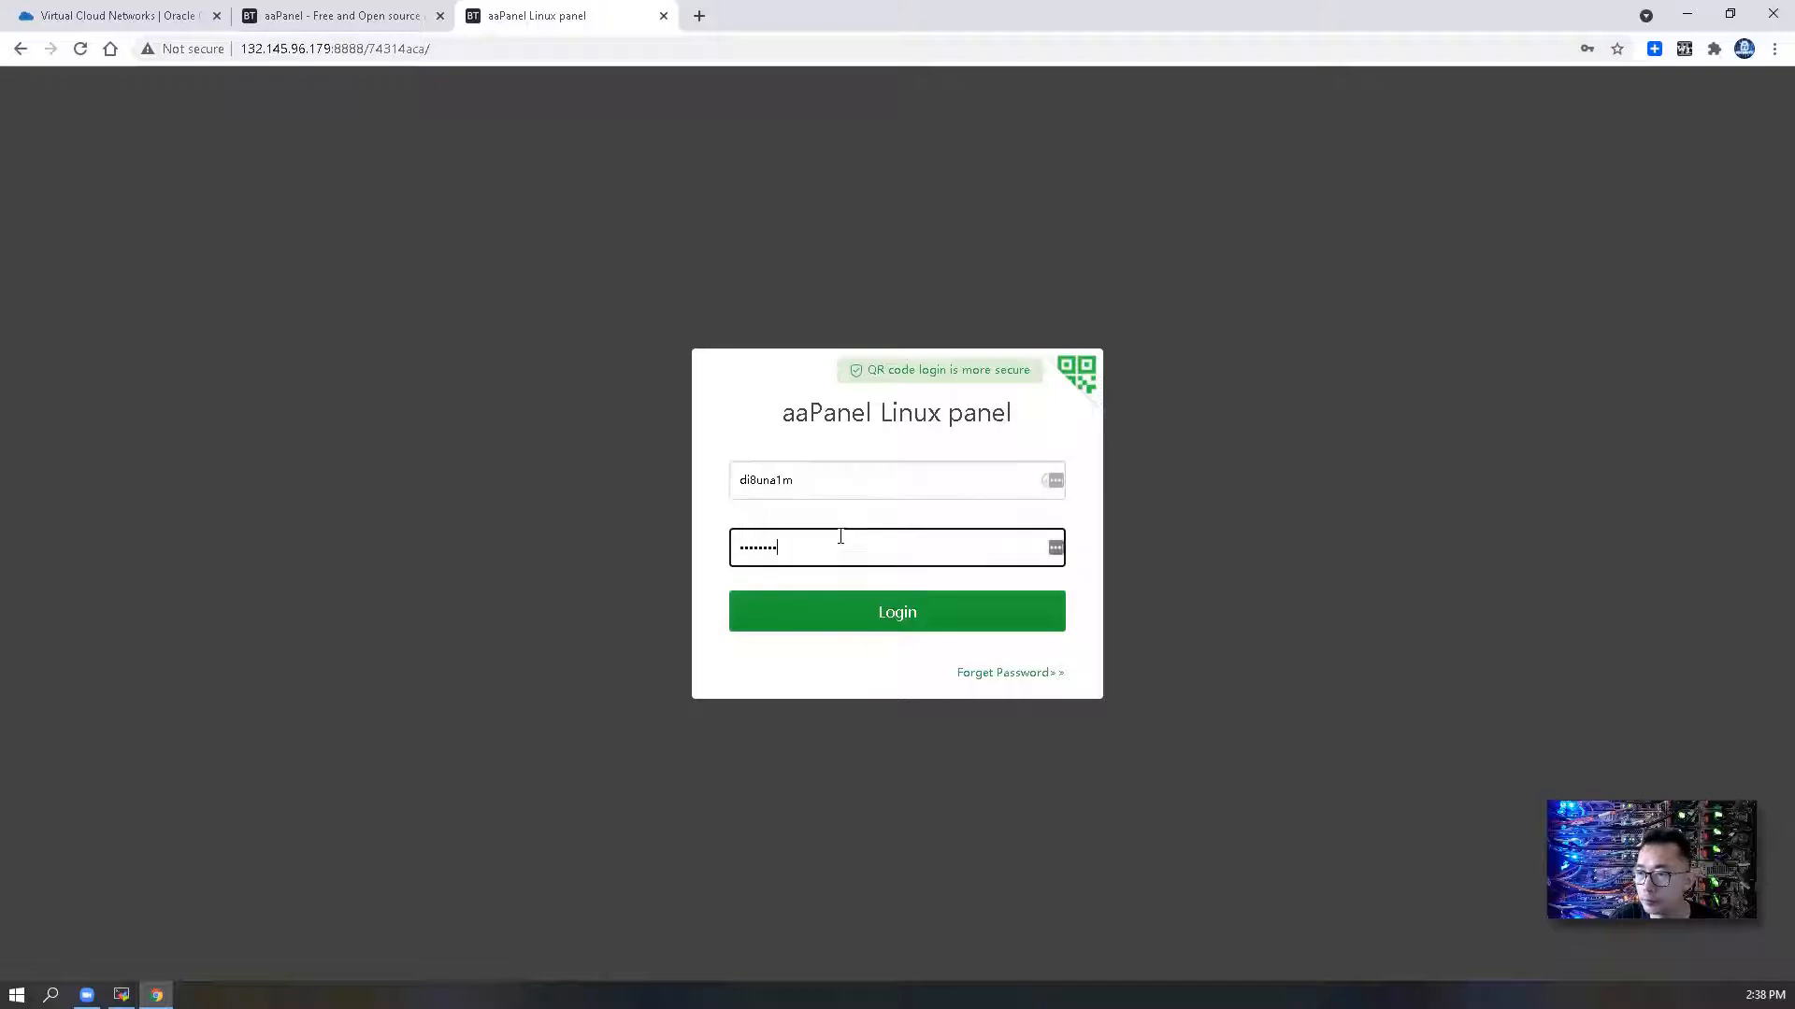
# - Submit the generated username and password on the aaPanel login form
pyautogui.click(895, 611)
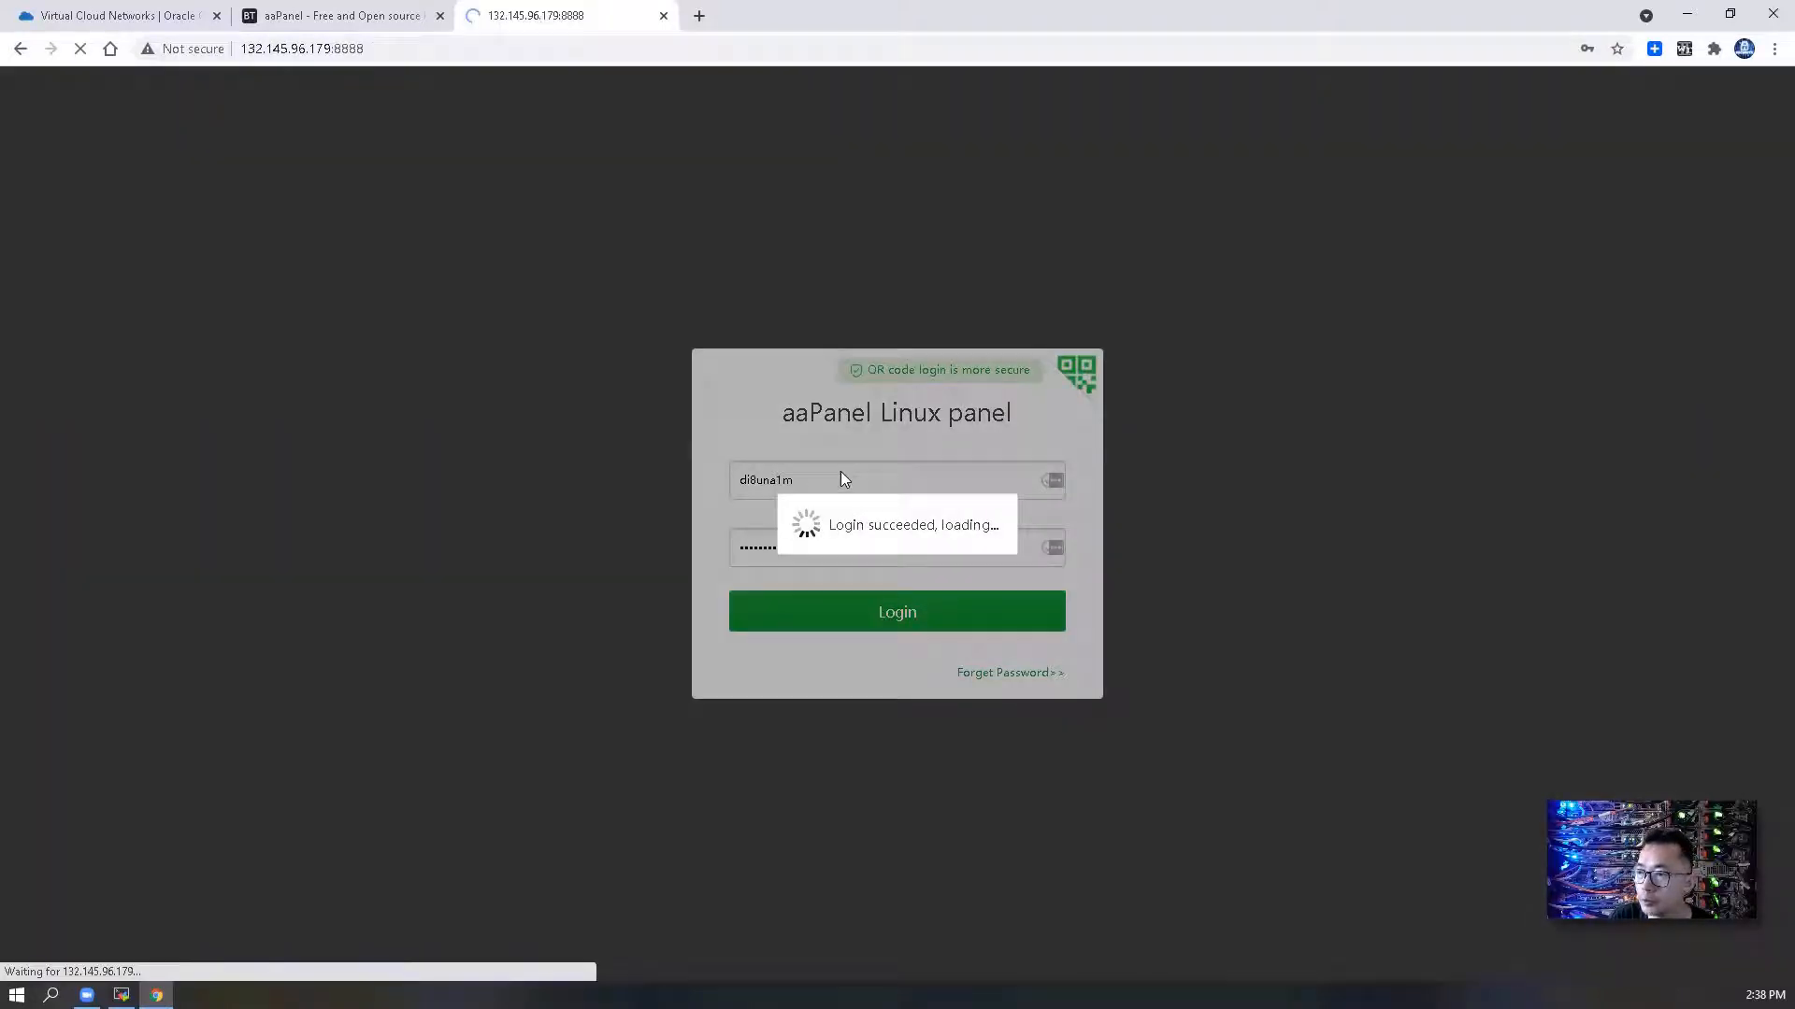
pyautogui.click(896, 611)
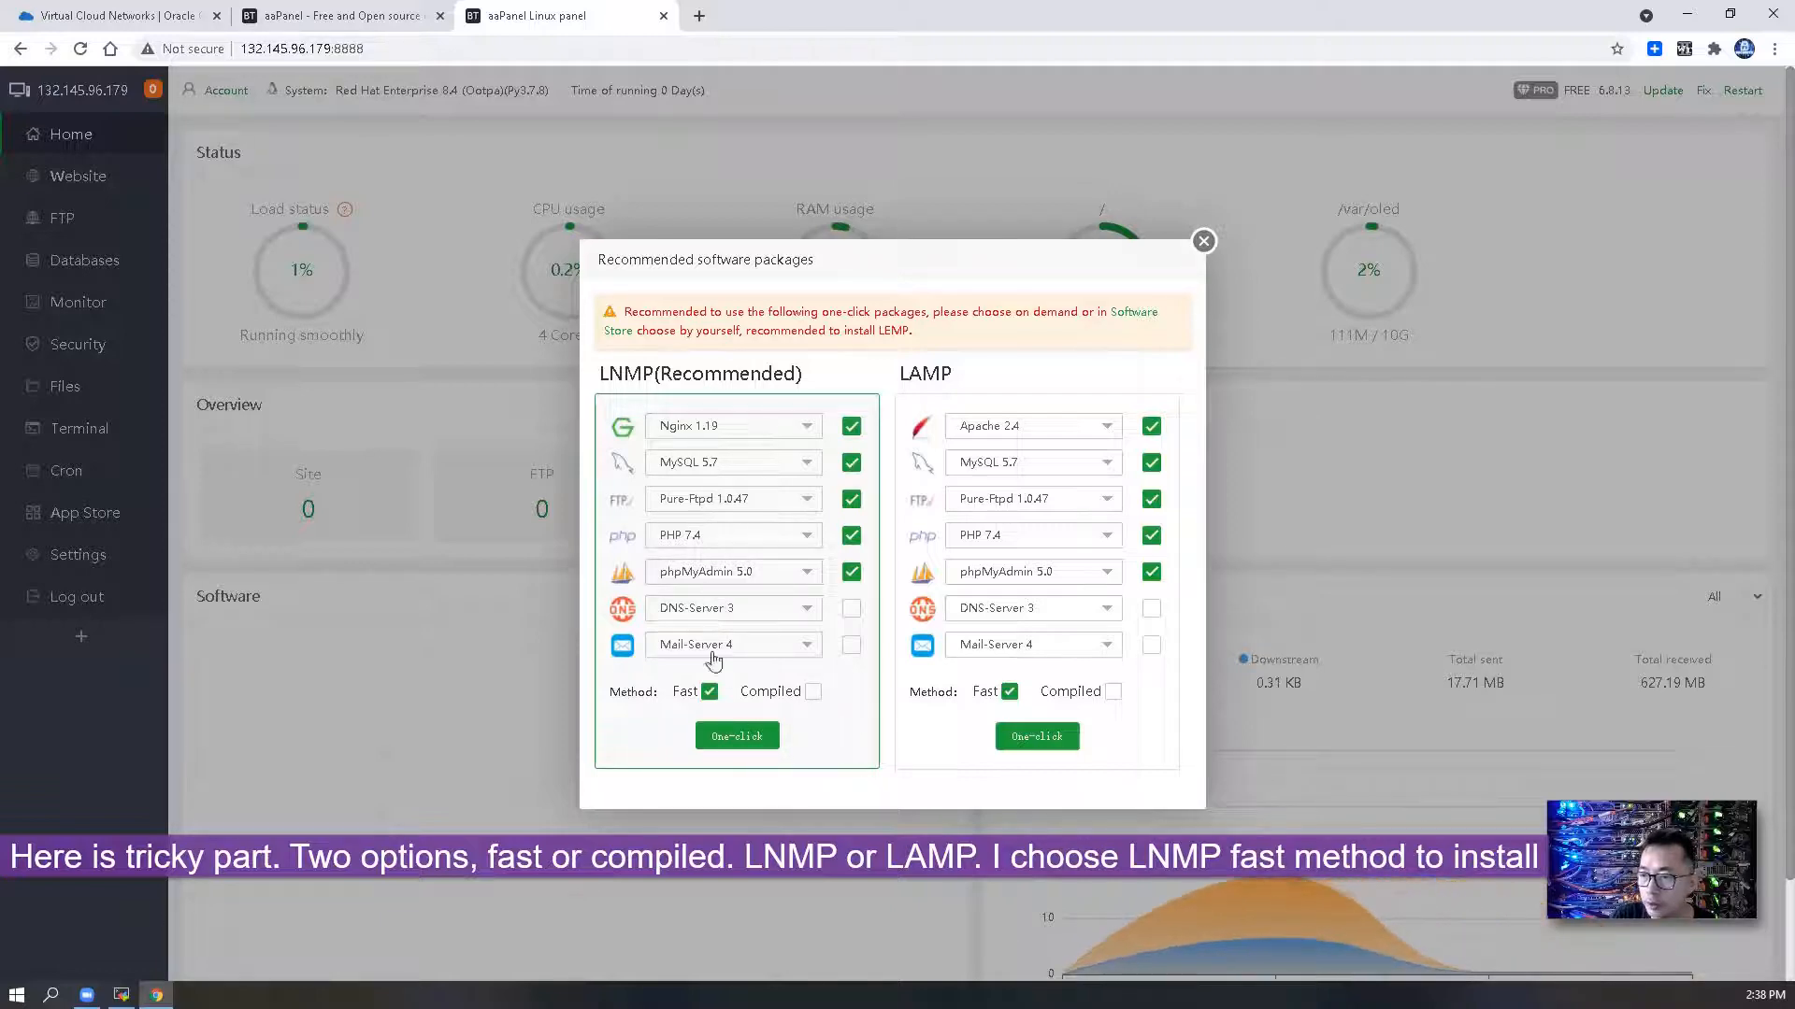
# - Choose One-click LNMP (Recommended) with the Fast method
pyautogui.click(736, 736)
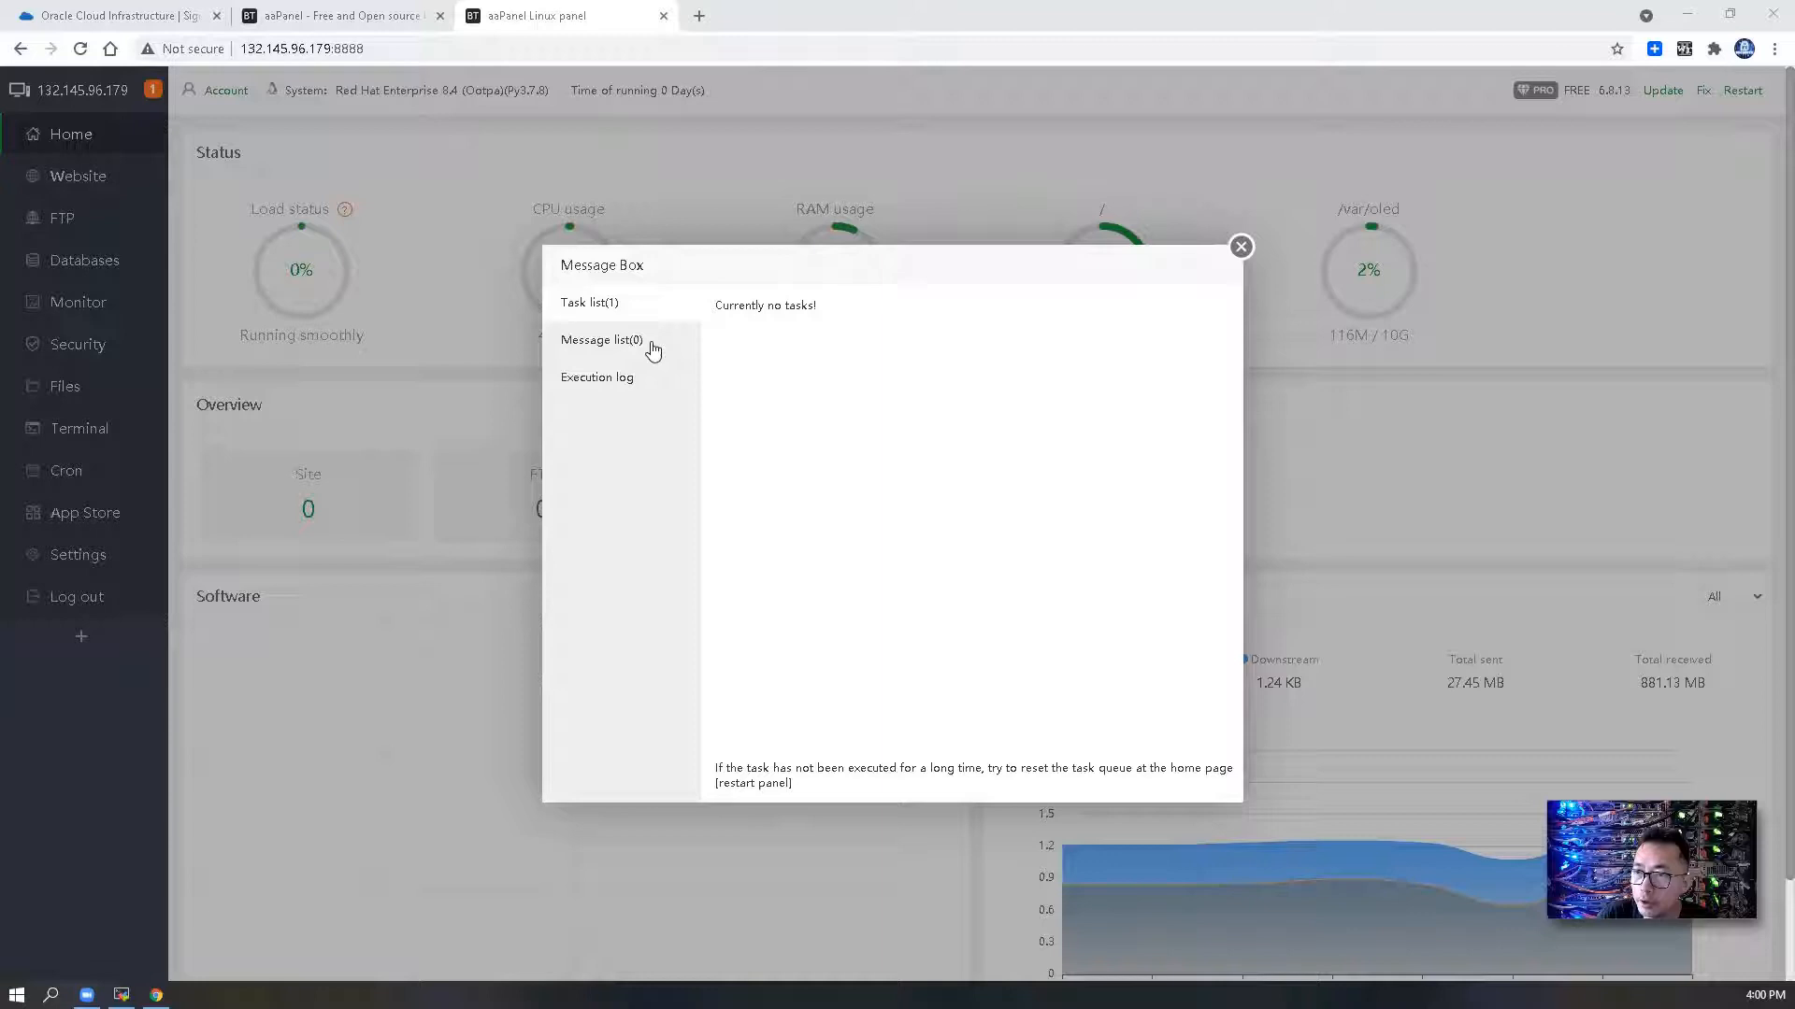
# - Check the message list and execution log for the finished Nginx, MySQL, Pure-Ftpd, PHP 7.4 and phpMyAdmin installs
pyautogui.click(600, 341)
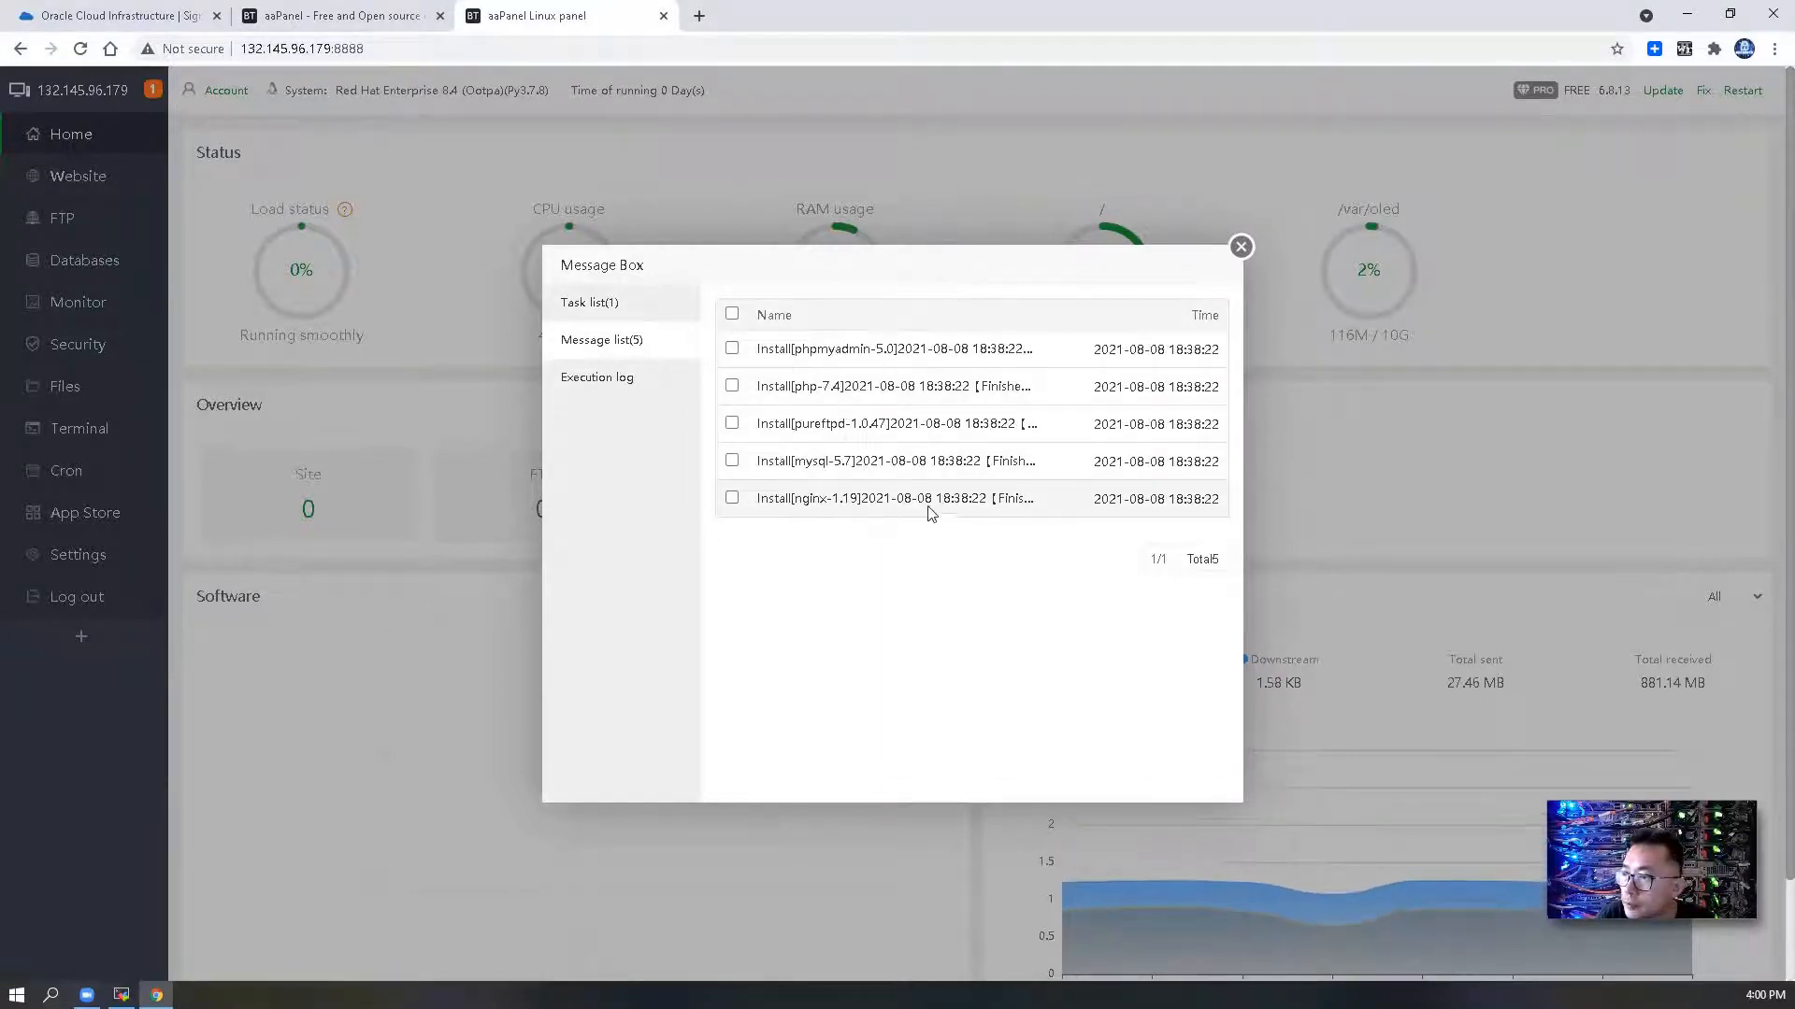
pyautogui.click(733, 497)
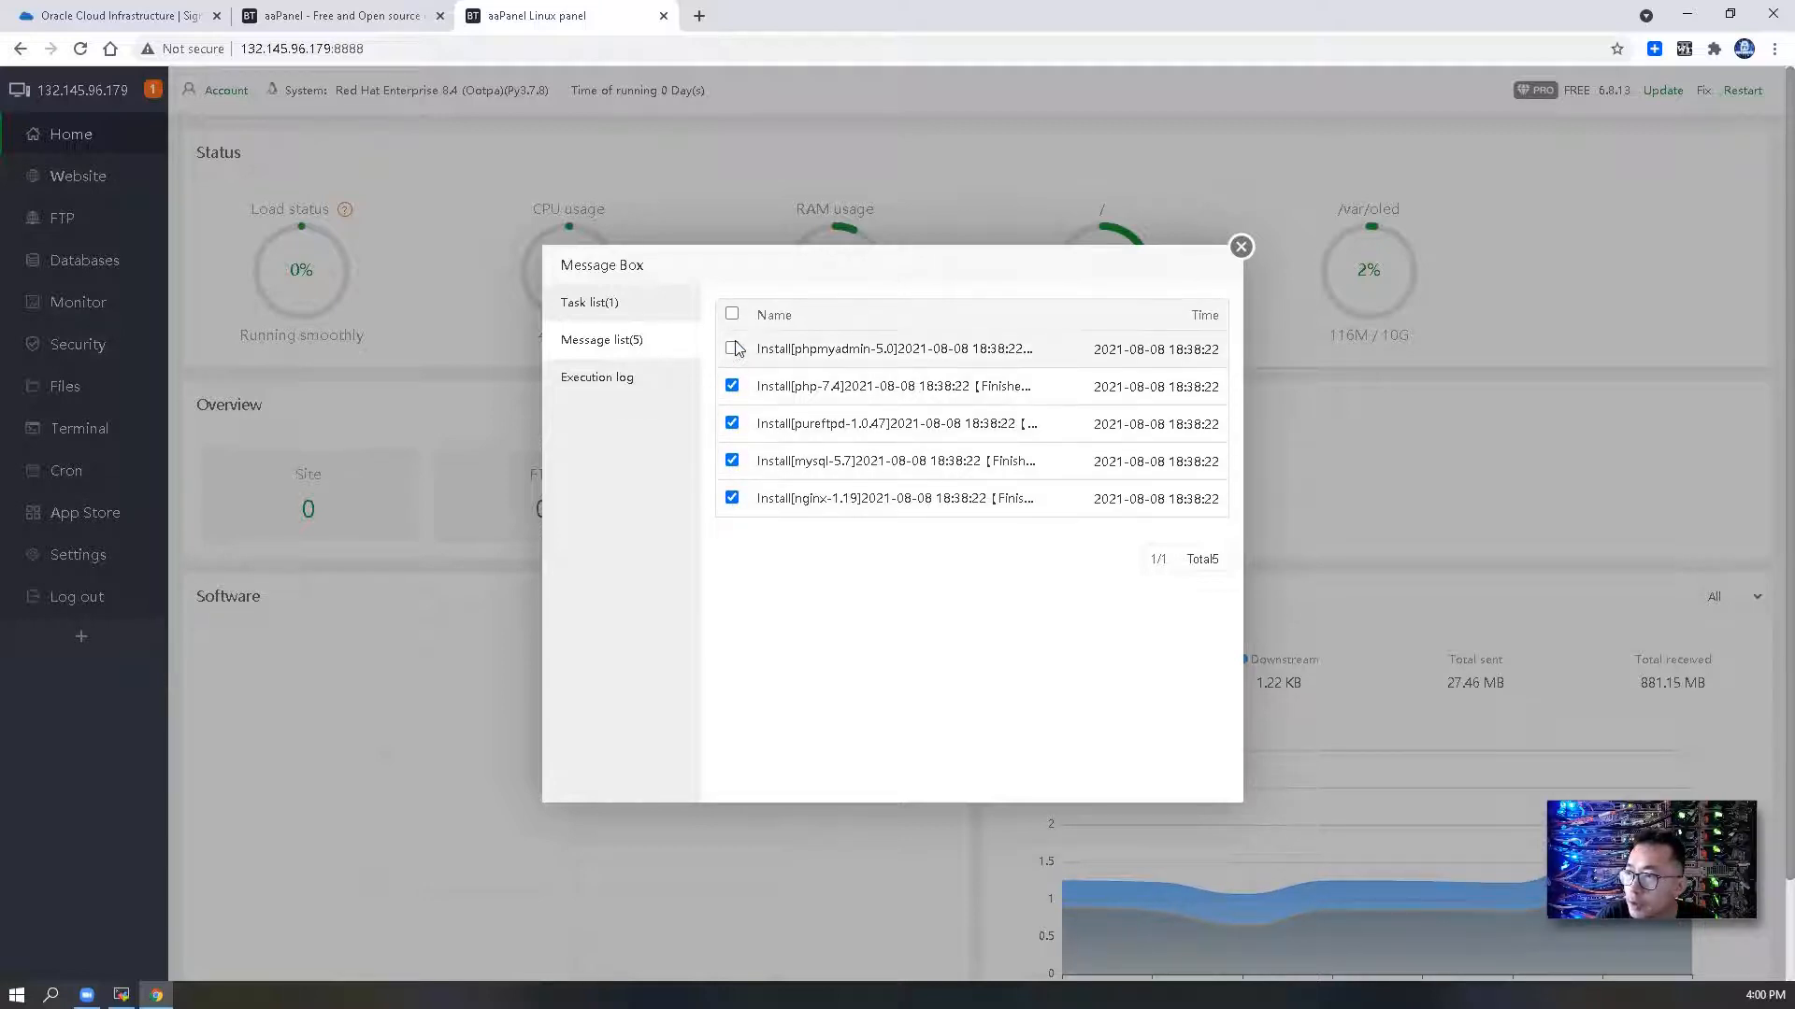
pyautogui.click(596, 375)
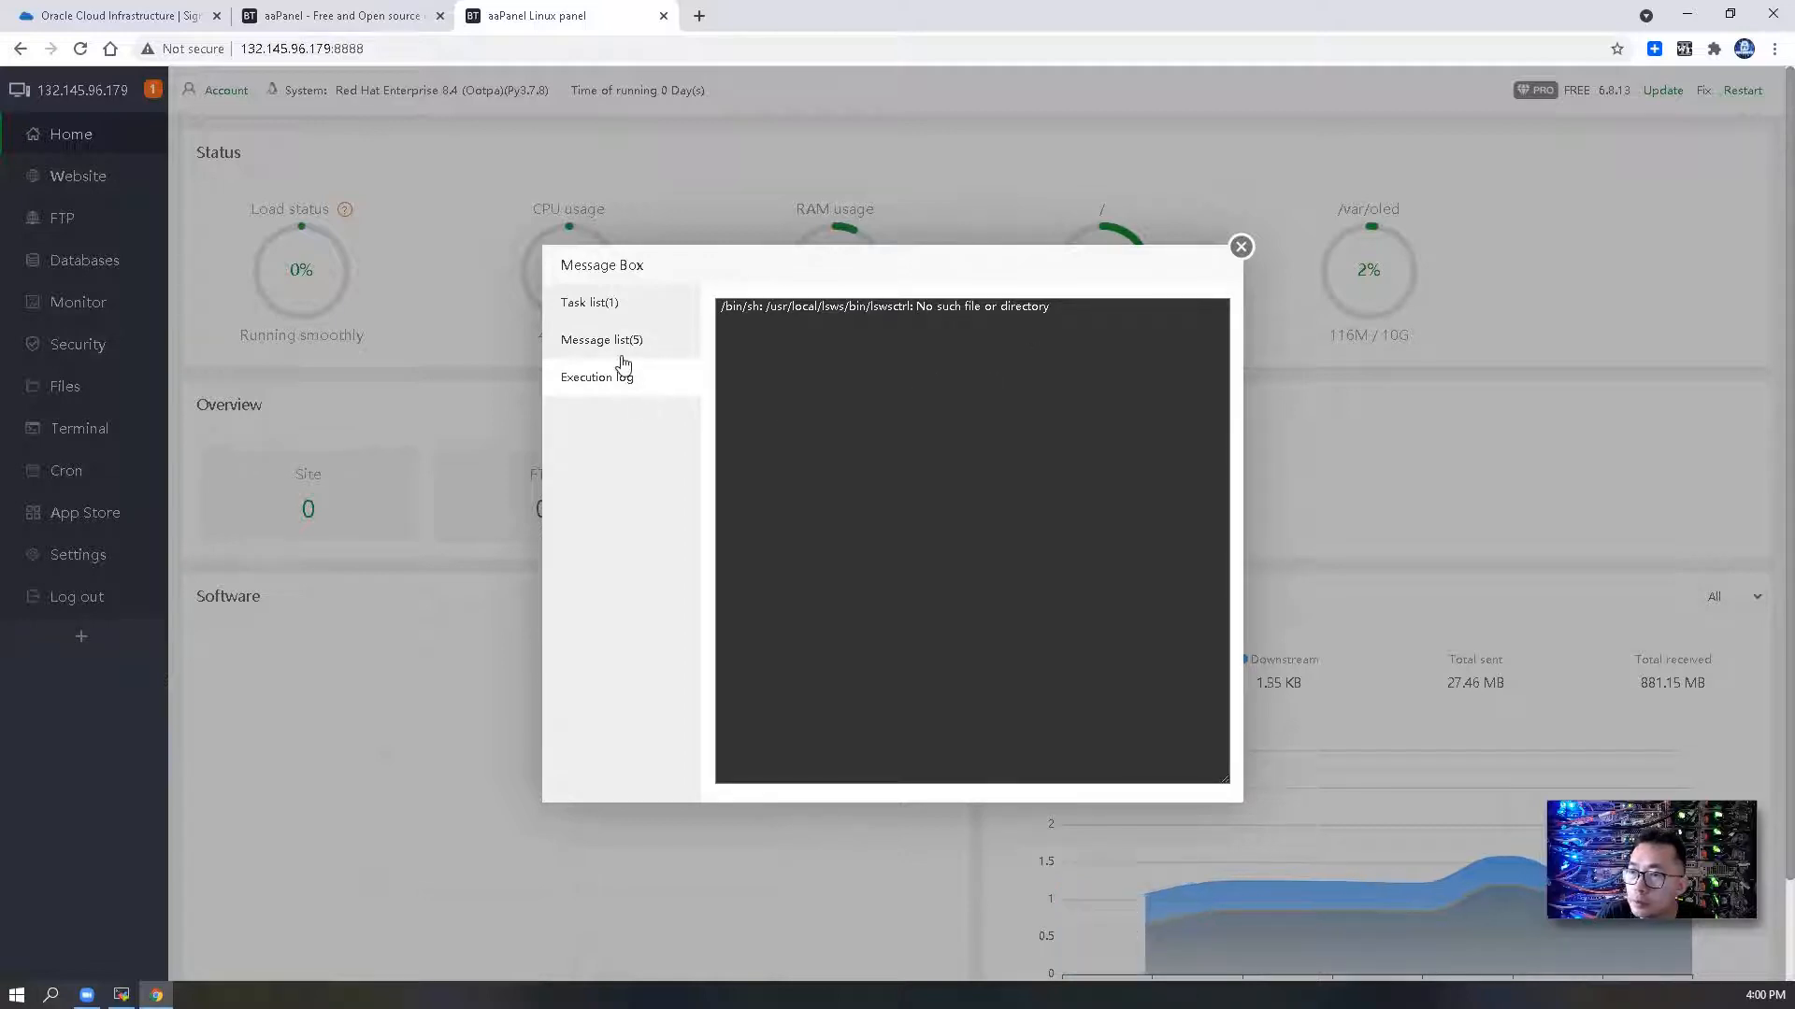
pyautogui.click(600, 338)
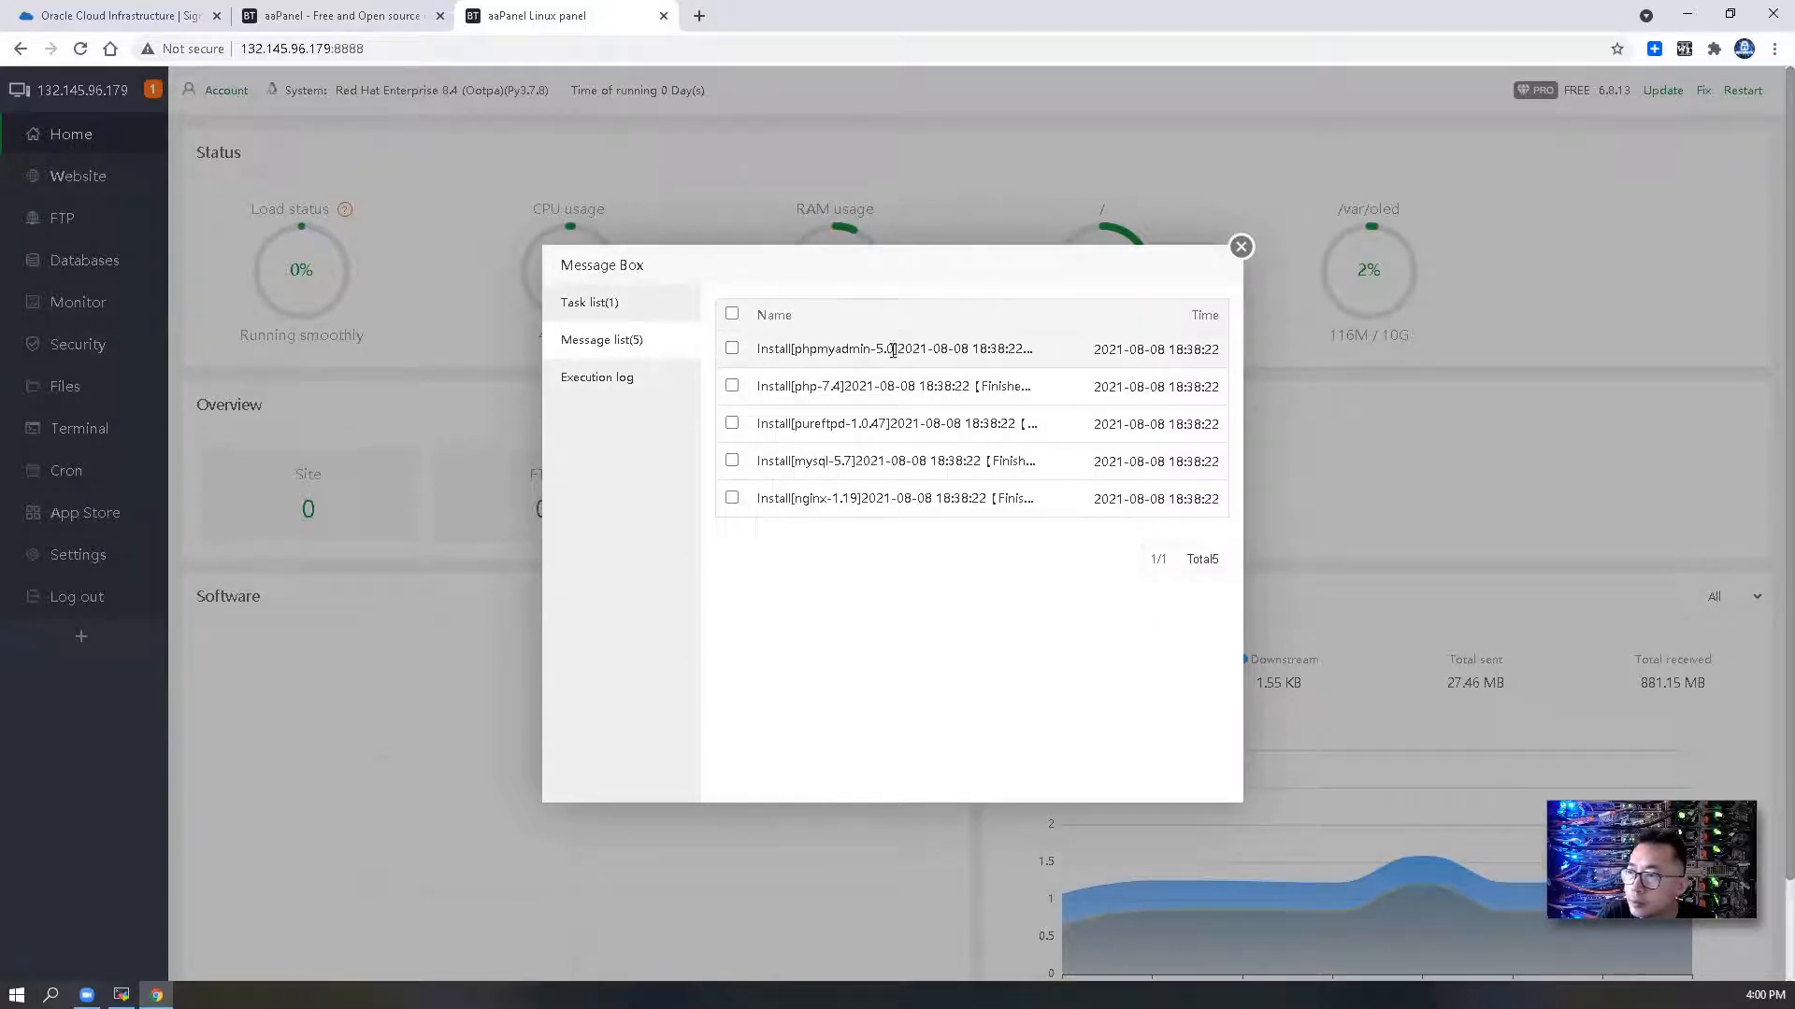
pyautogui.click(731, 348)
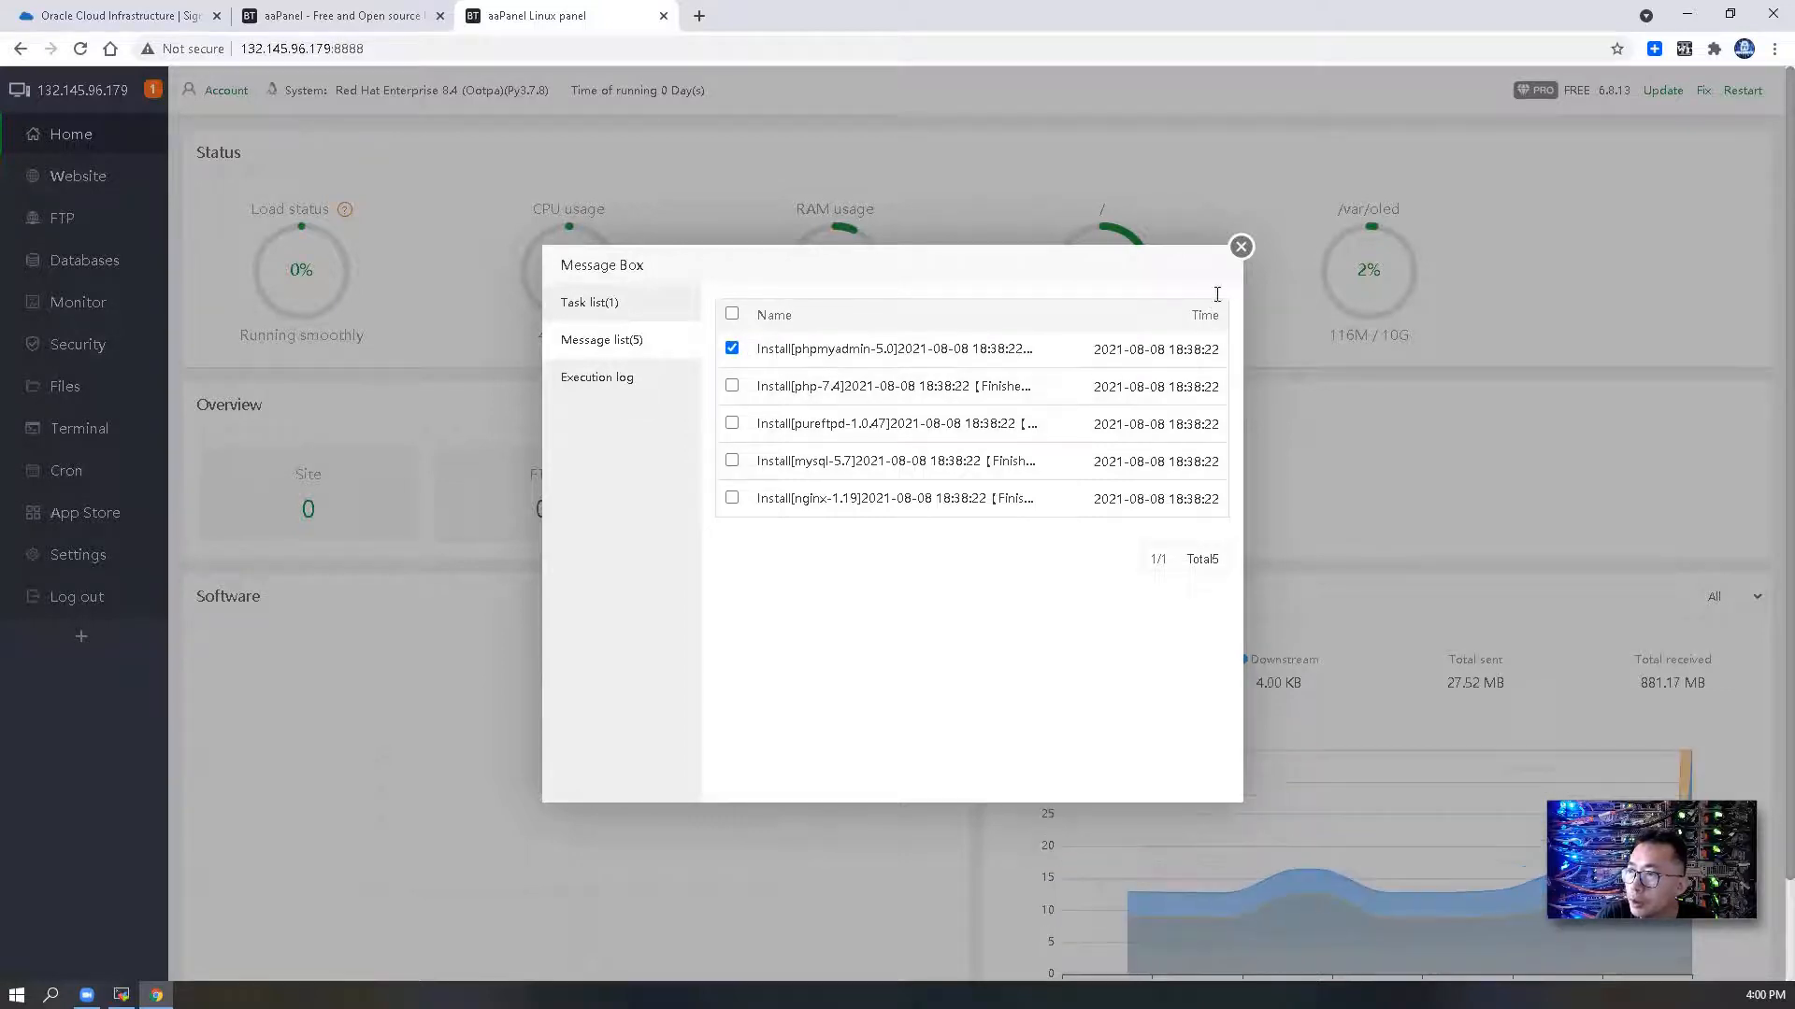
# - Filter the App Store to installed apps: Nginx 1.19.8, MySQL 5.7.34, PHP-7.4, Pure-Ftpd 1.0.49, phpMyAdmin 5.0
pyautogui.click(1242, 247)
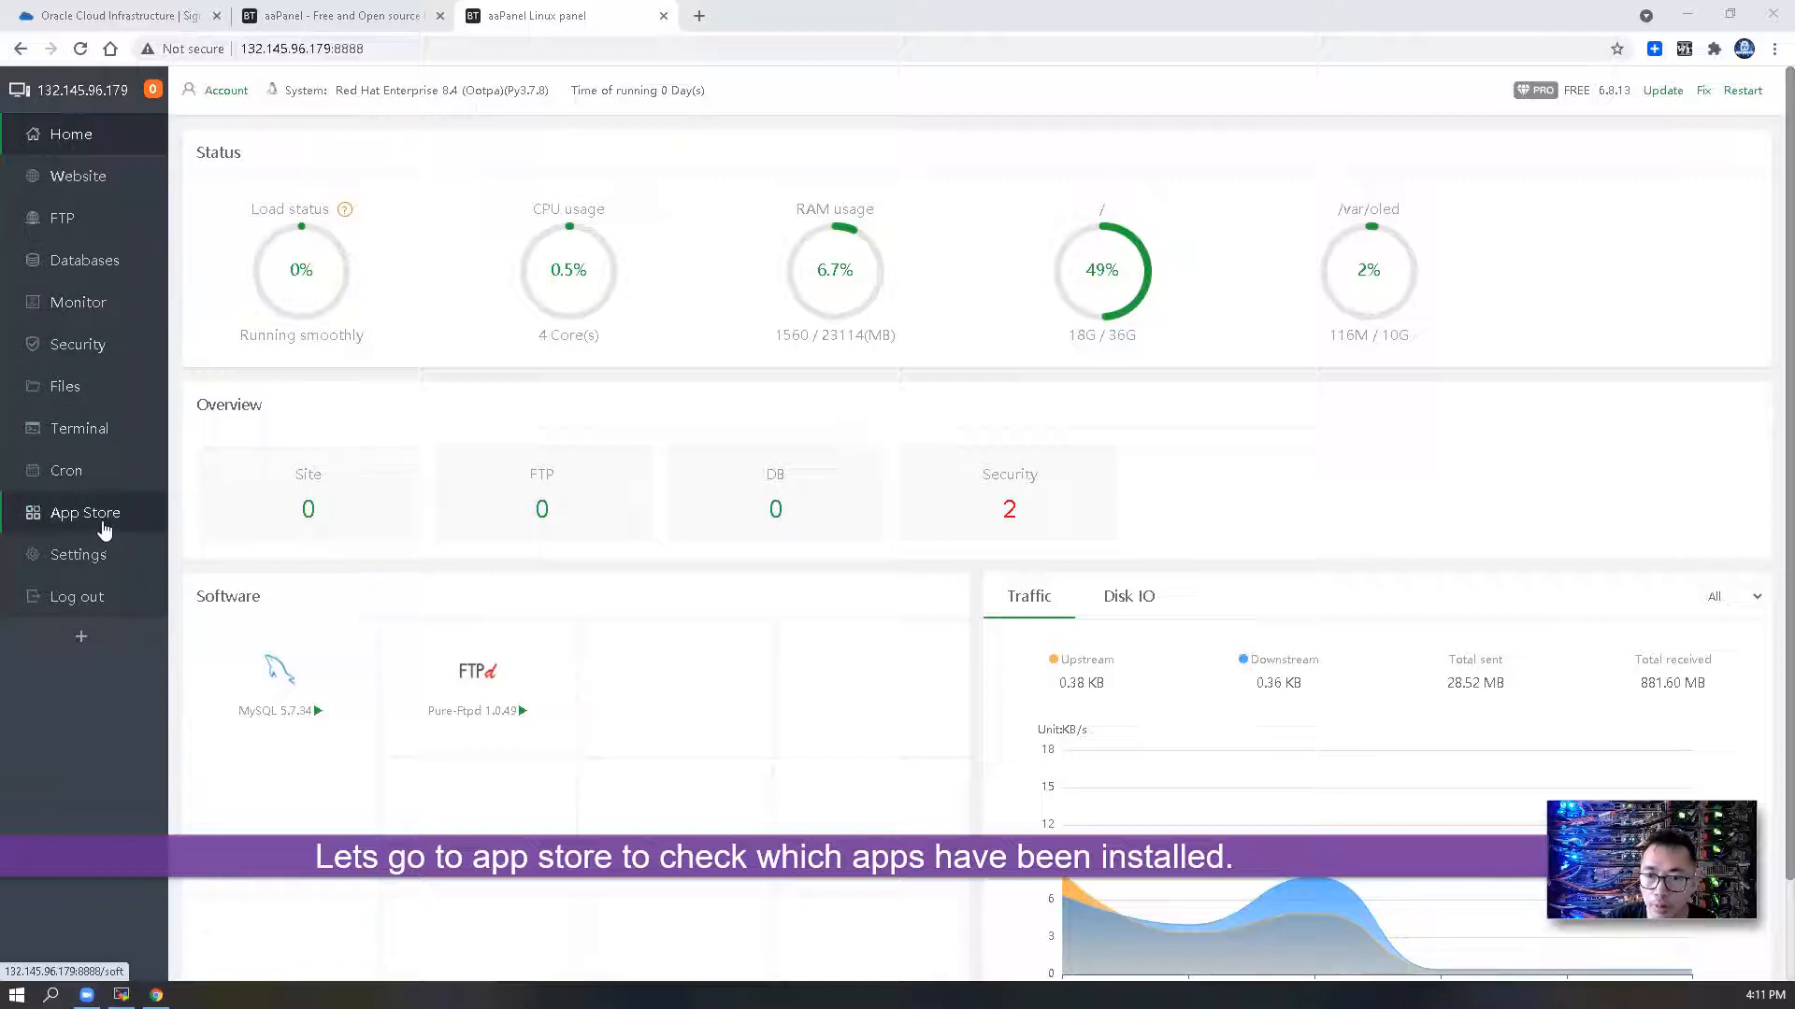
pyautogui.click(82, 513)
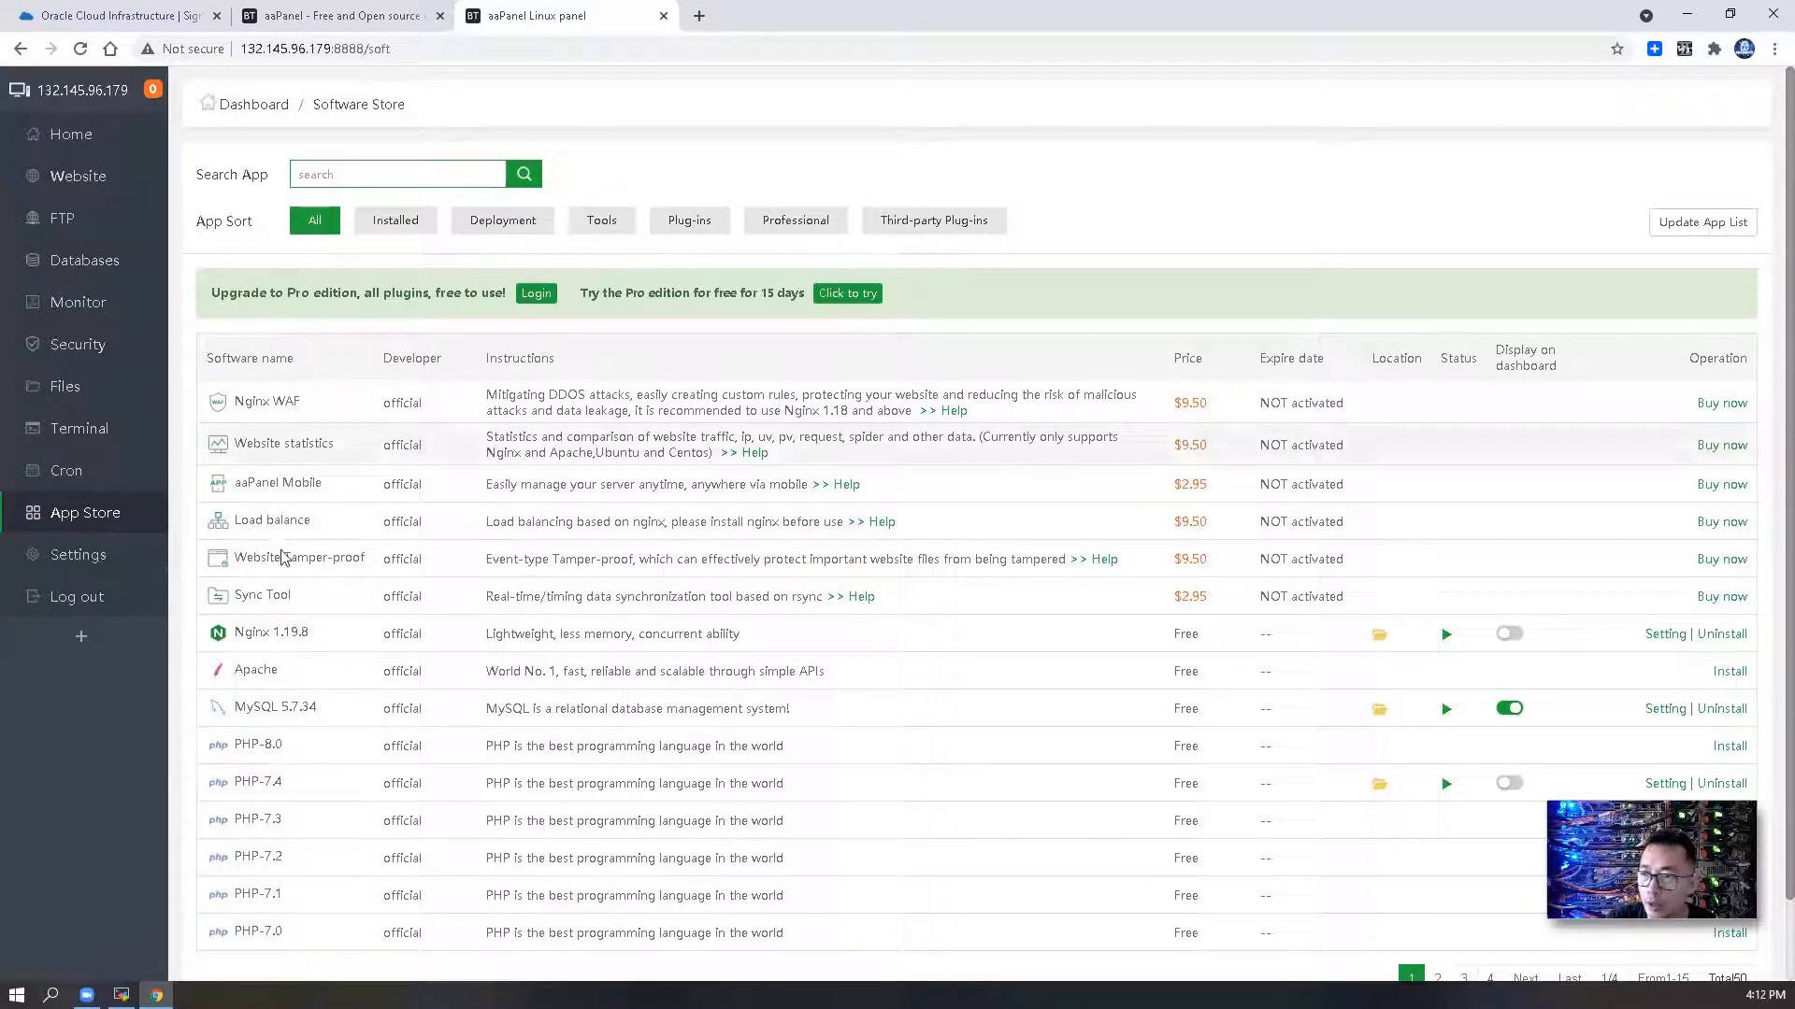
pyautogui.moveTo(950, 626)
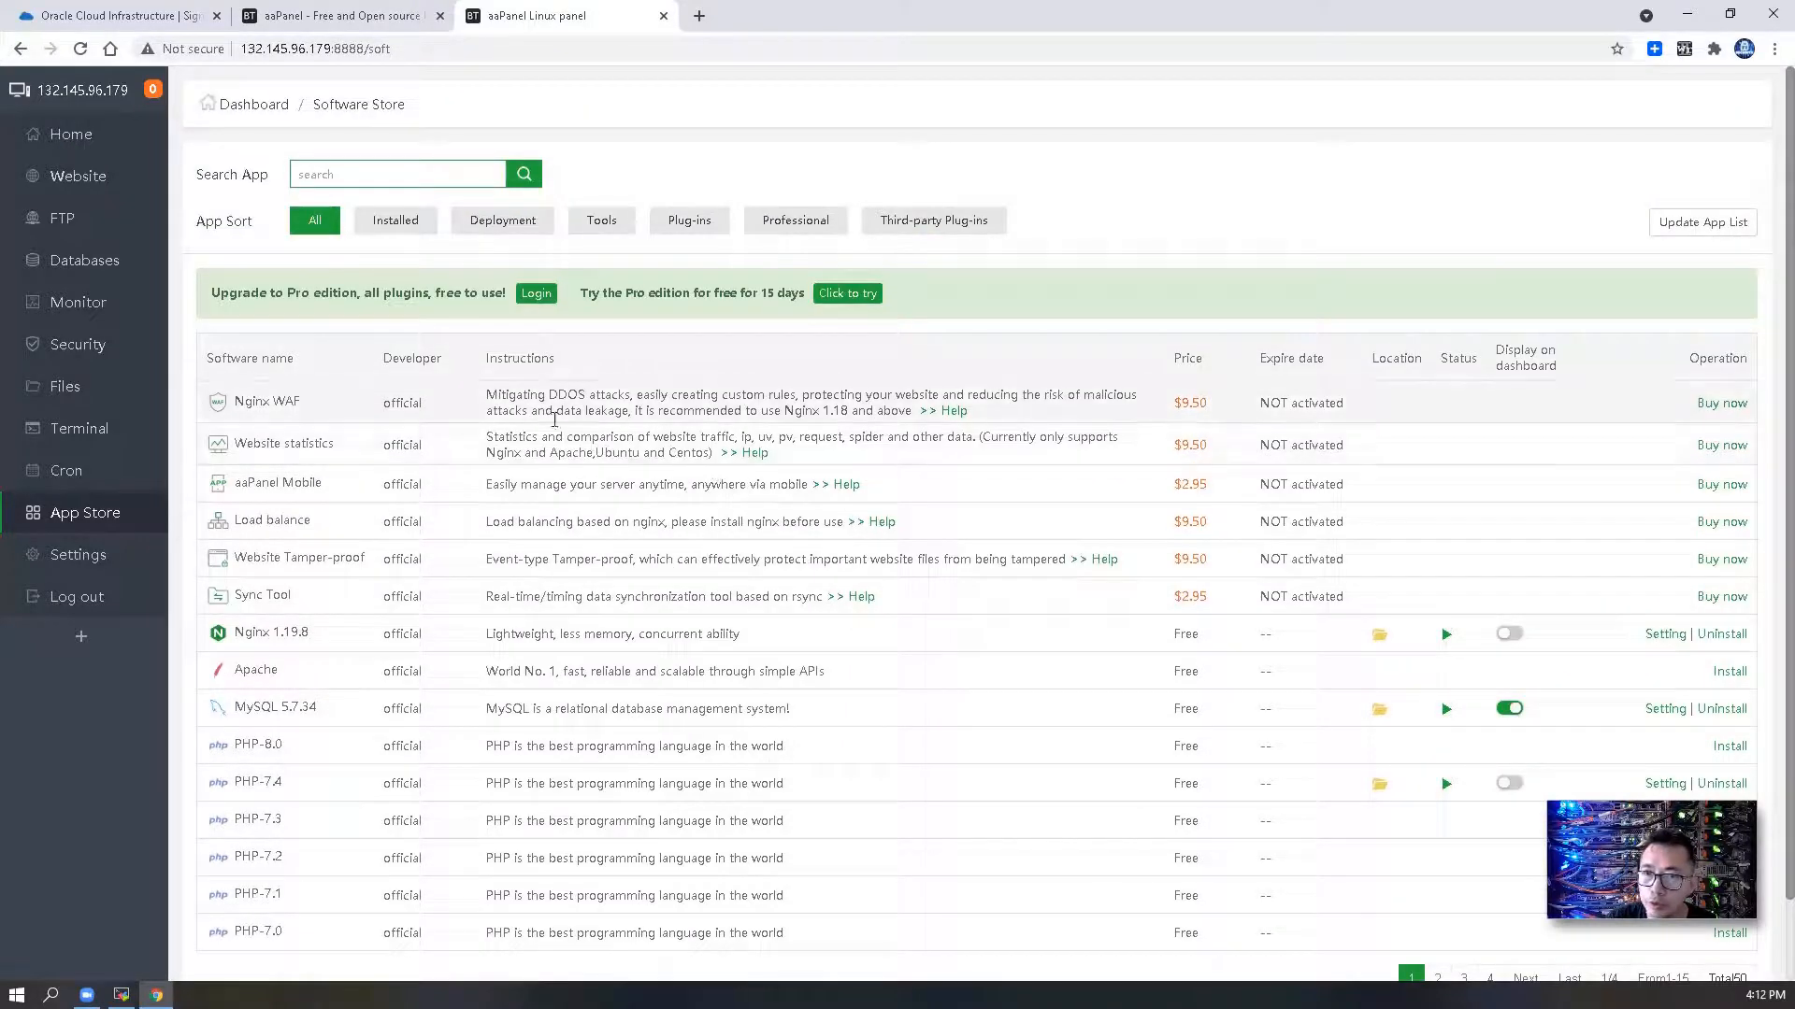
pyautogui.click(395, 221)
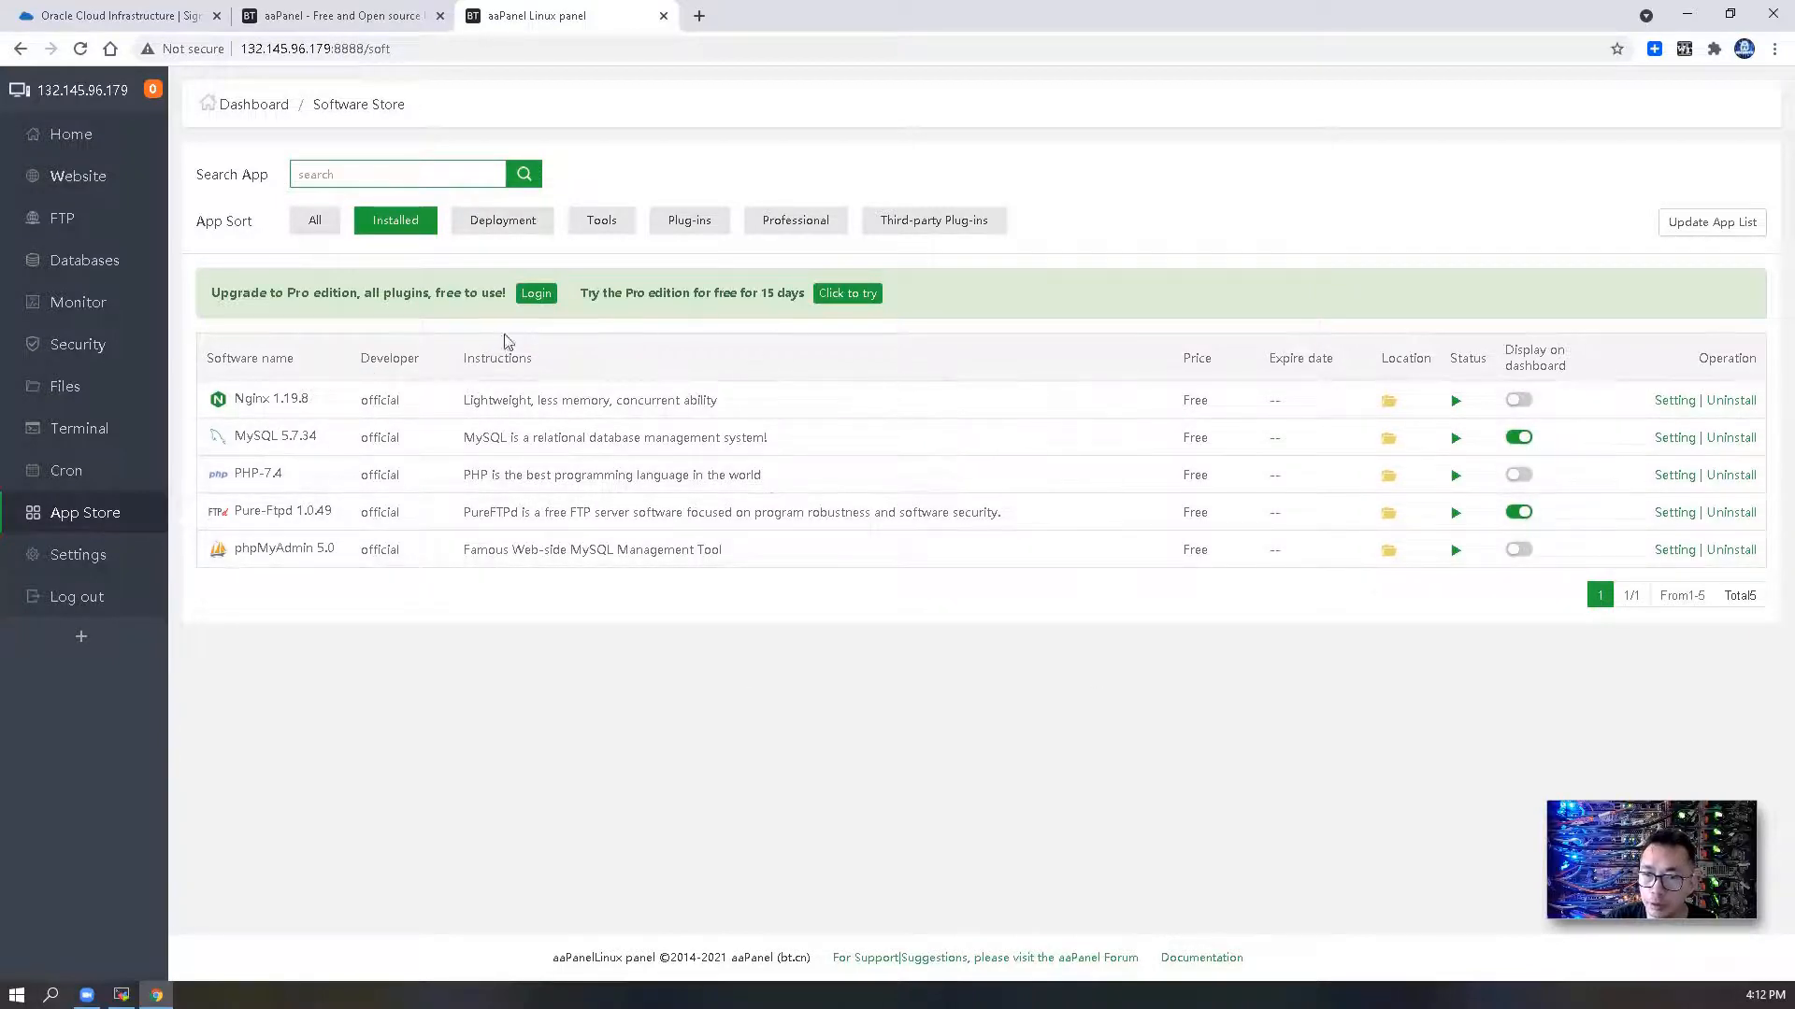
pyautogui.moveTo(305, 399)
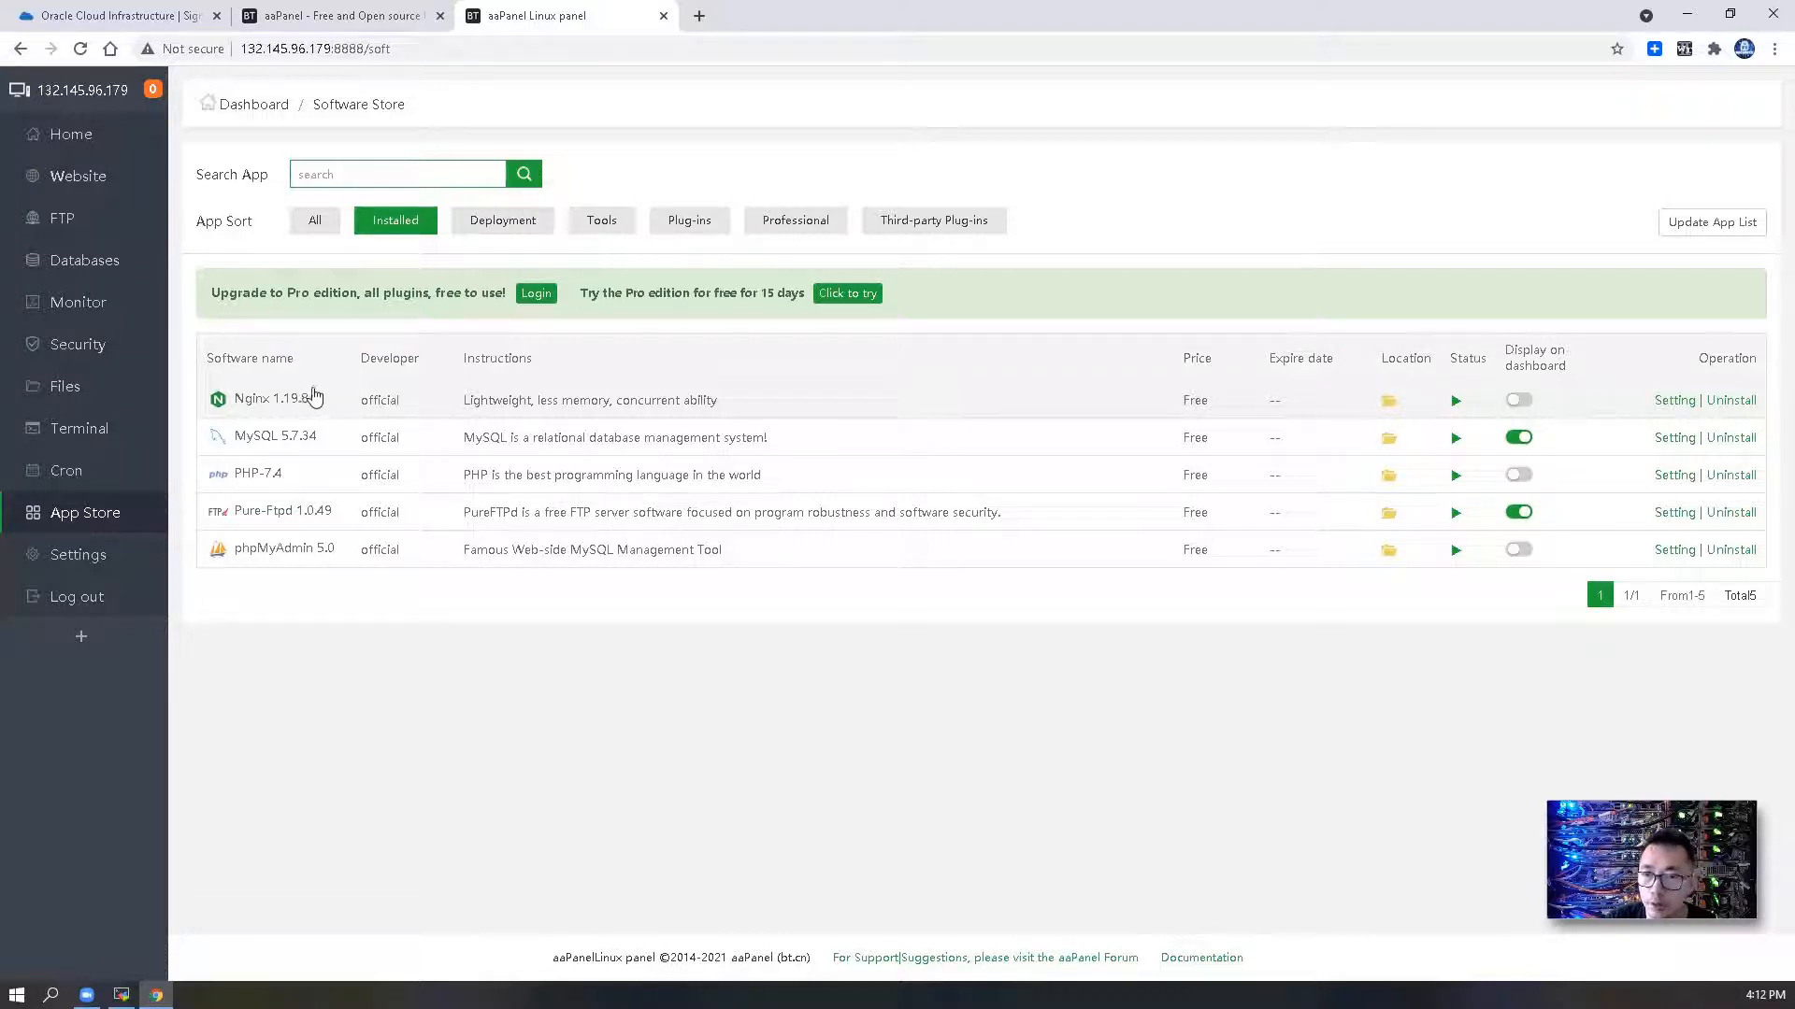
pyautogui.moveTo(292, 432)
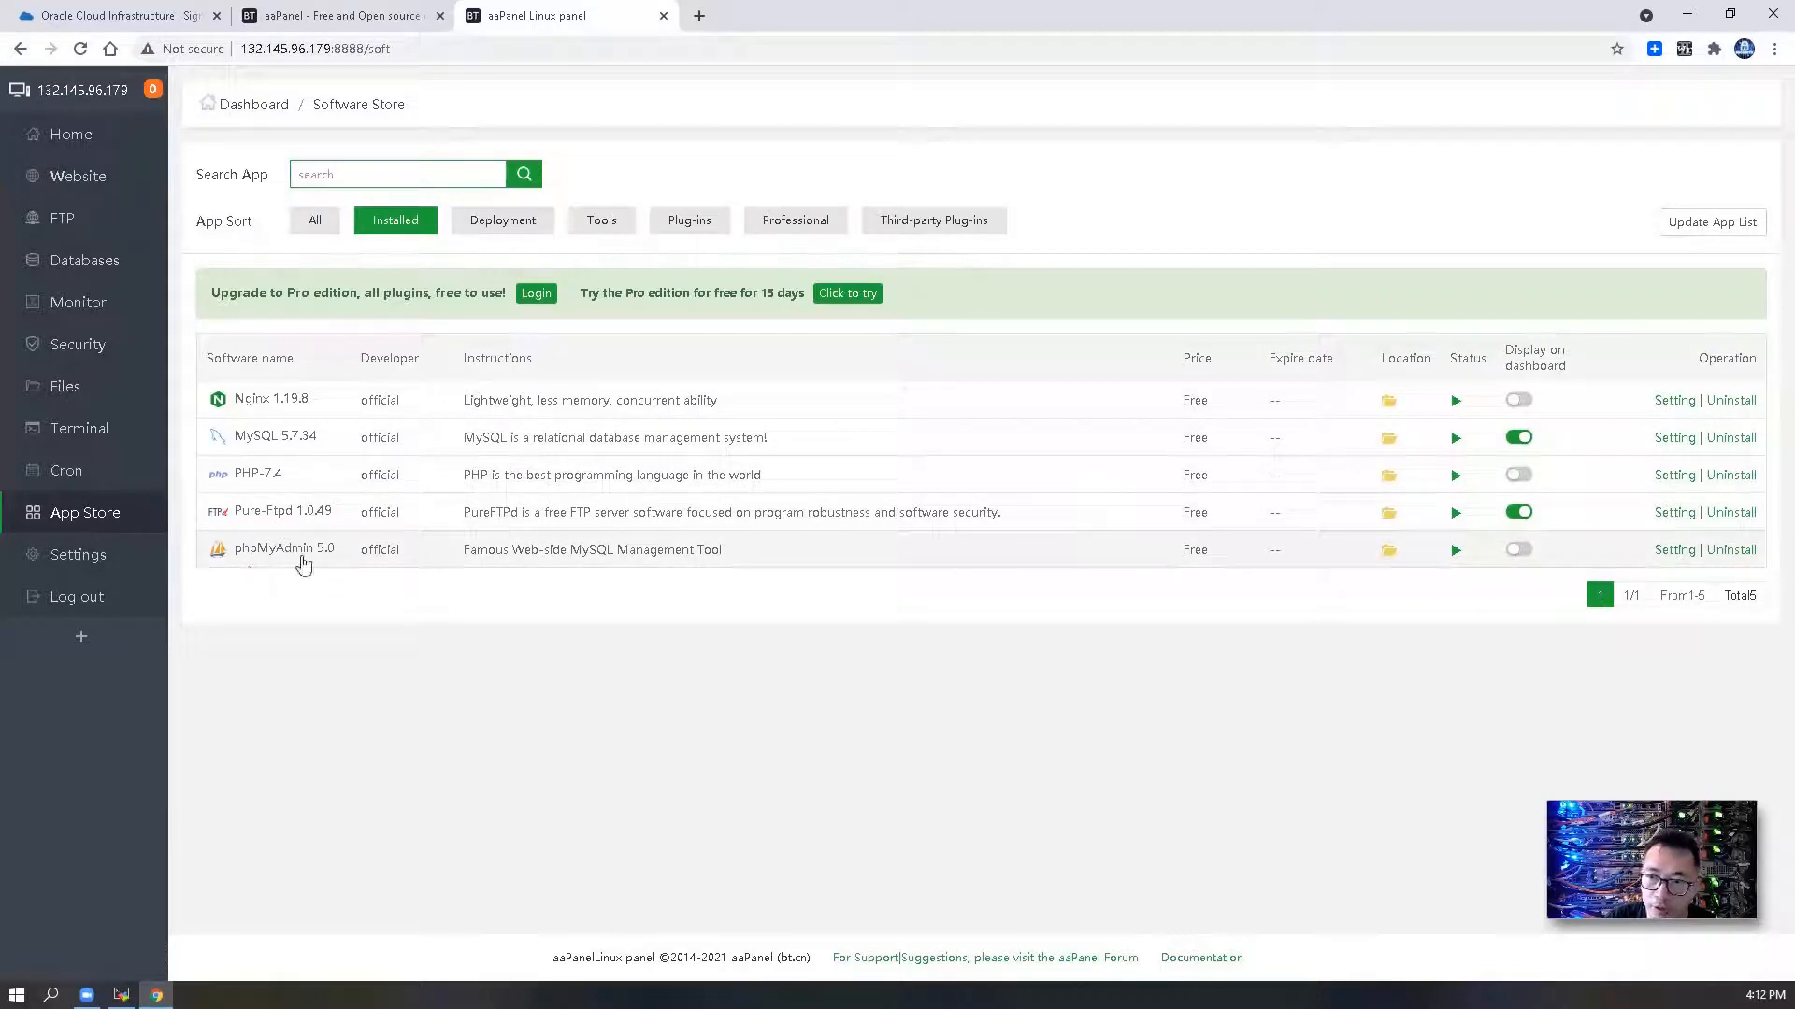
pyautogui.moveTo(316, 557)
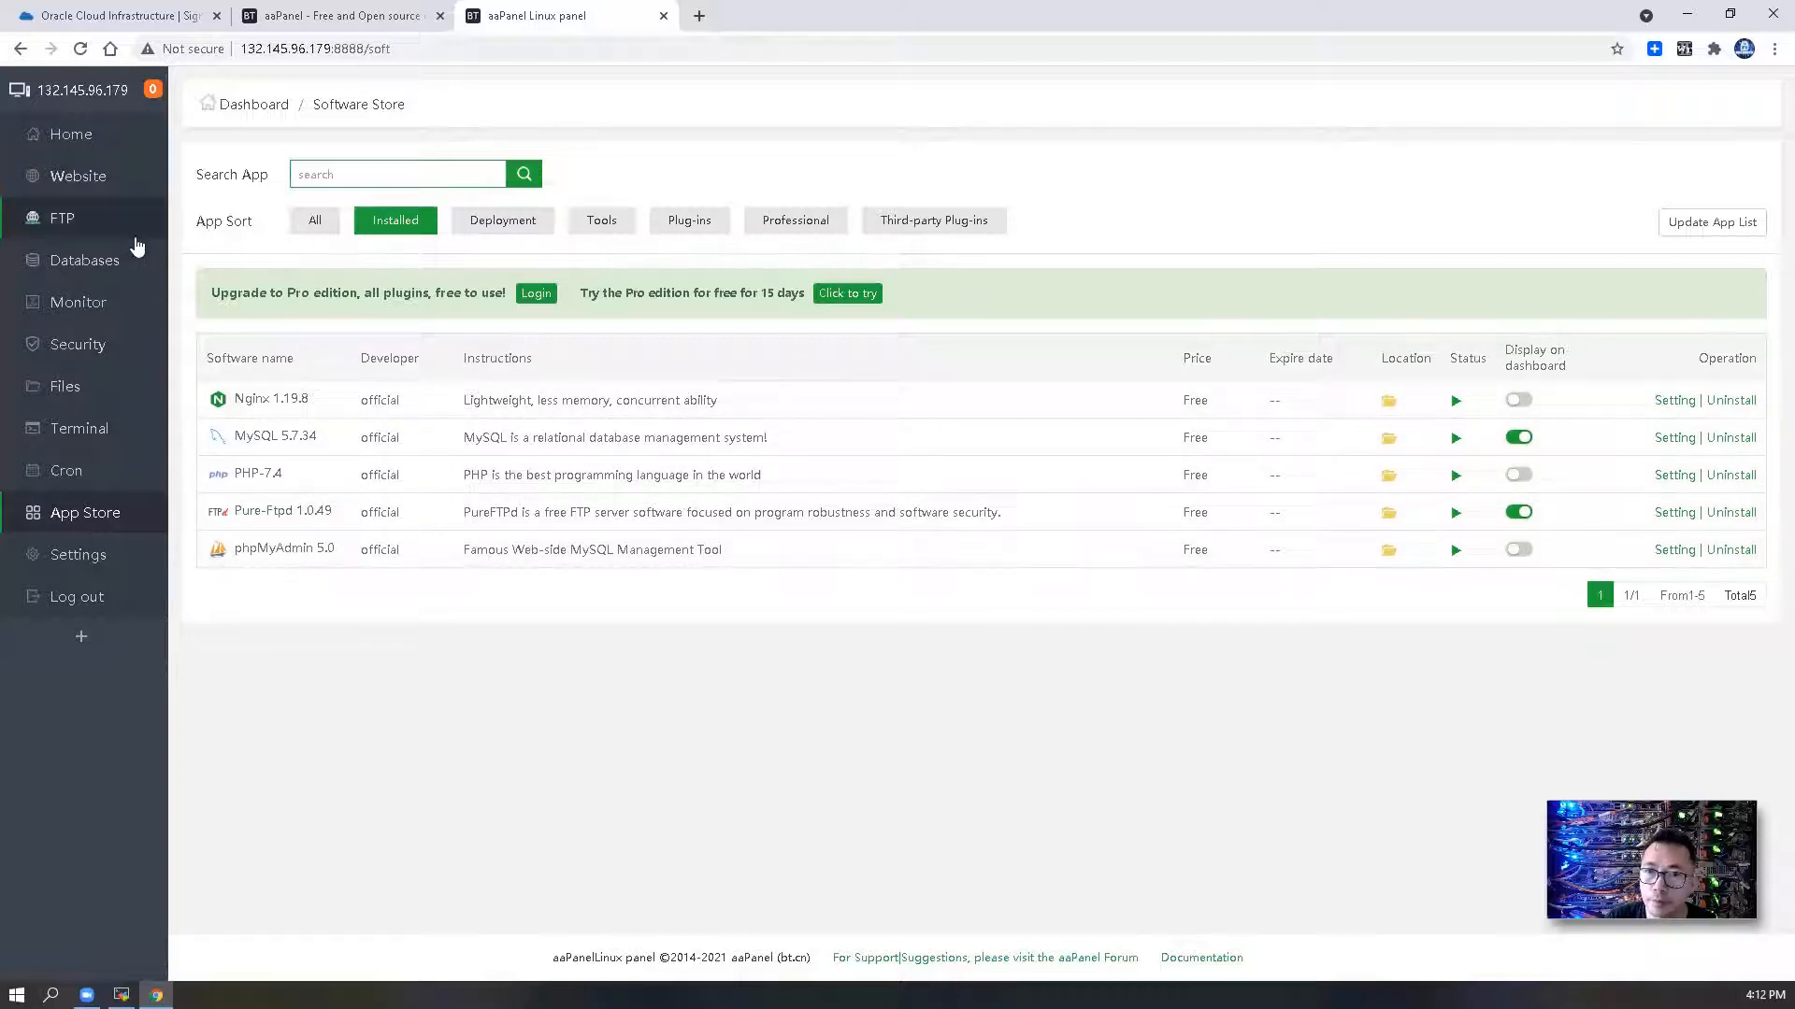
# - Go to the Website manager showing an empty site list, glancing at the aaPanel.com tab
pyautogui.click(78, 176)
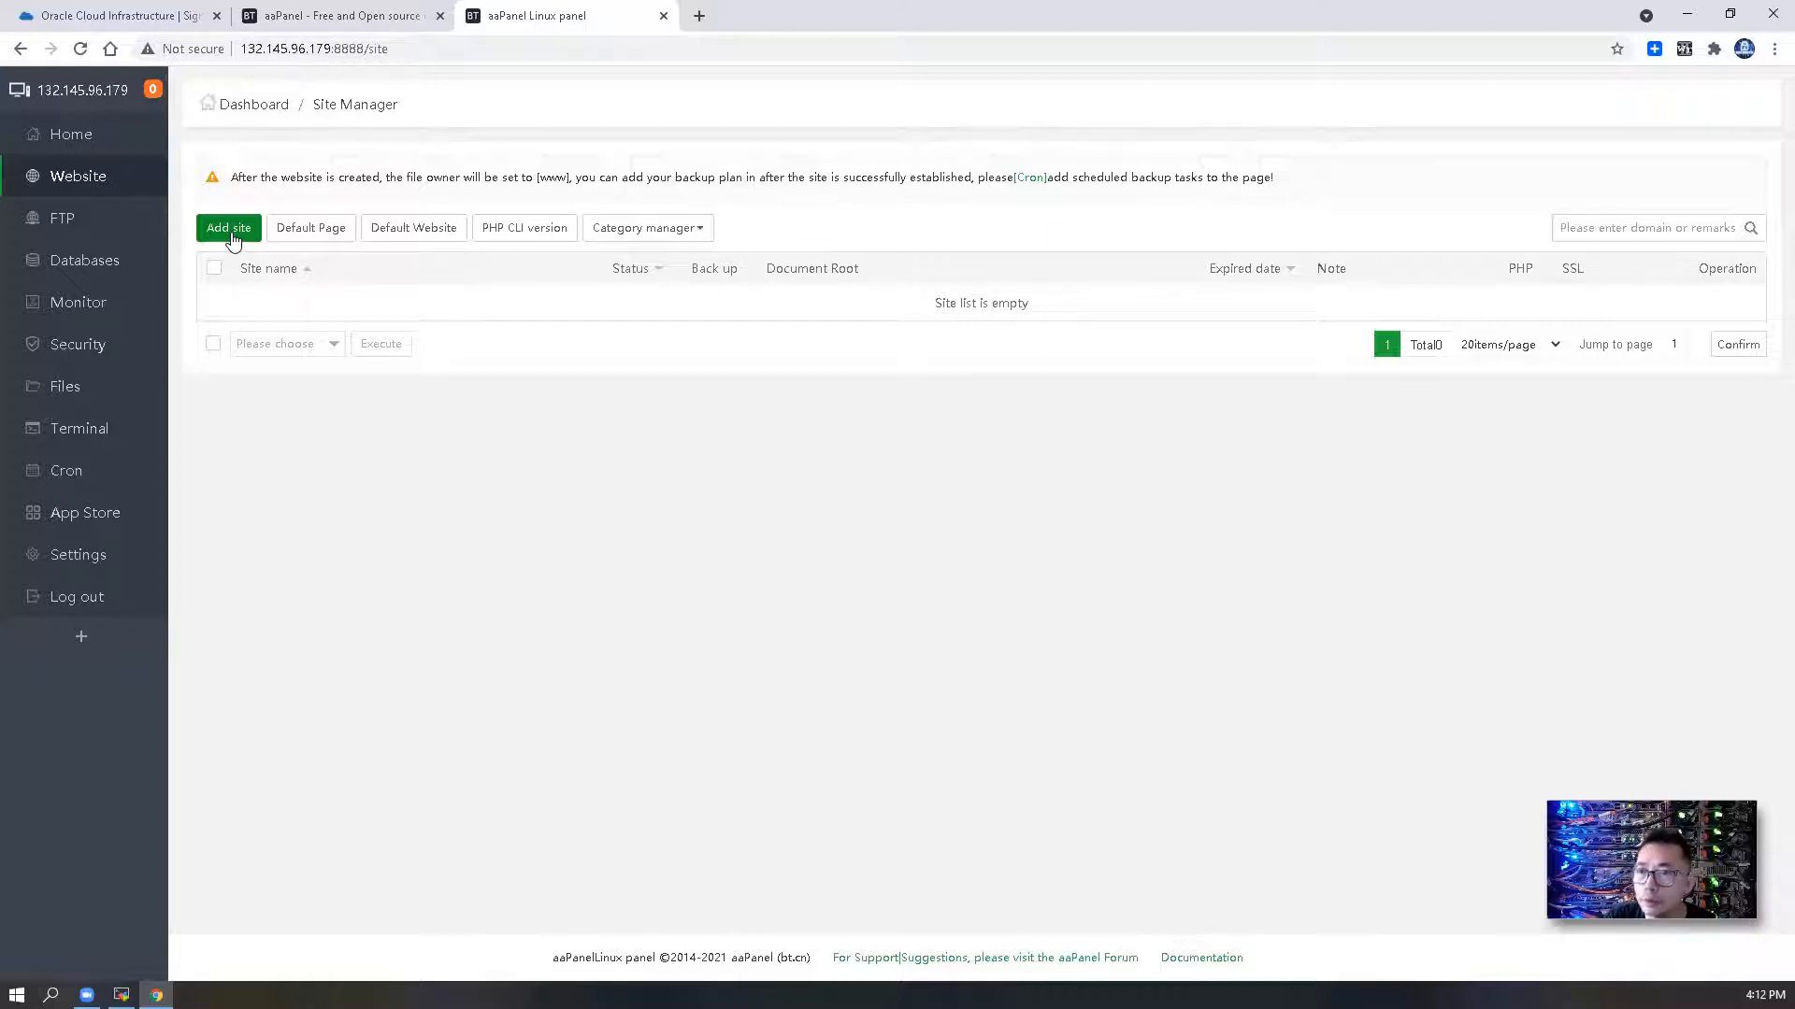
pyautogui.click(339, 15)
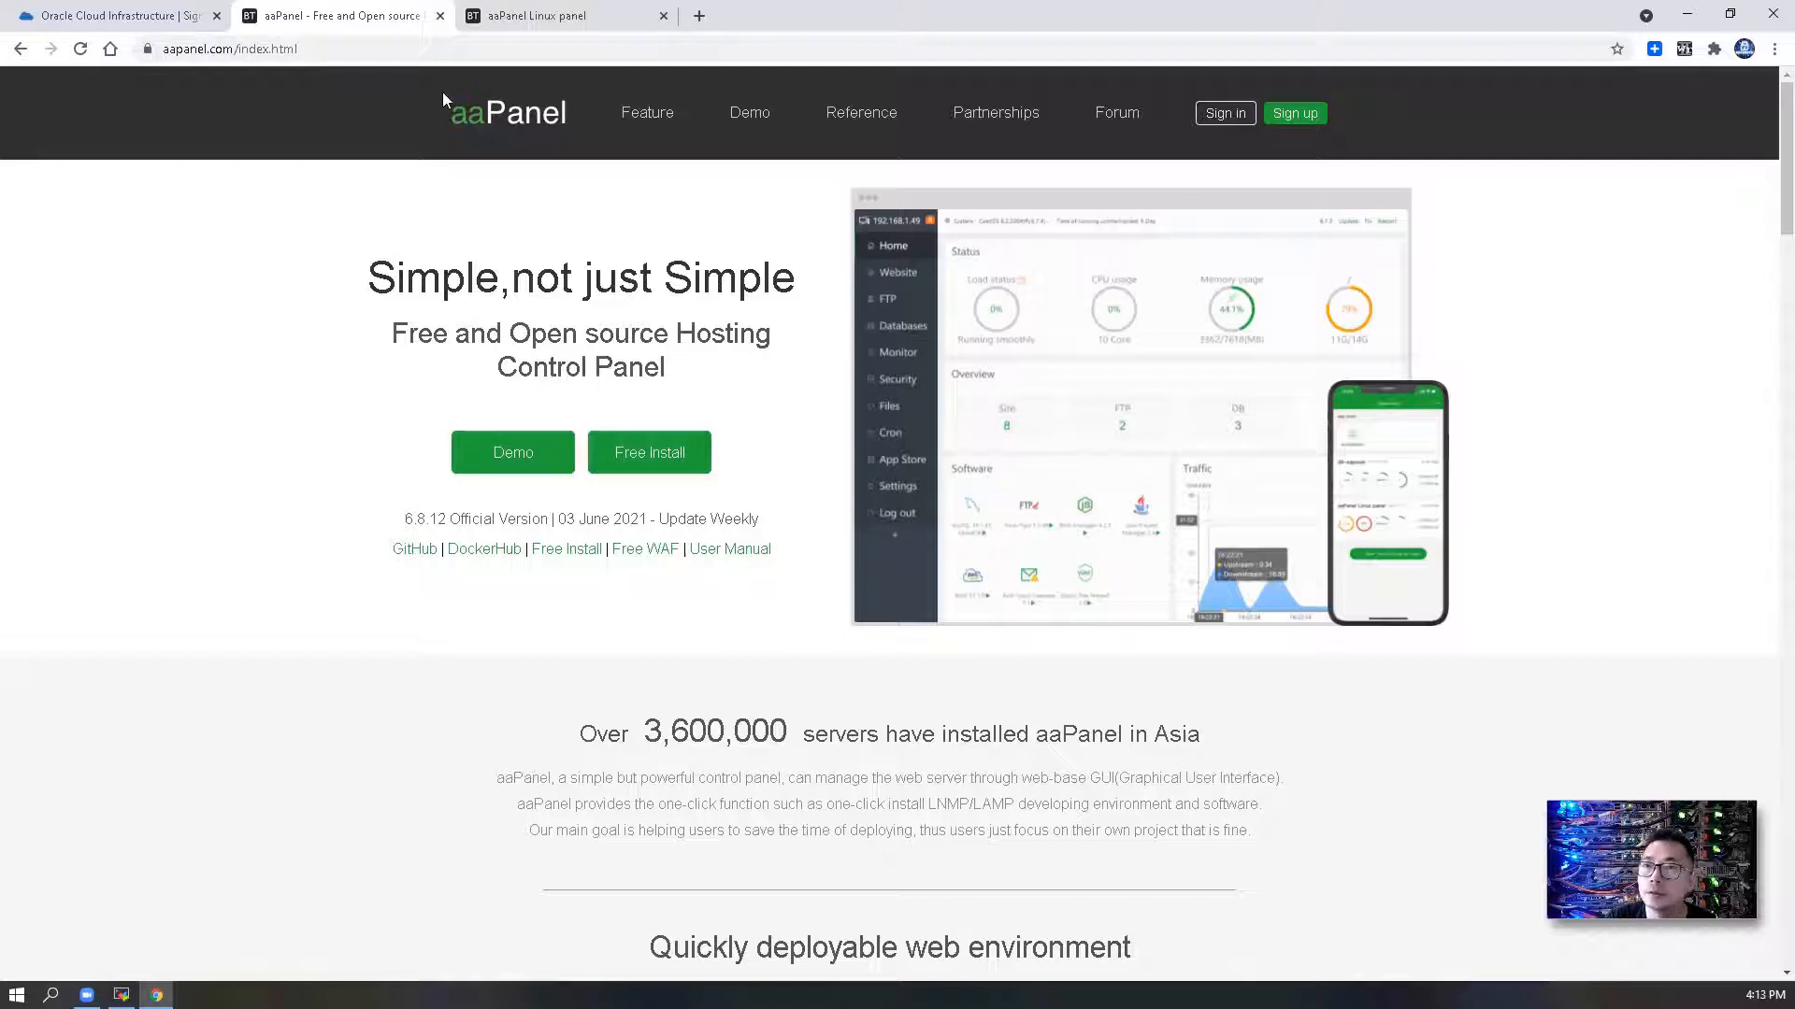
pyautogui.click(539, 15)
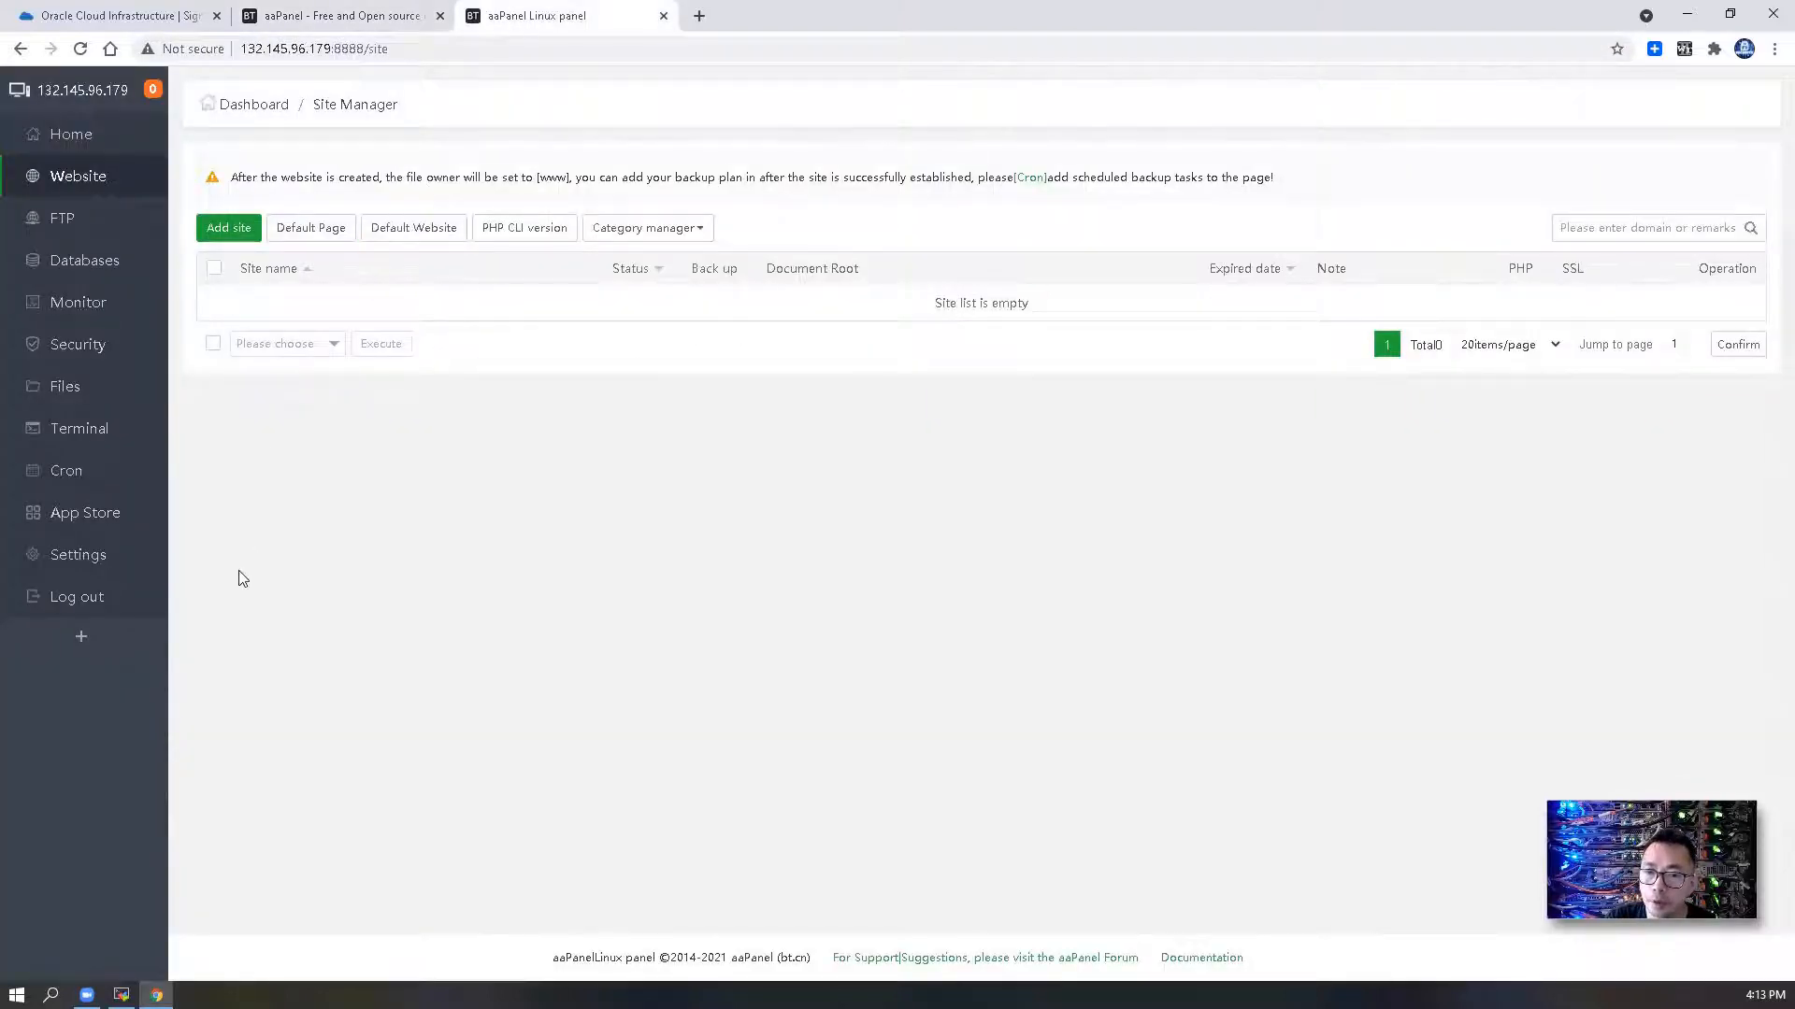
# - In Panel Settings, modify the Security Entrance to /backend and submit it
pyautogui.click(79, 553)
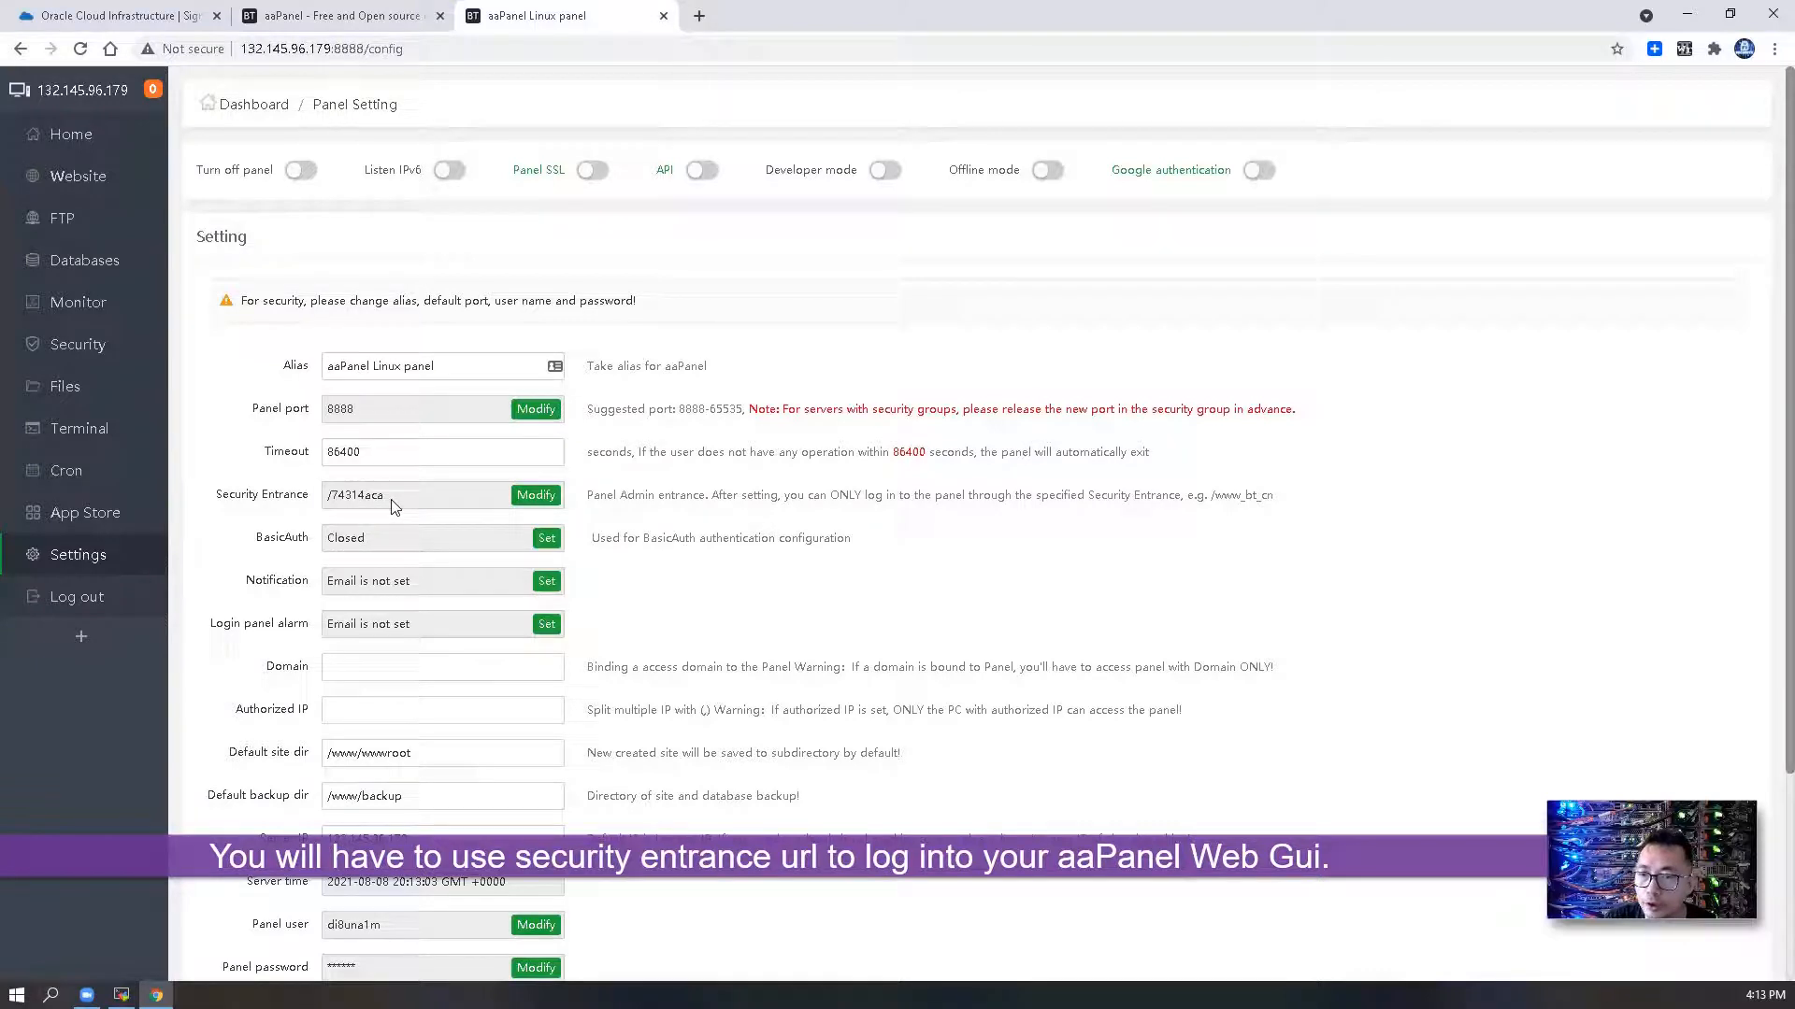
pyautogui.click(120, 993)
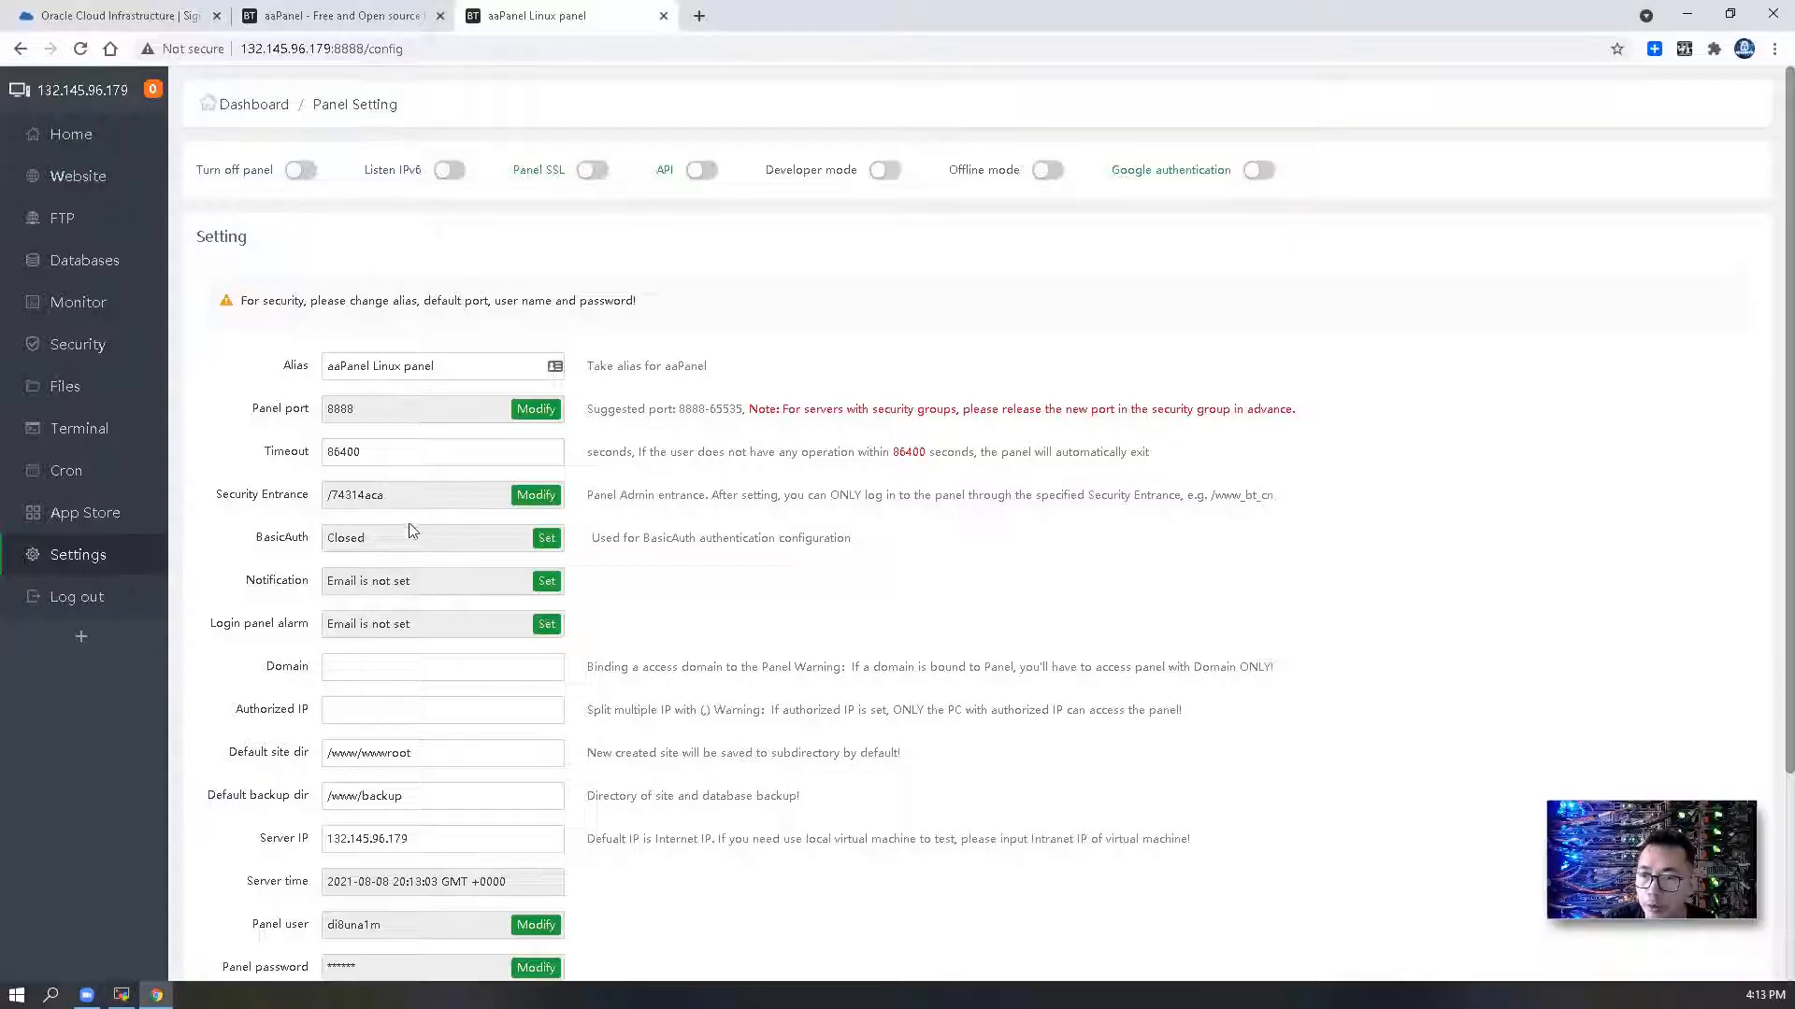
pyautogui.click(534, 493)
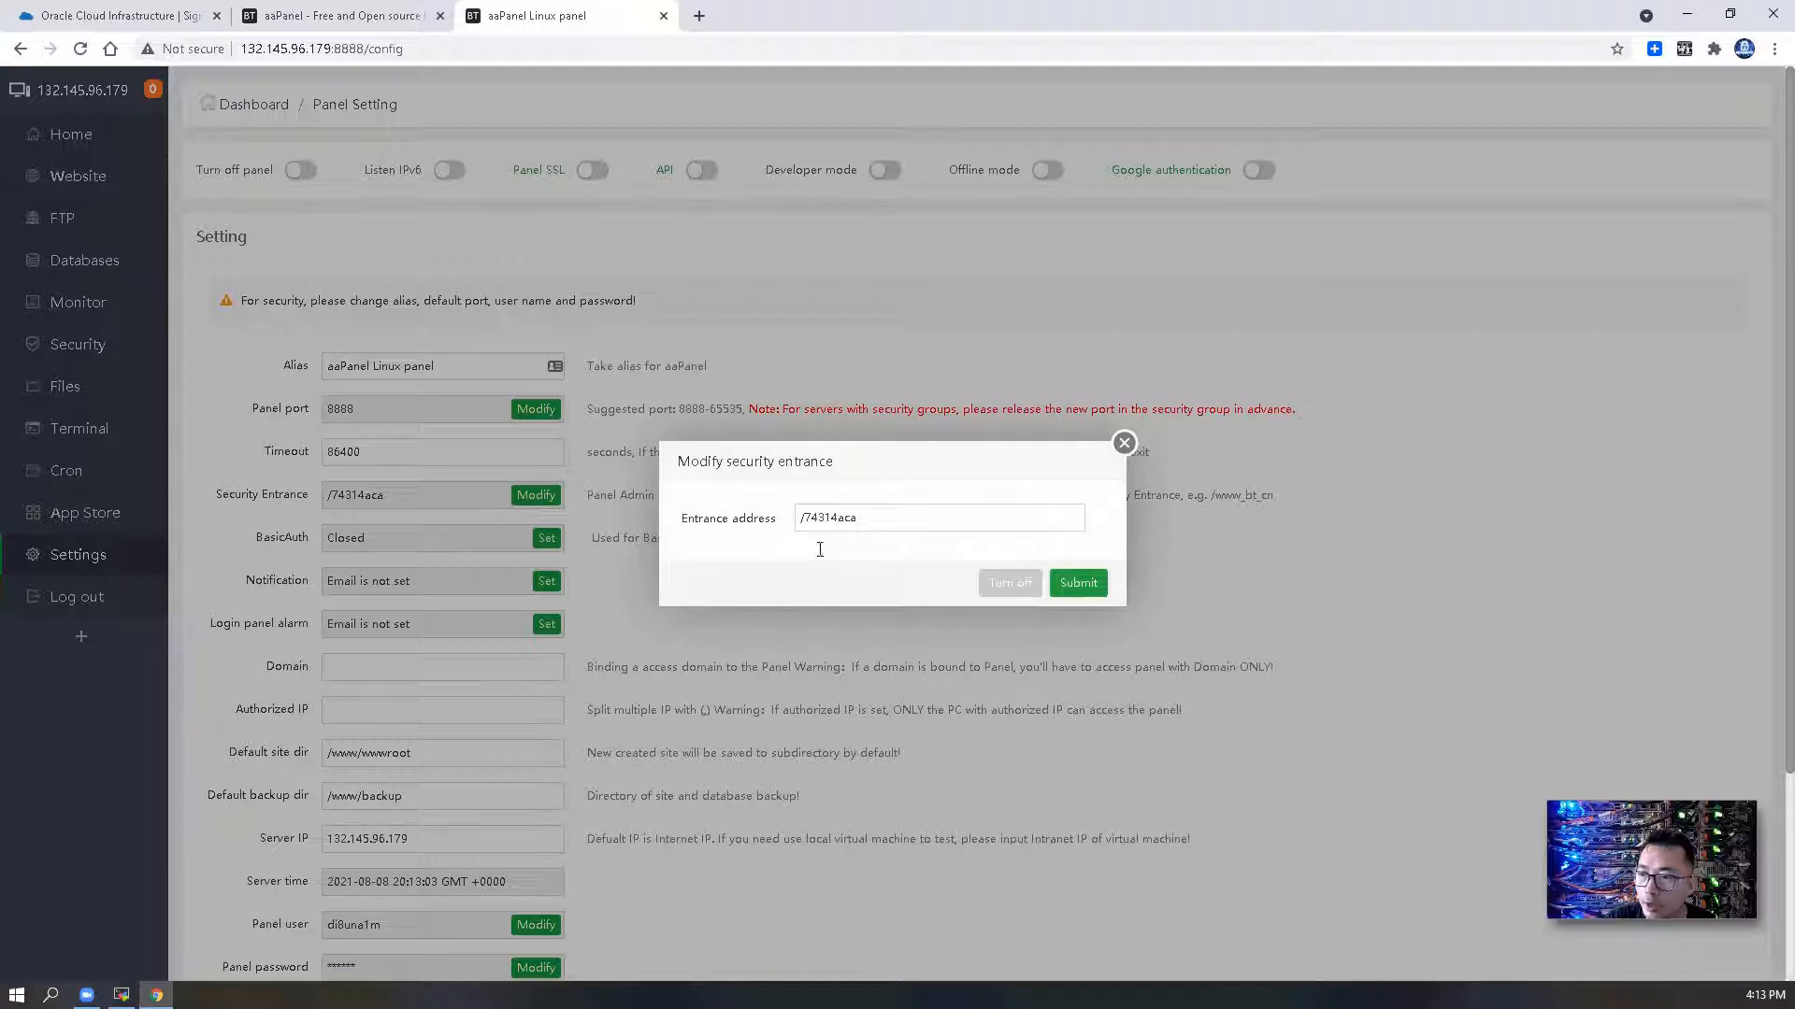
pyautogui.tripleClick(937, 518)
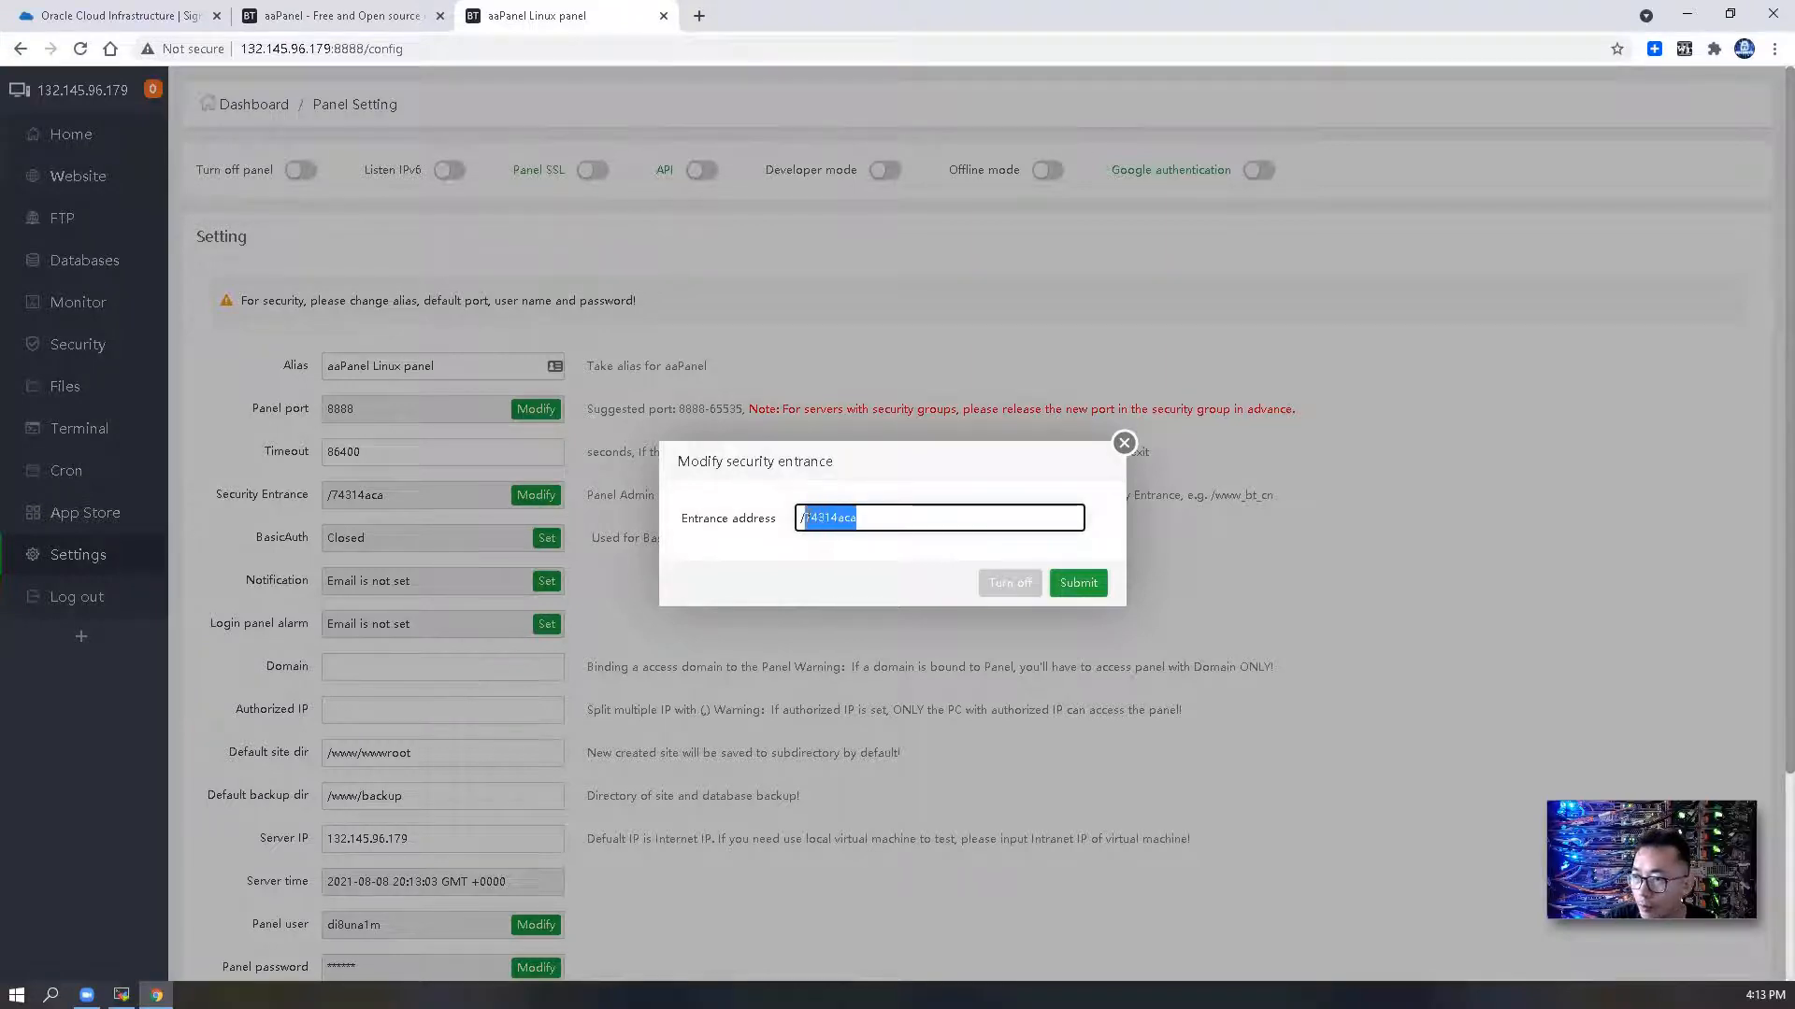
pyautogui.write('/backe')
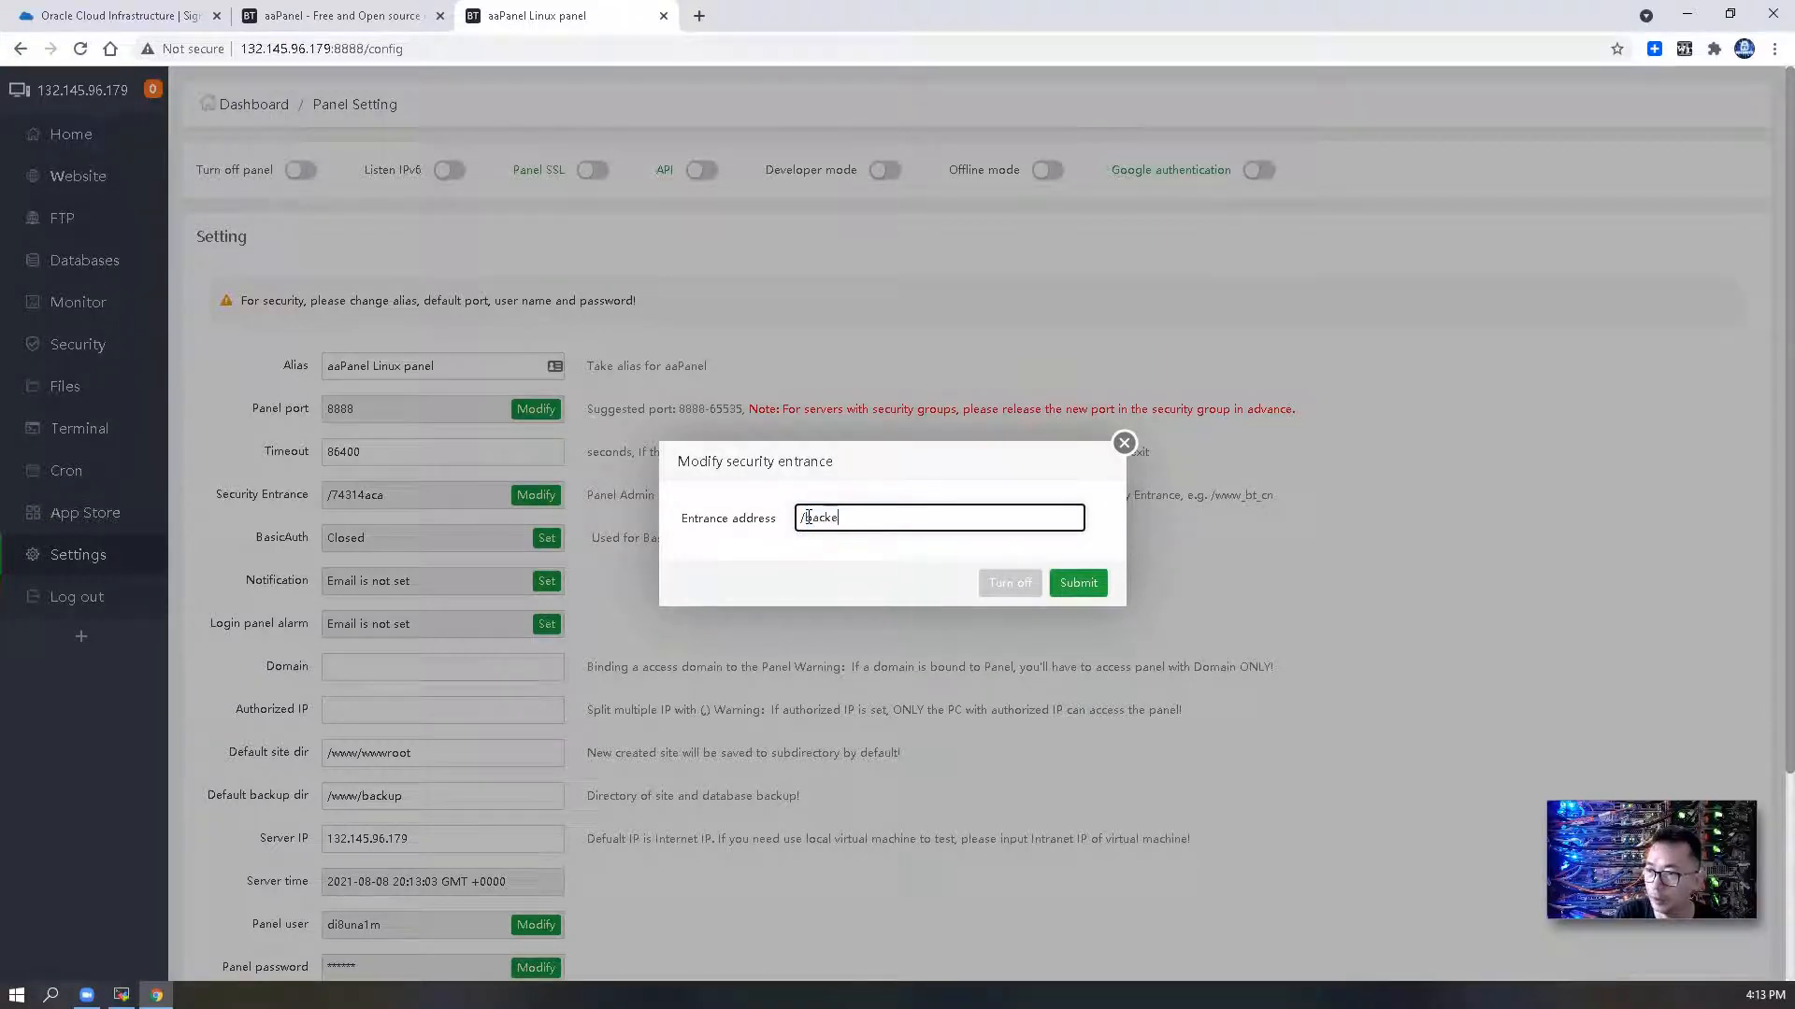
pyautogui.write('backend')
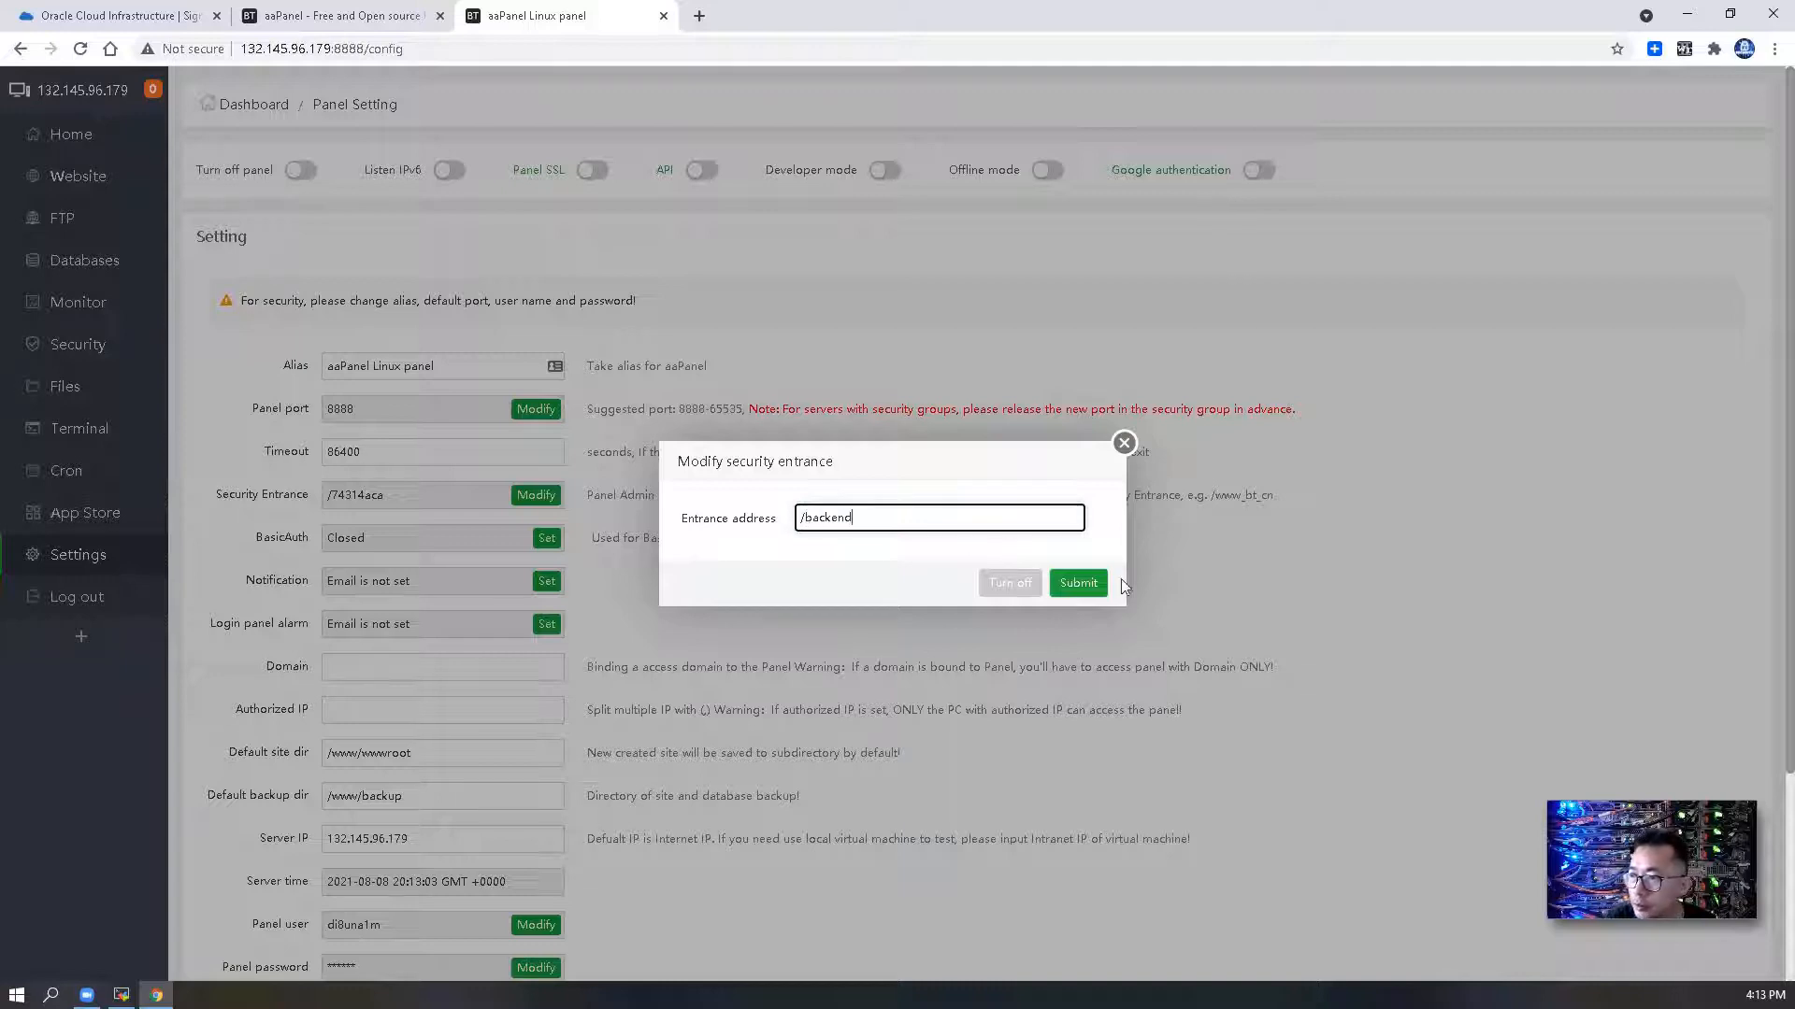
pyautogui.click(1077, 583)
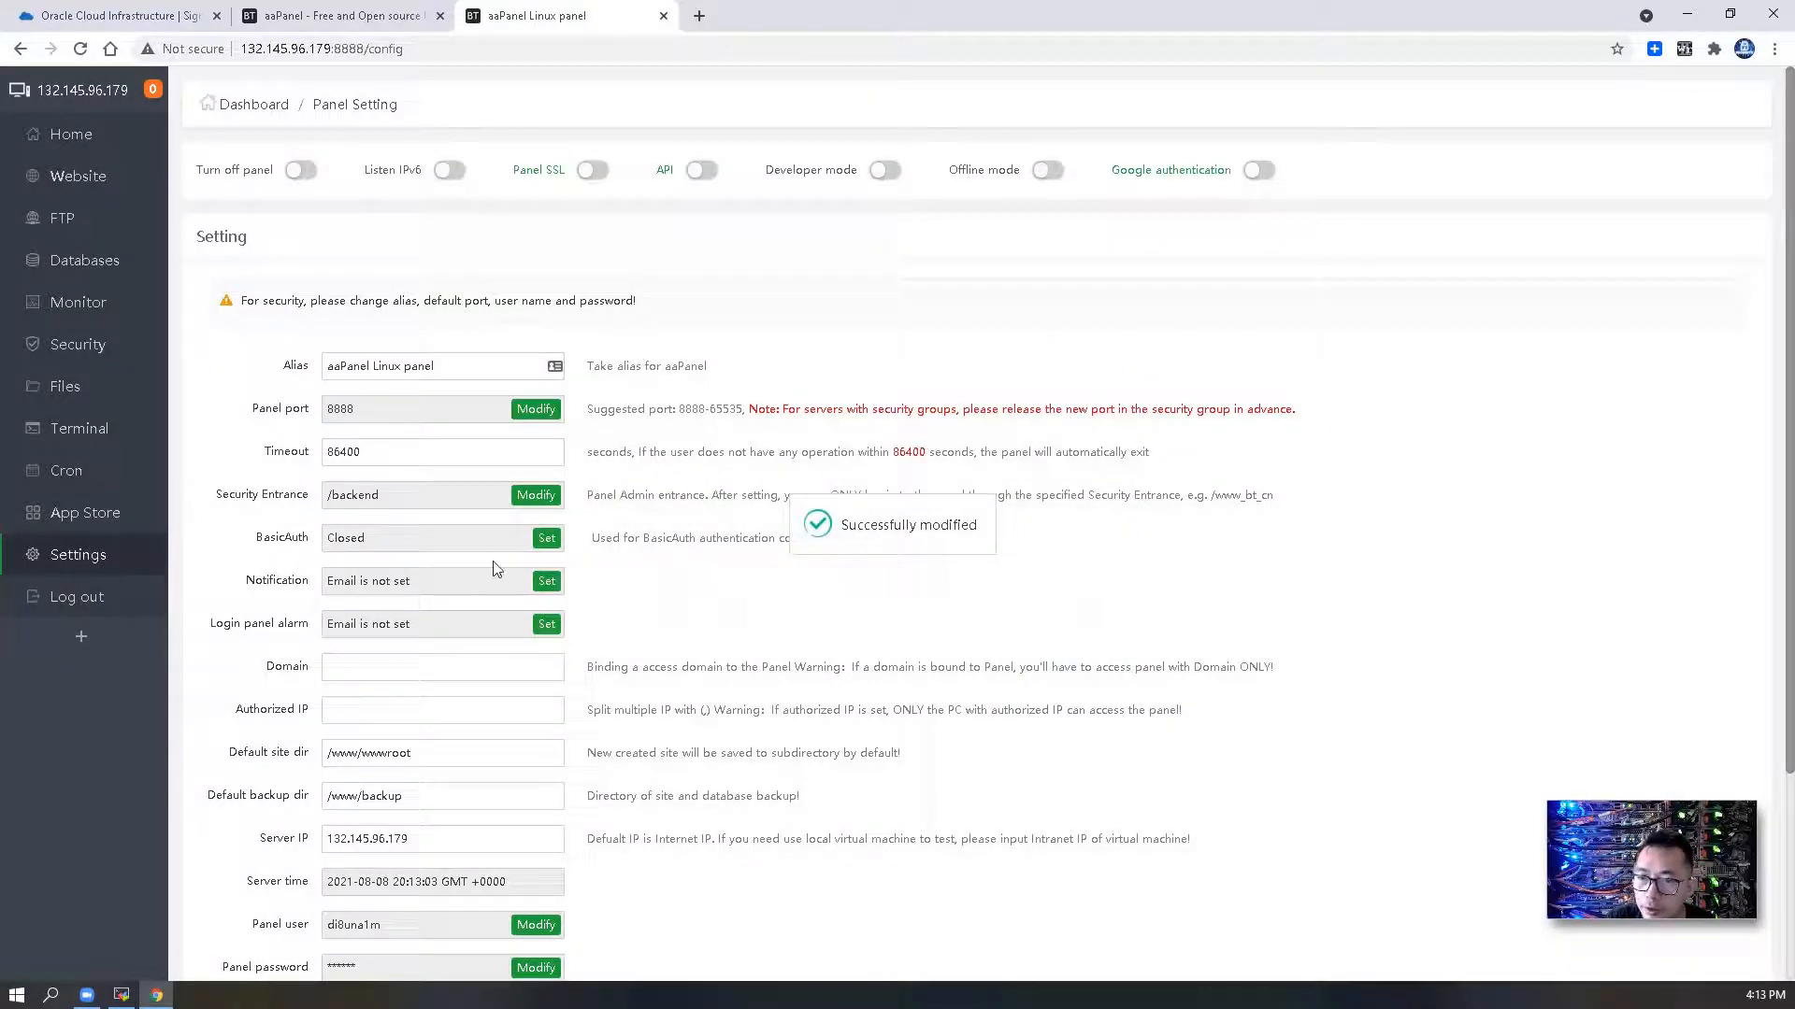
# - Change the panel user to netsec, set a new panel password and save the settings
pyautogui.scroll(-3)
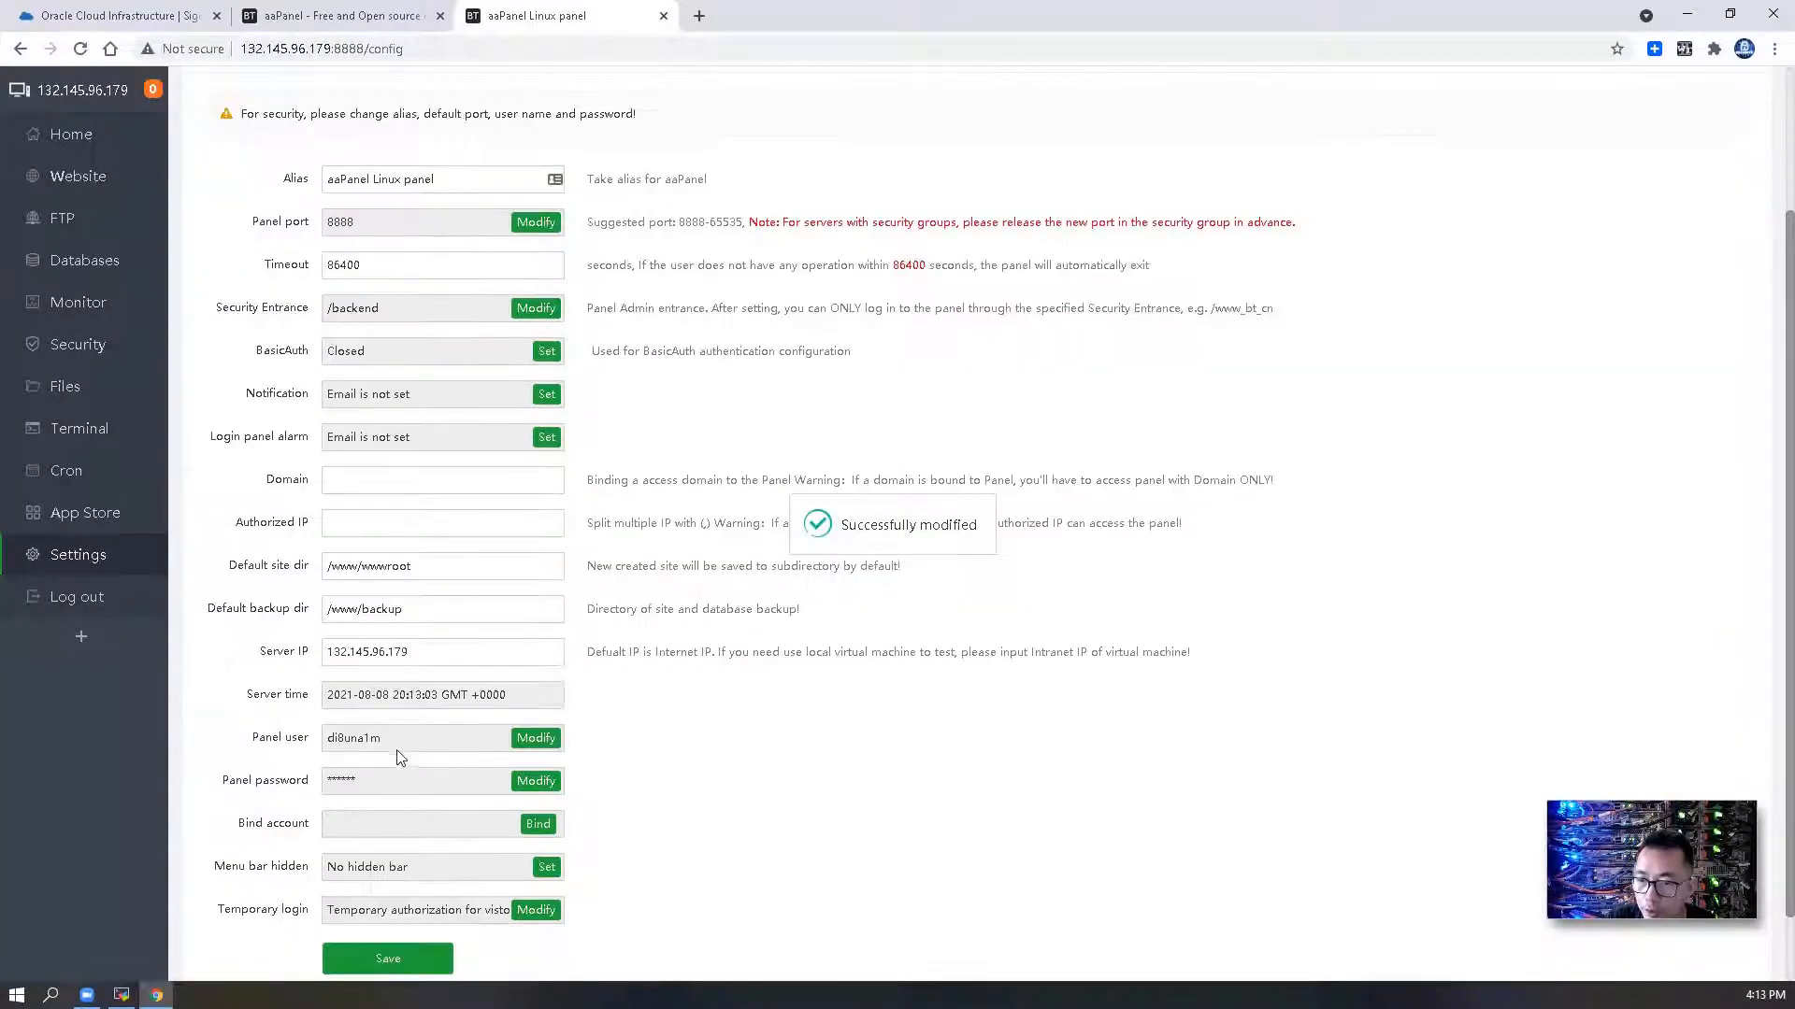
pyautogui.click(535, 736)
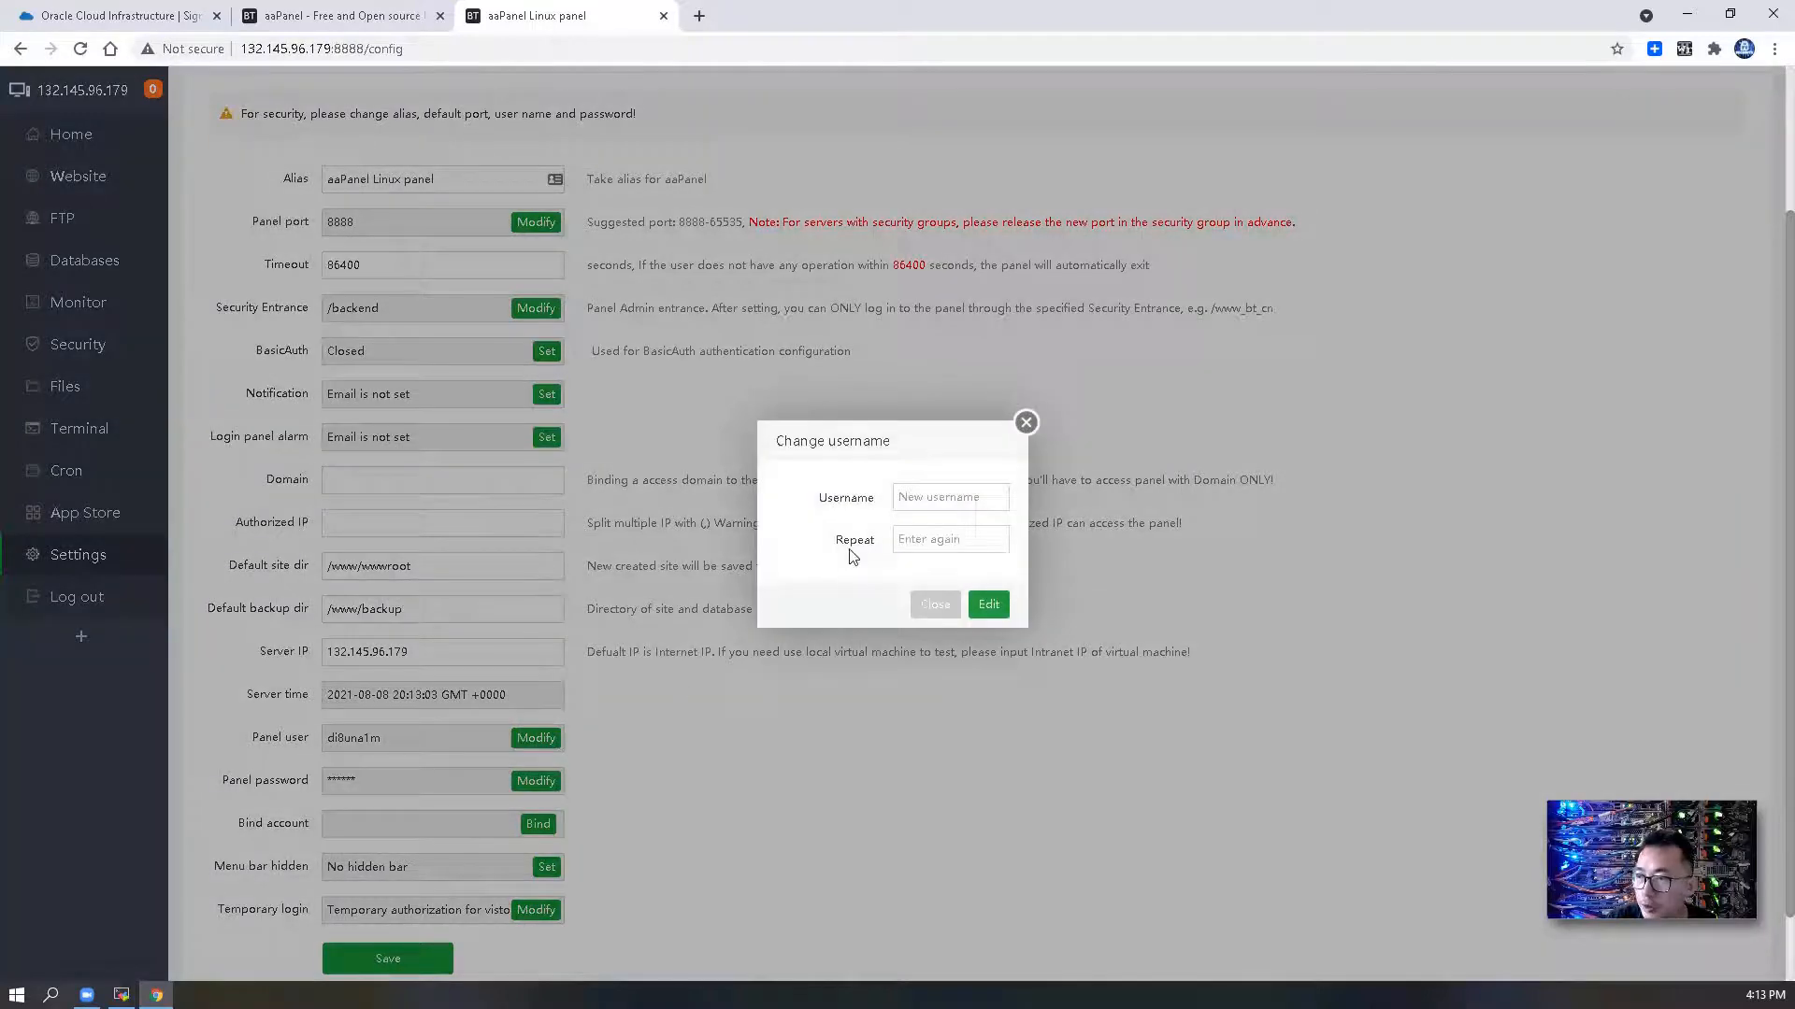
pyautogui.click(950, 497)
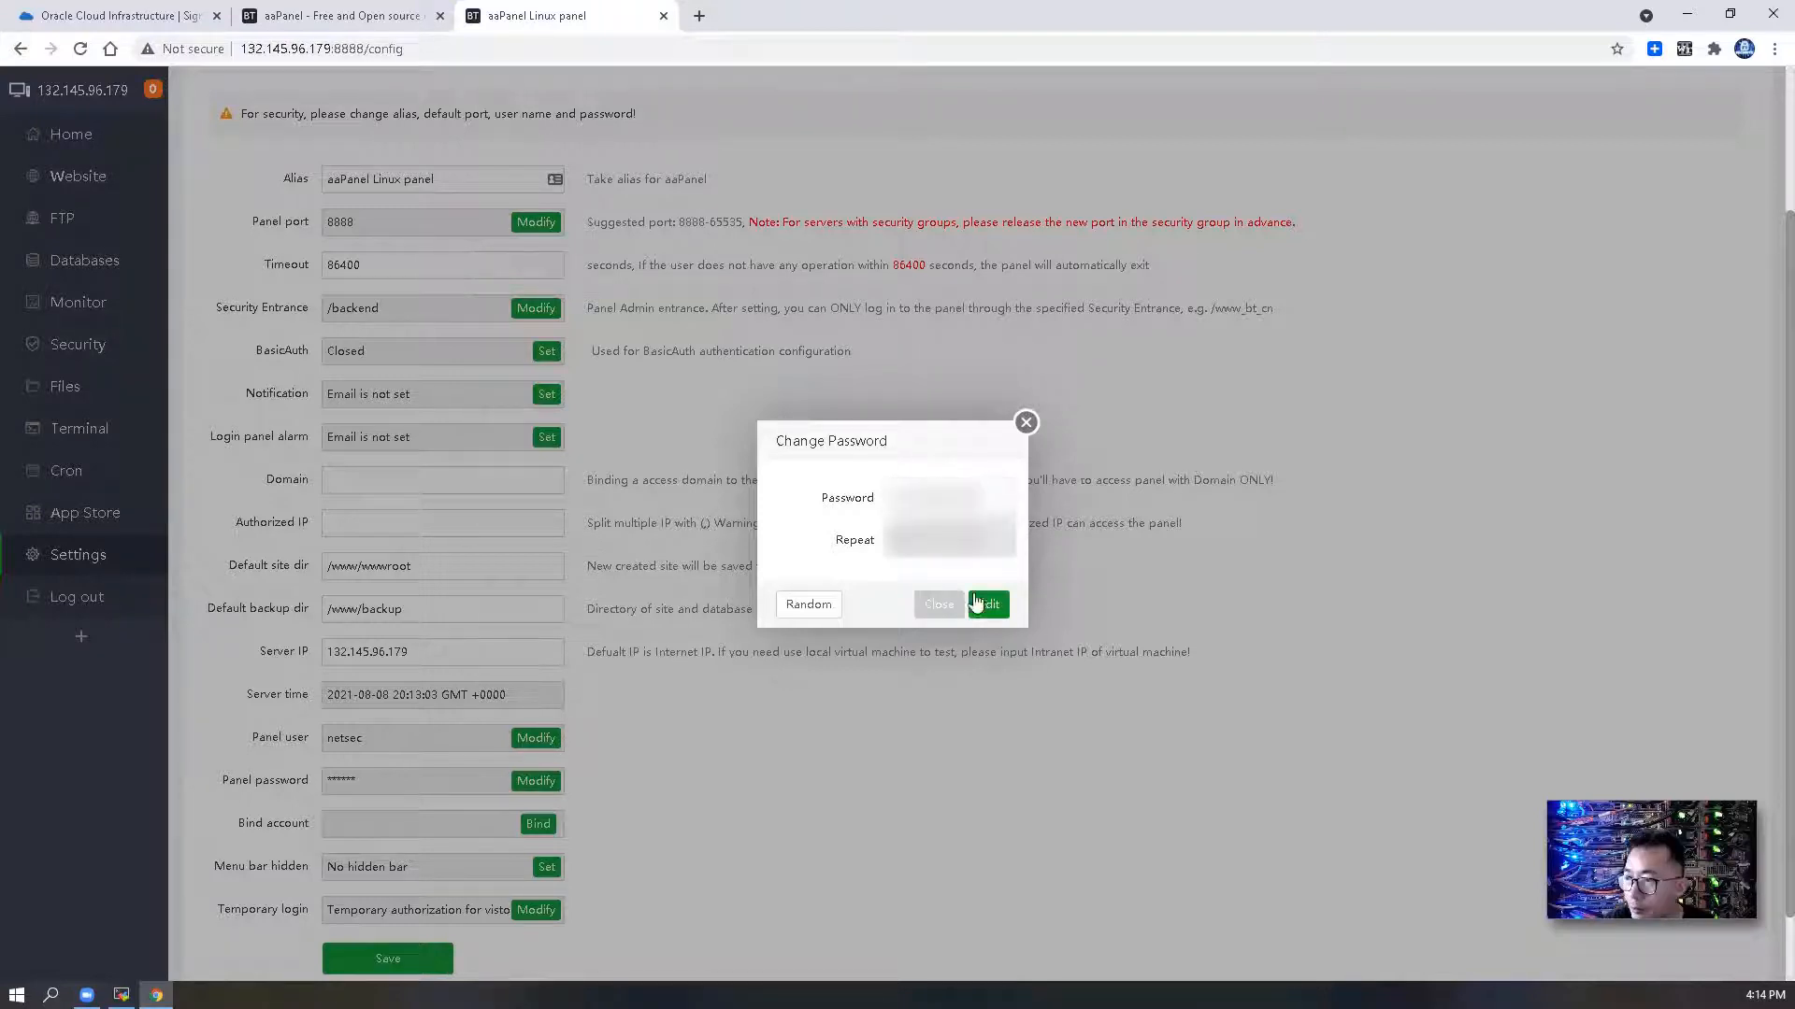
pyautogui.click(985, 604)
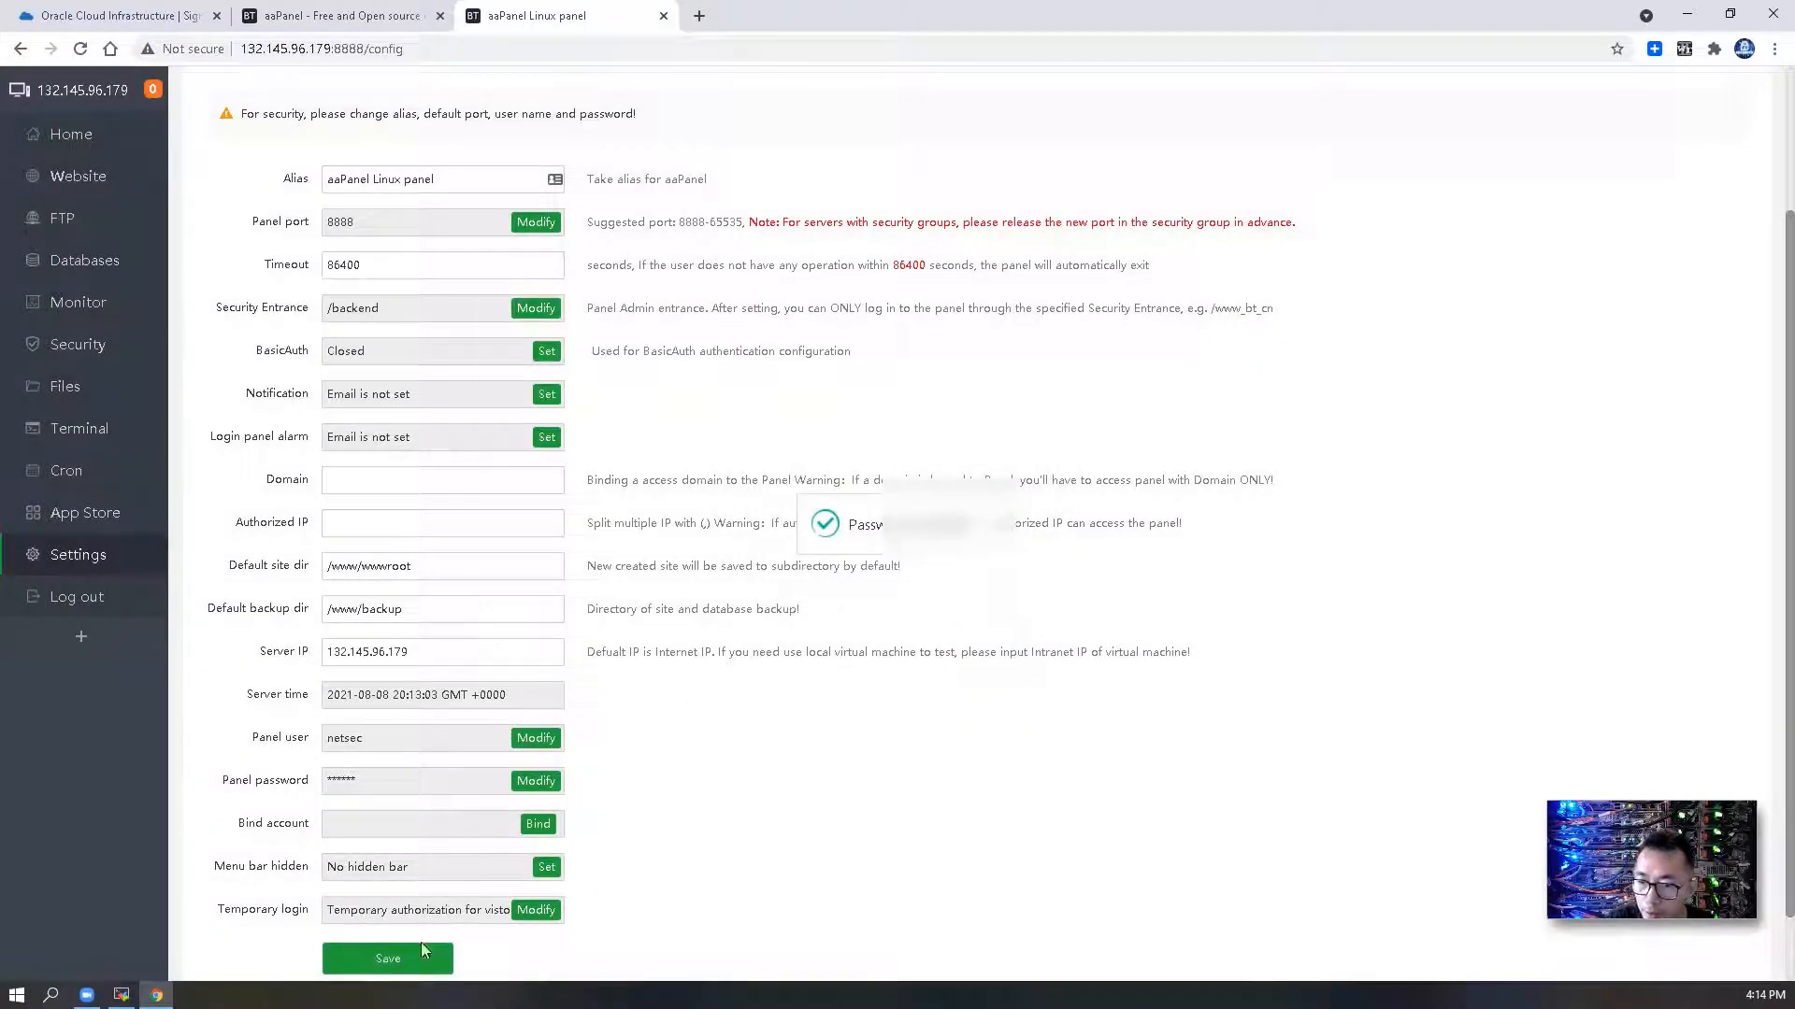
pyautogui.click(387, 957)
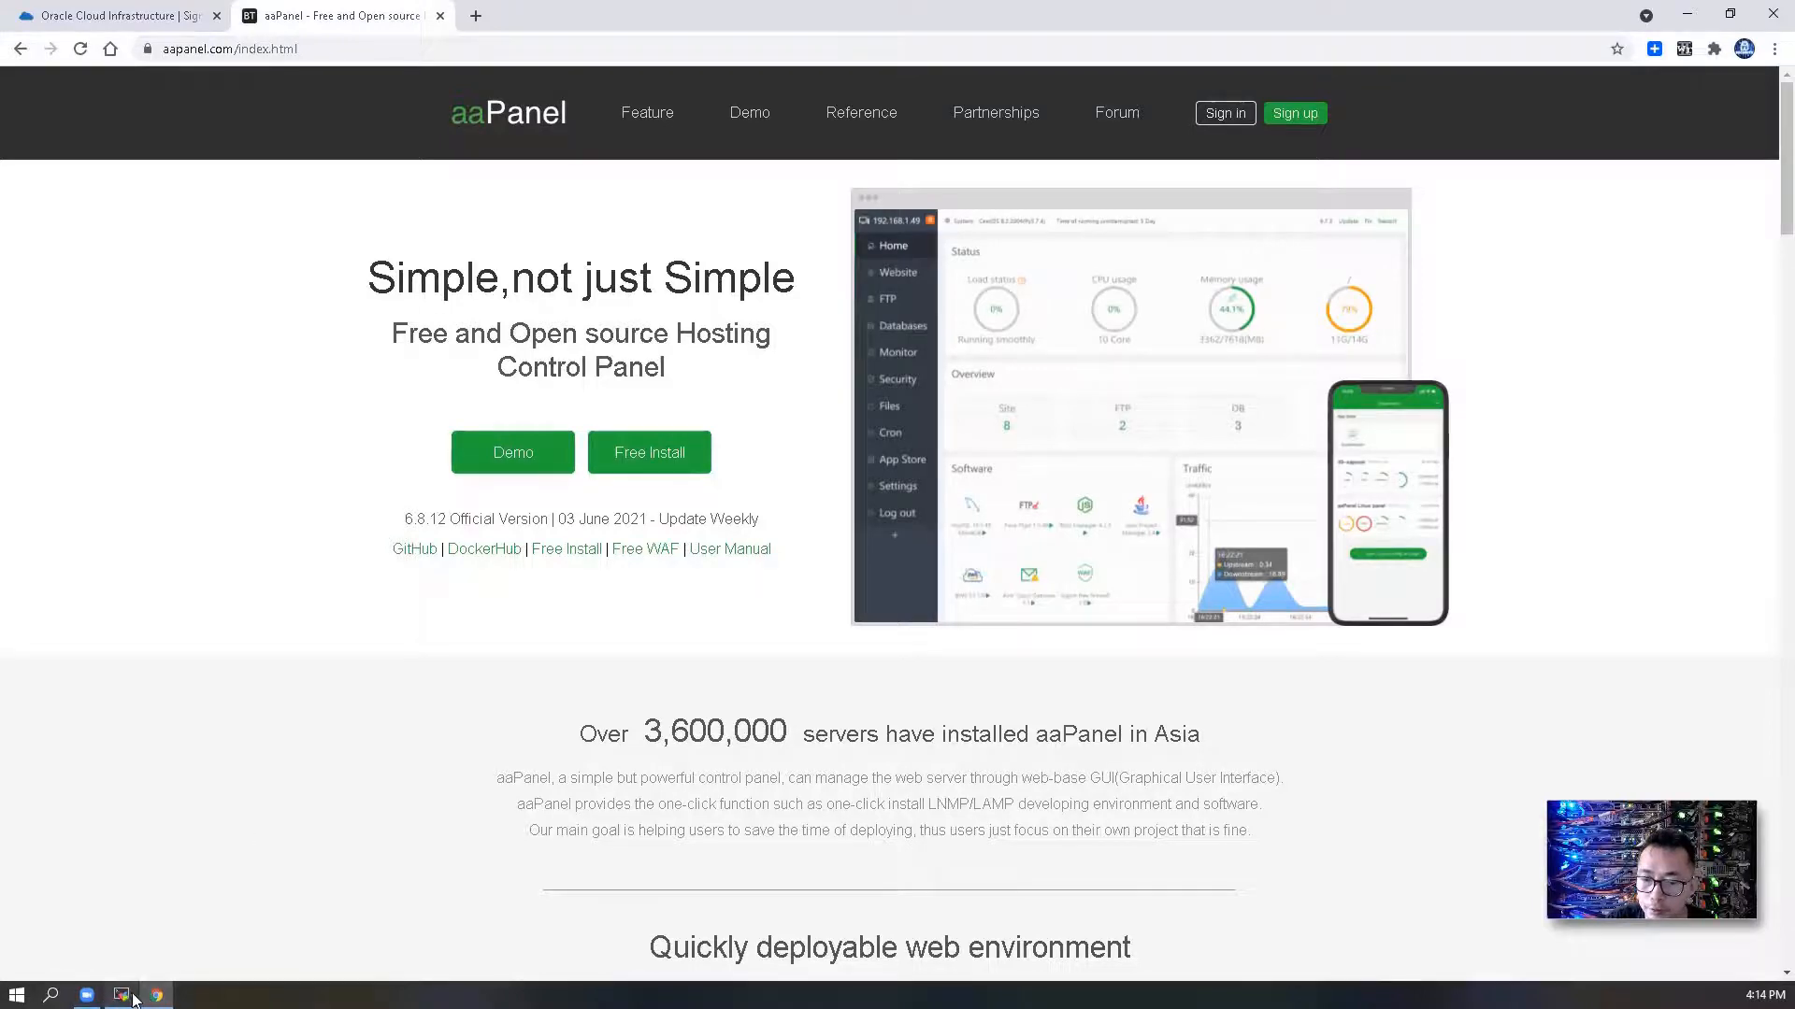
pyautogui.click(120, 995)
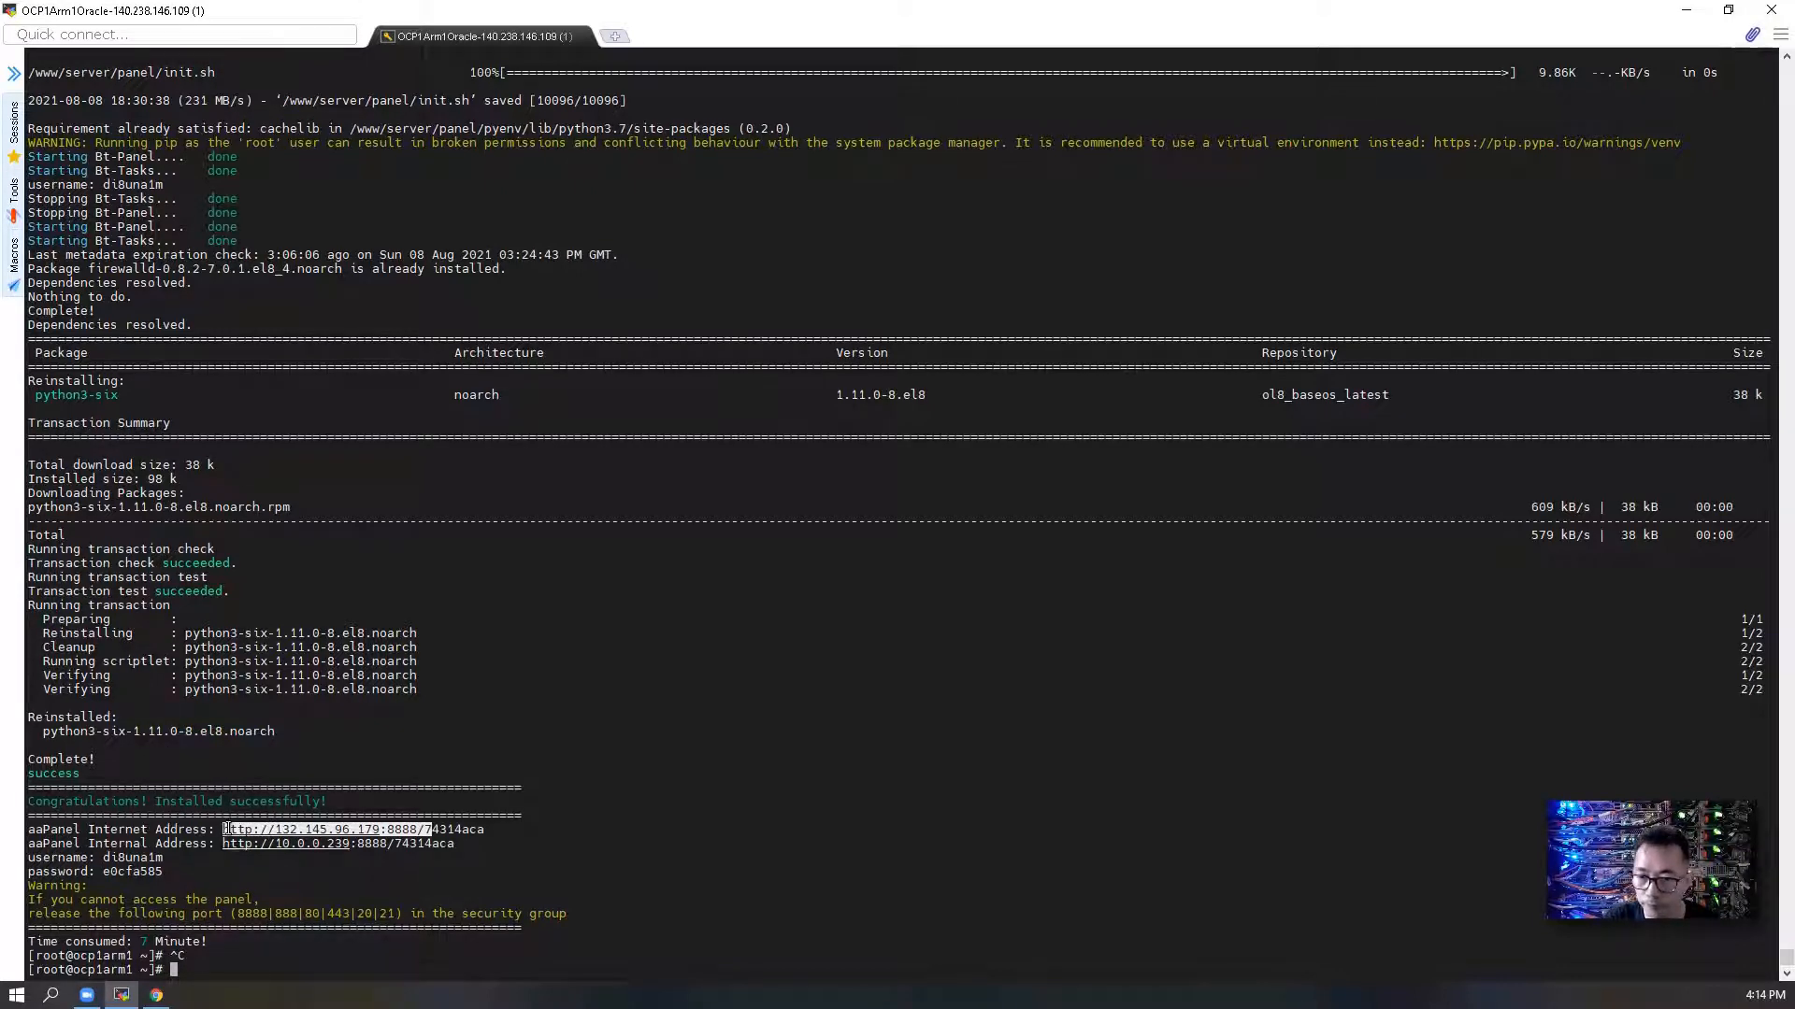
pyautogui.rightClick(344, 516)
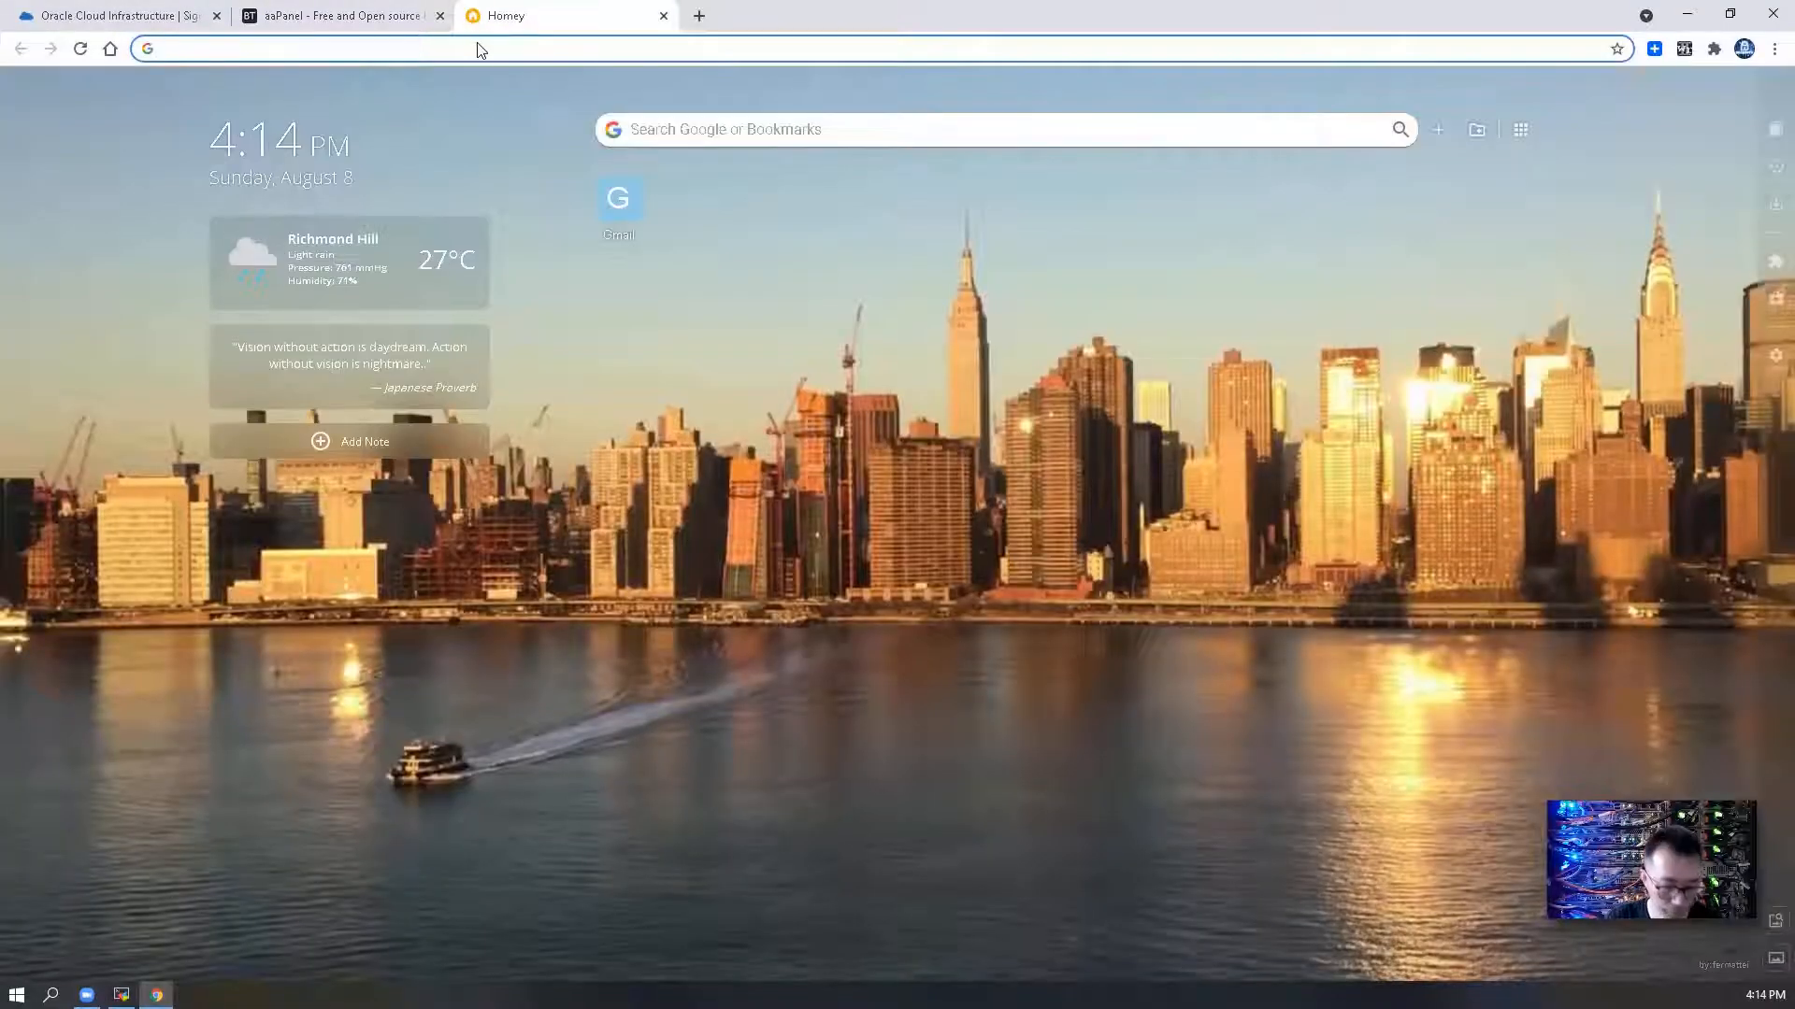
pyautogui.write('http://132.145.96.179:8888/')
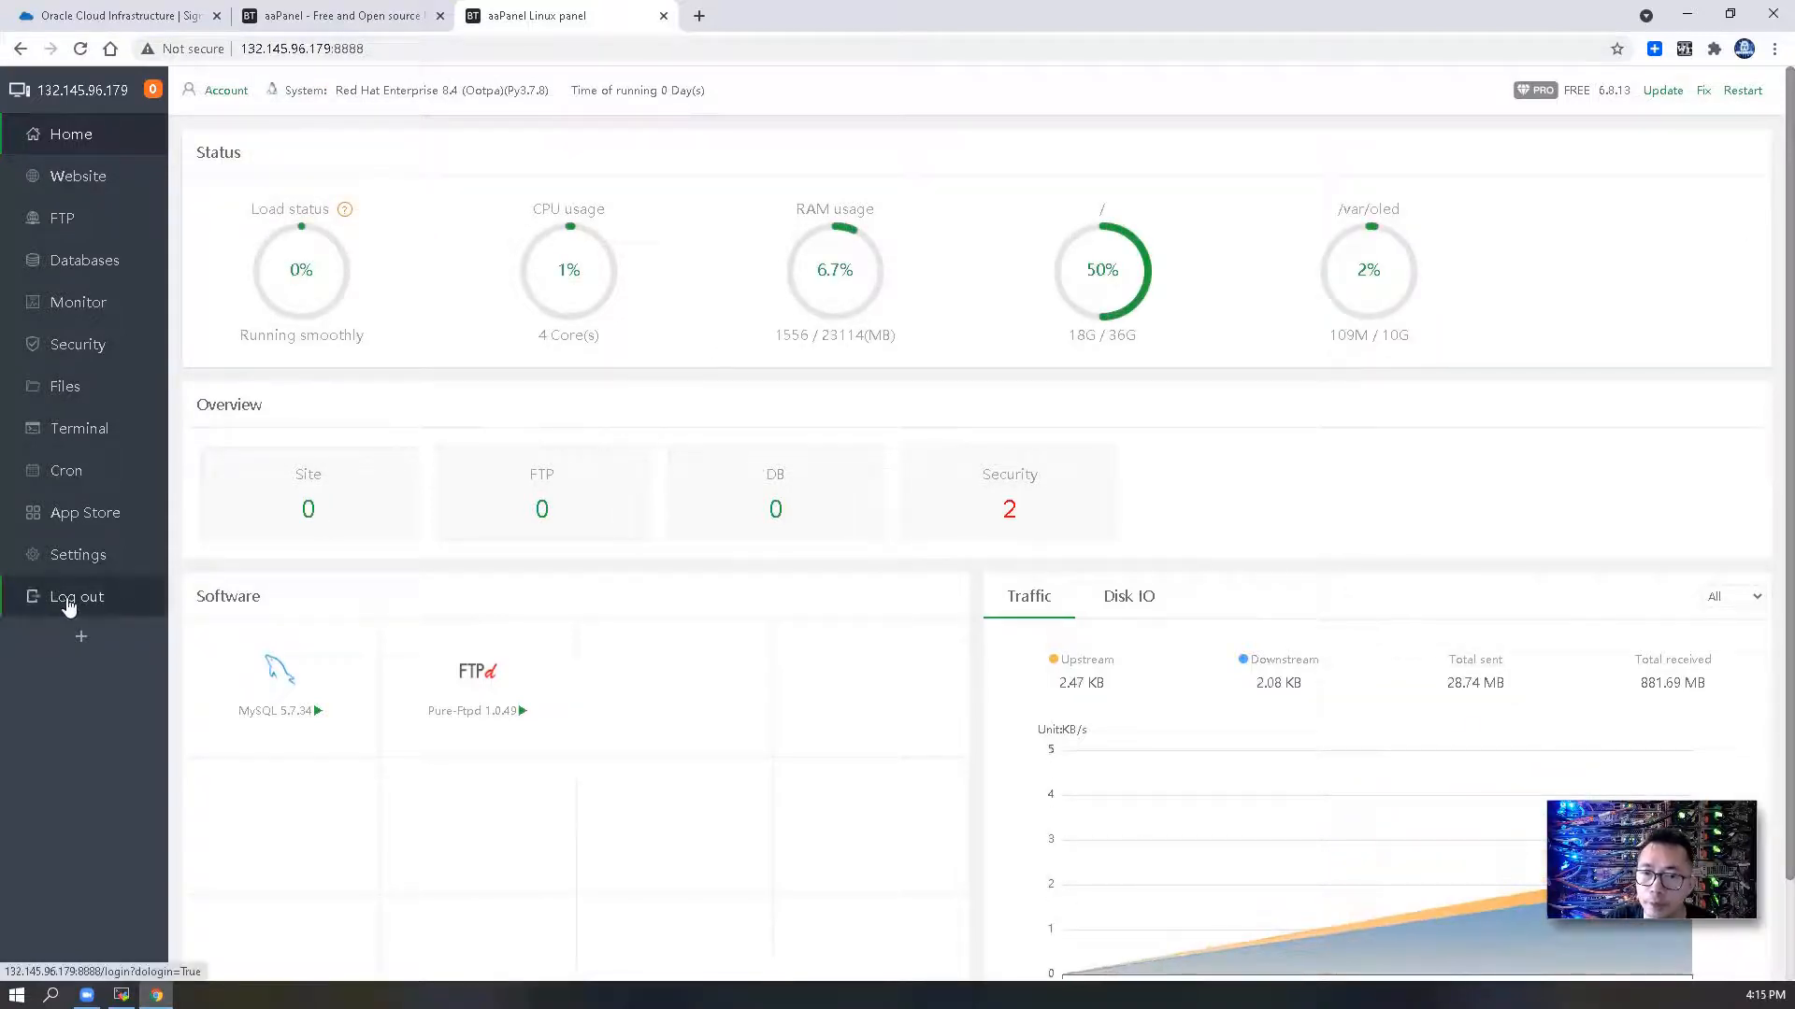
# - Log out, then sign in at 132.145.96.179:8888/backend with the netsec account
pyautogui.click(75, 597)
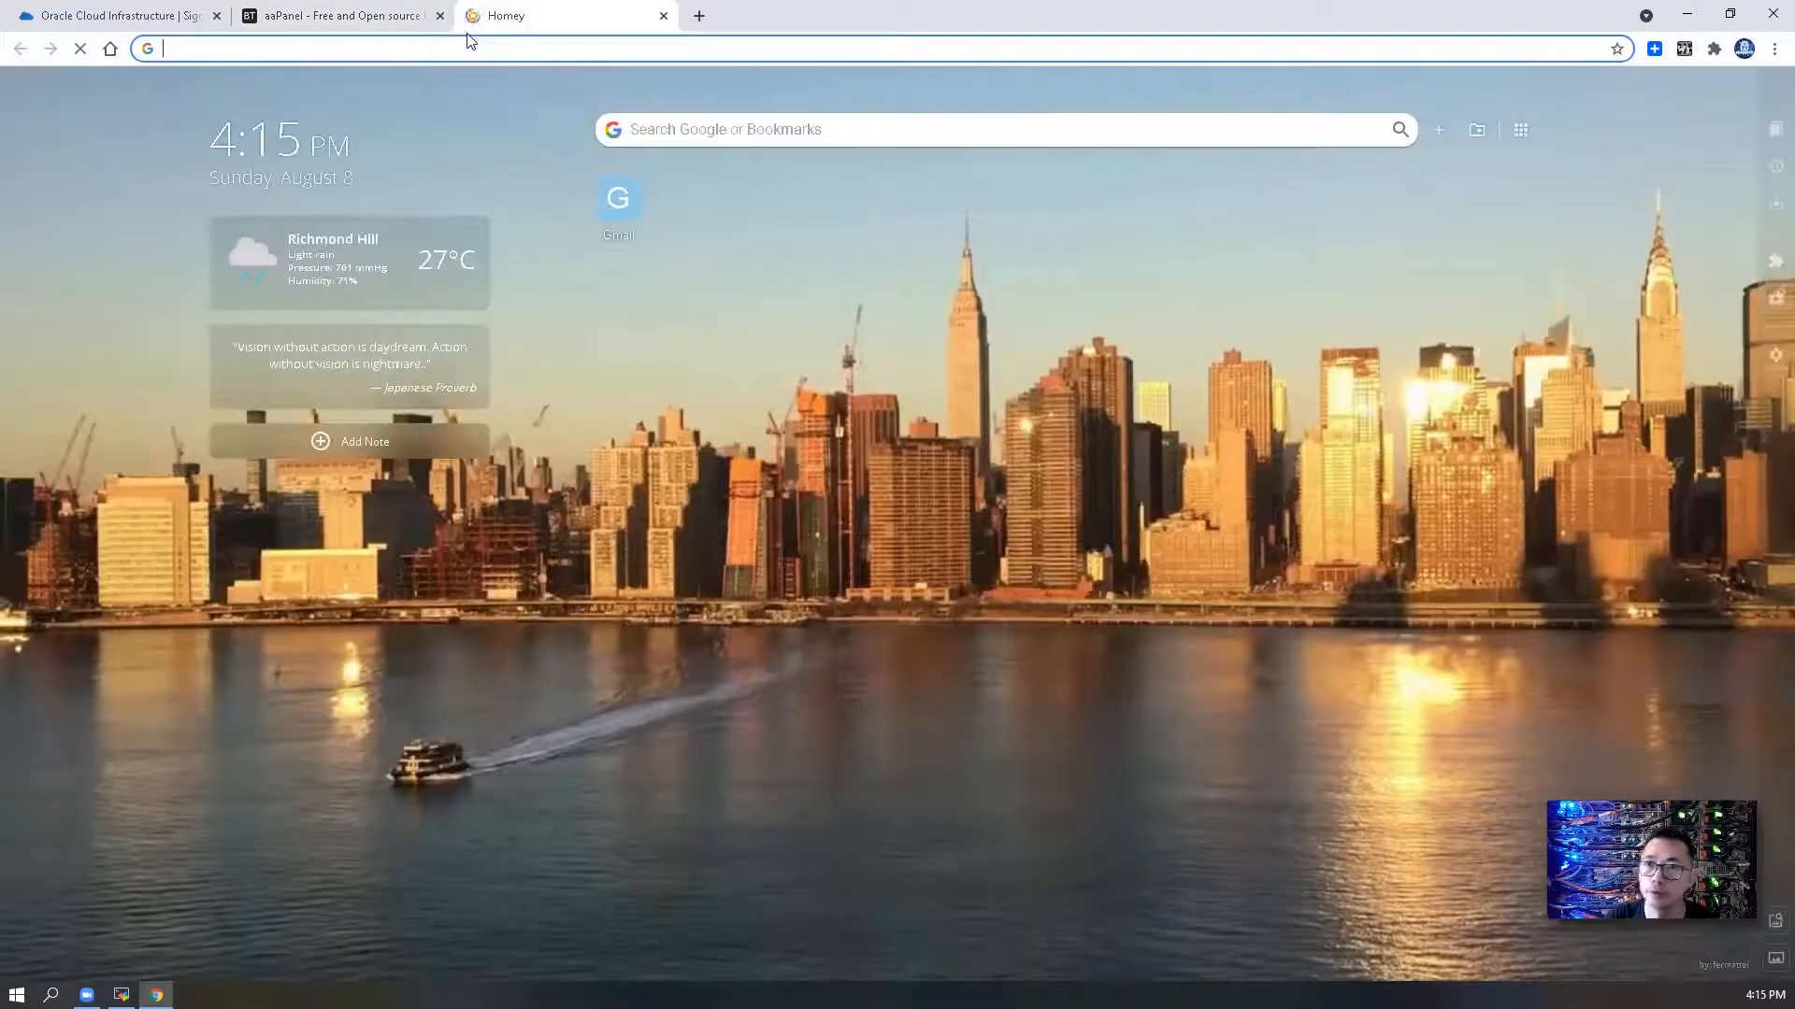
pyautogui.write('http://132.145.96.179:8888/7')
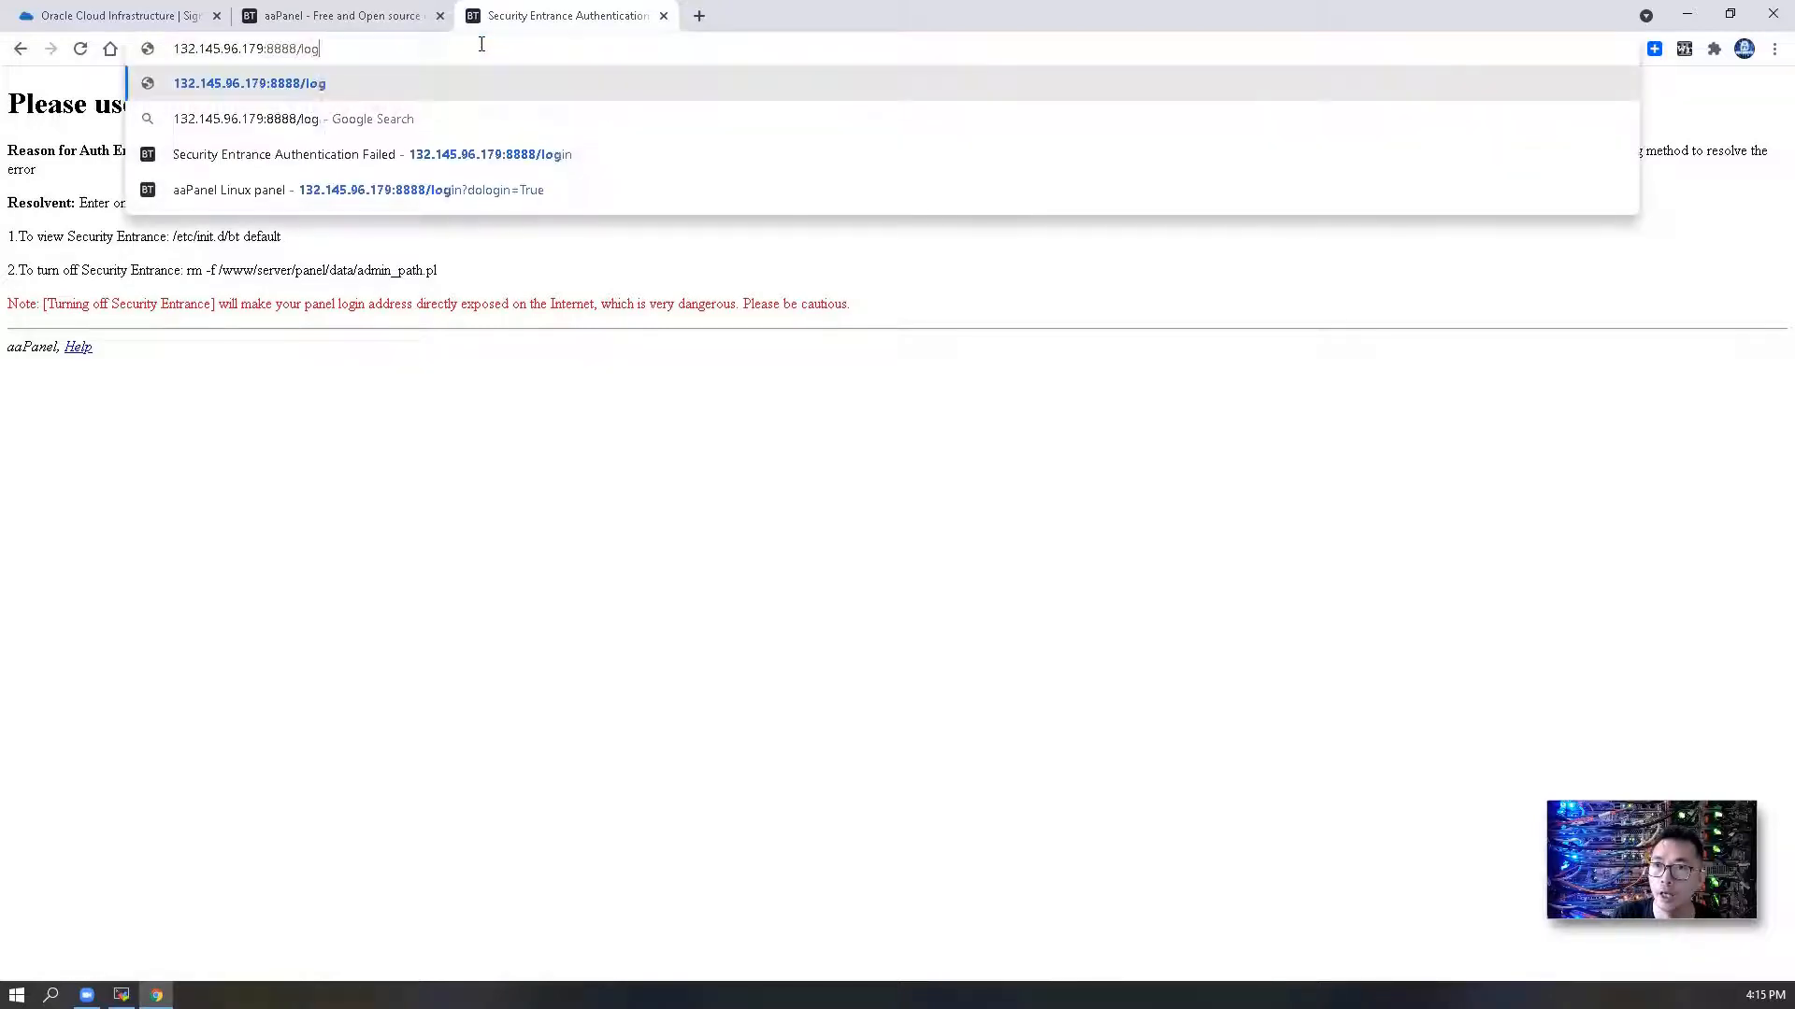
pyautogui.write('backend/')
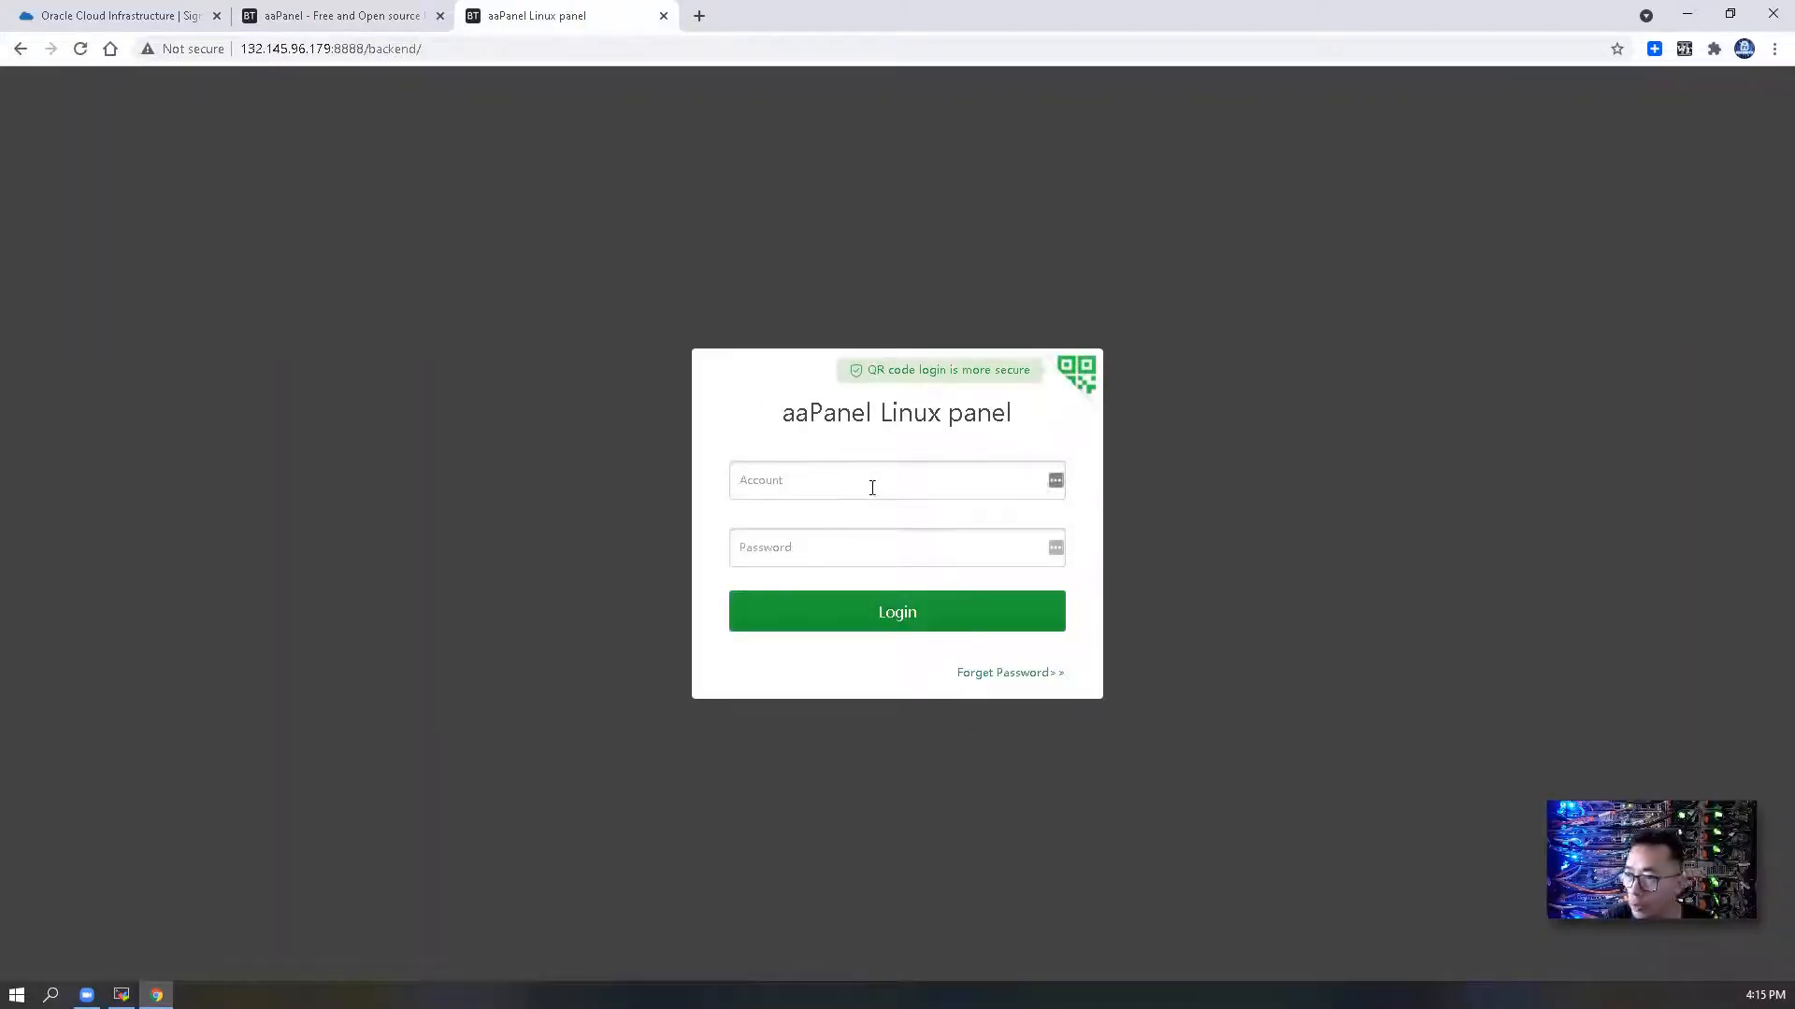
pyautogui.write('netsec')
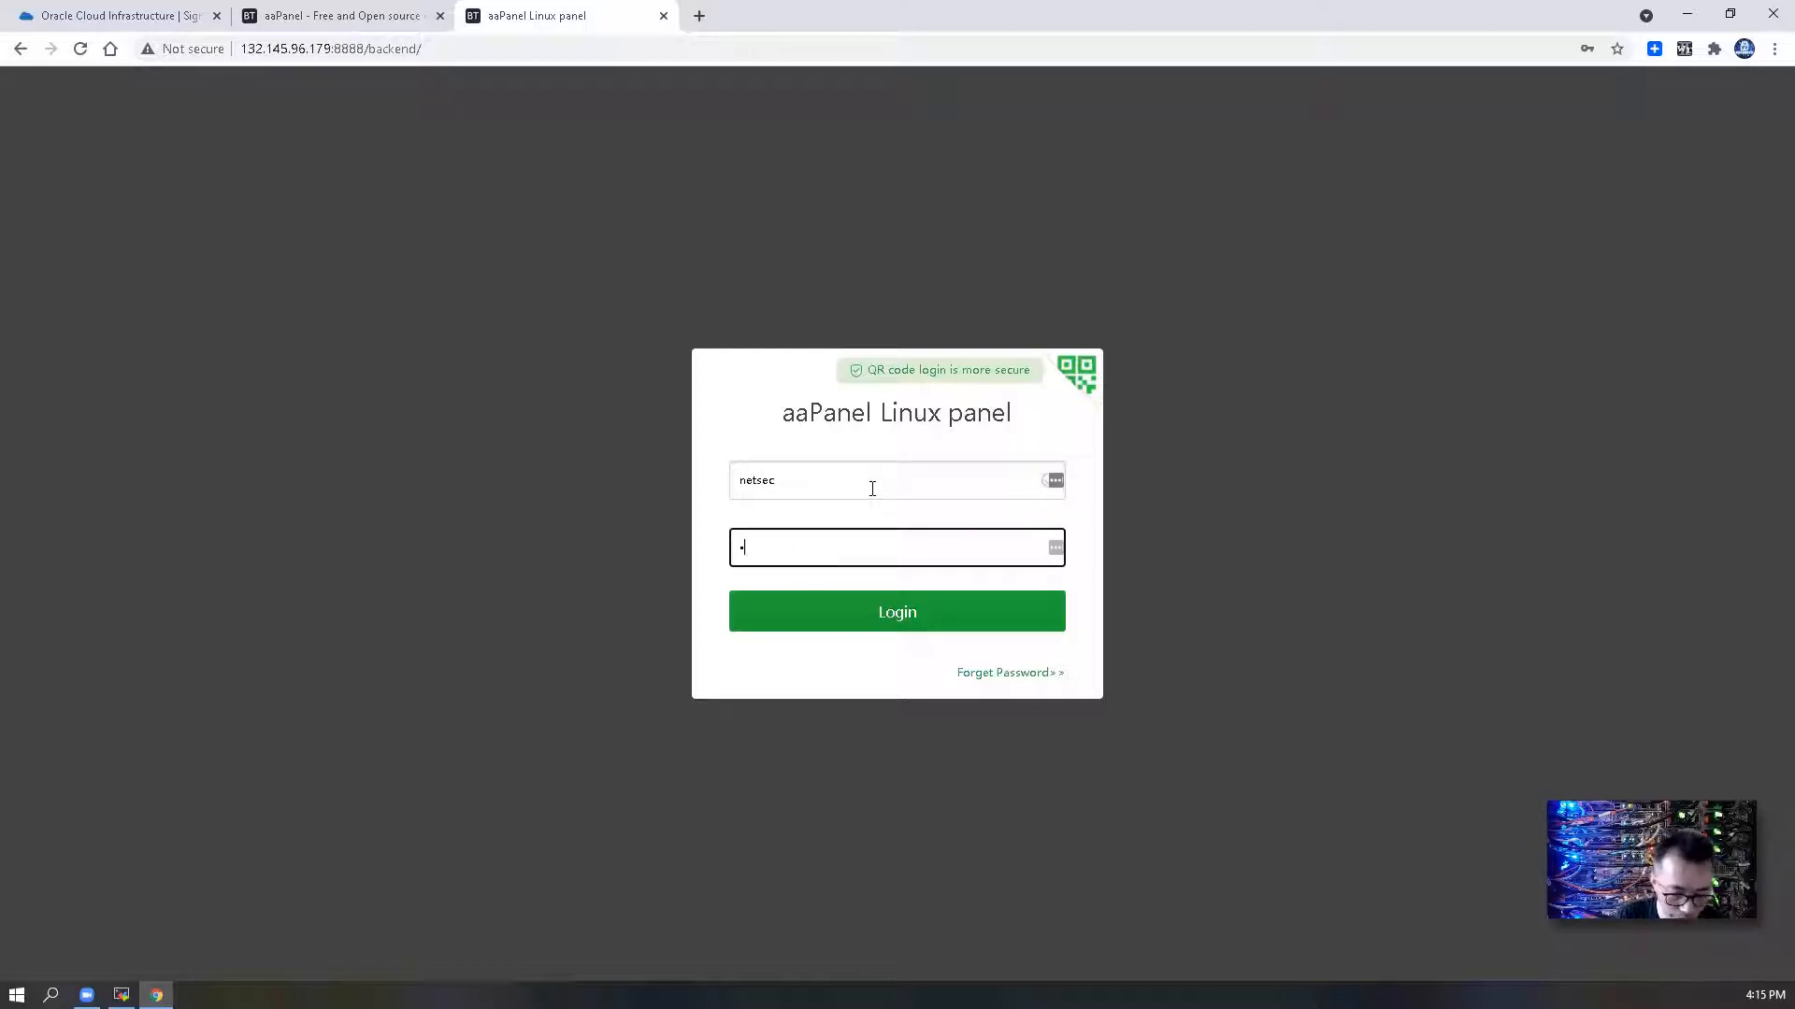
pyautogui.click(895, 611)
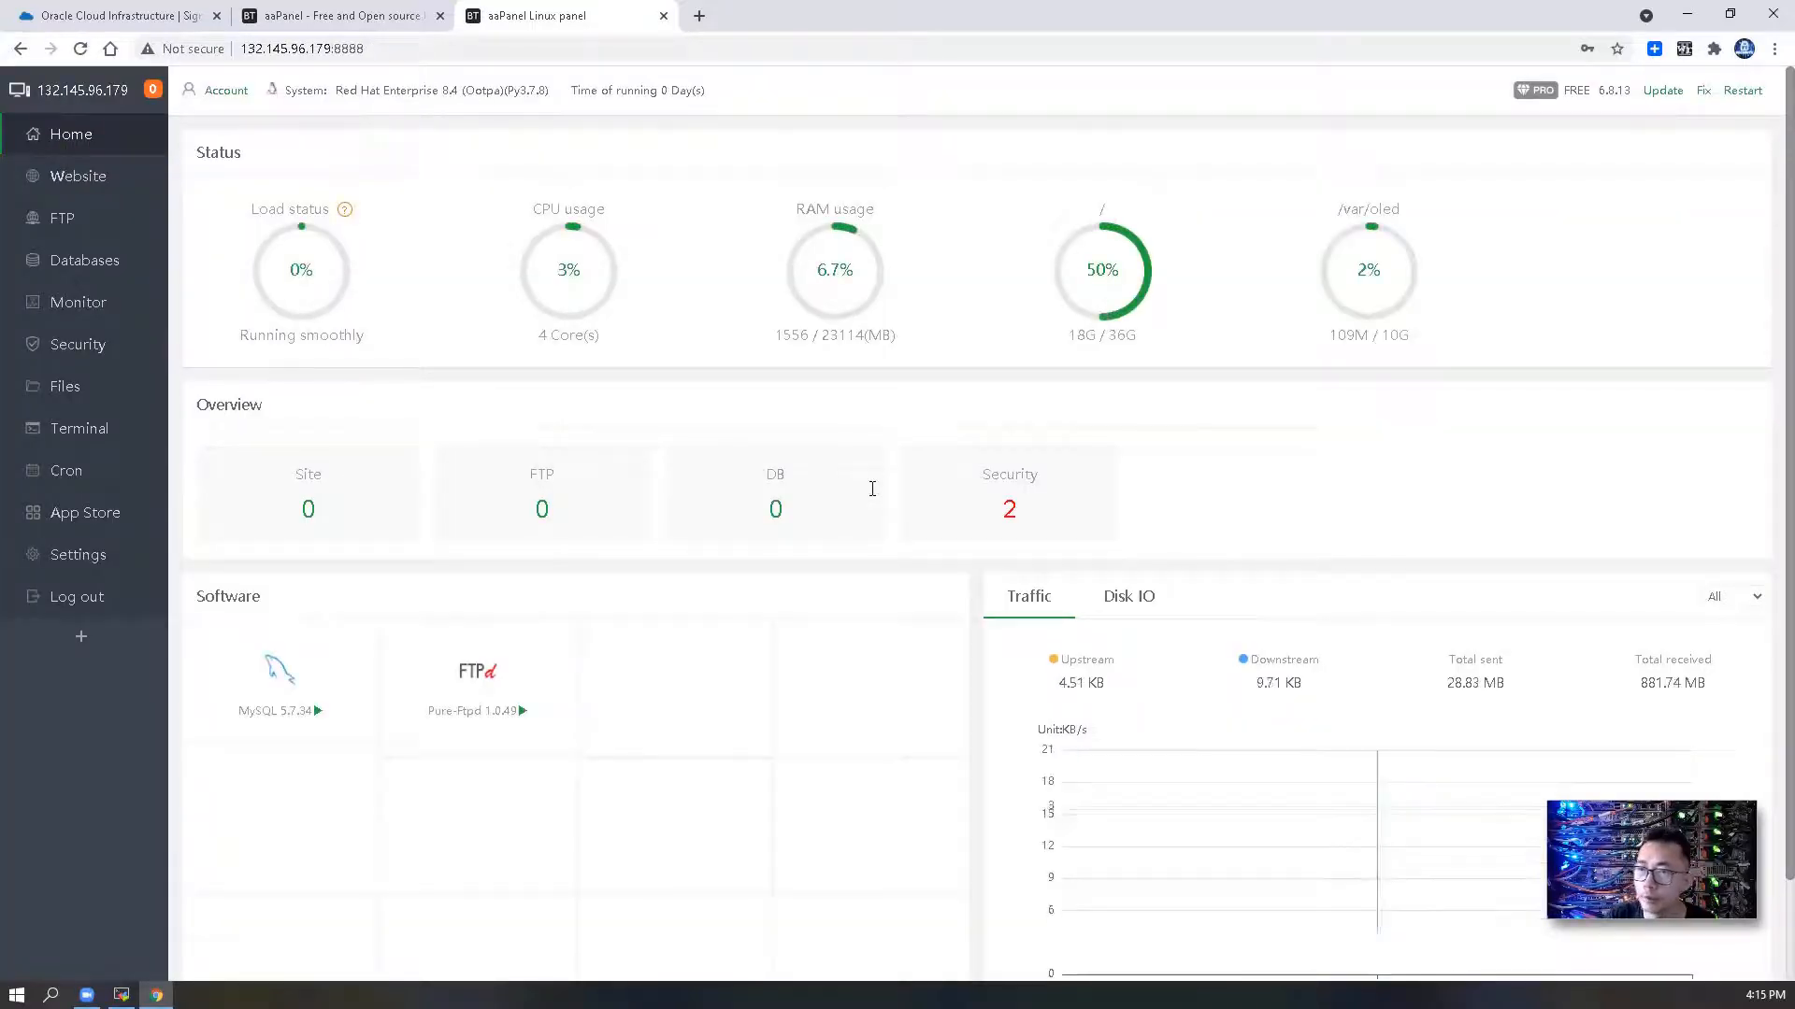
# - Show all App Store apps and page through to the fourth and last page of the 50-app list
pyautogui.click(78, 175)
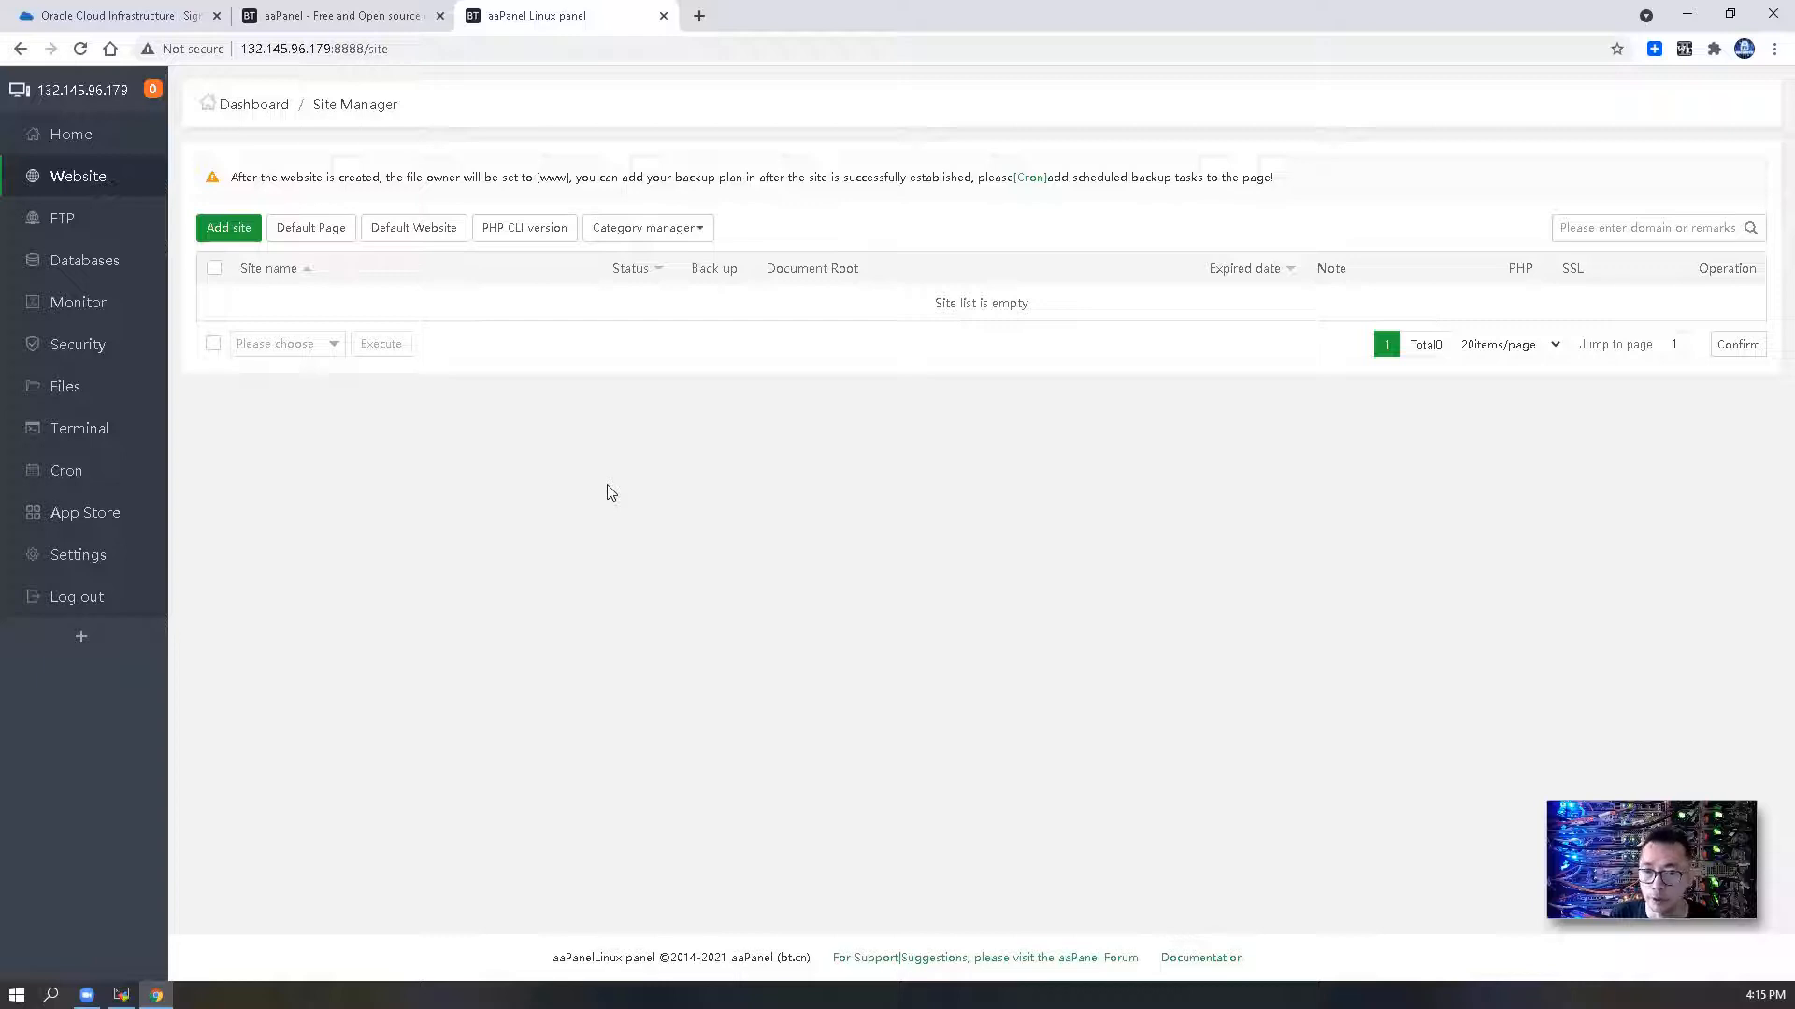
pyautogui.moveTo(84, 512)
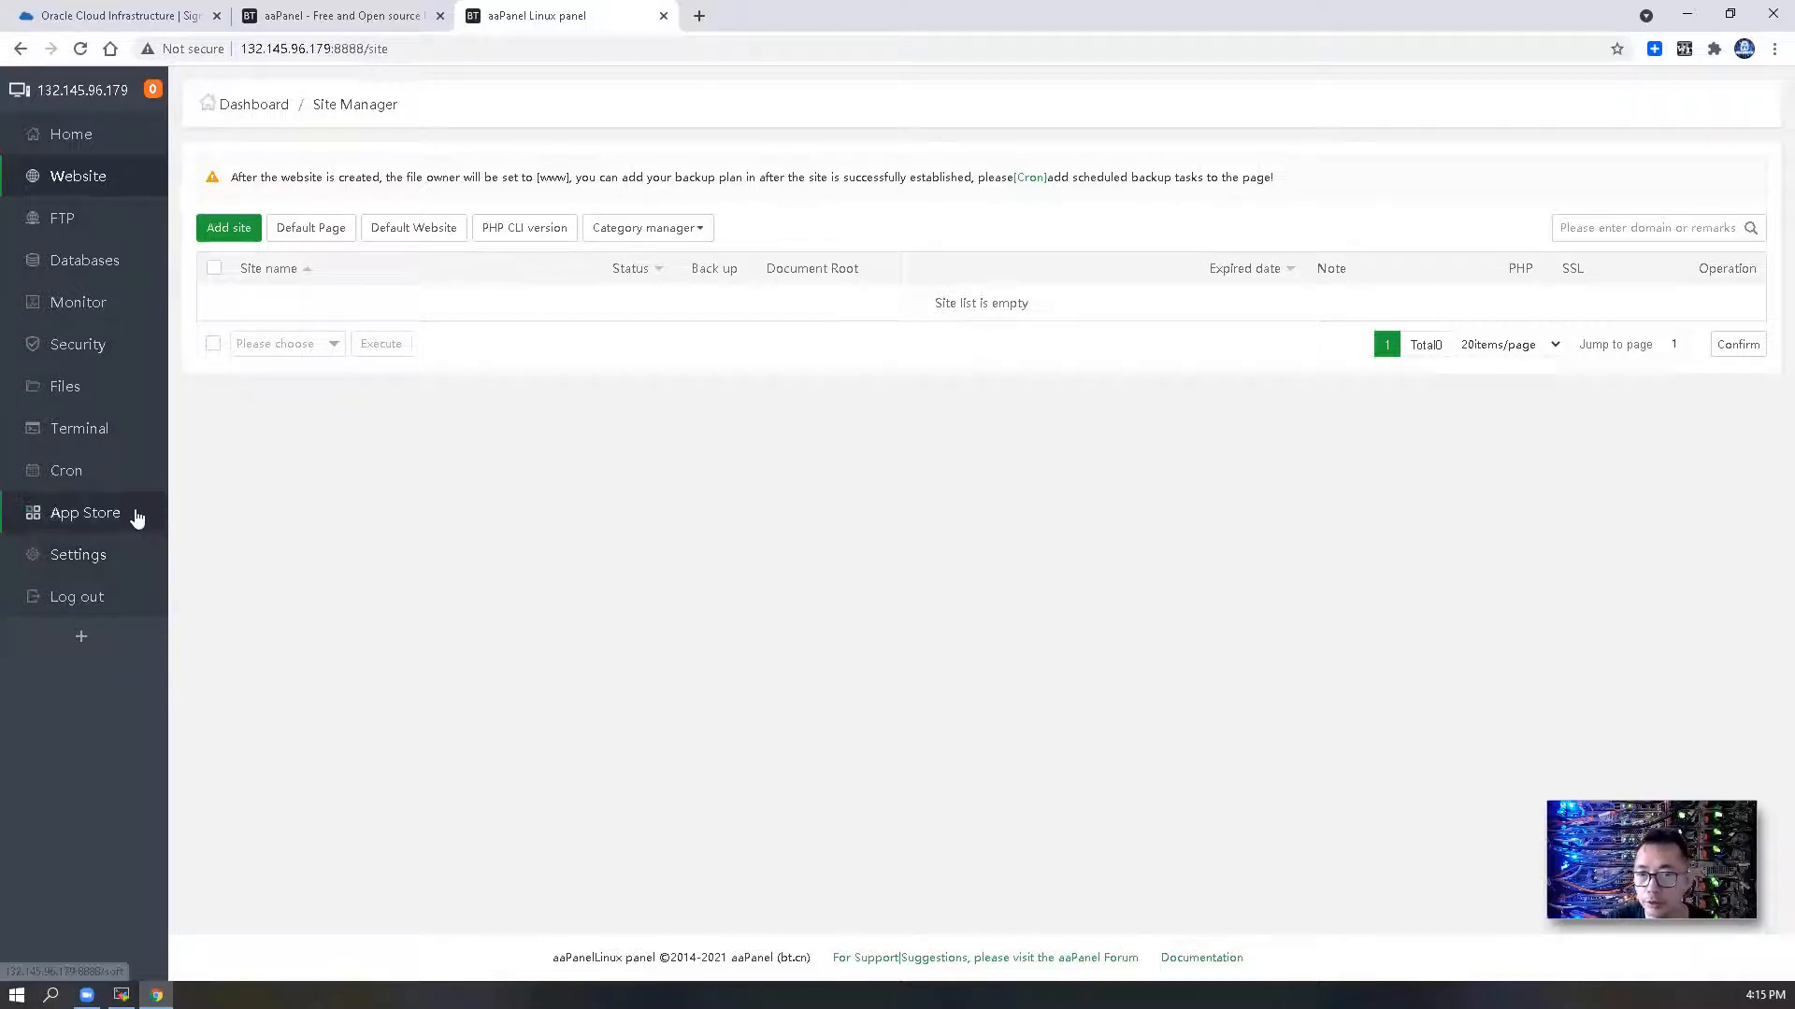
pyautogui.click(84, 512)
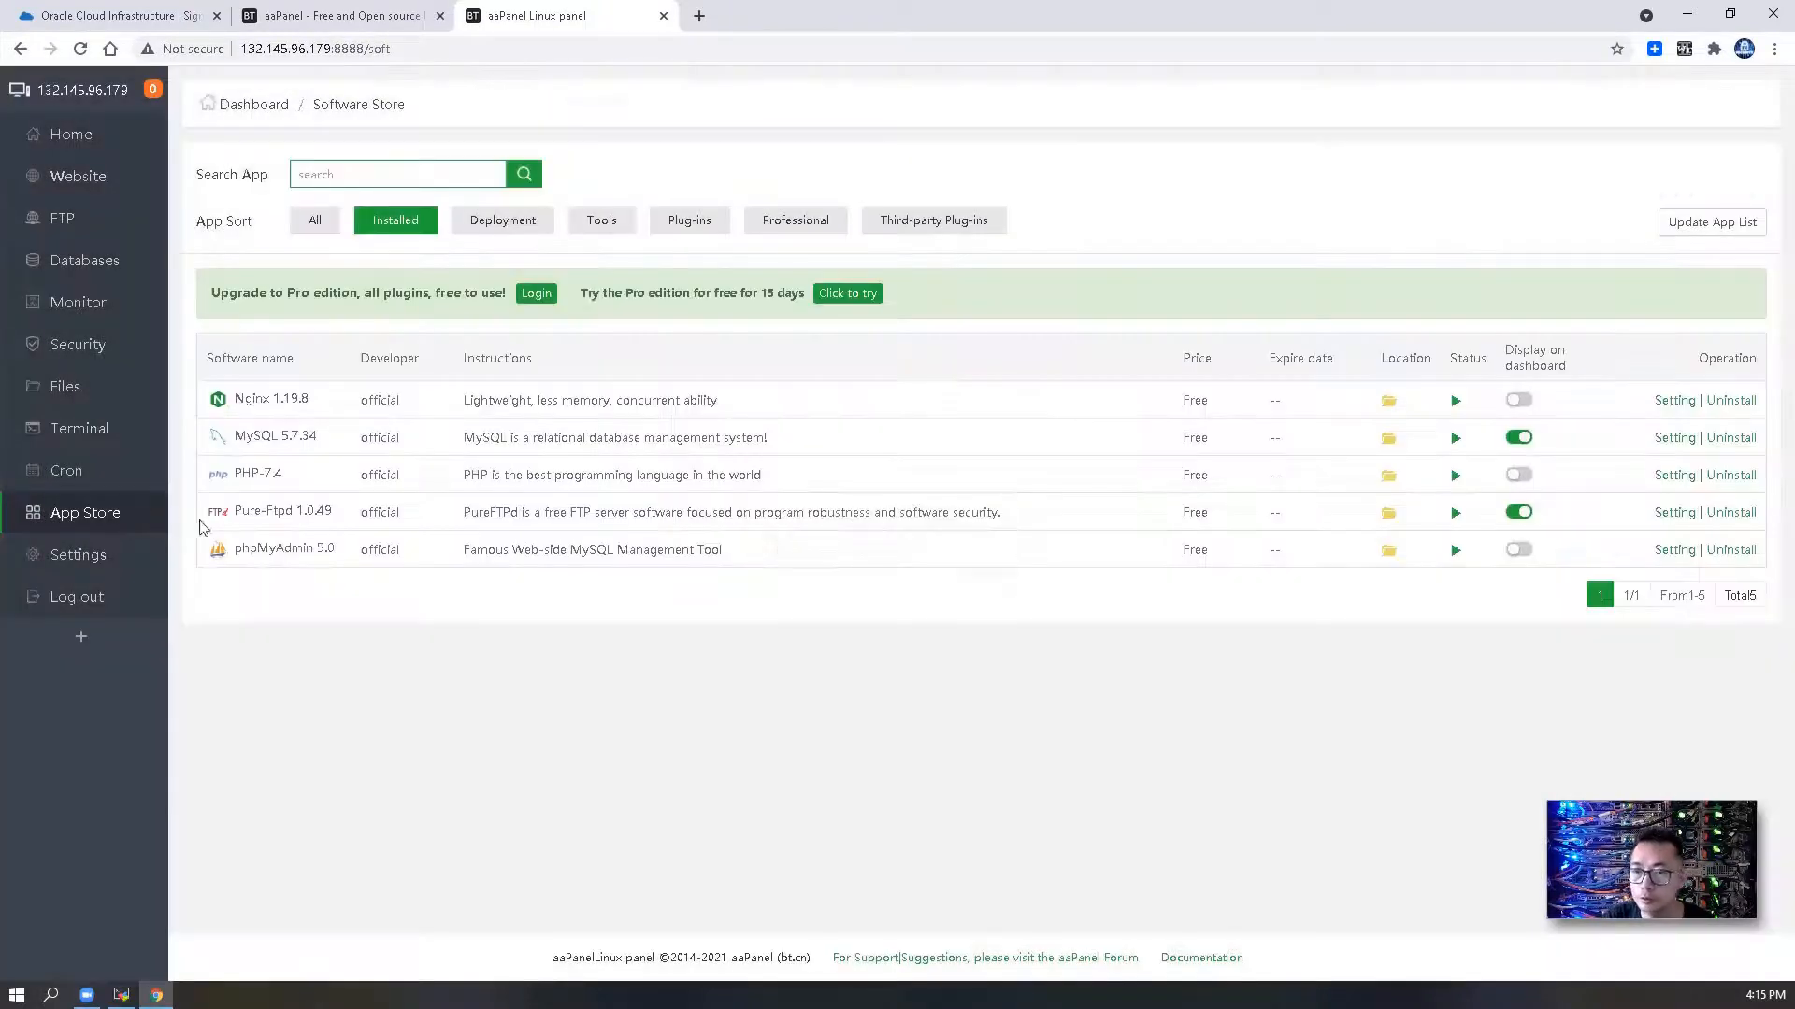
pyautogui.click(314, 221)
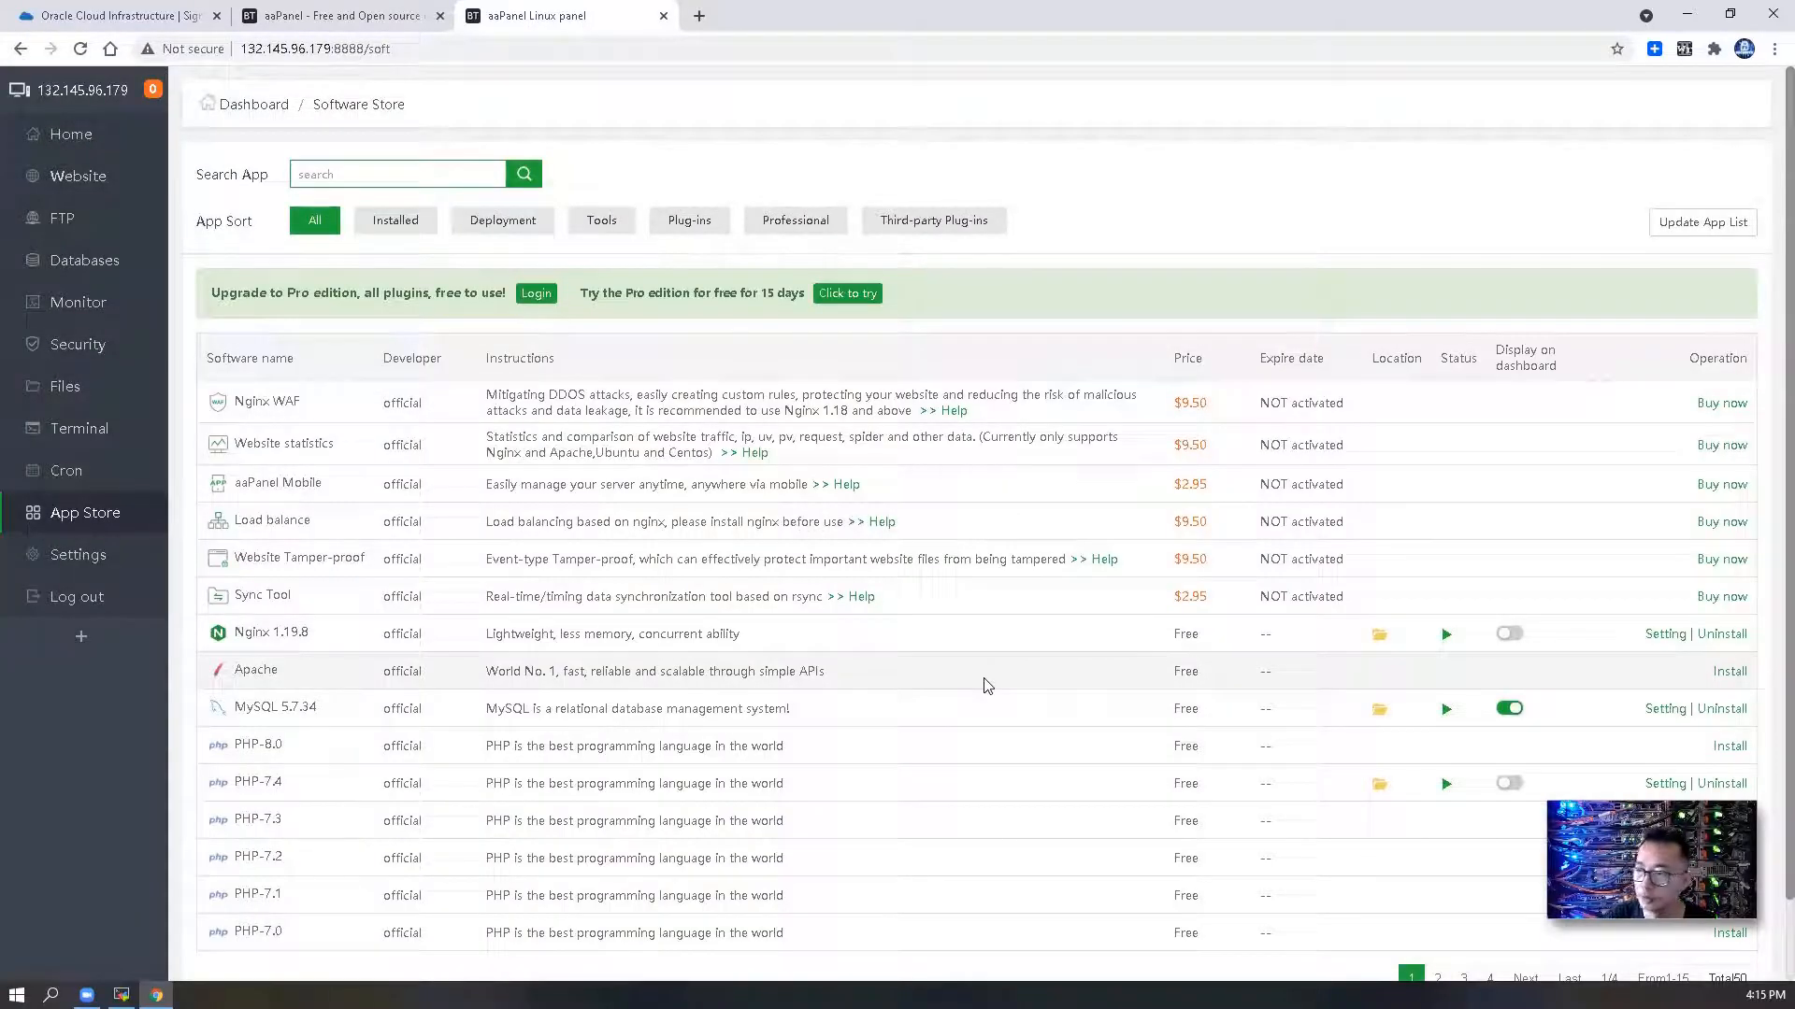
pyautogui.click(1430, 970)
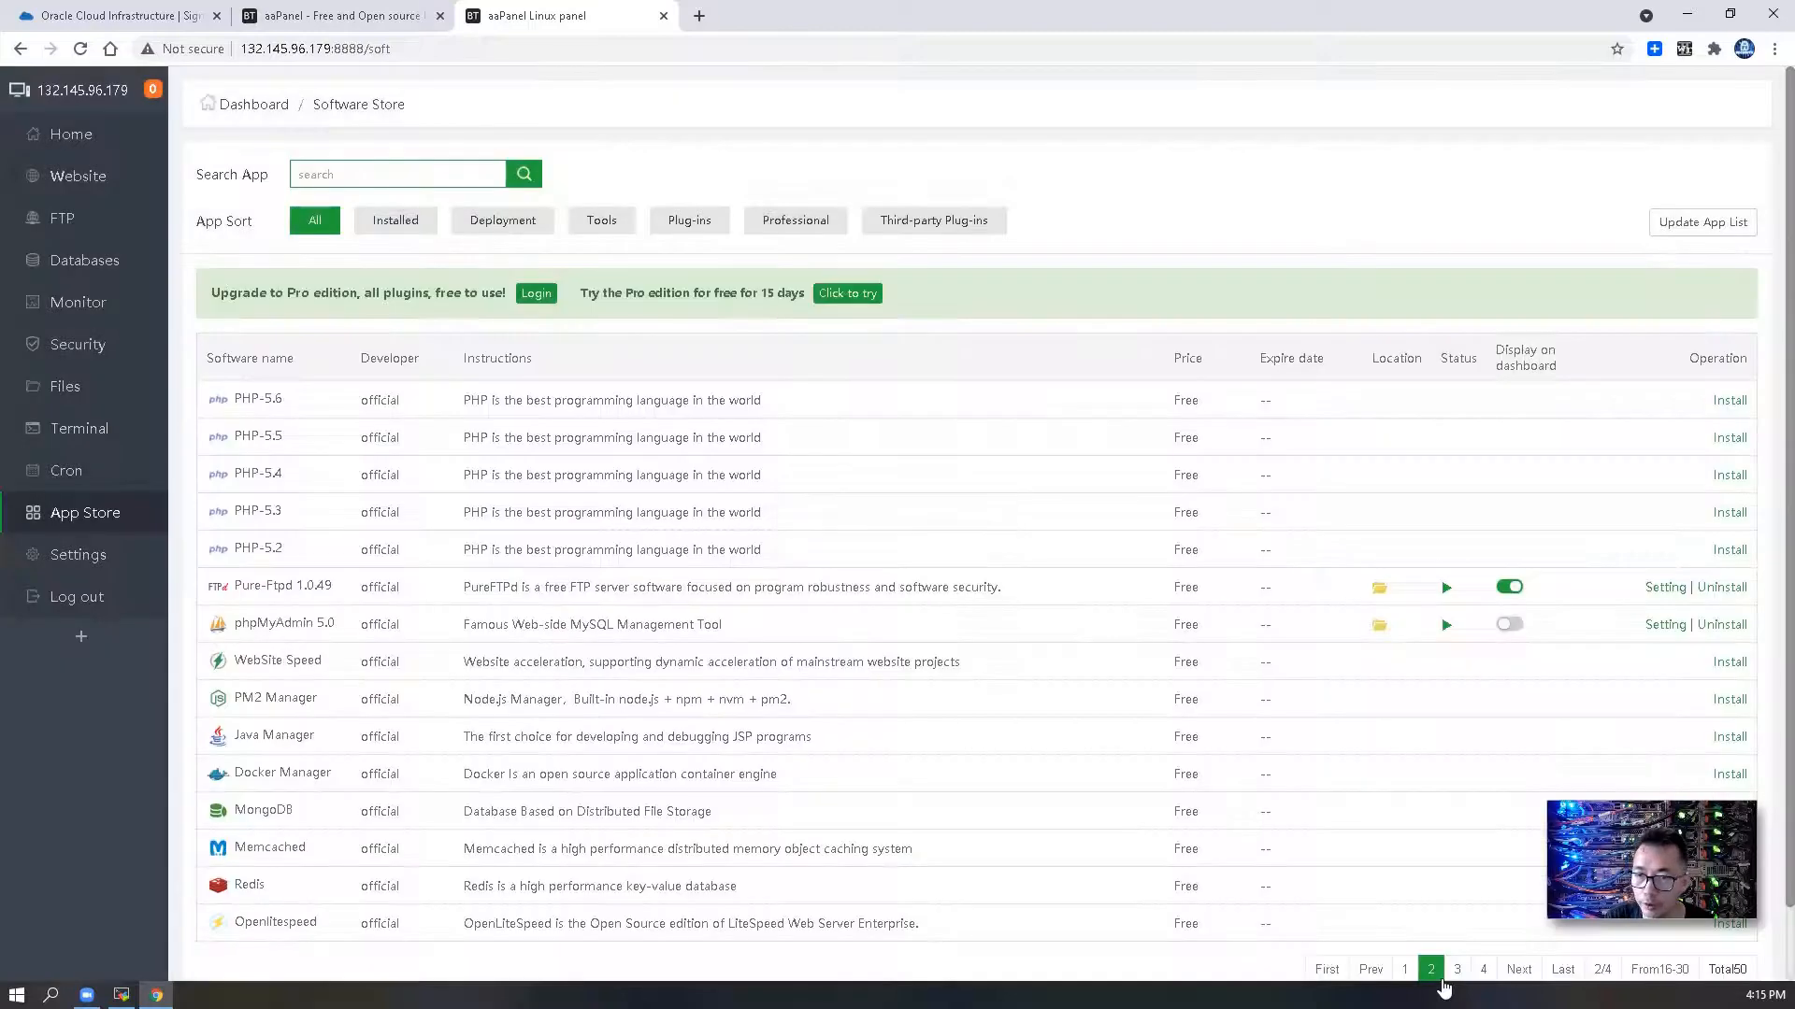
pyautogui.click(1456, 970)
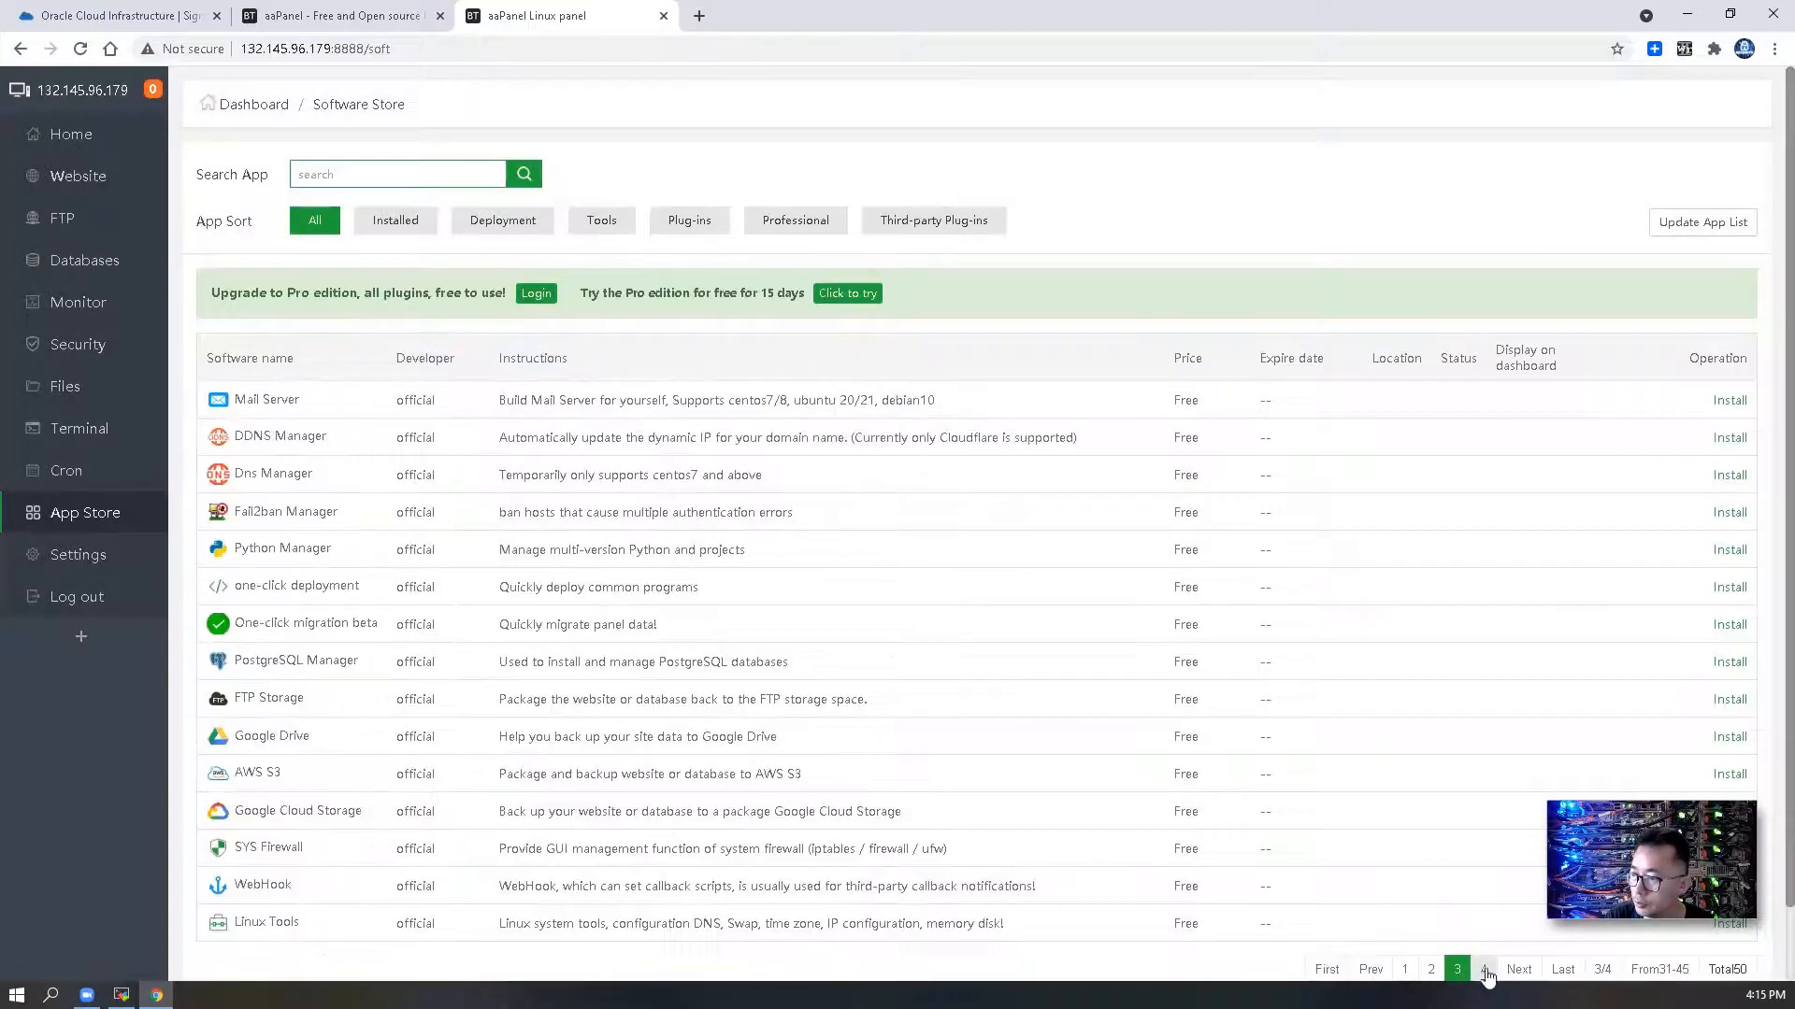
pyautogui.click(1518, 971)
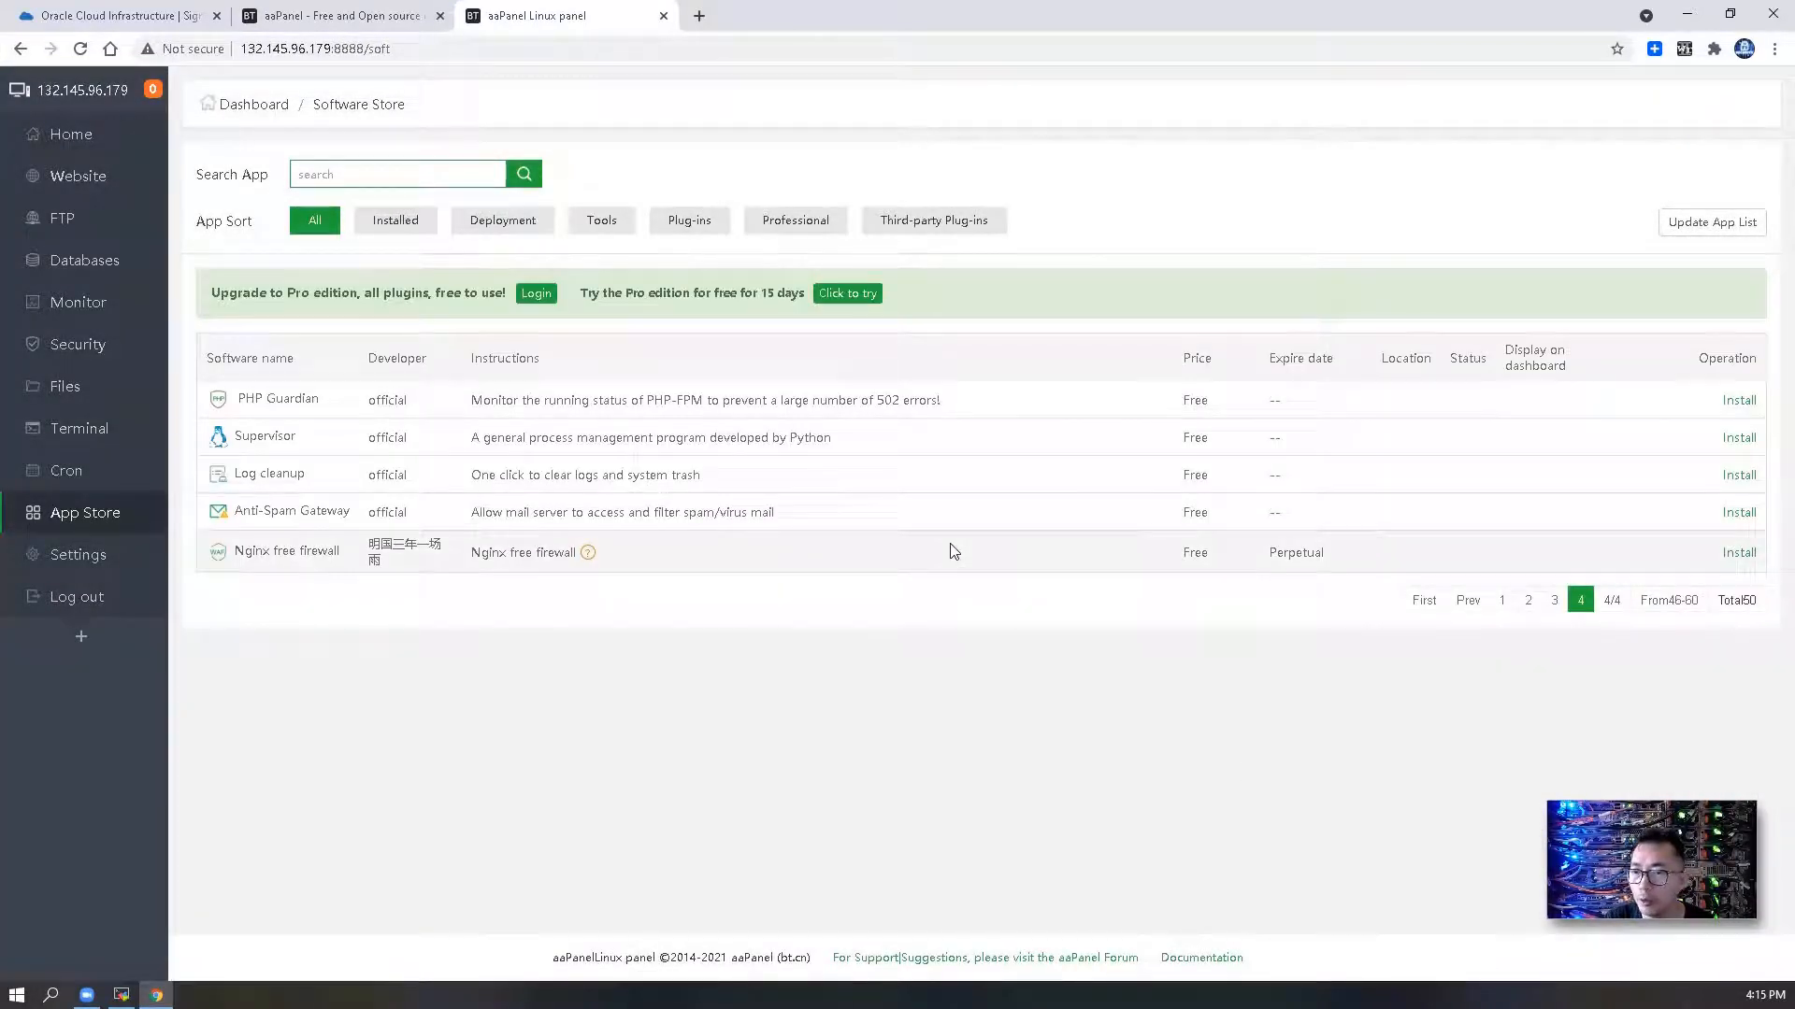
pyautogui.moveTo(1350, 866)
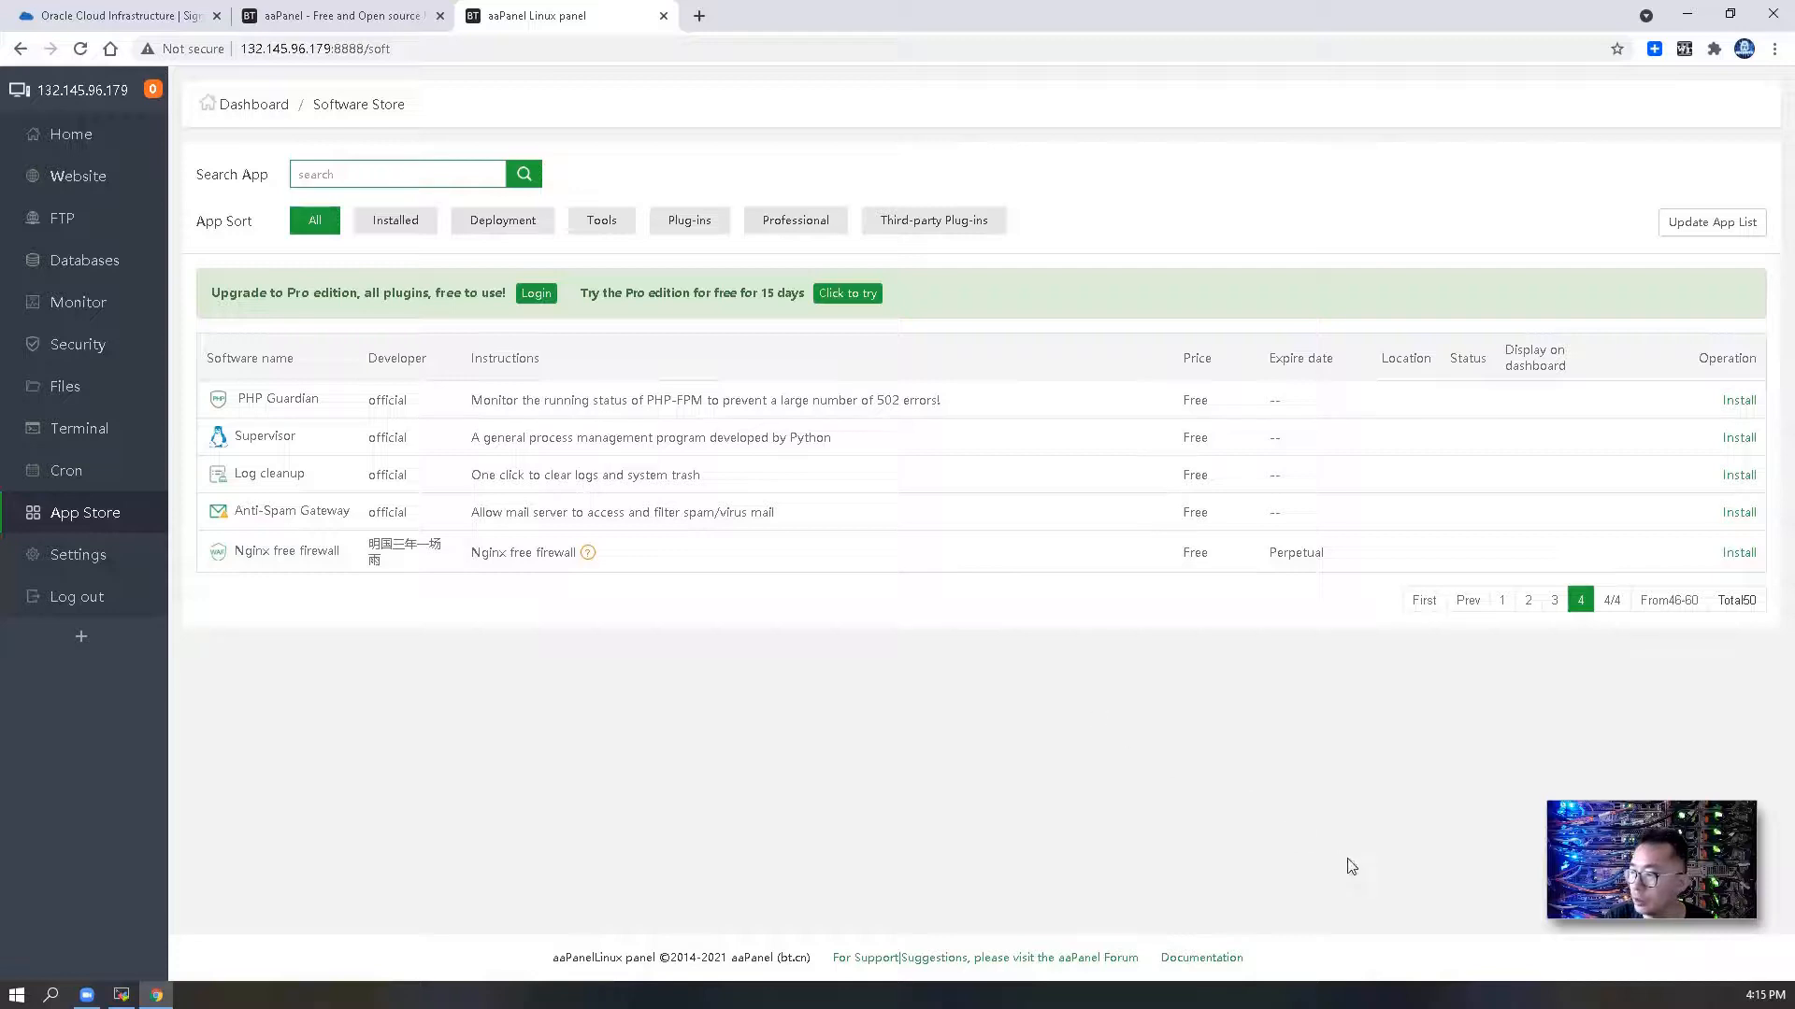
pyautogui.moveTo(1099, 706)
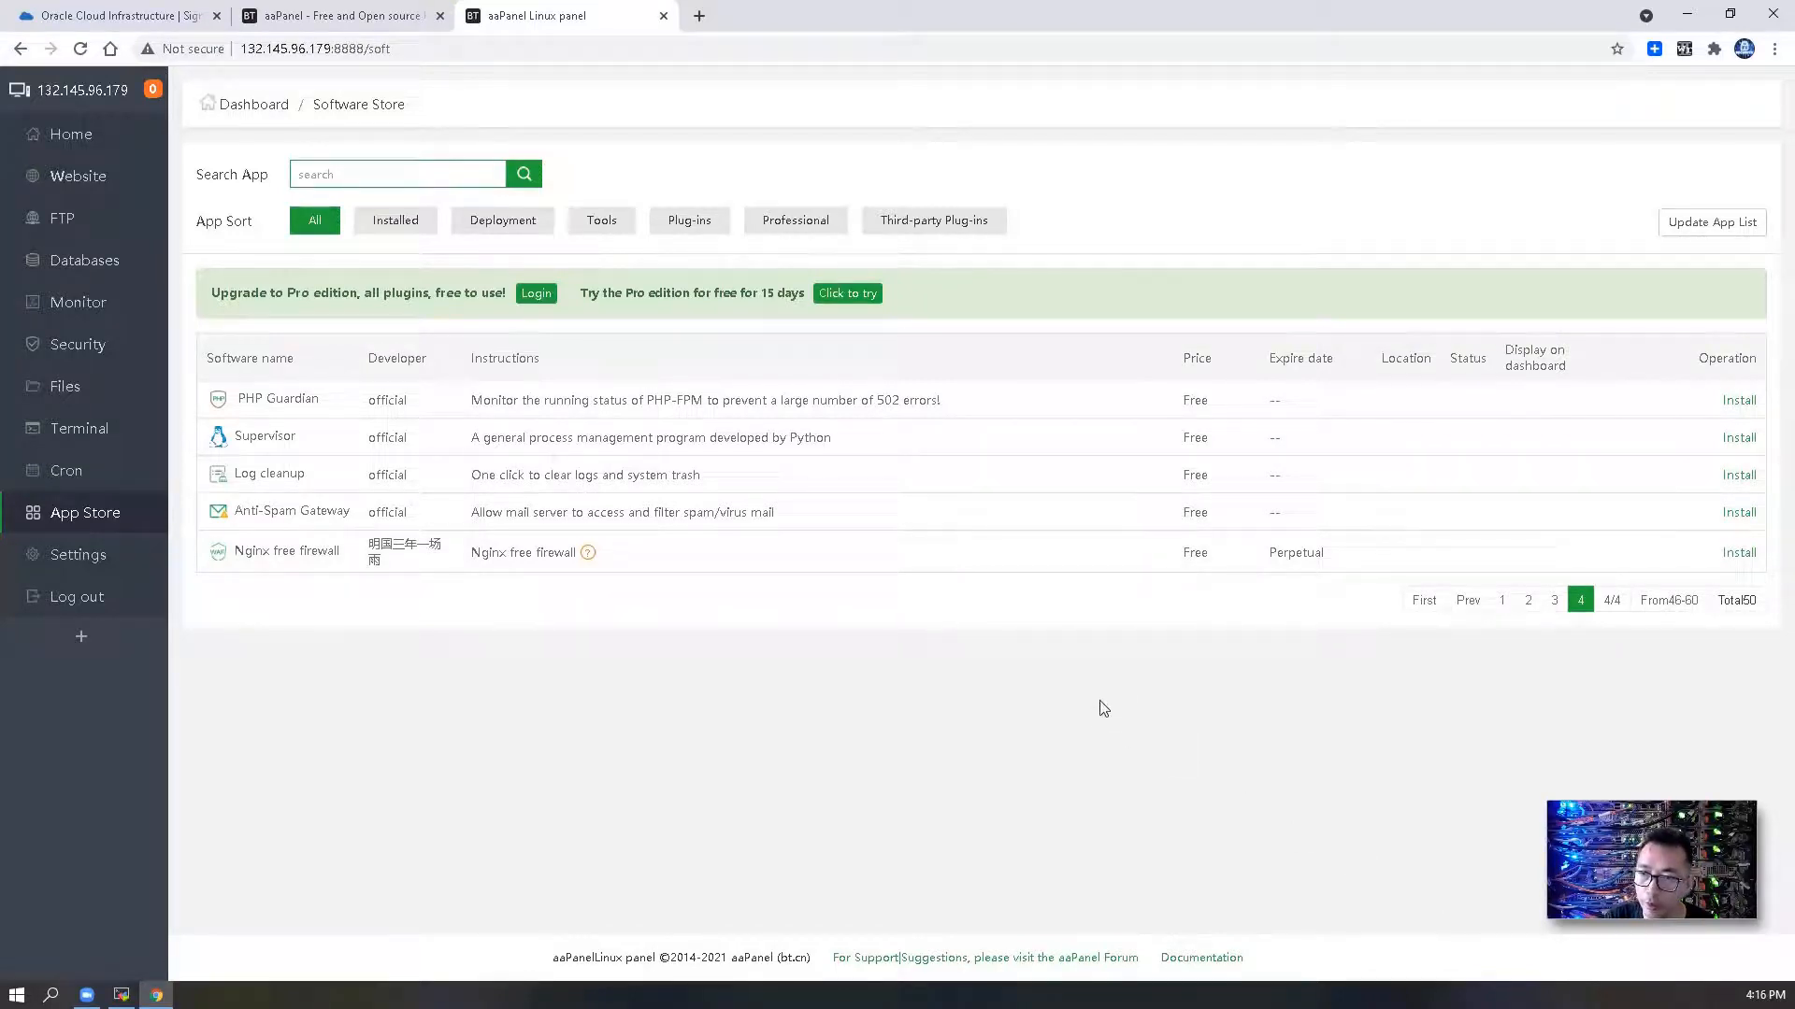
pyautogui.moveTo(1021, 669)
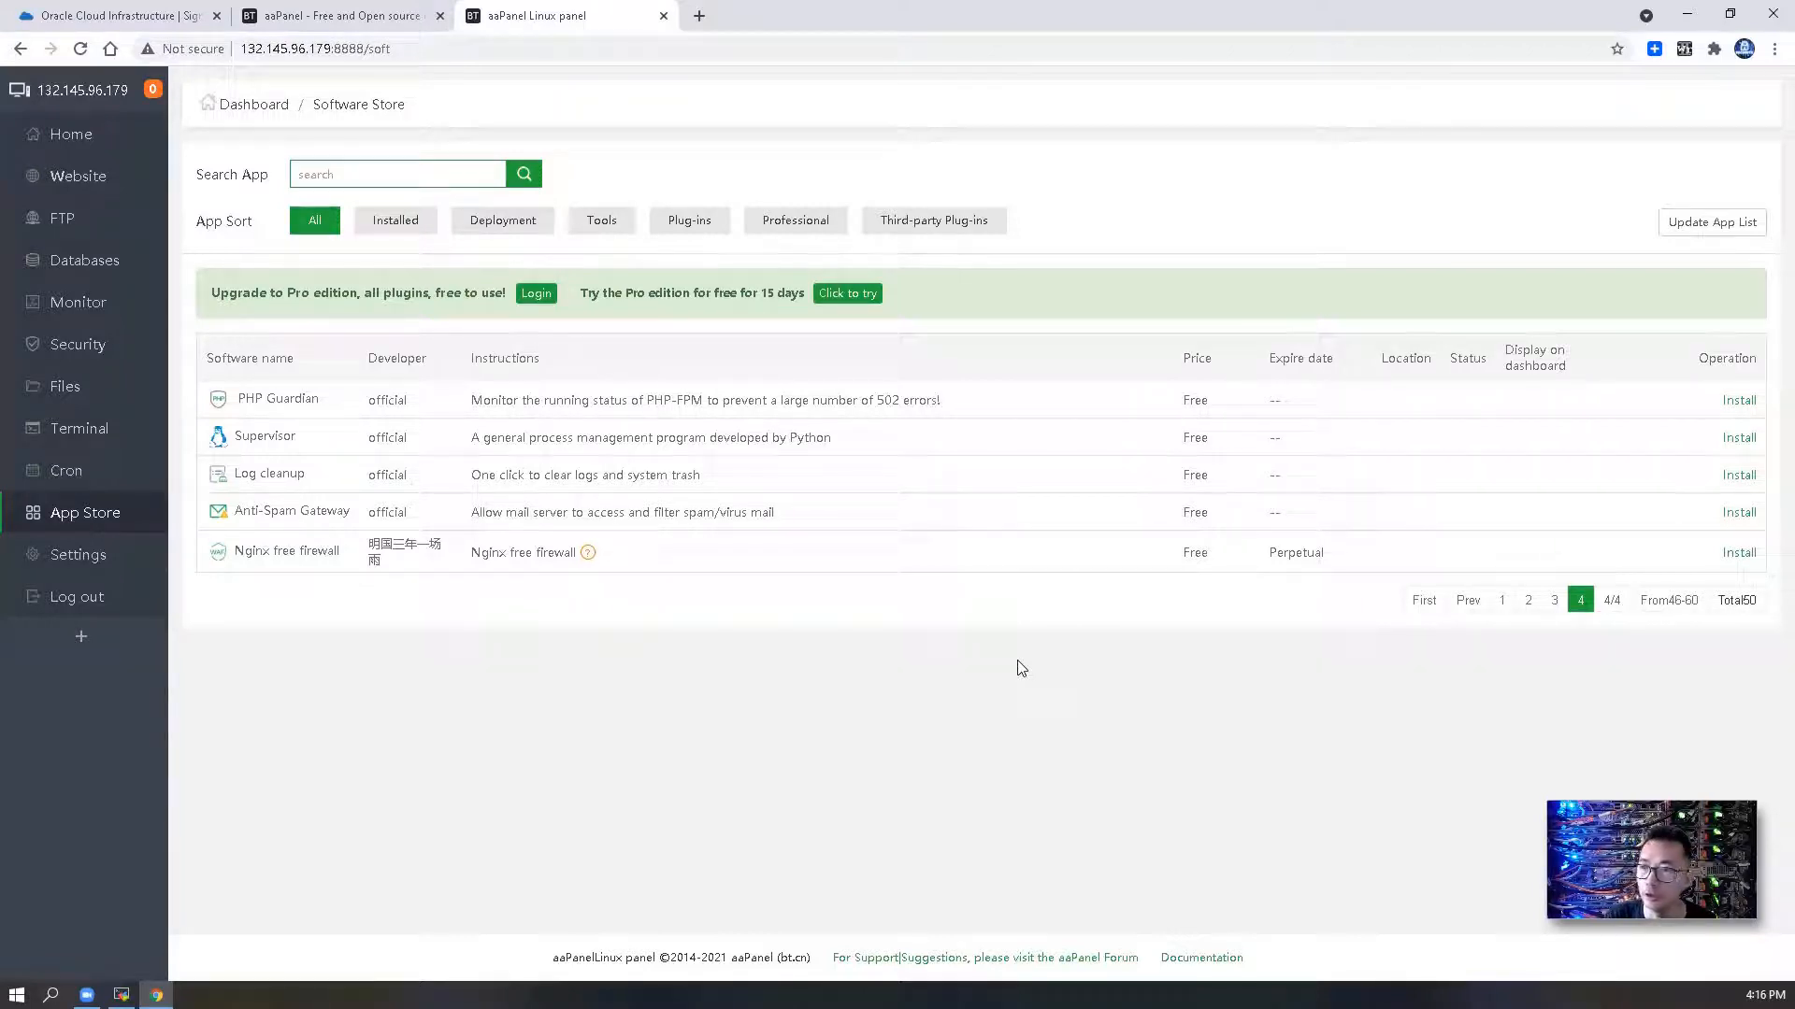
pyautogui.moveTo(1333, 893)
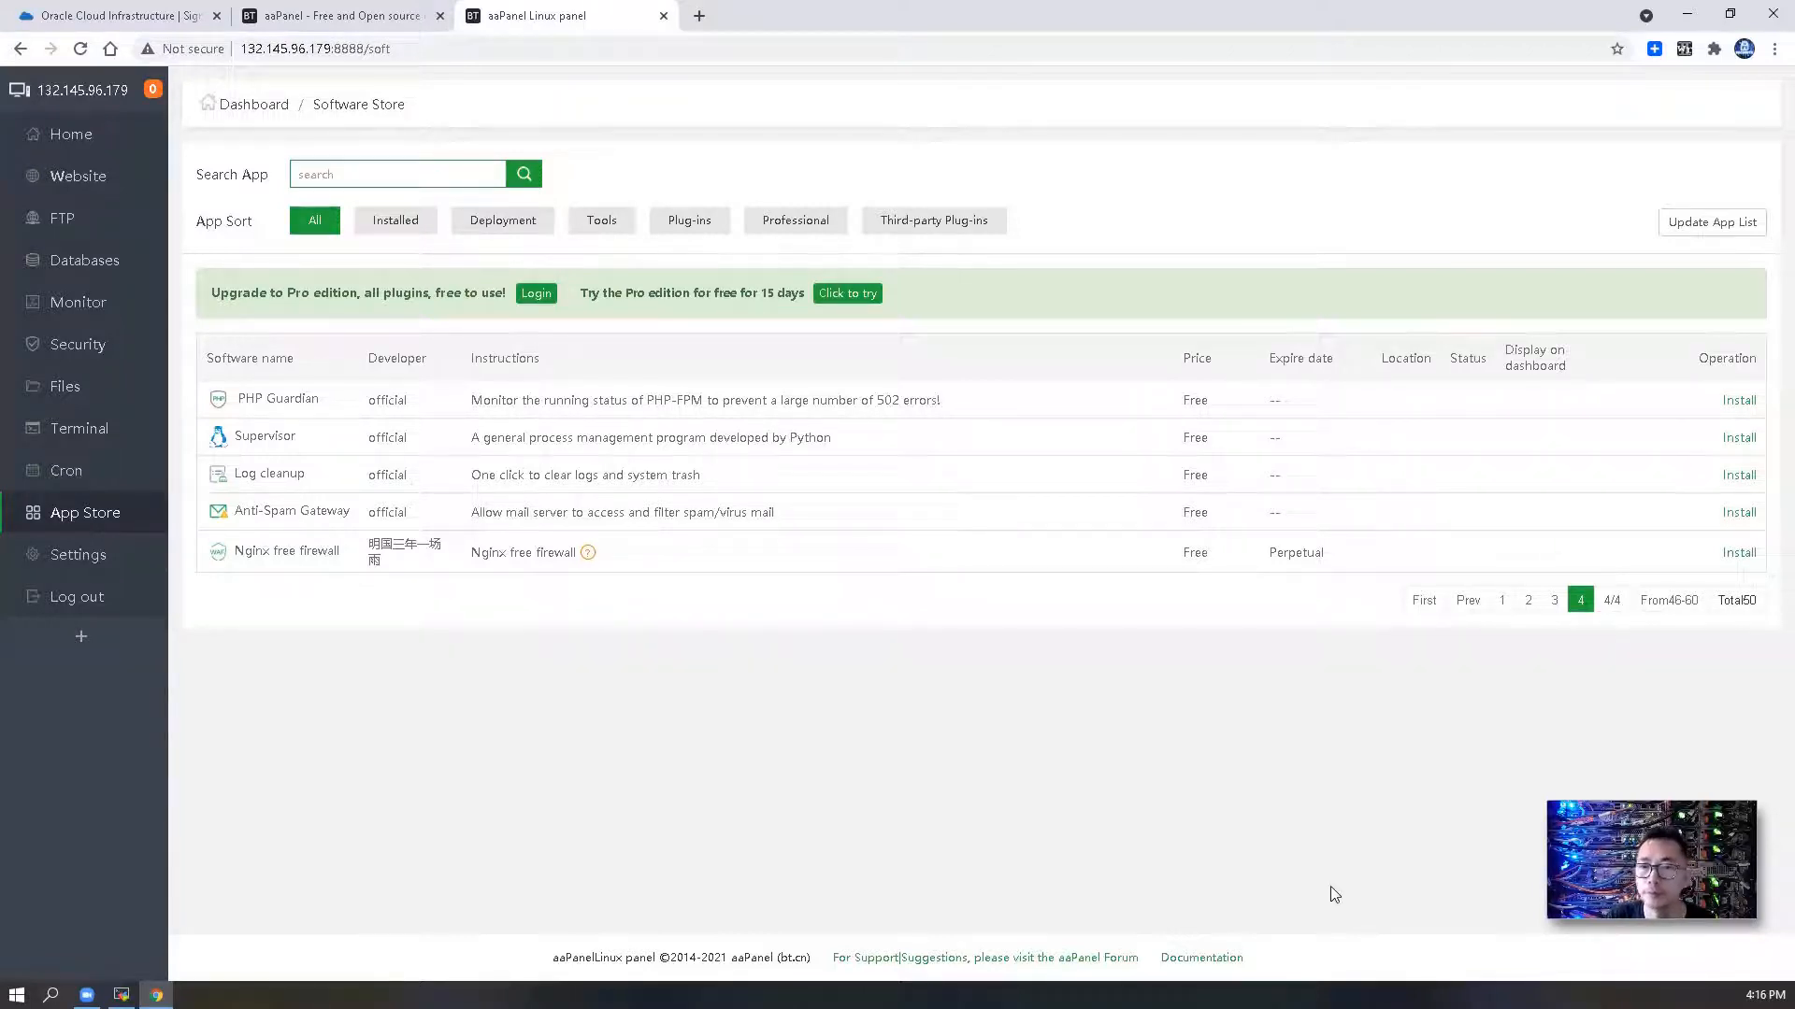
pyautogui.moveTo(1055, 781)
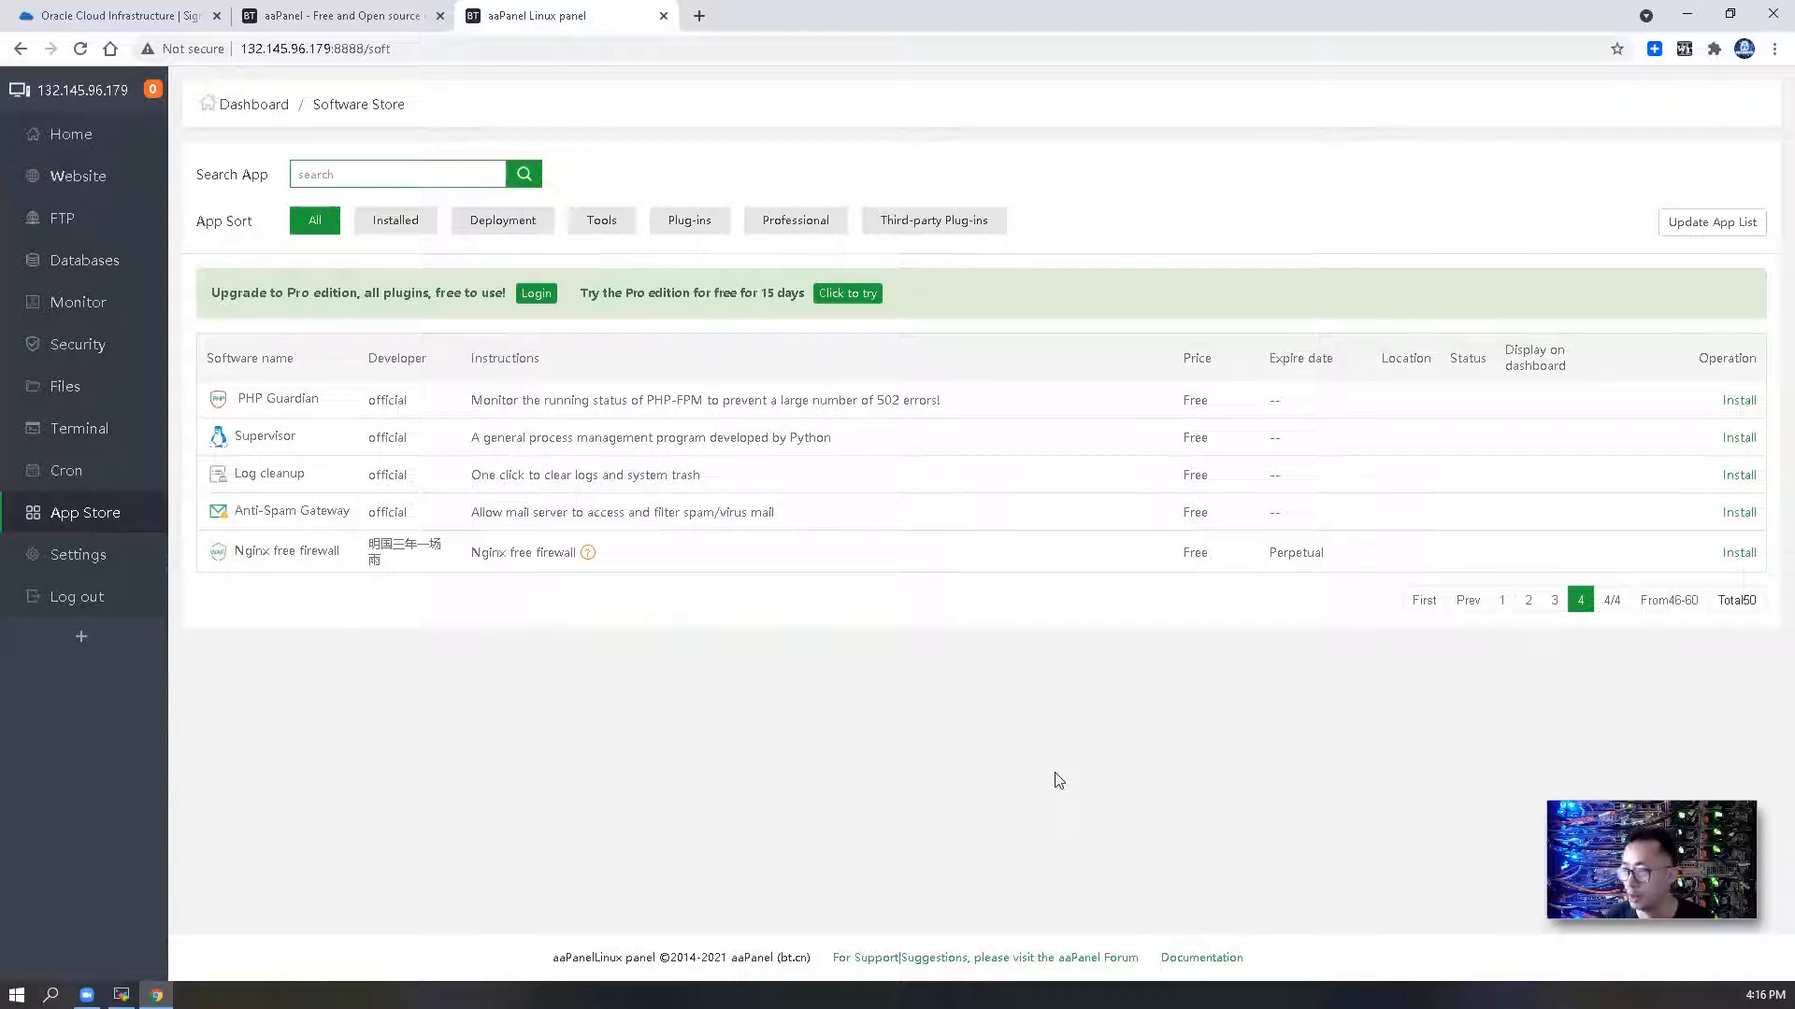
pyautogui.moveTo(348, 716)
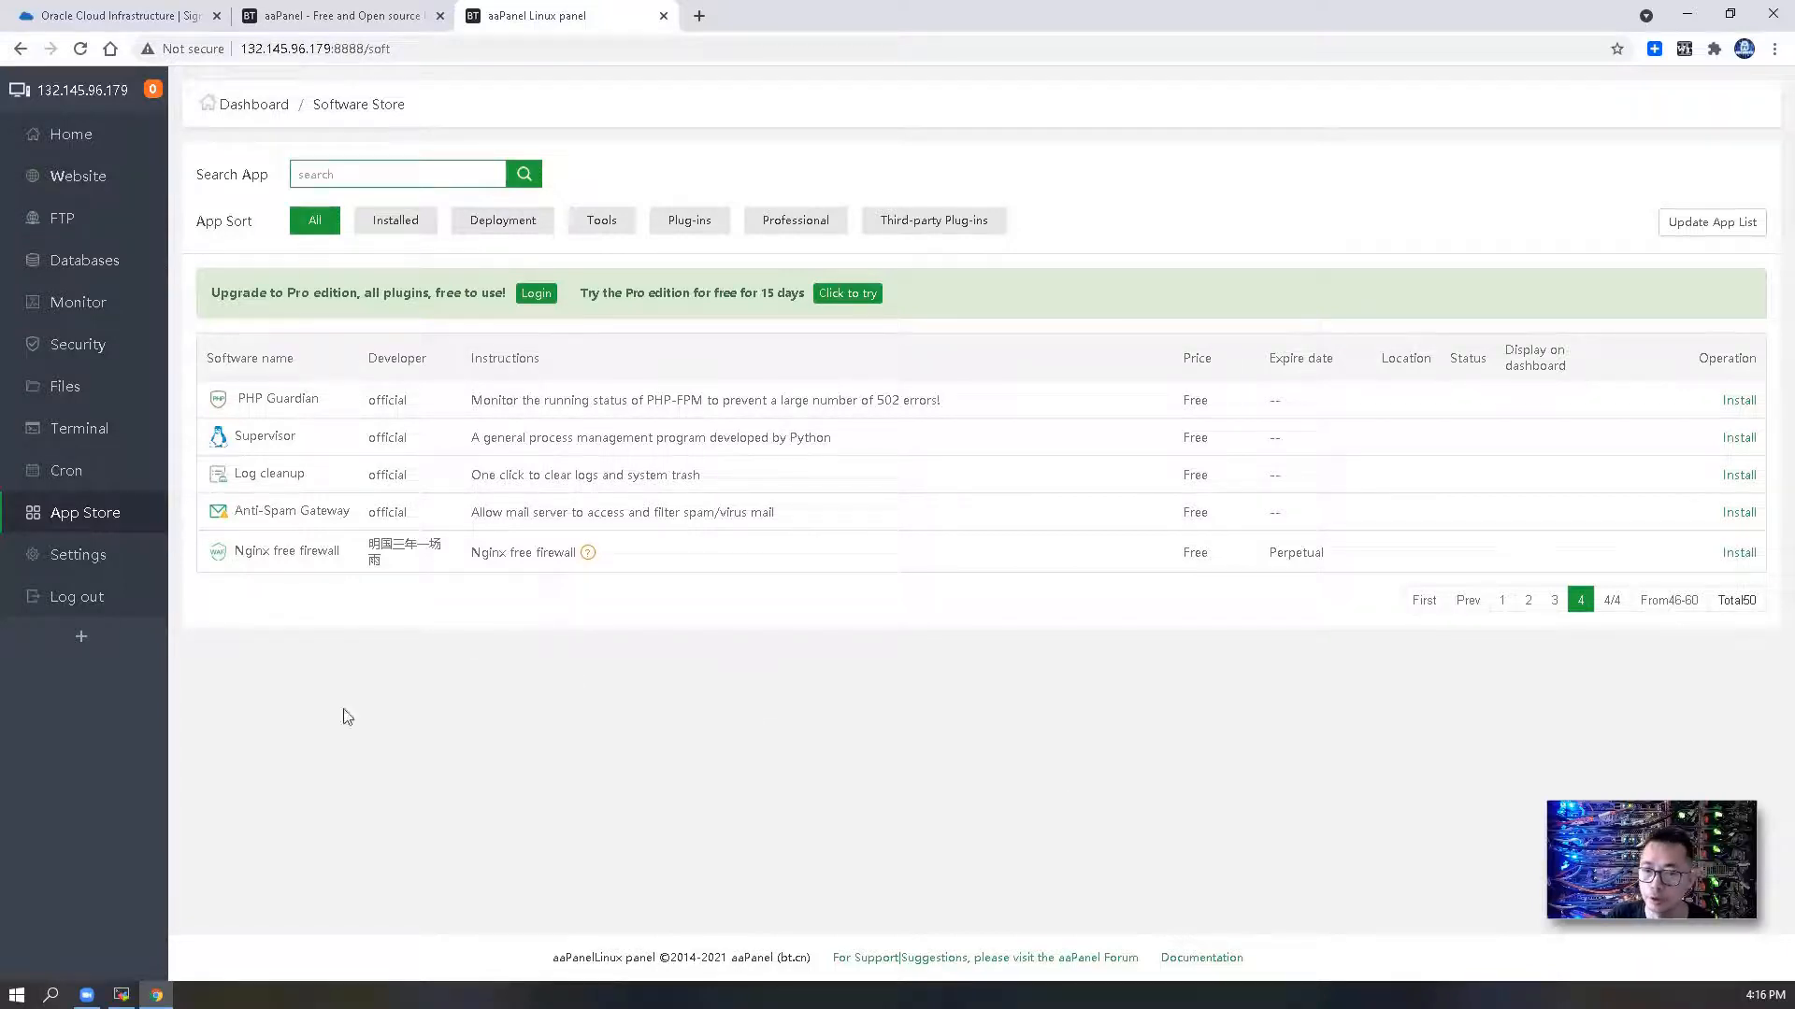